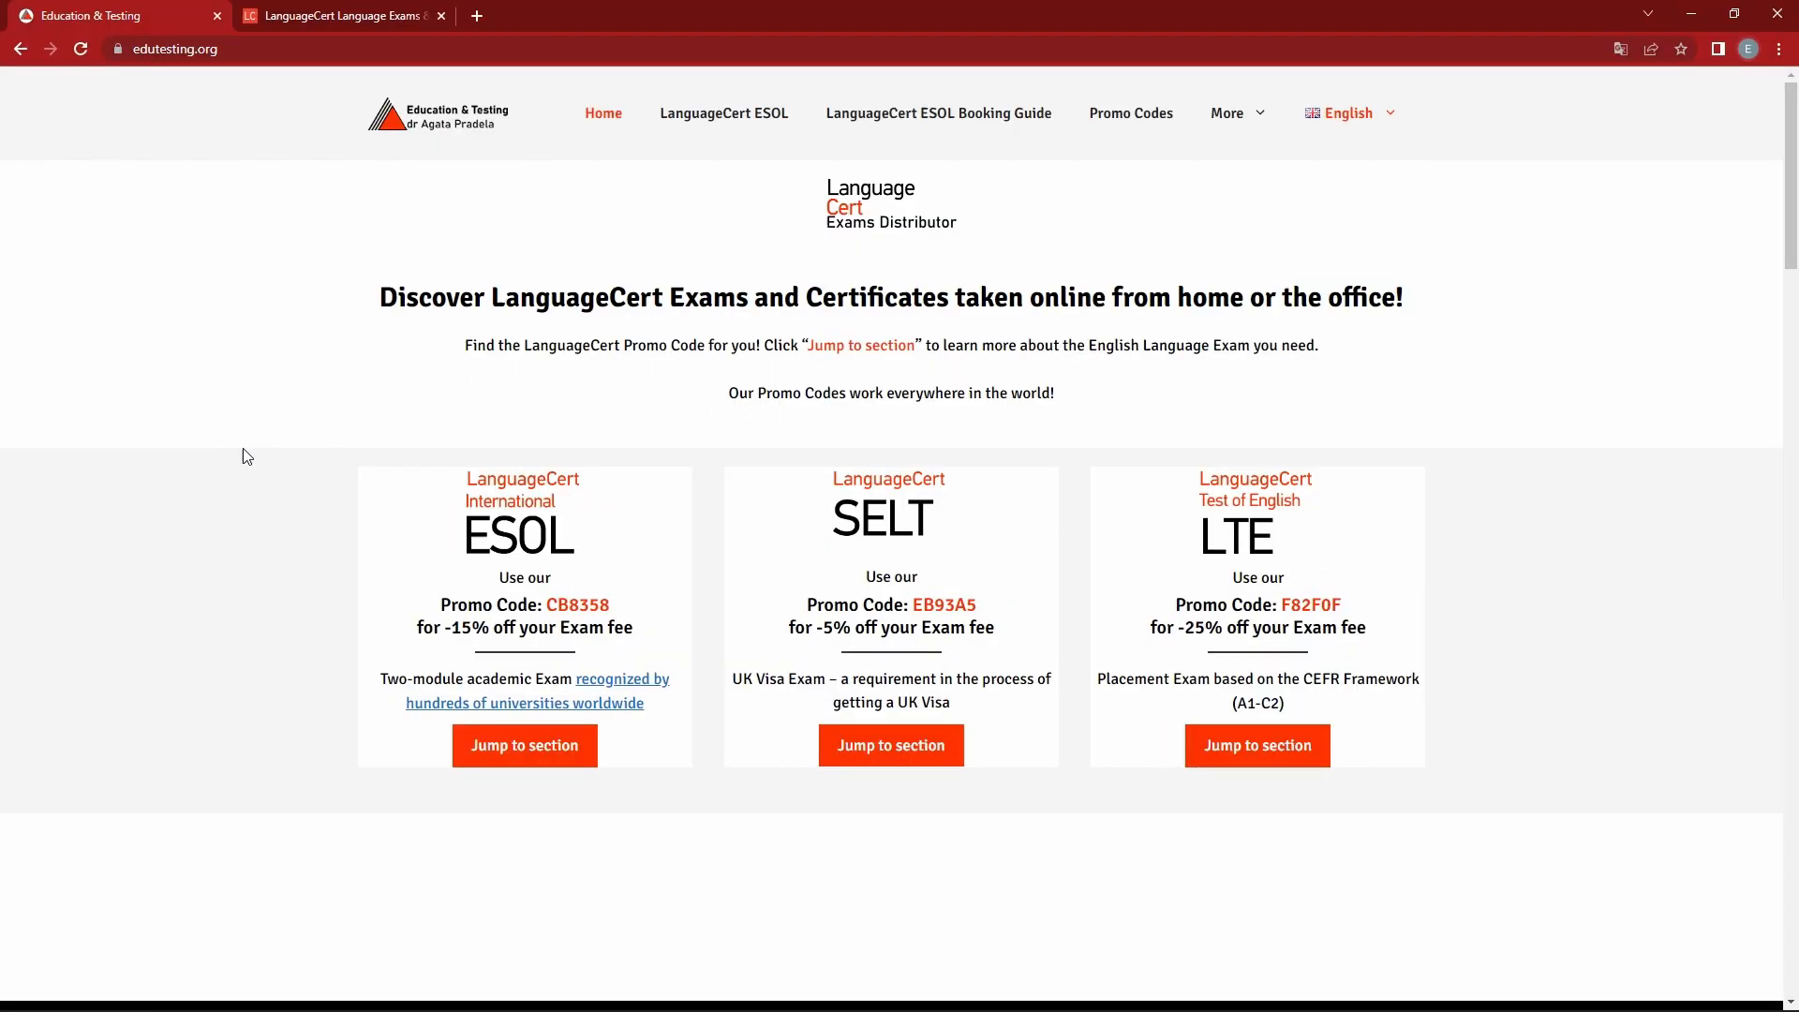
pyautogui.moveTo(317, 75)
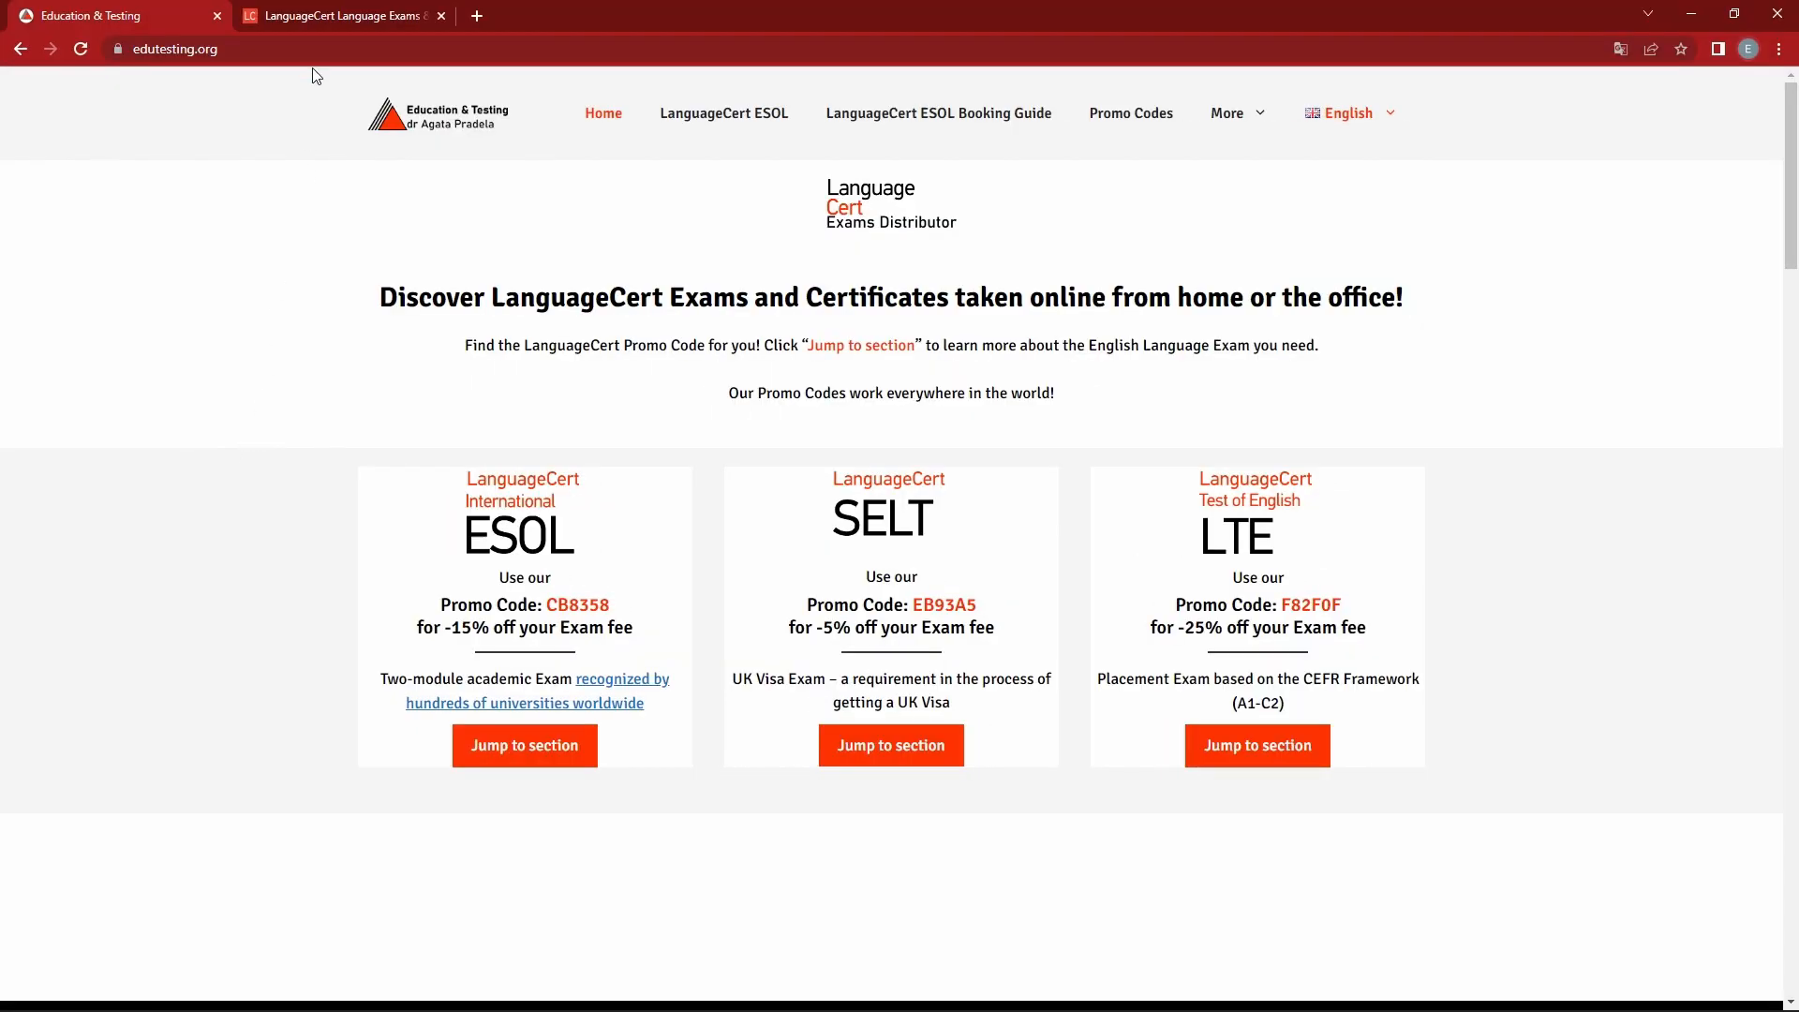
# Switch to the LanguageCert homepage tab to list English, Spanish and Classical Greek exams.
pyautogui.click(338, 15)
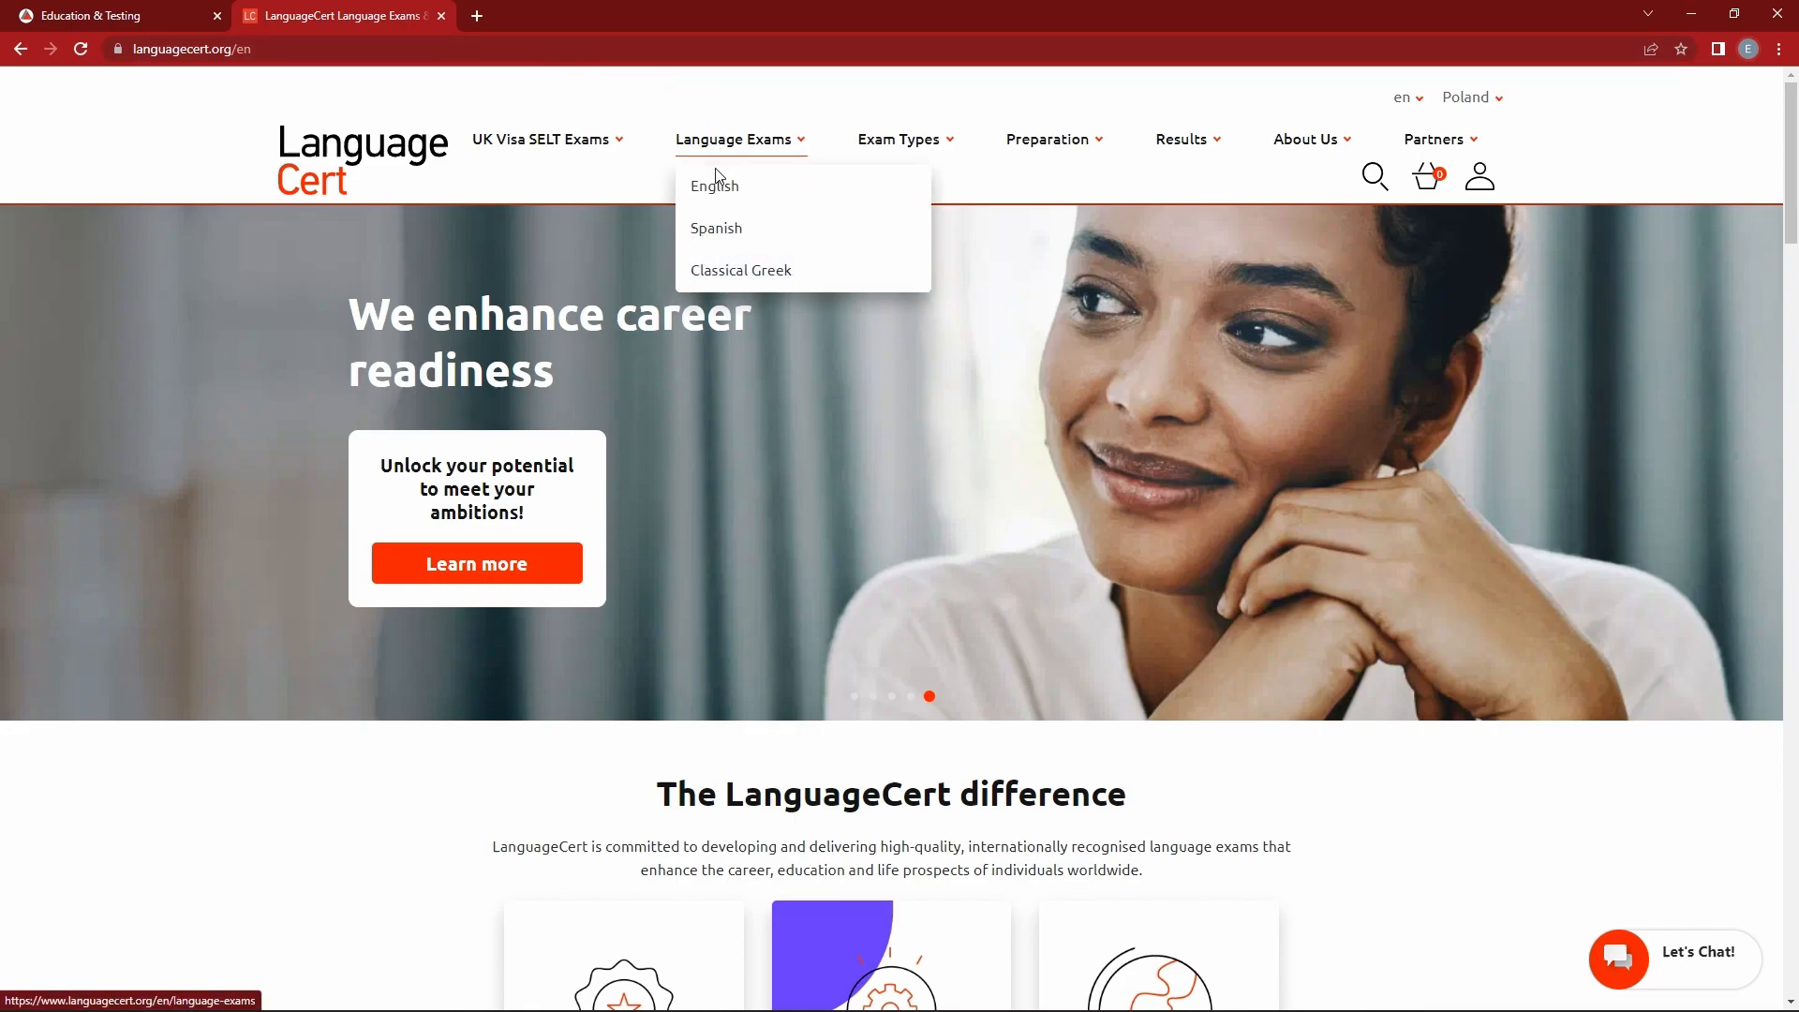
pyautogui.moveTo(712, 184)
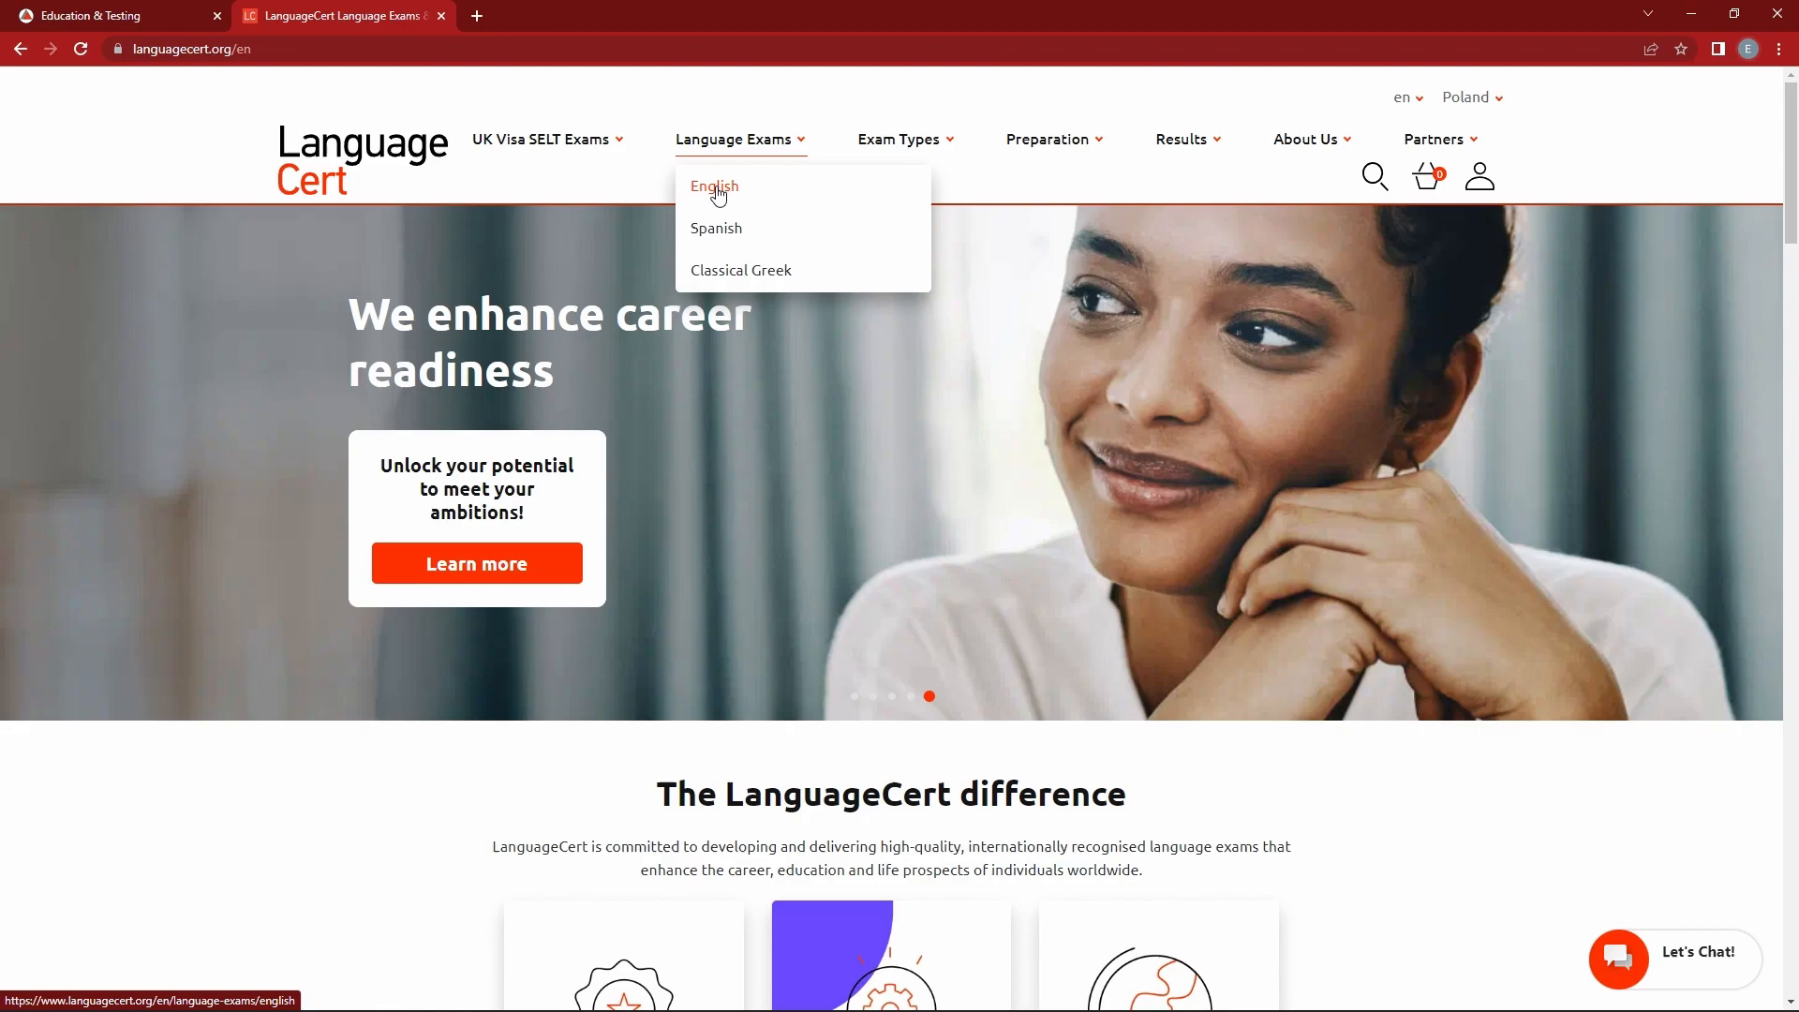
# Open the English language exams page from the Language Exams menu.
pyautogui.click(712, 188)
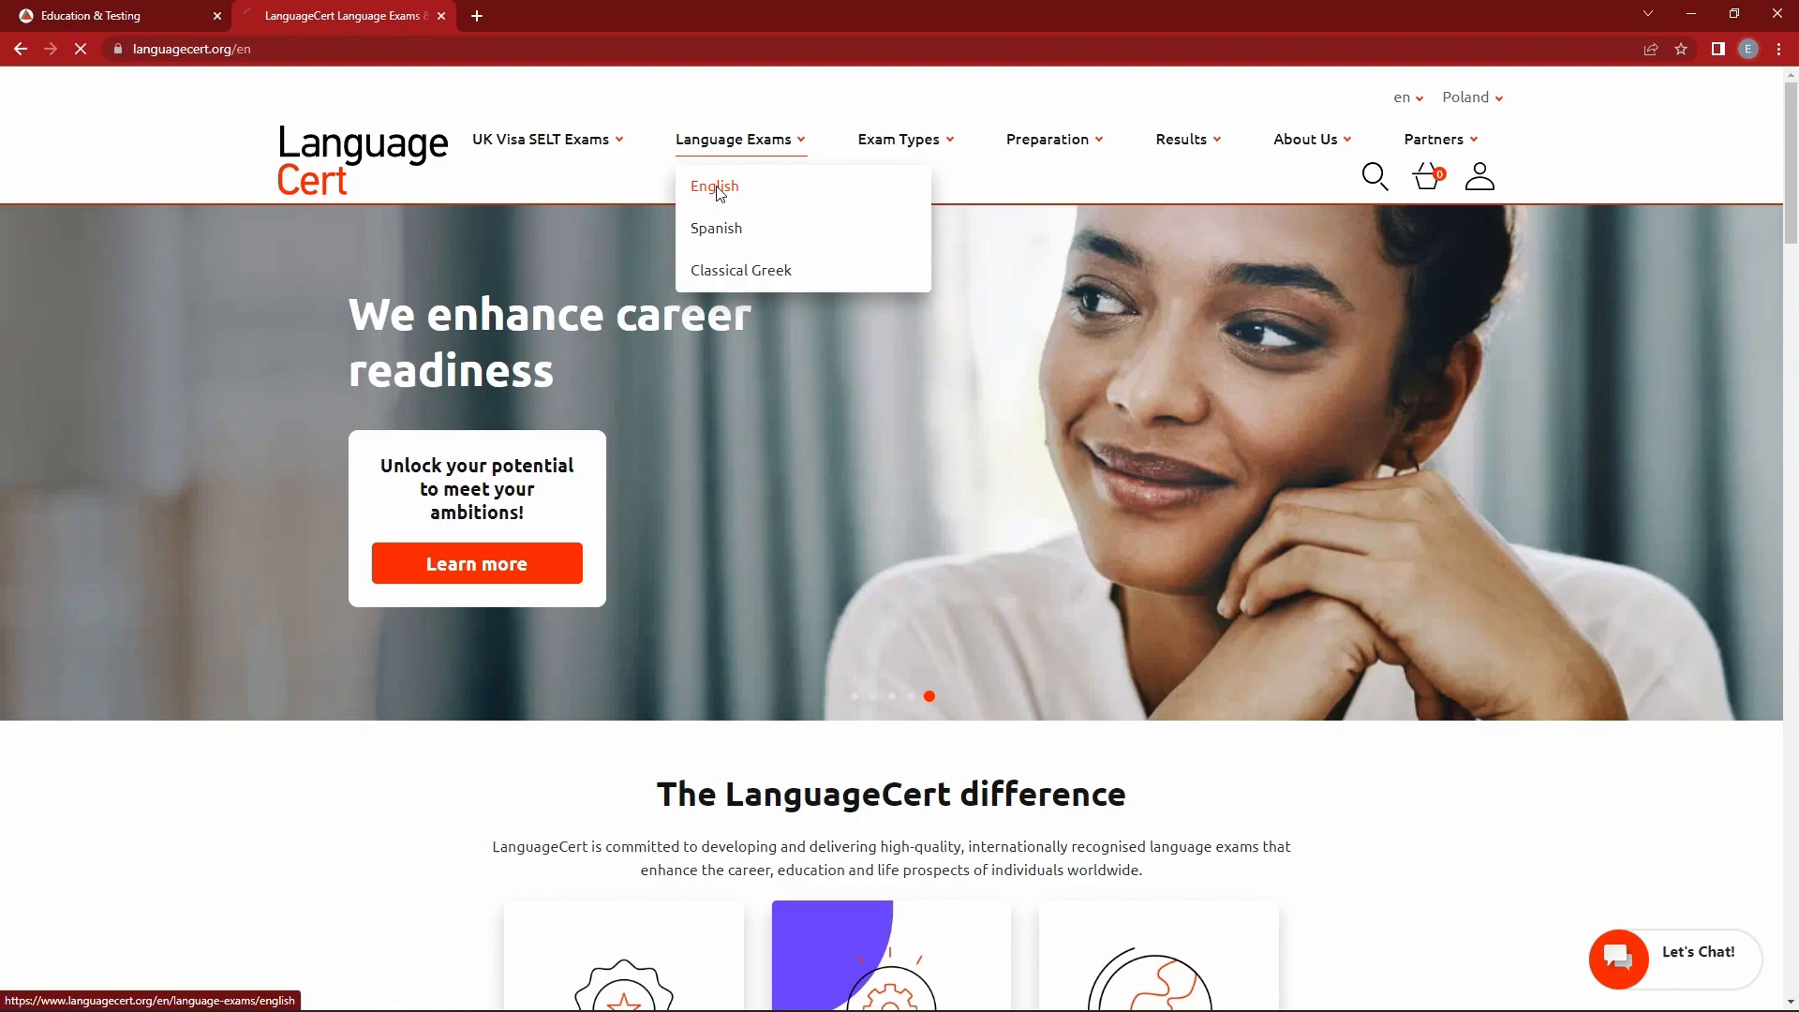
pyautogui.click(712, 188)
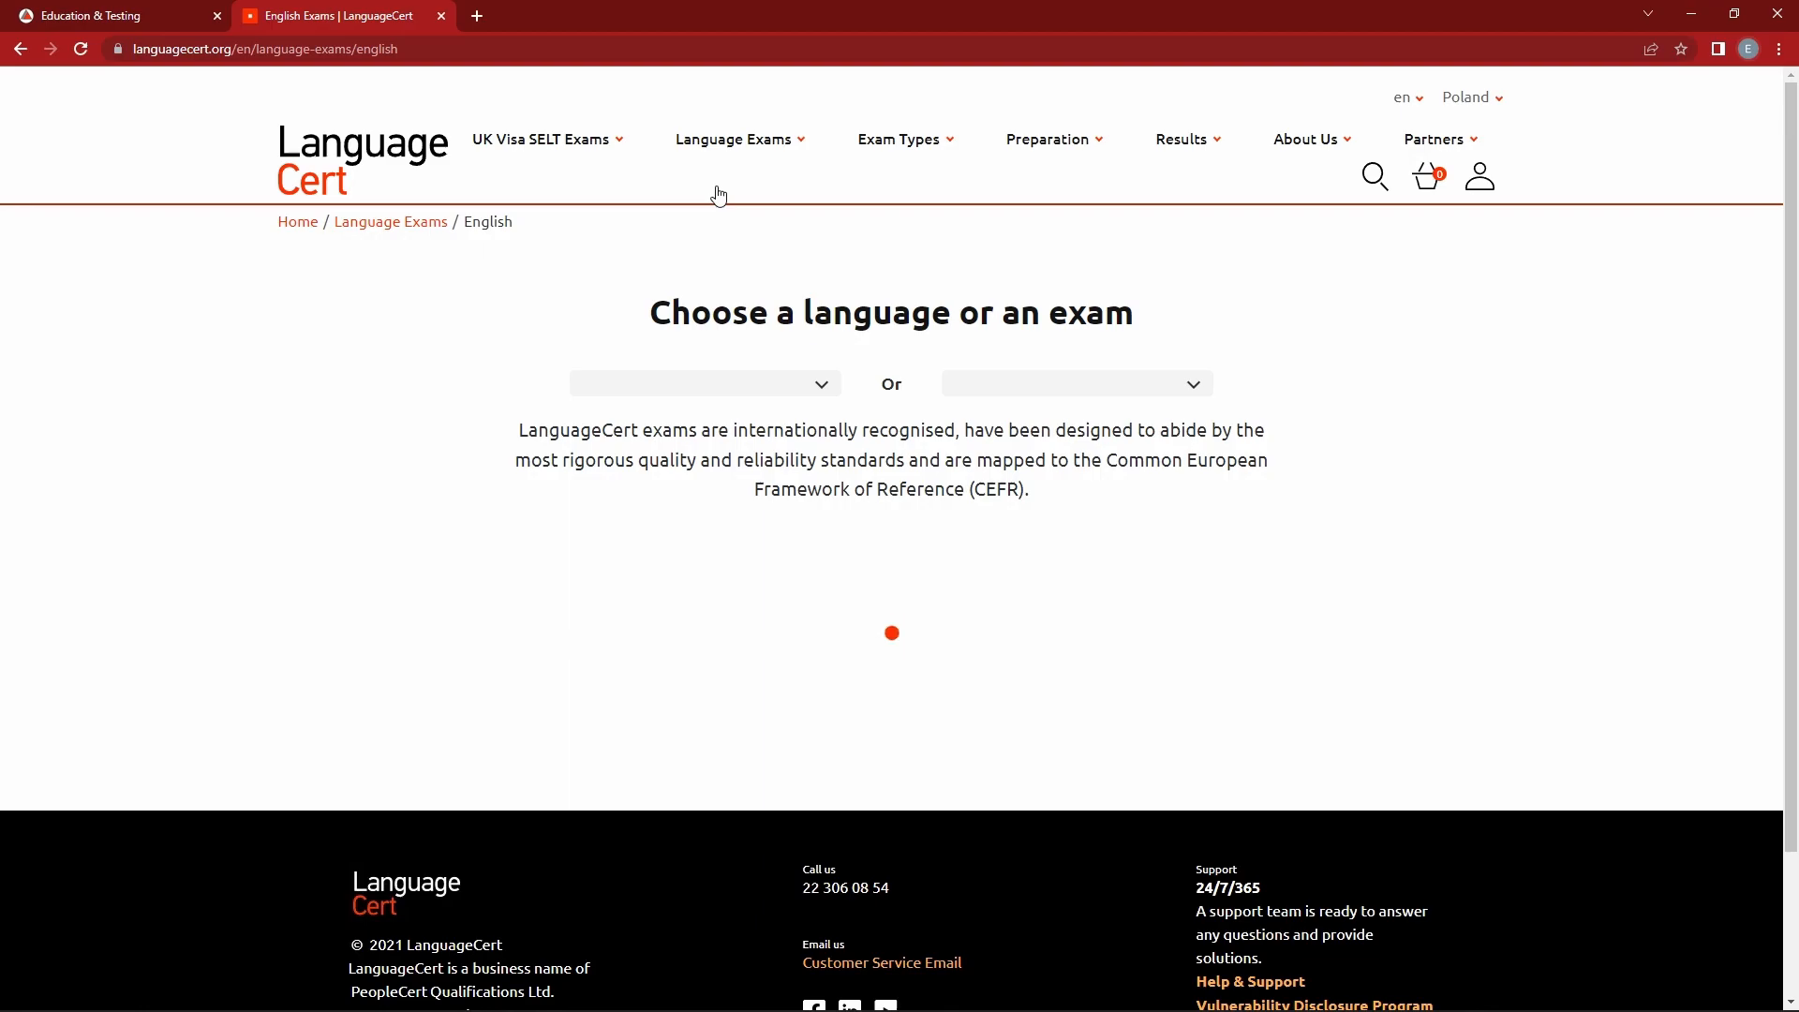
pyautogui.click(704, 383)
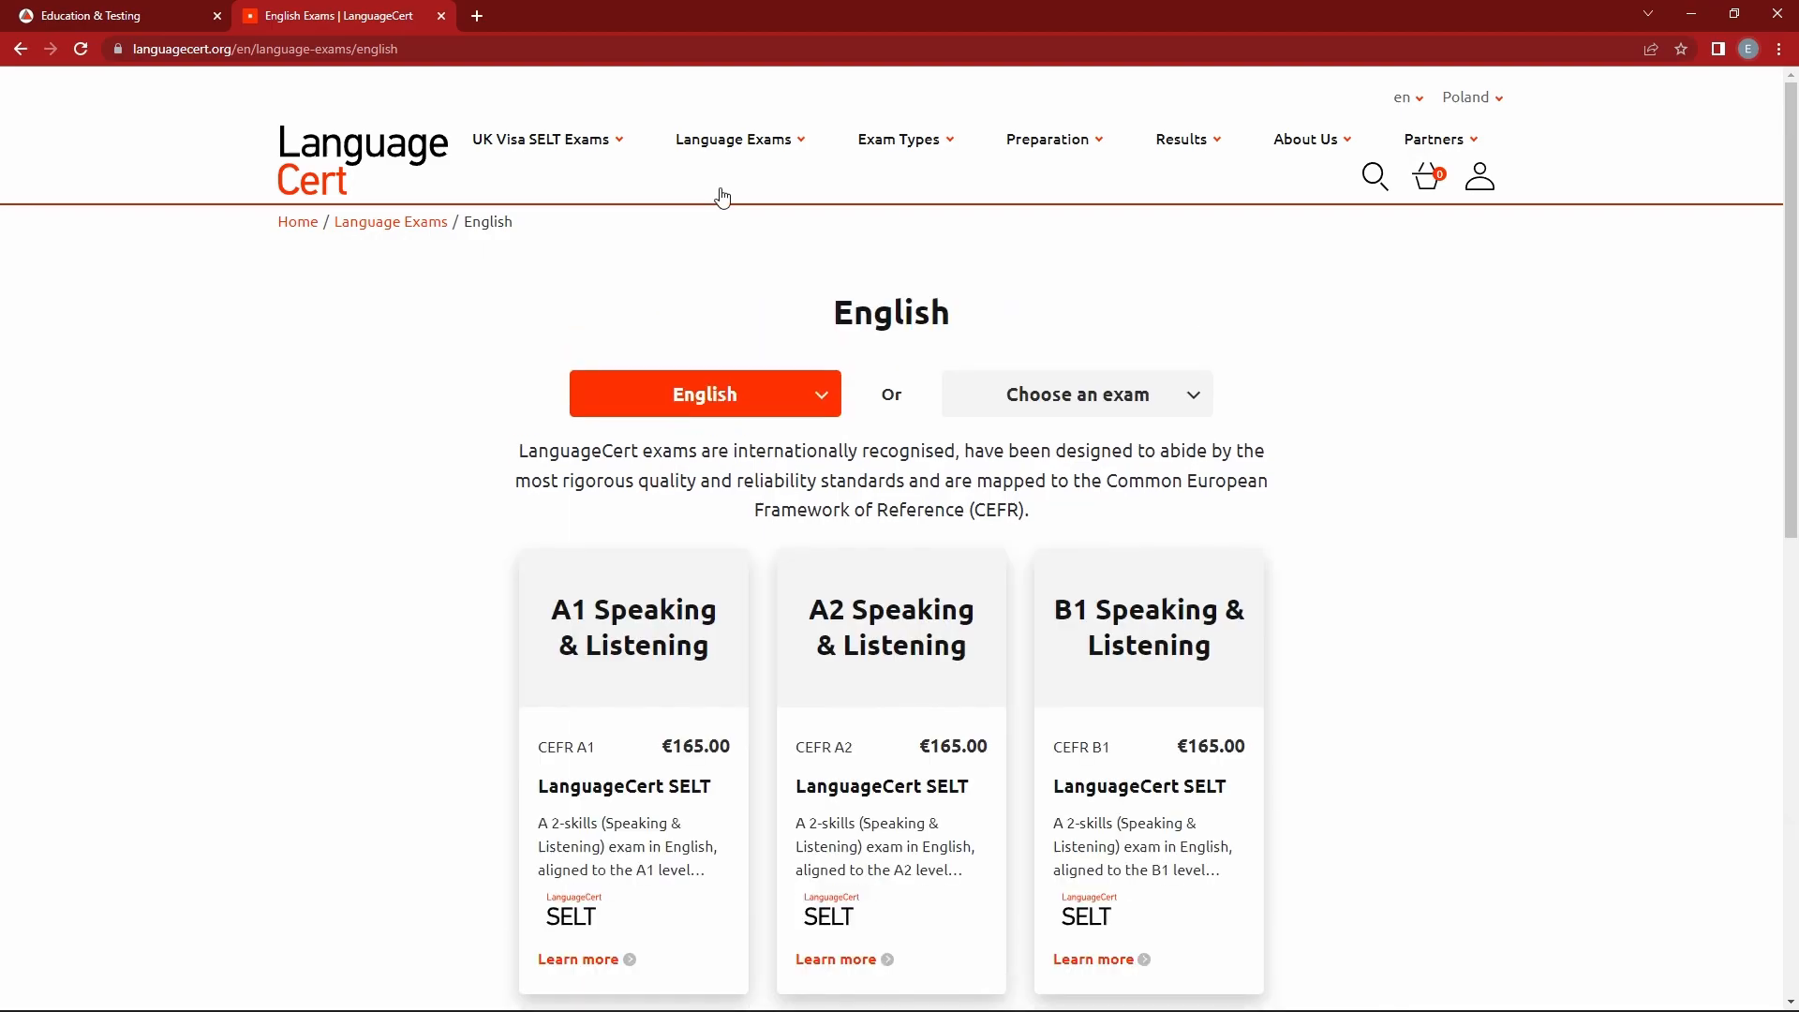
pyautogui.moveTo(860, 258)
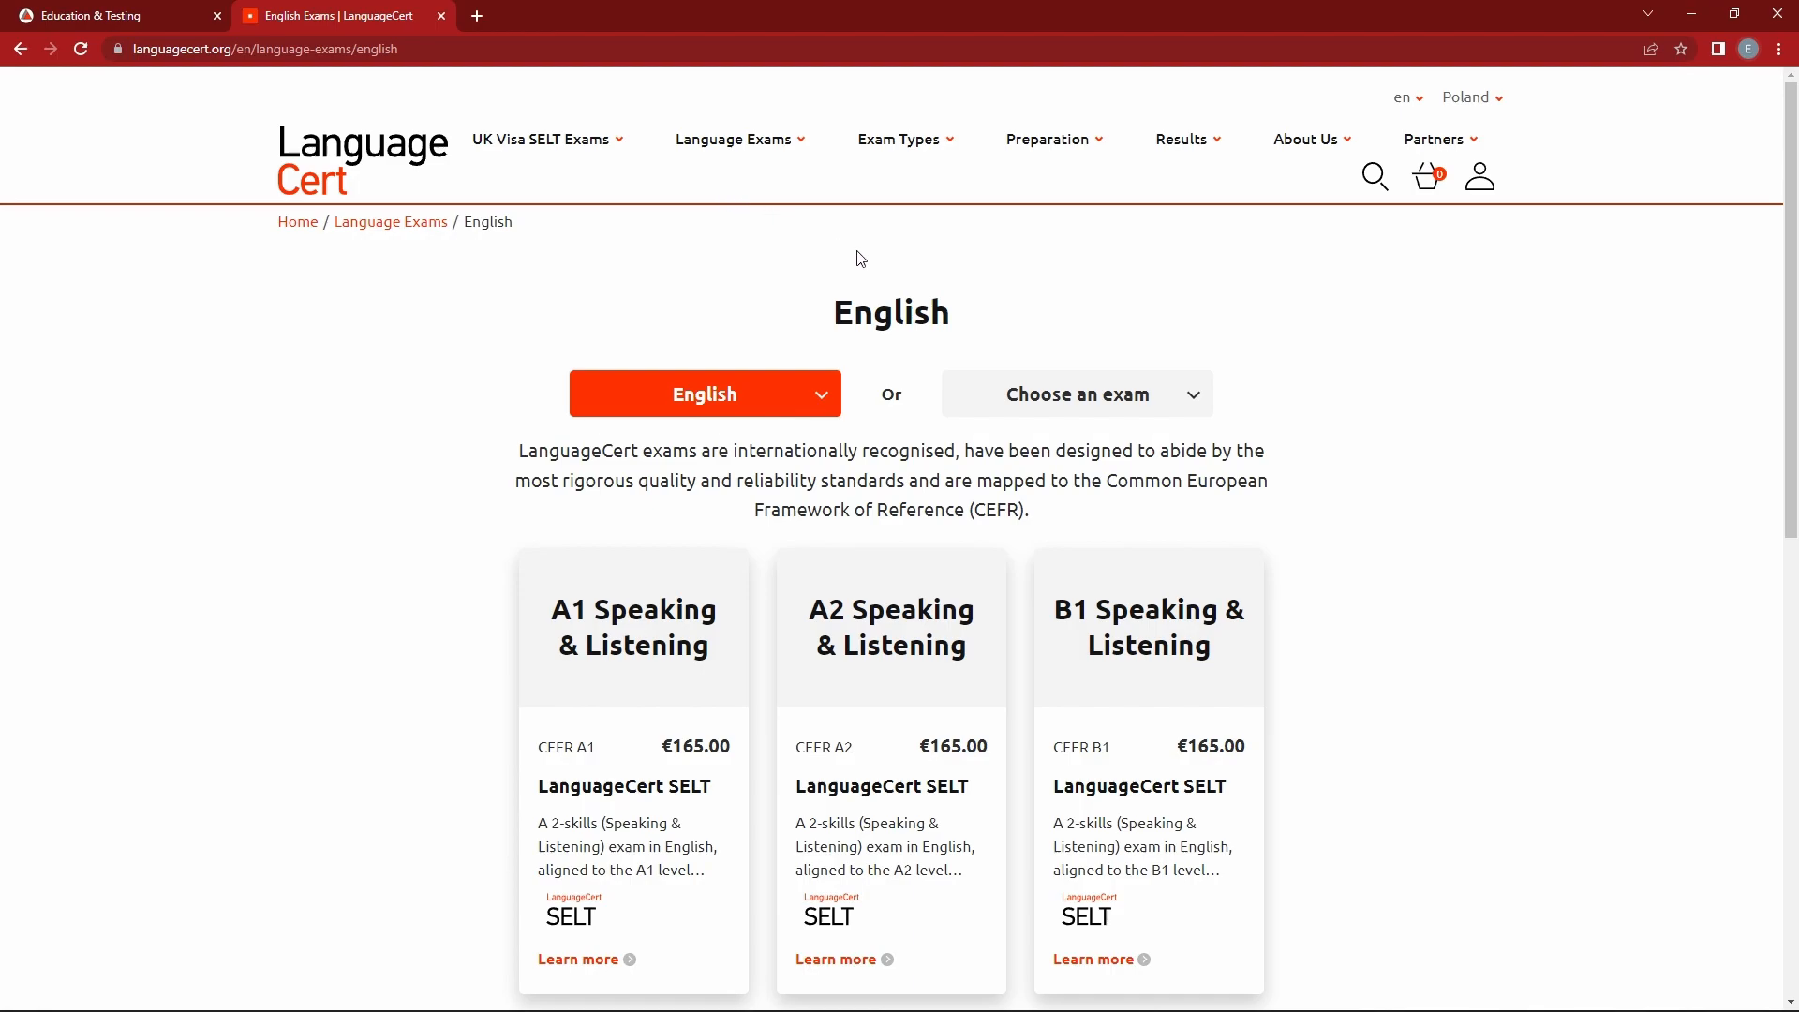
# Filter to LanguageCert International ESOL and view the A1–C2 level cards with prices.
pyautogui.click(1077, 394)
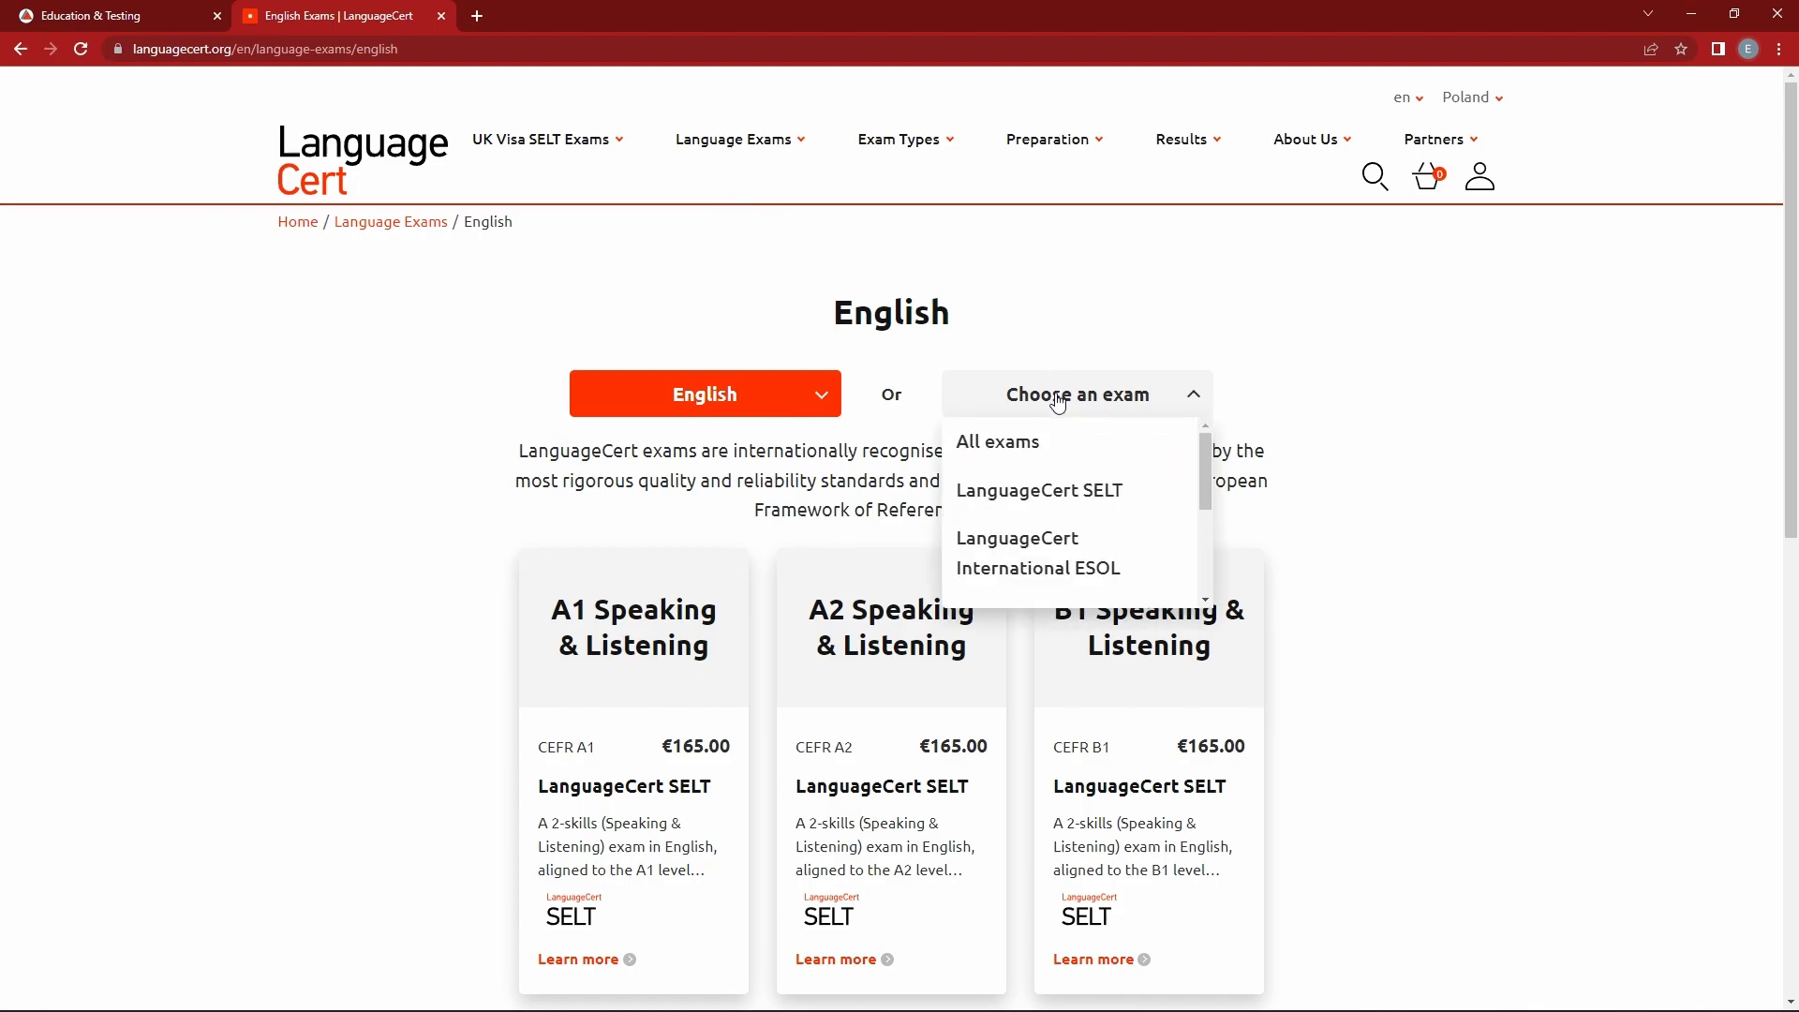
pyautogui.click(1036, 552)
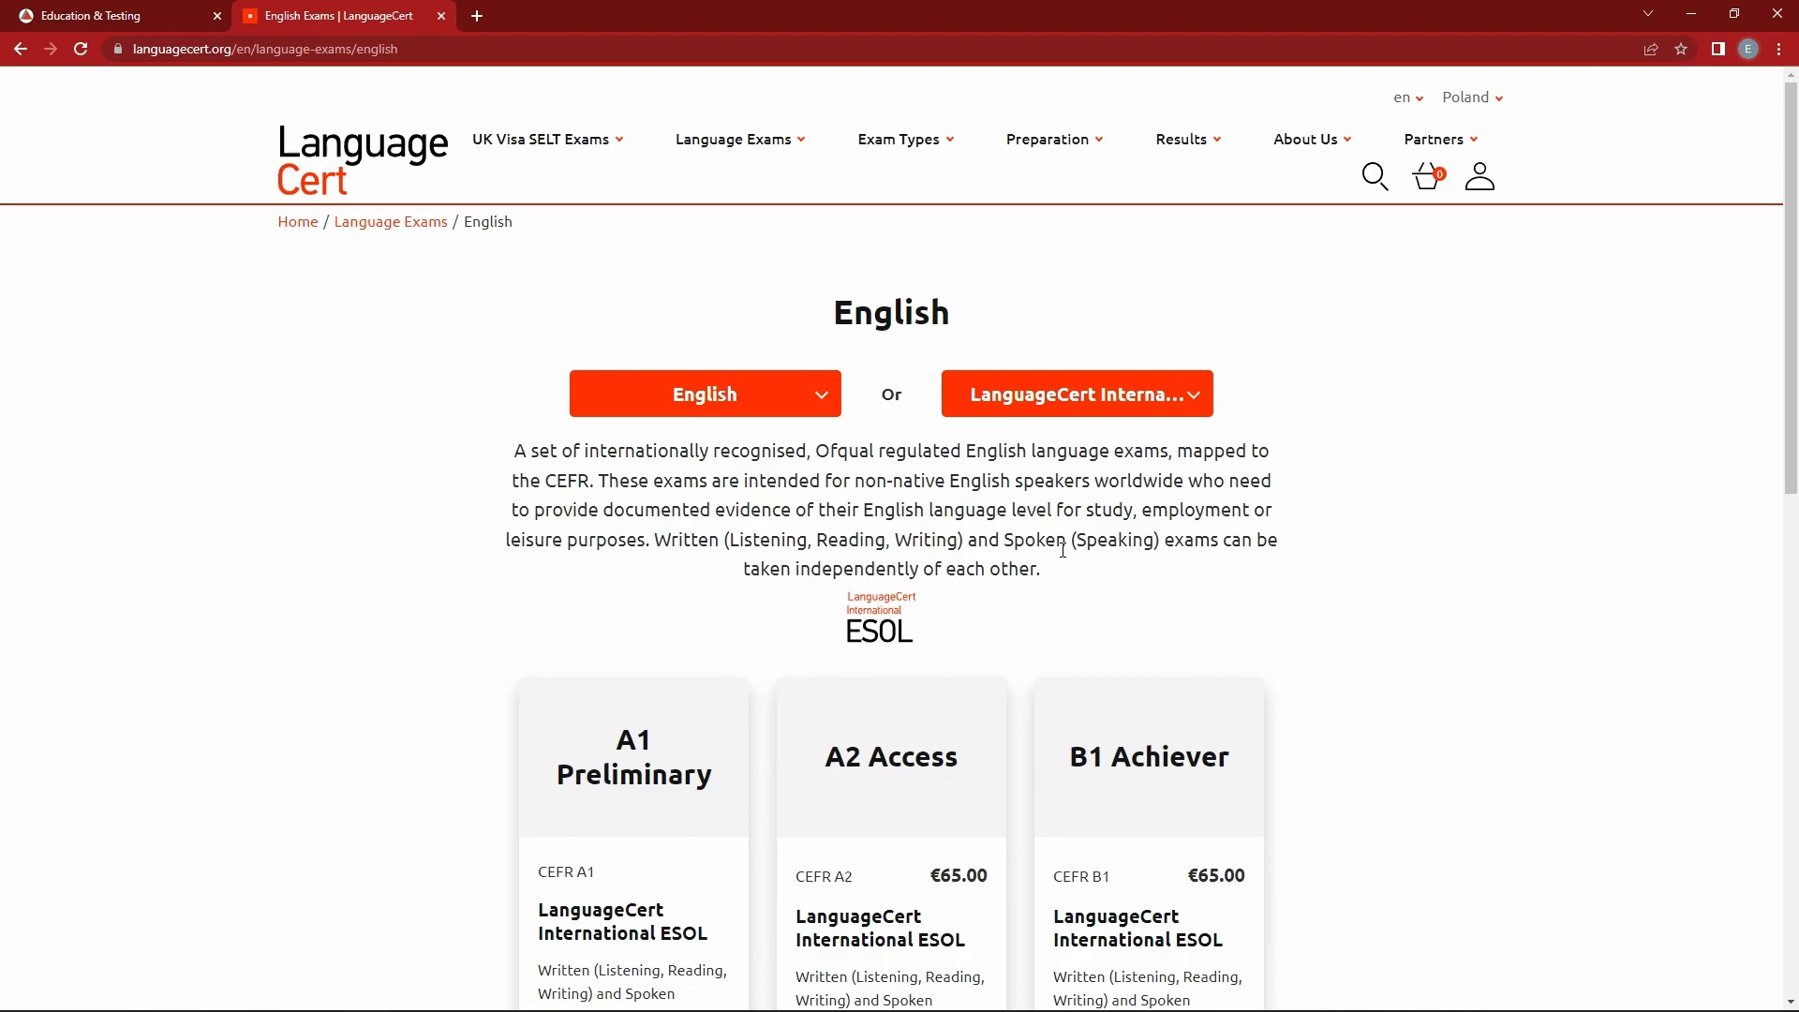
pyautogui.scroll(-3)
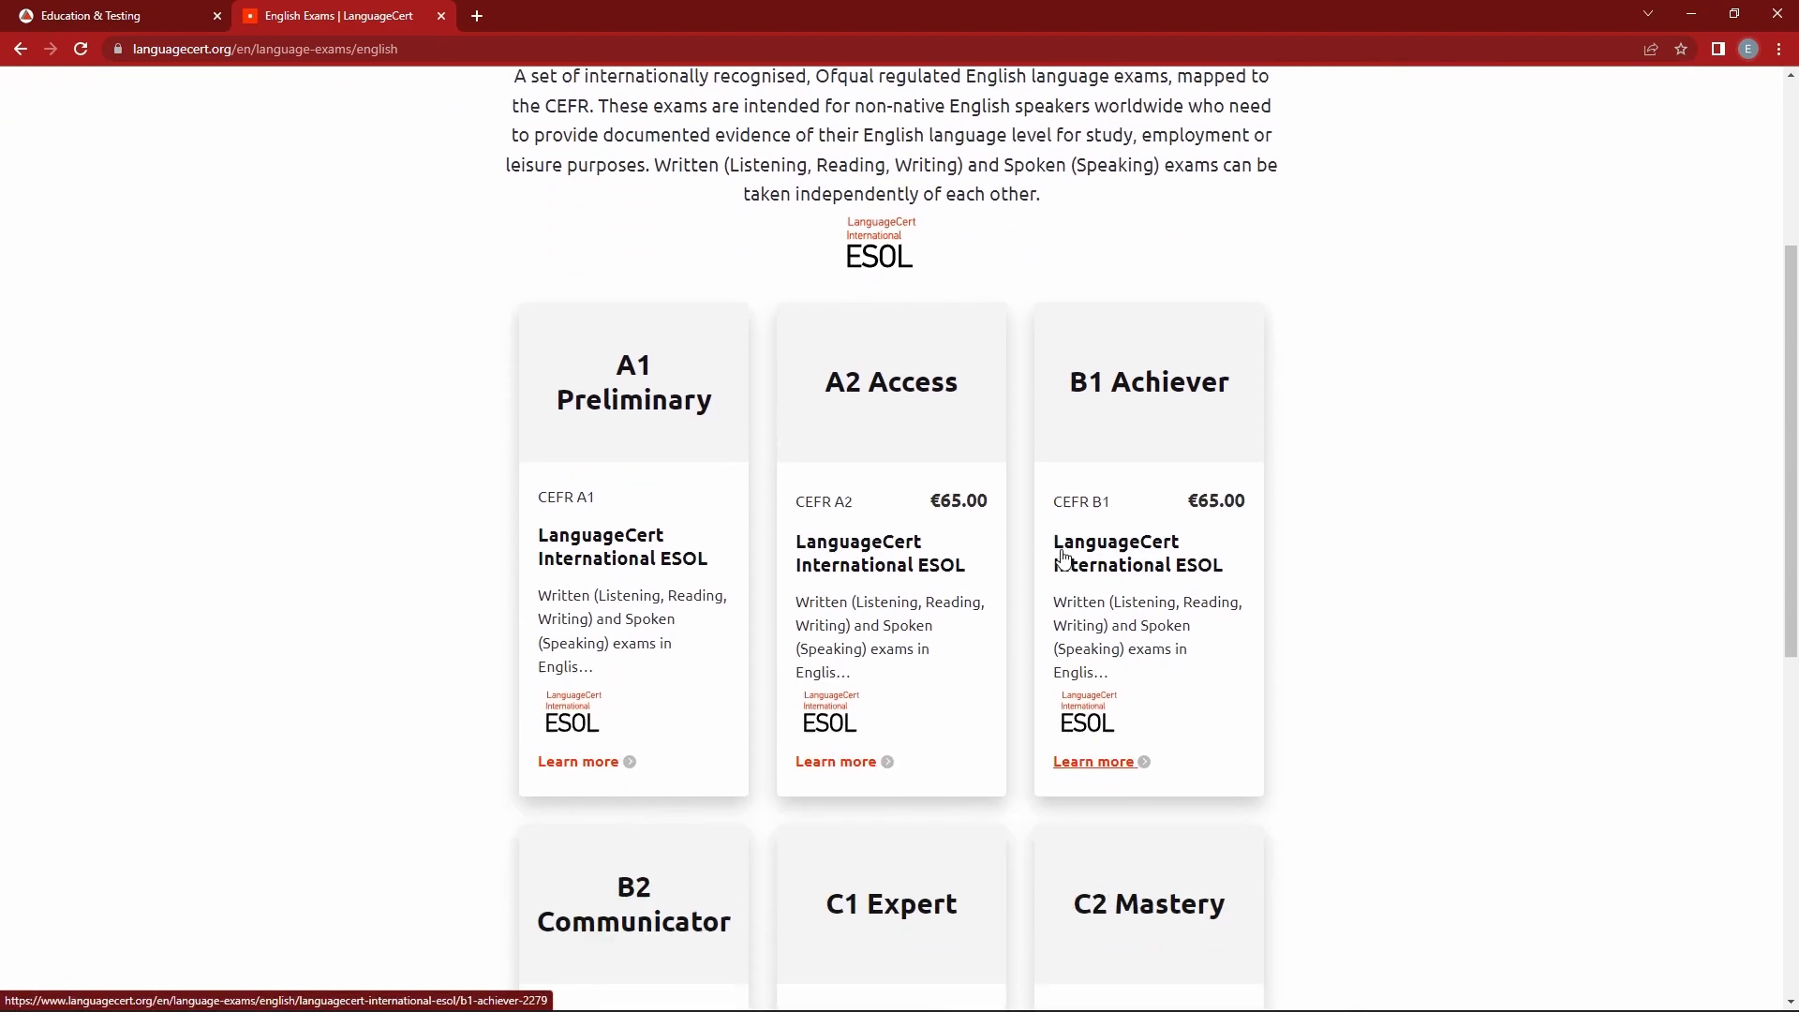
pyautogui.scroll(-3)
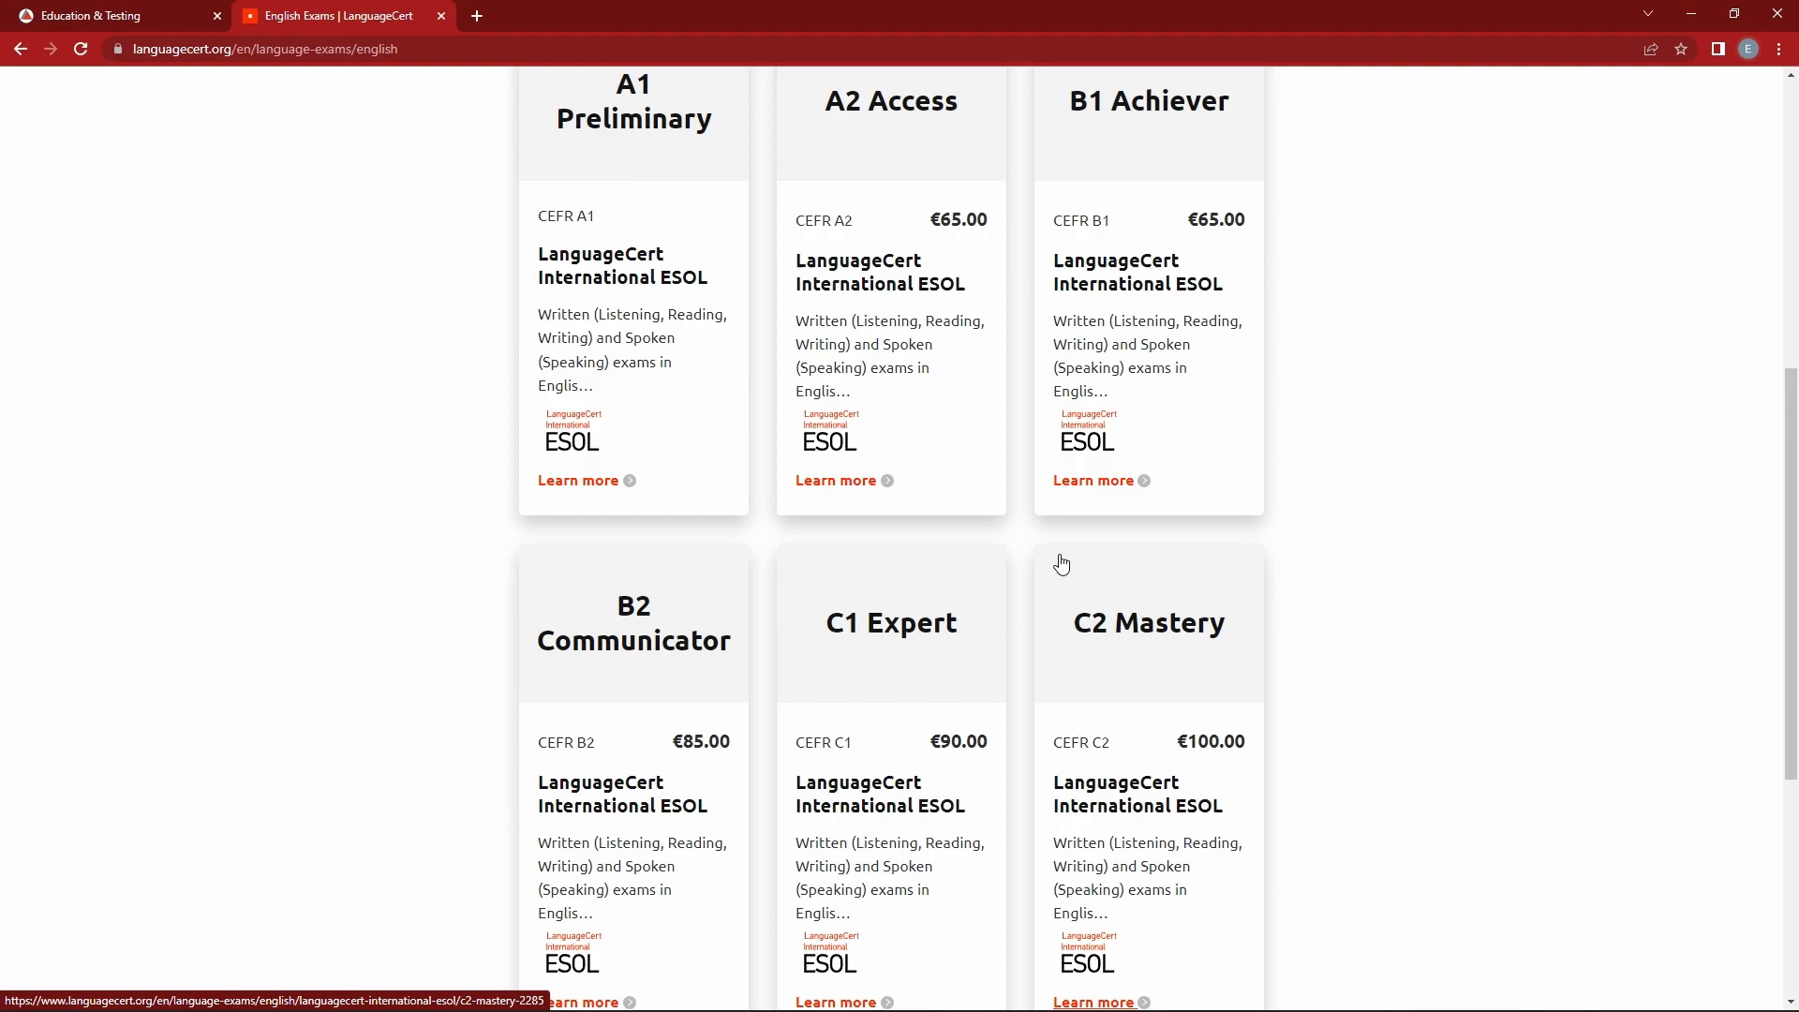
pyautogui.scroll(-3)
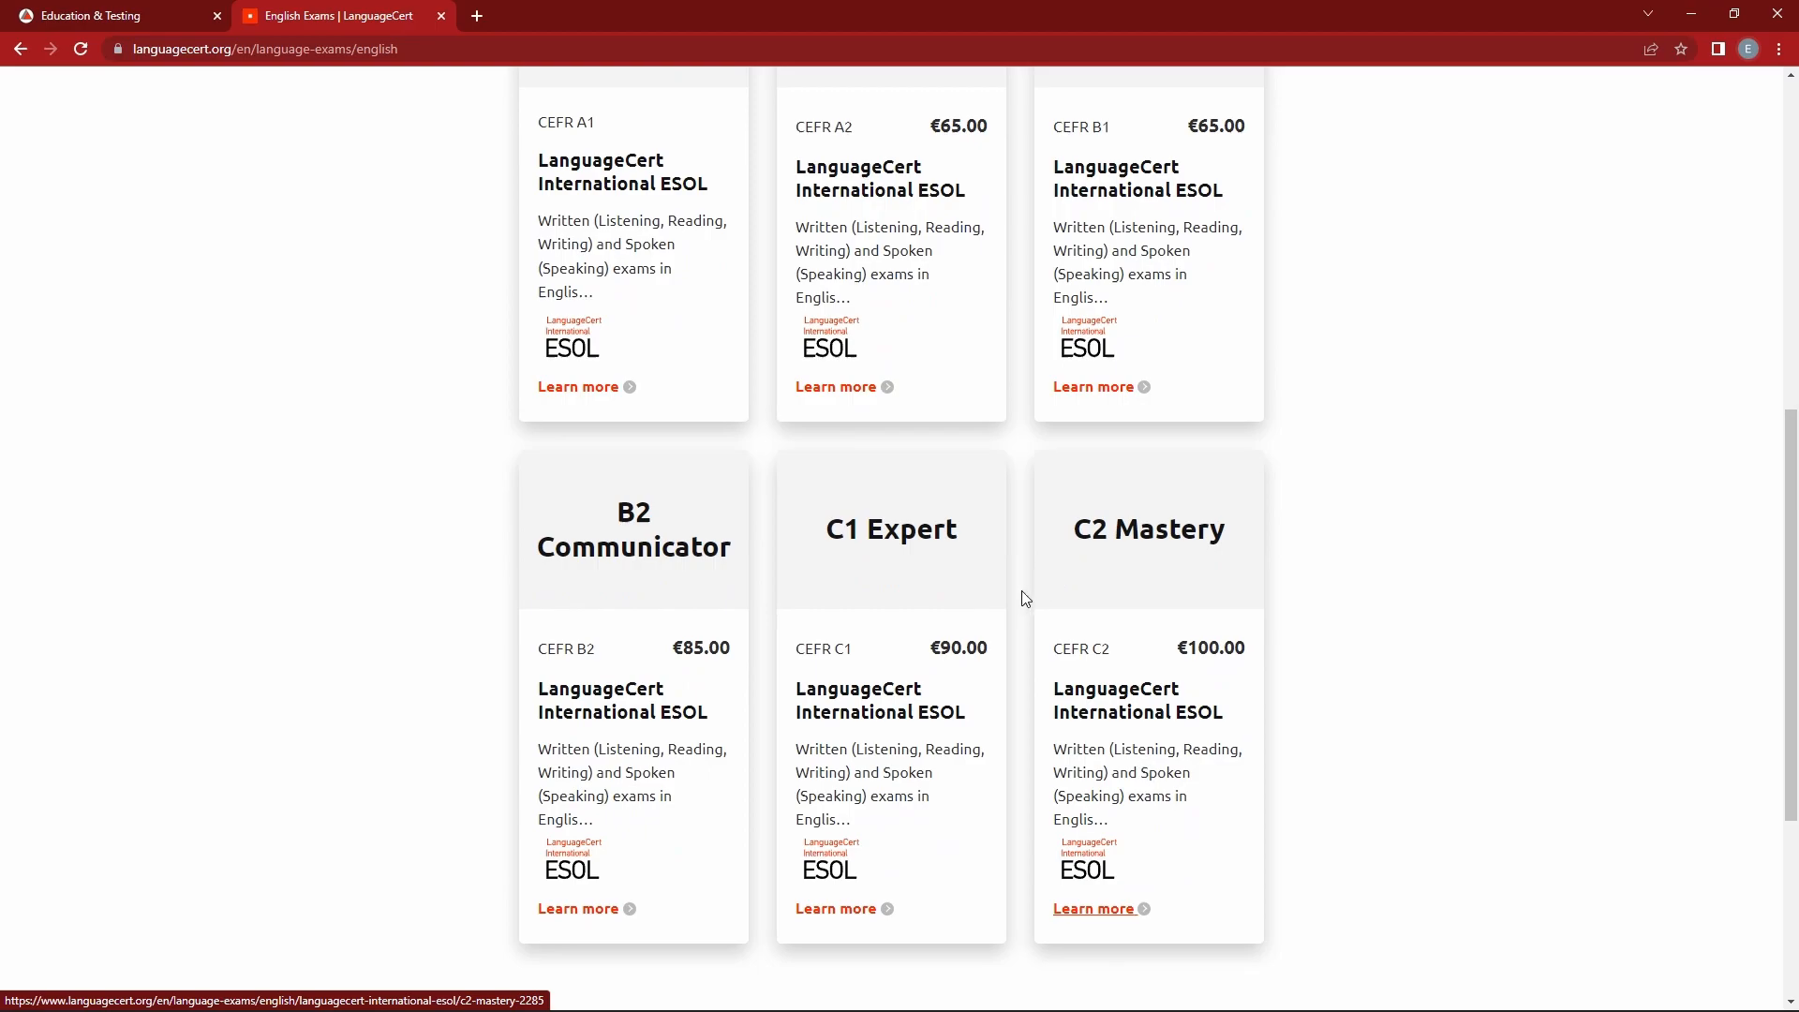
pyautogui.moveTo(588, 914)
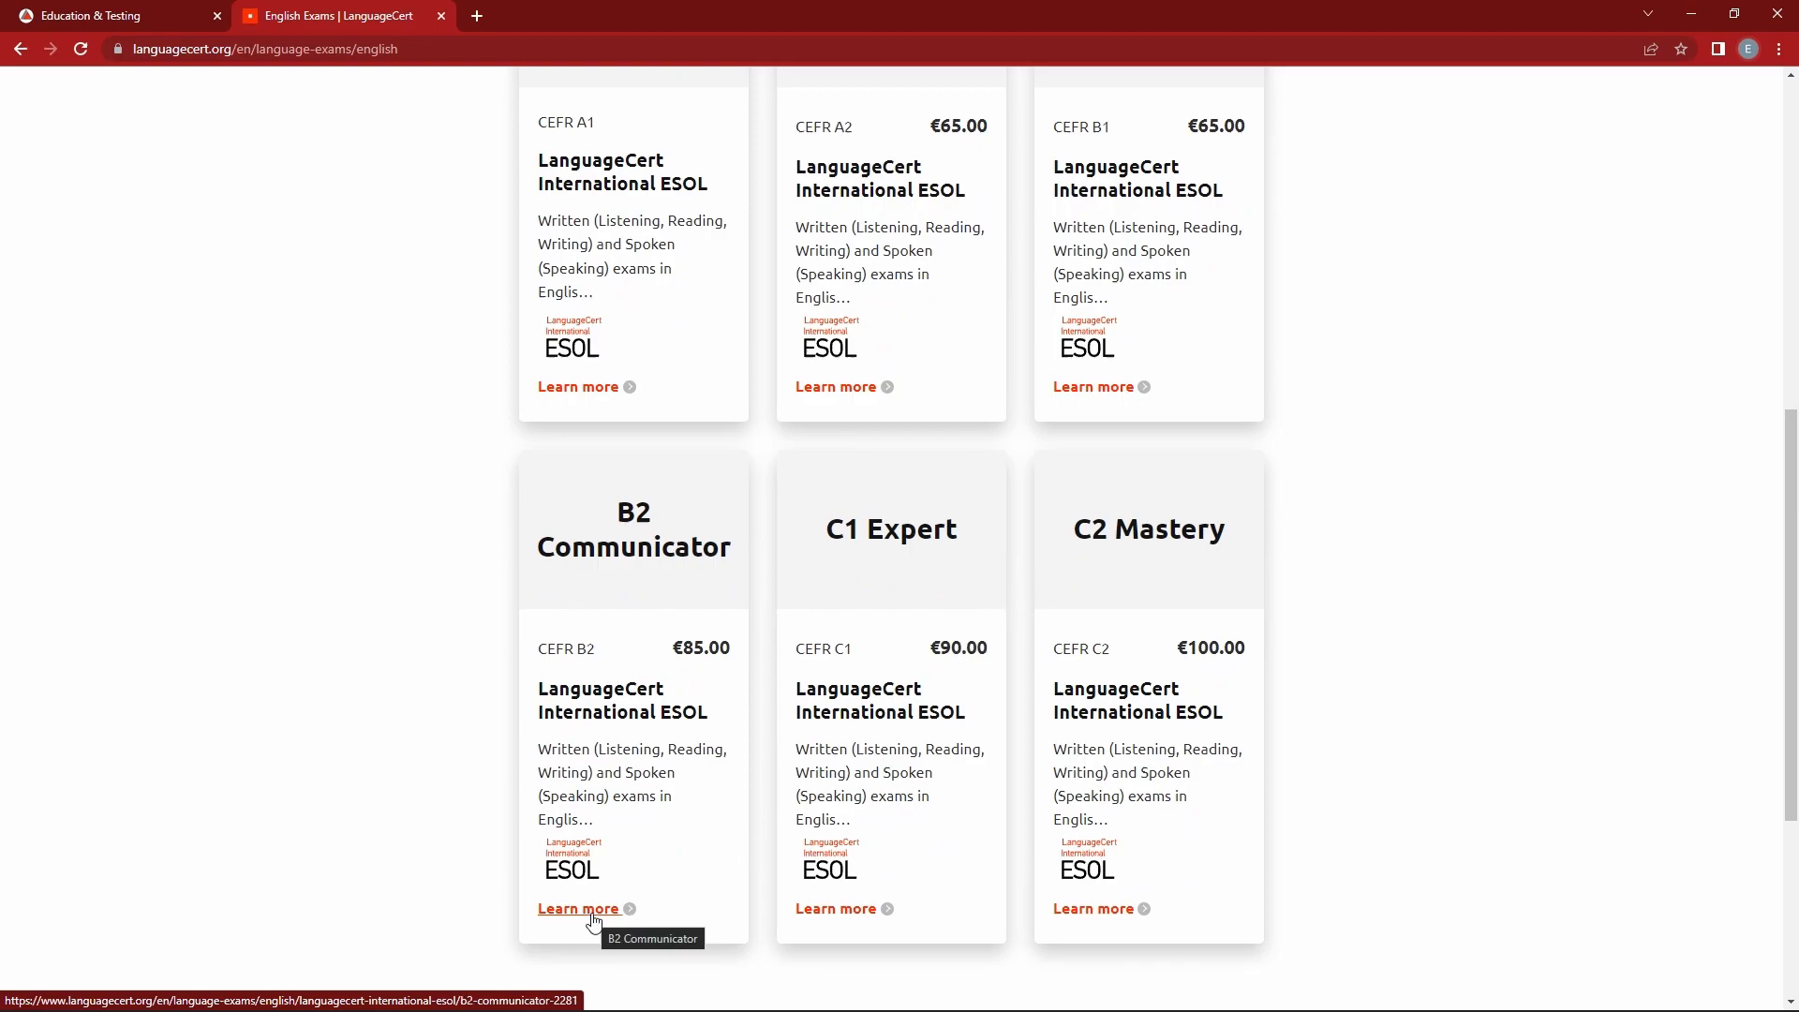
# Open B2 Communicator details and select the €170.00 Written and Spoken online exam.
pyautogui.click(578, 908)
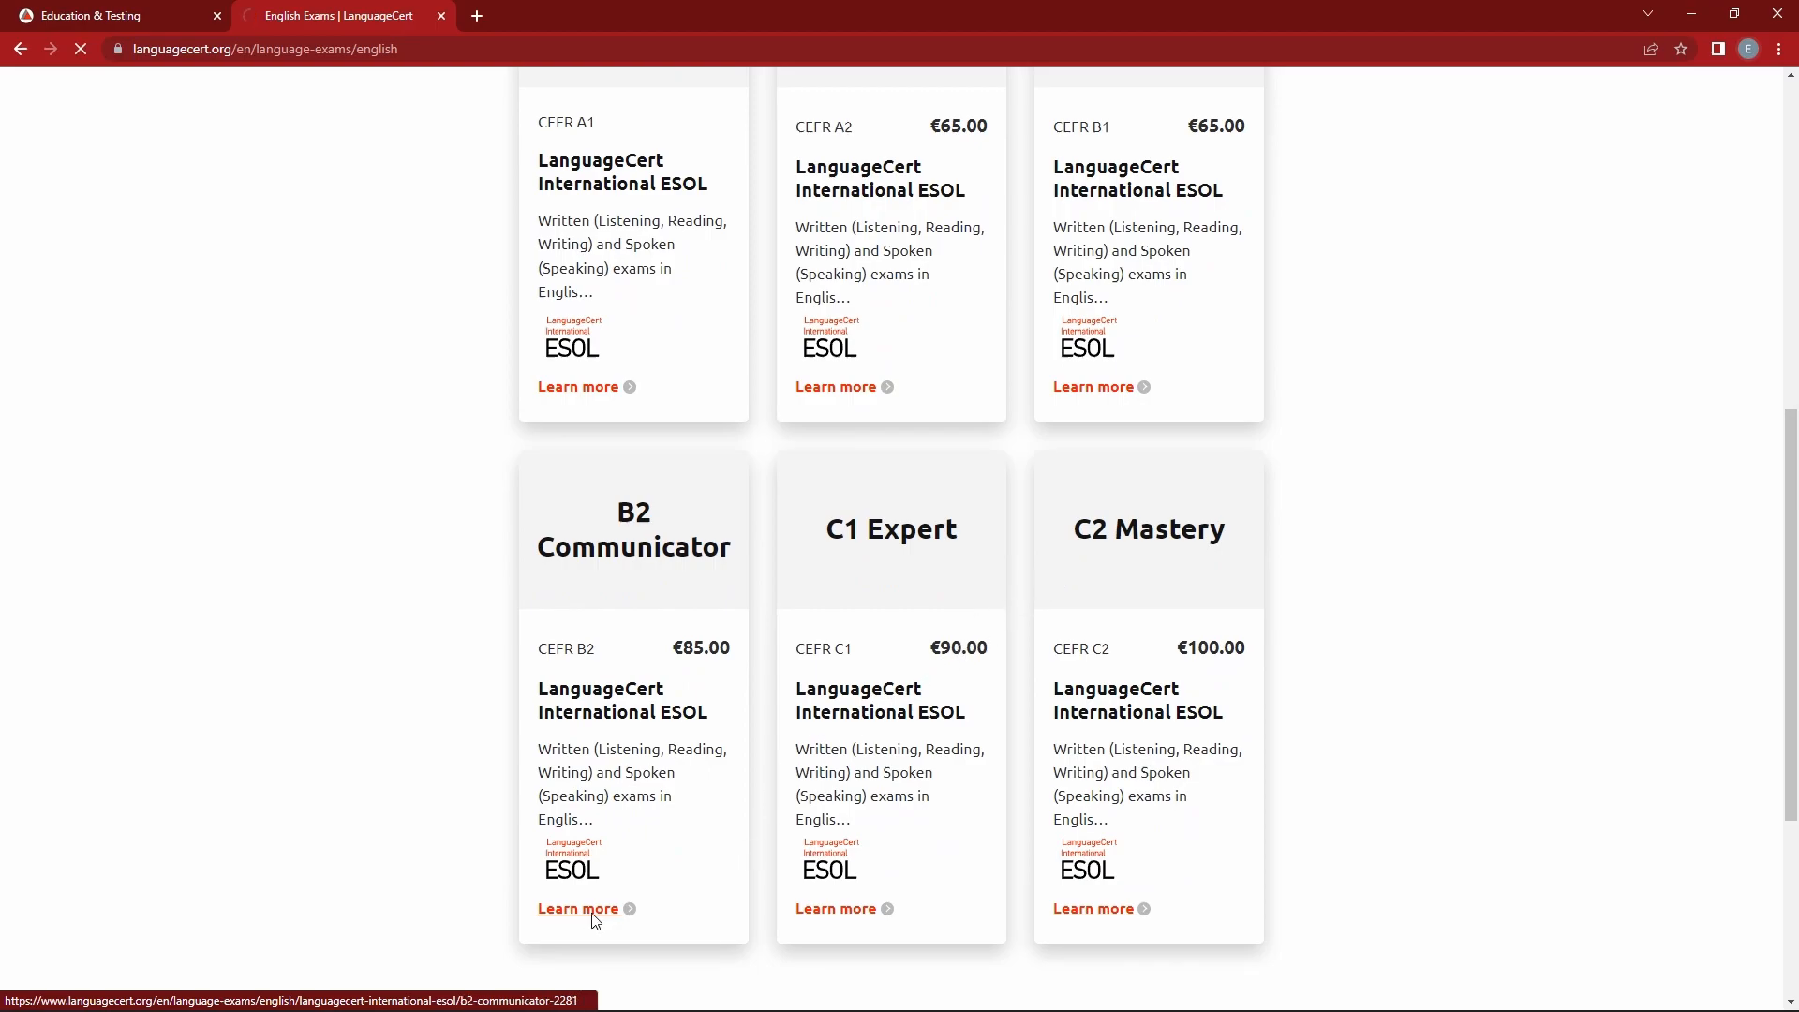
pyautogui.click(578, 908)
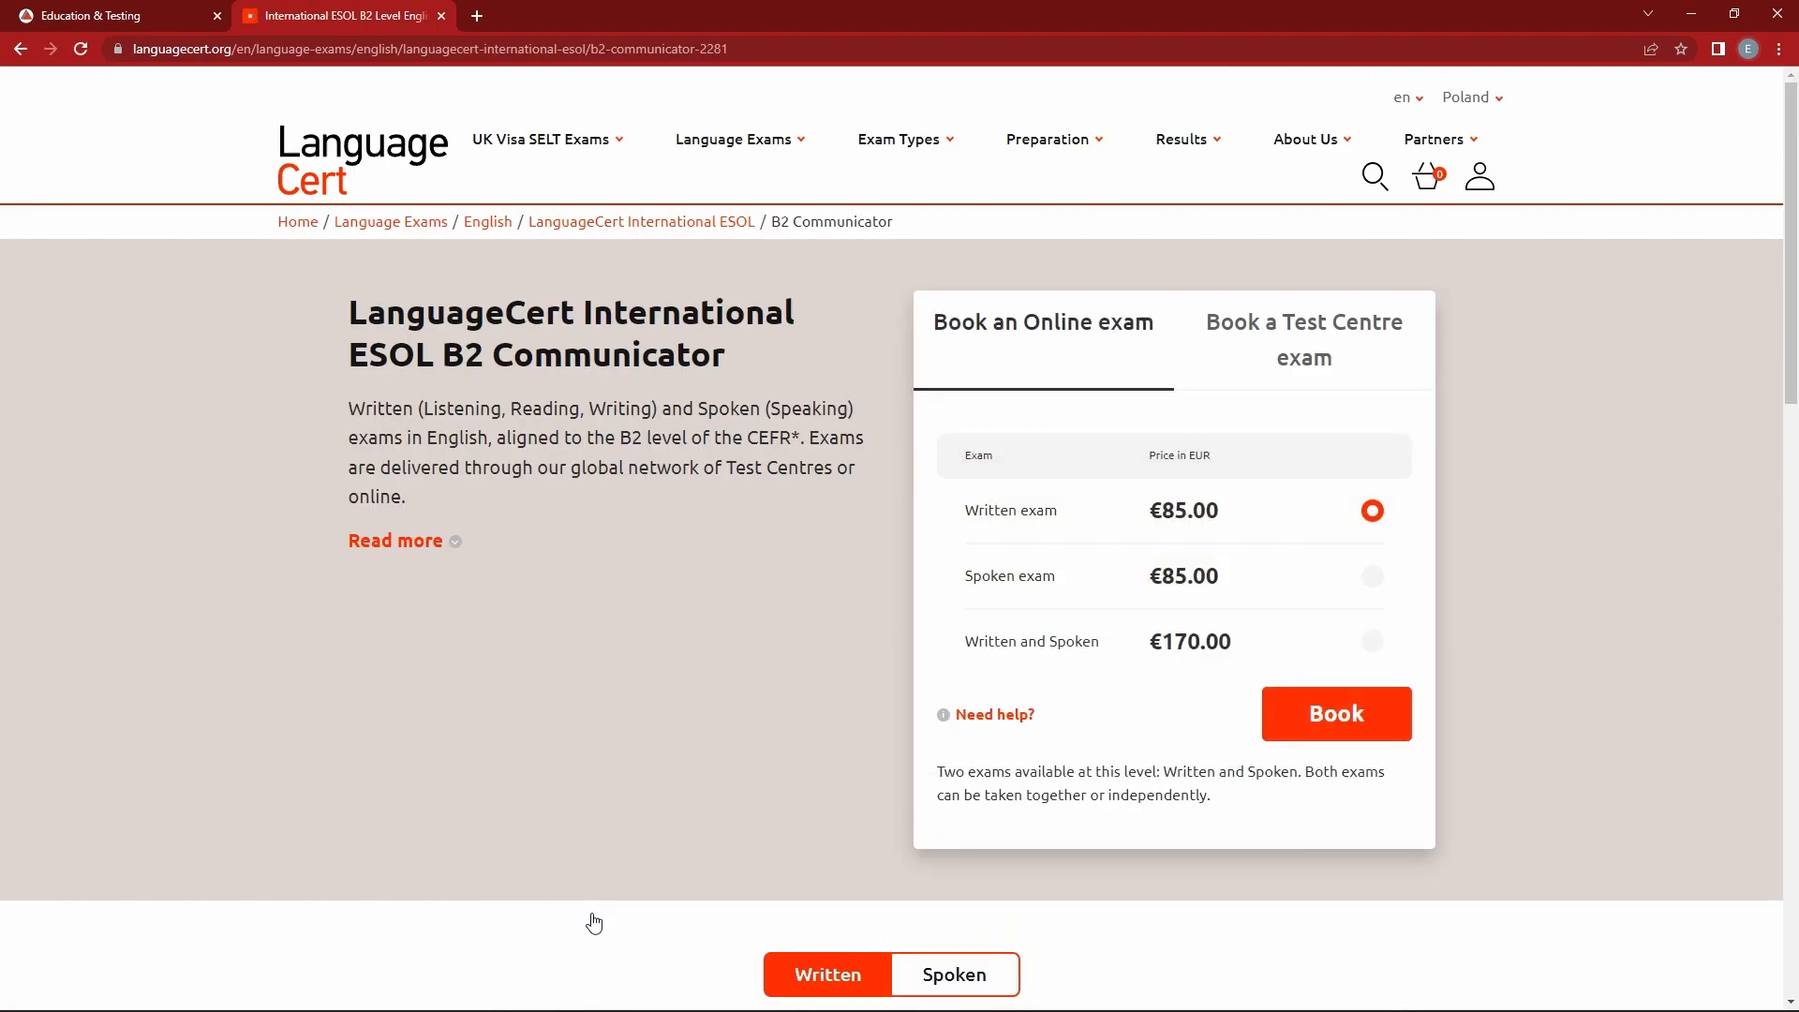
pyautogui.moveTo(594, 921)
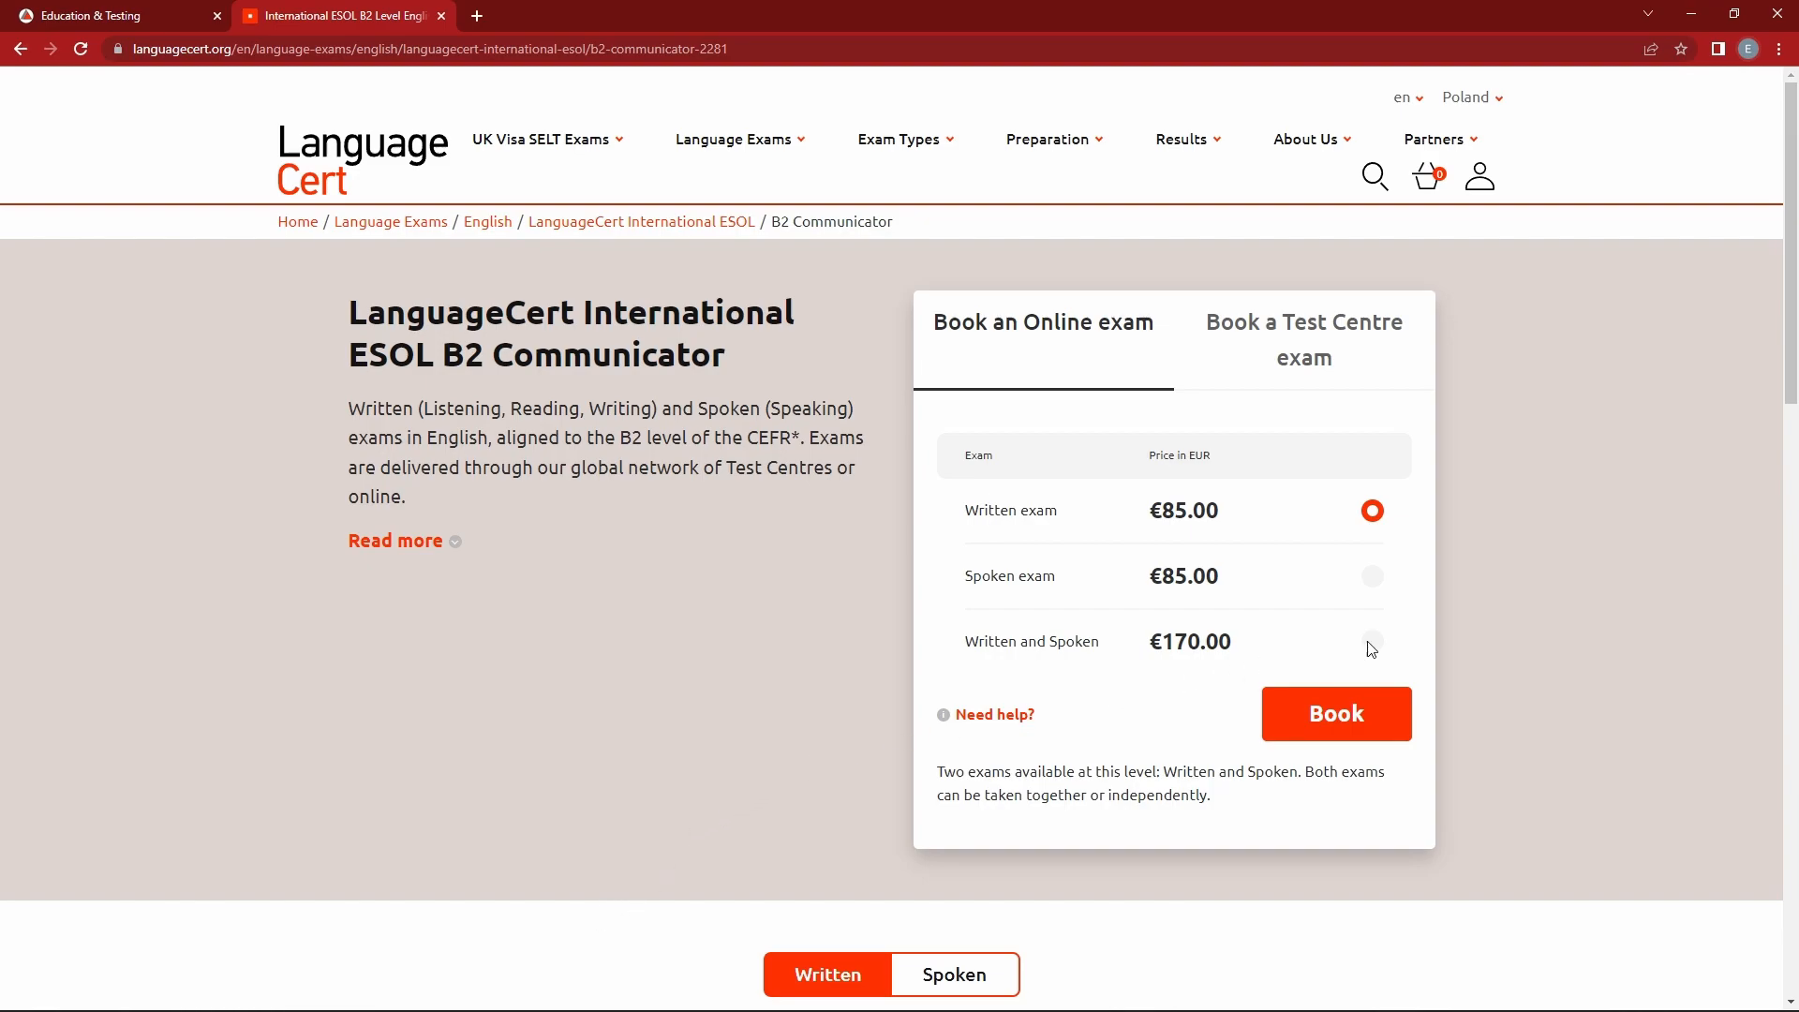
pyautogui.click(1370, 640)
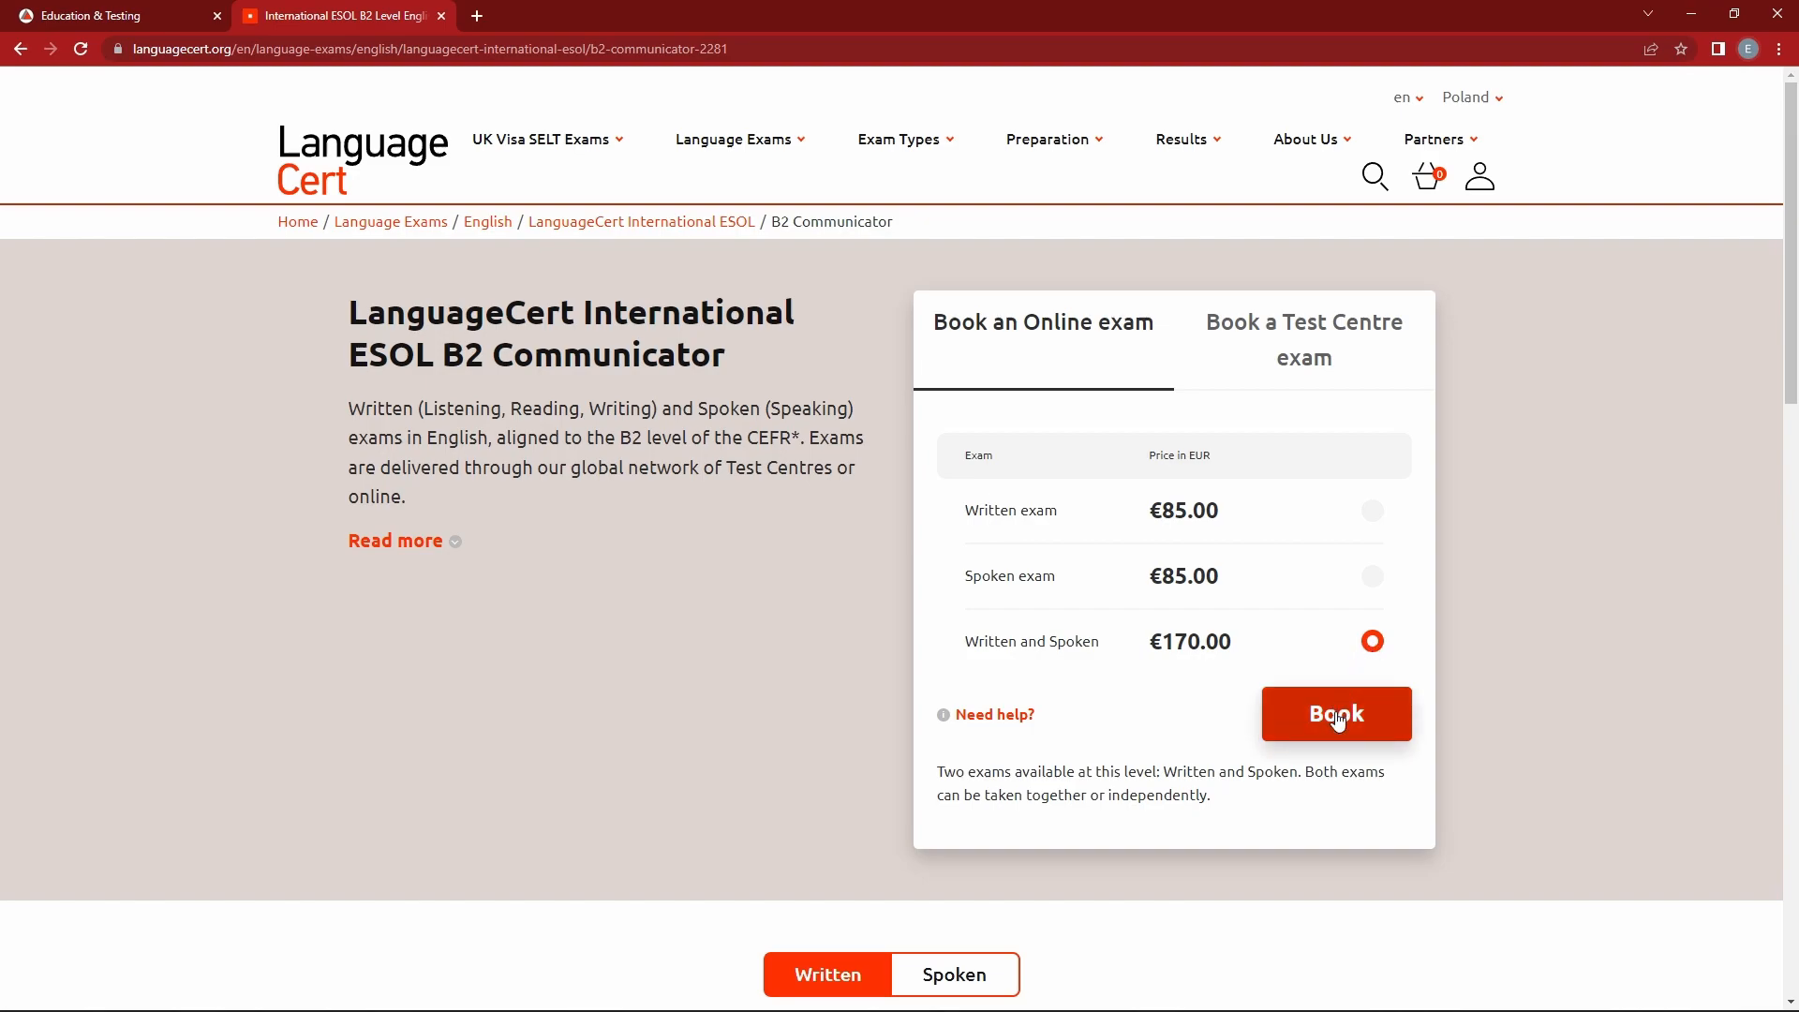
# Book both B2 Communicator exams (€85.00 each, €170.00 total) and select the promo code field.
pyautogui.click(1334, 712)
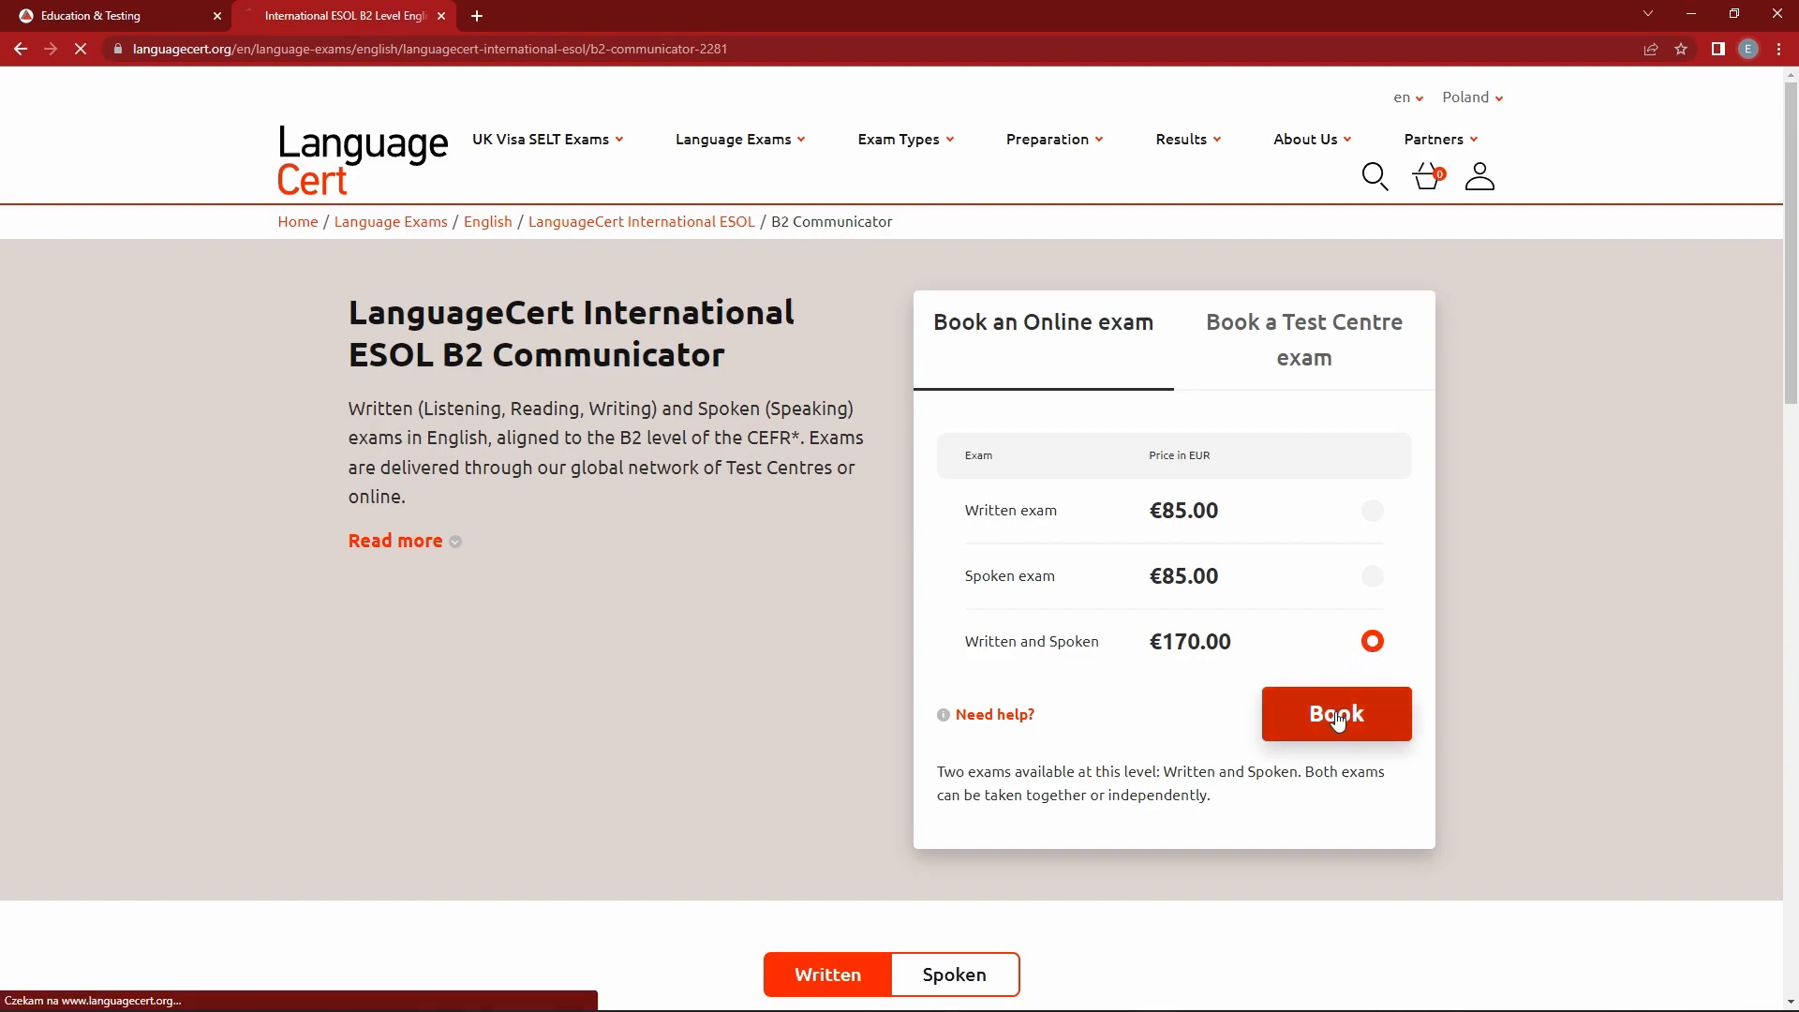
pyautogui.click(1334, 712)
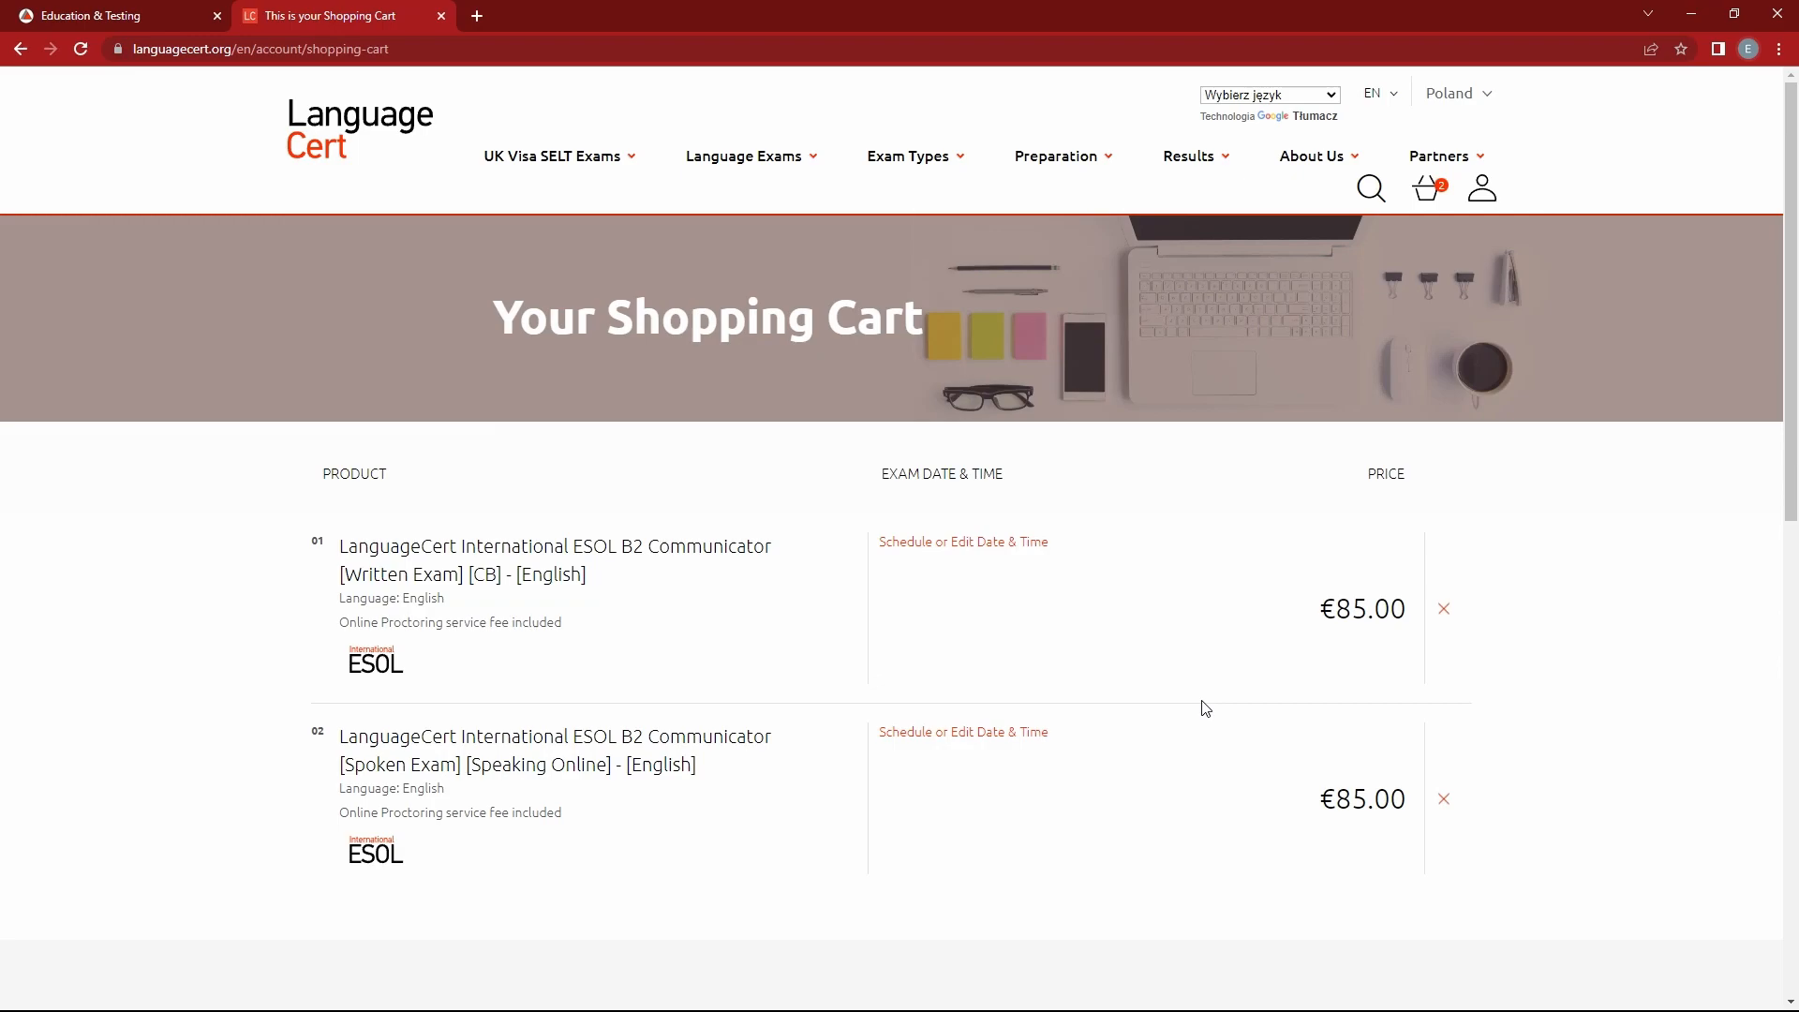
pyautogui.scroll(-3)
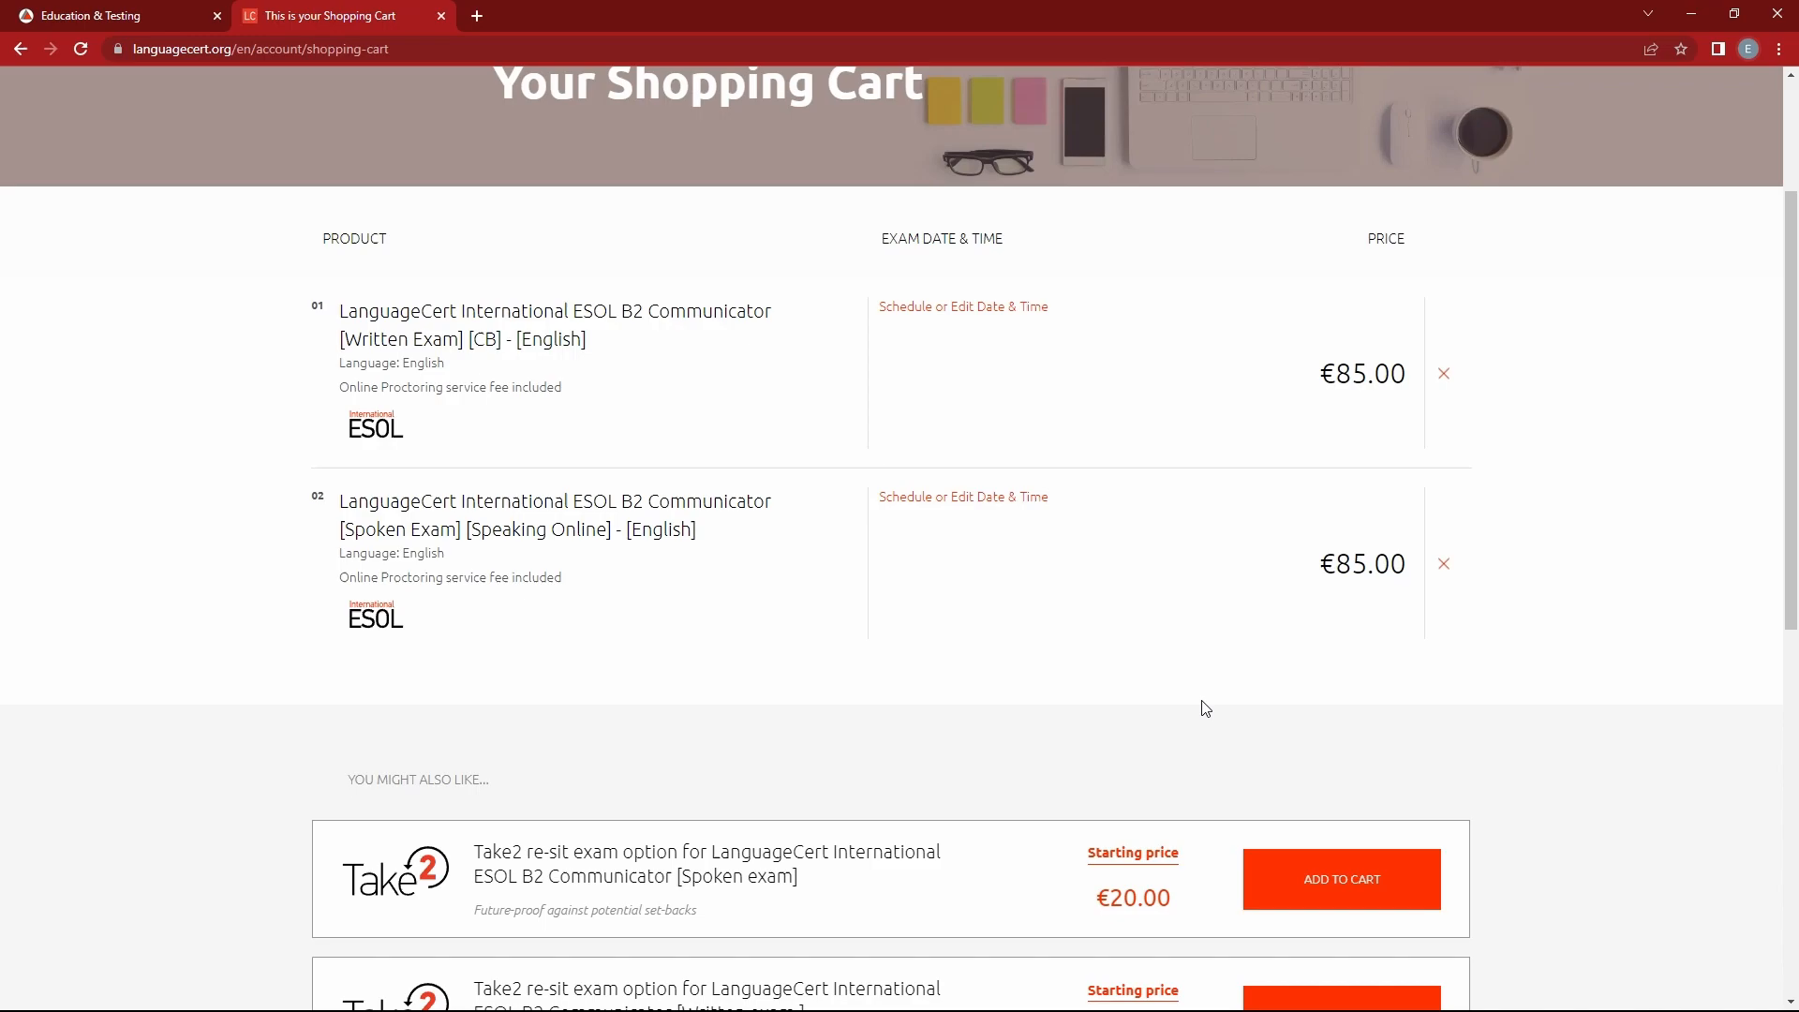
pyautogui.scroll(-3)
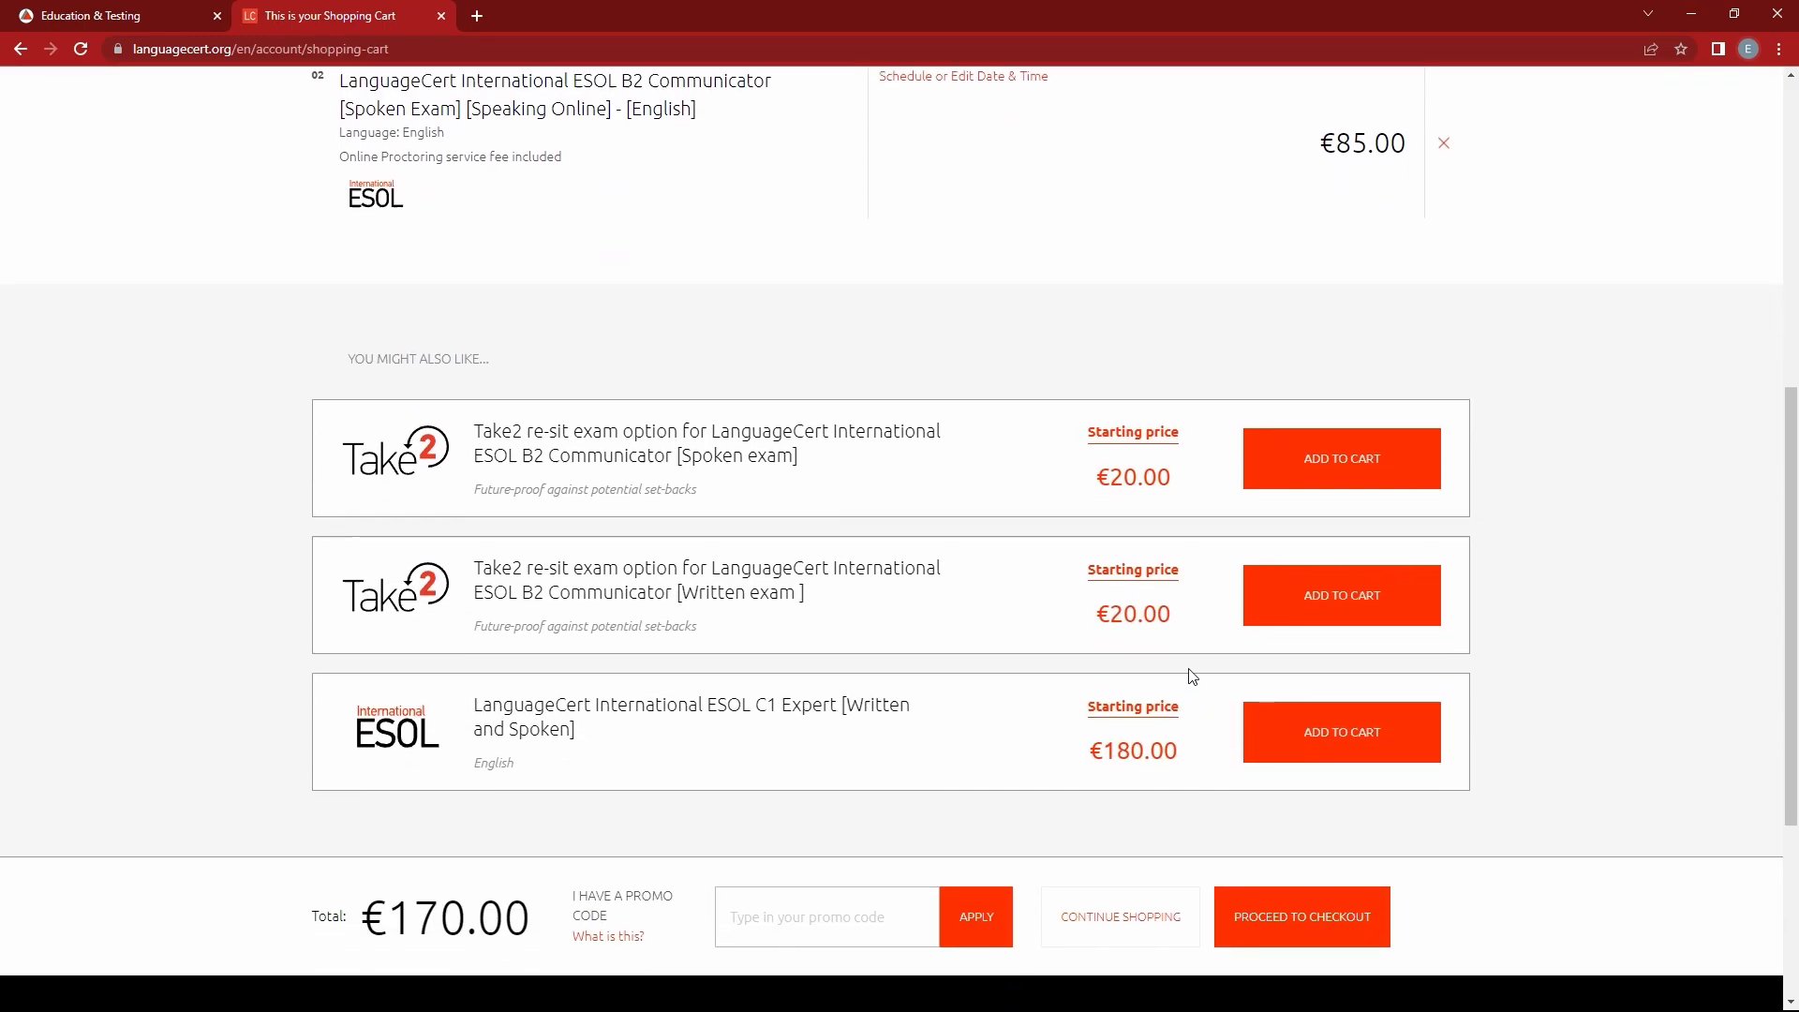
pyautogui.moveTo(1337, 533)
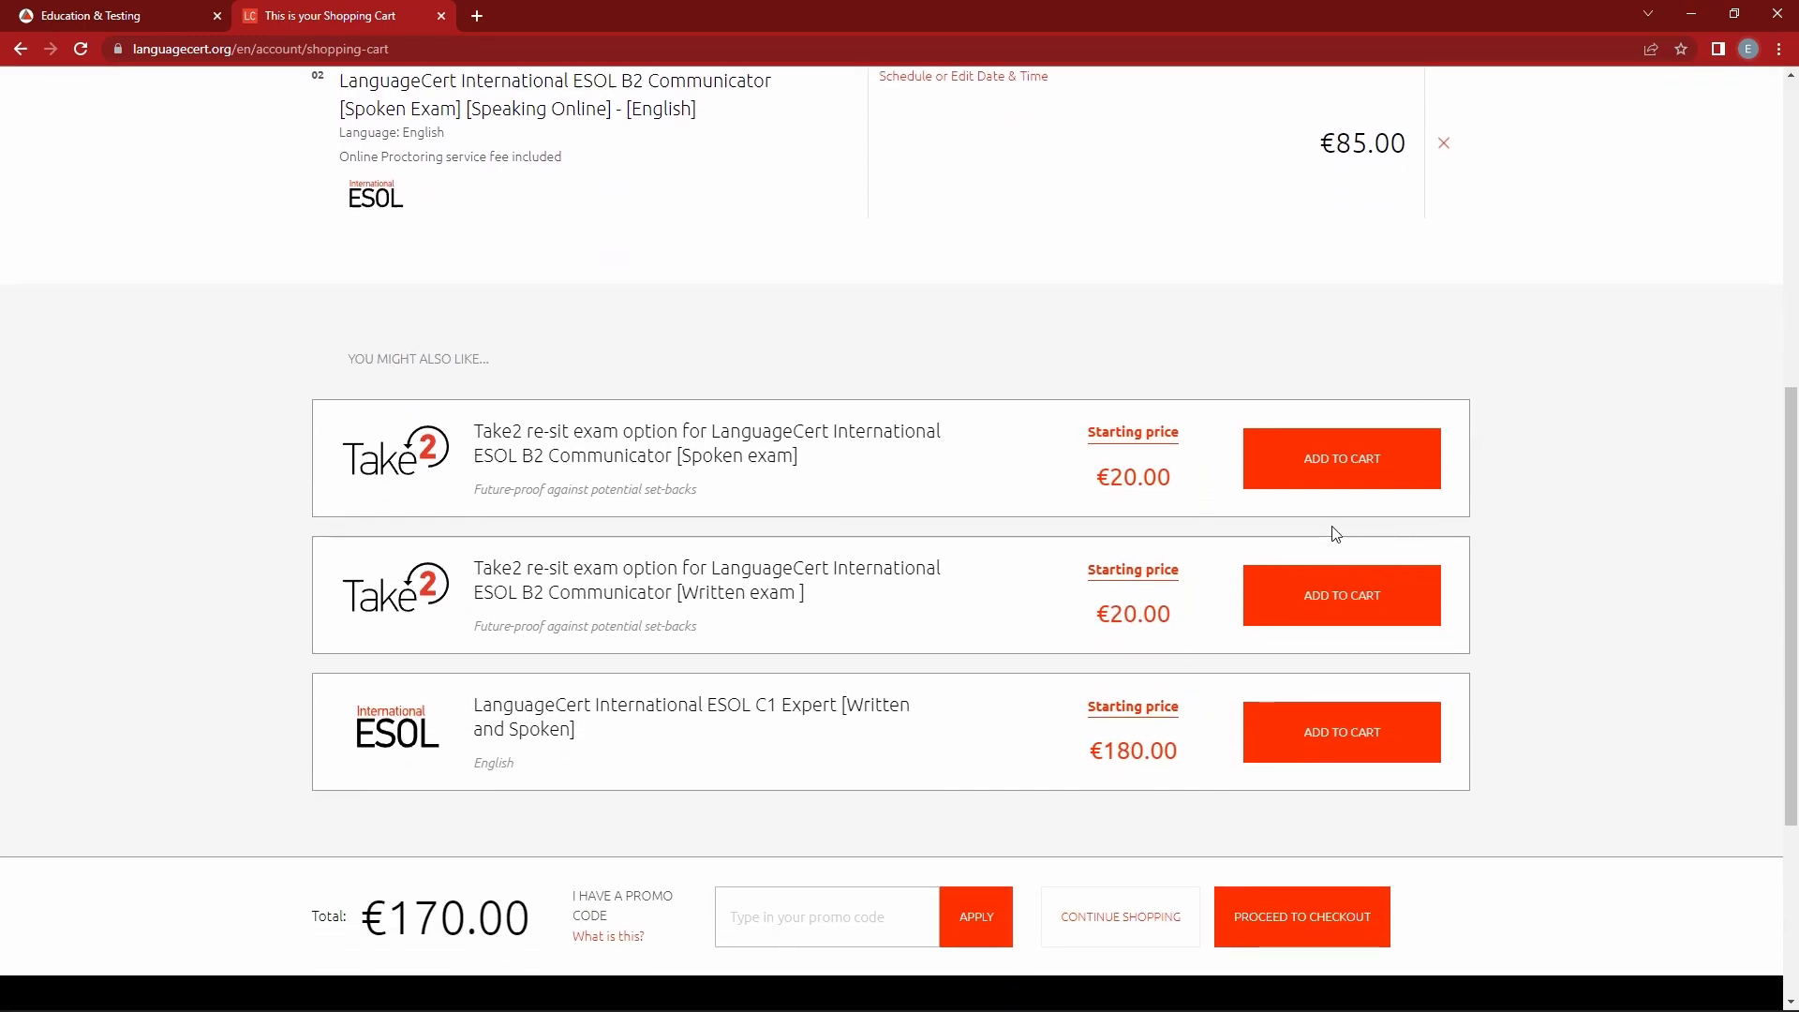
pyautogui.moveTo(1466, 663)
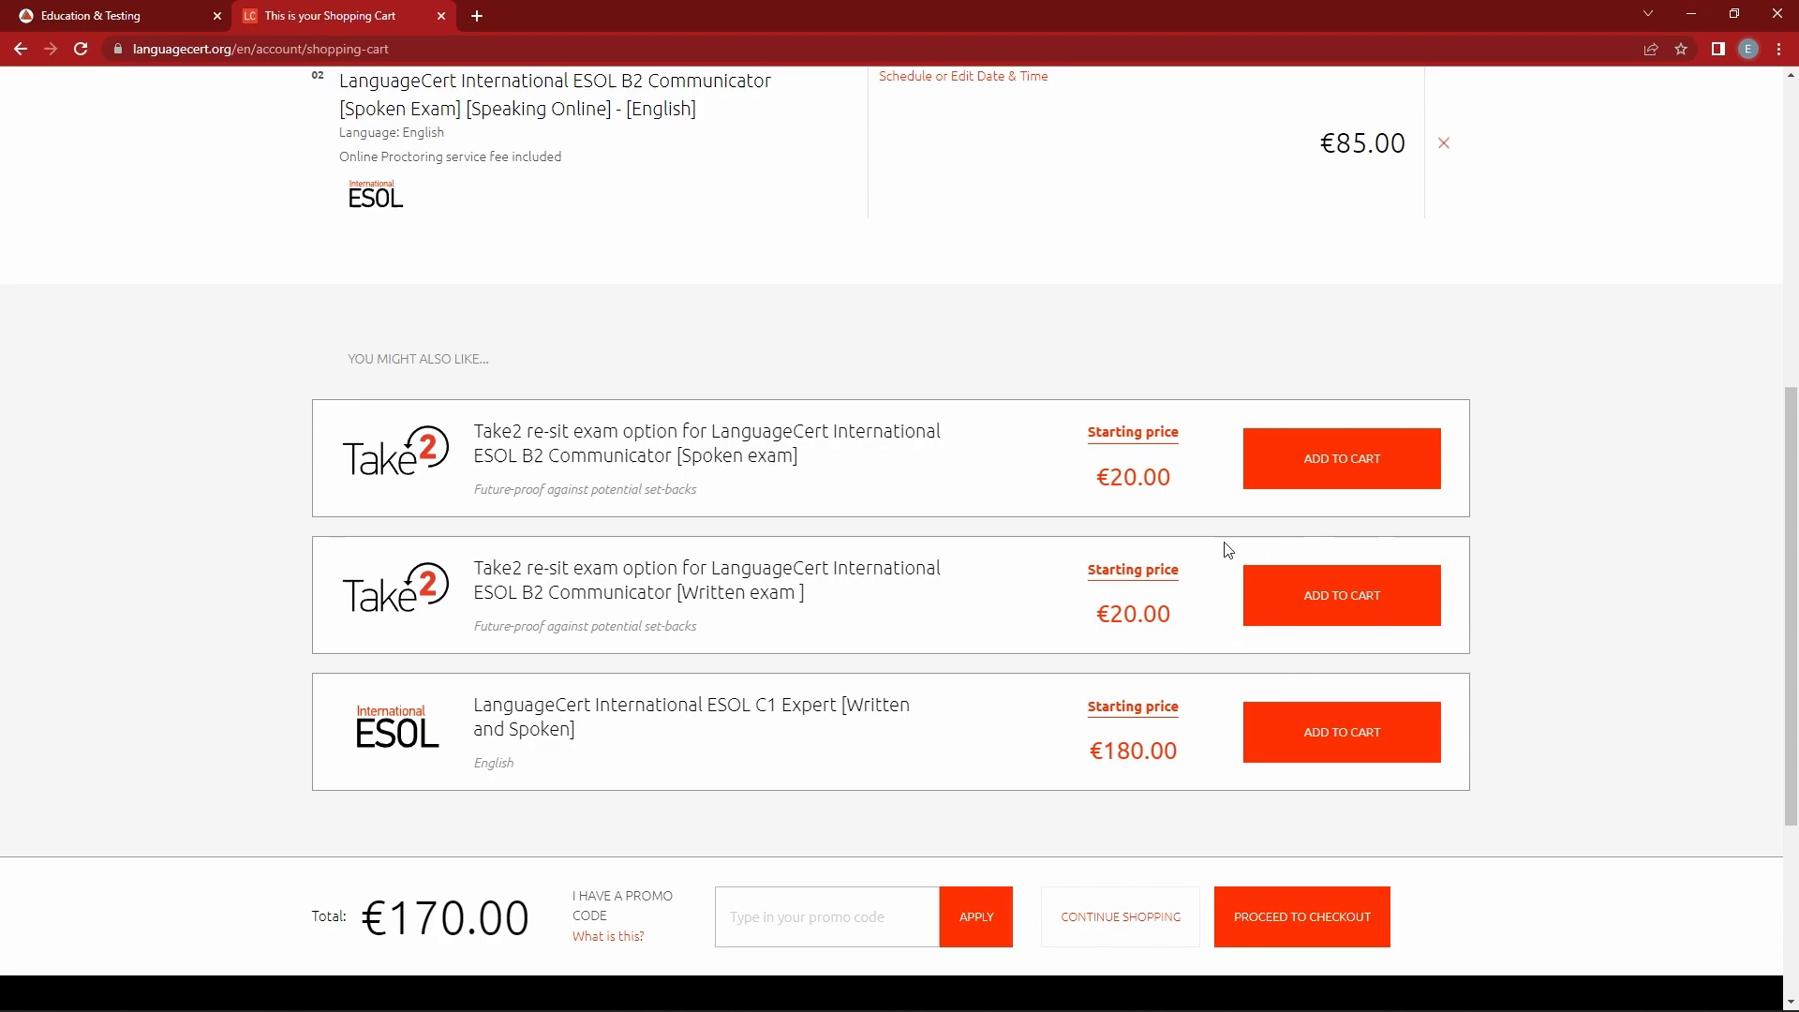
pyautogui.moveTo(1001, 541)
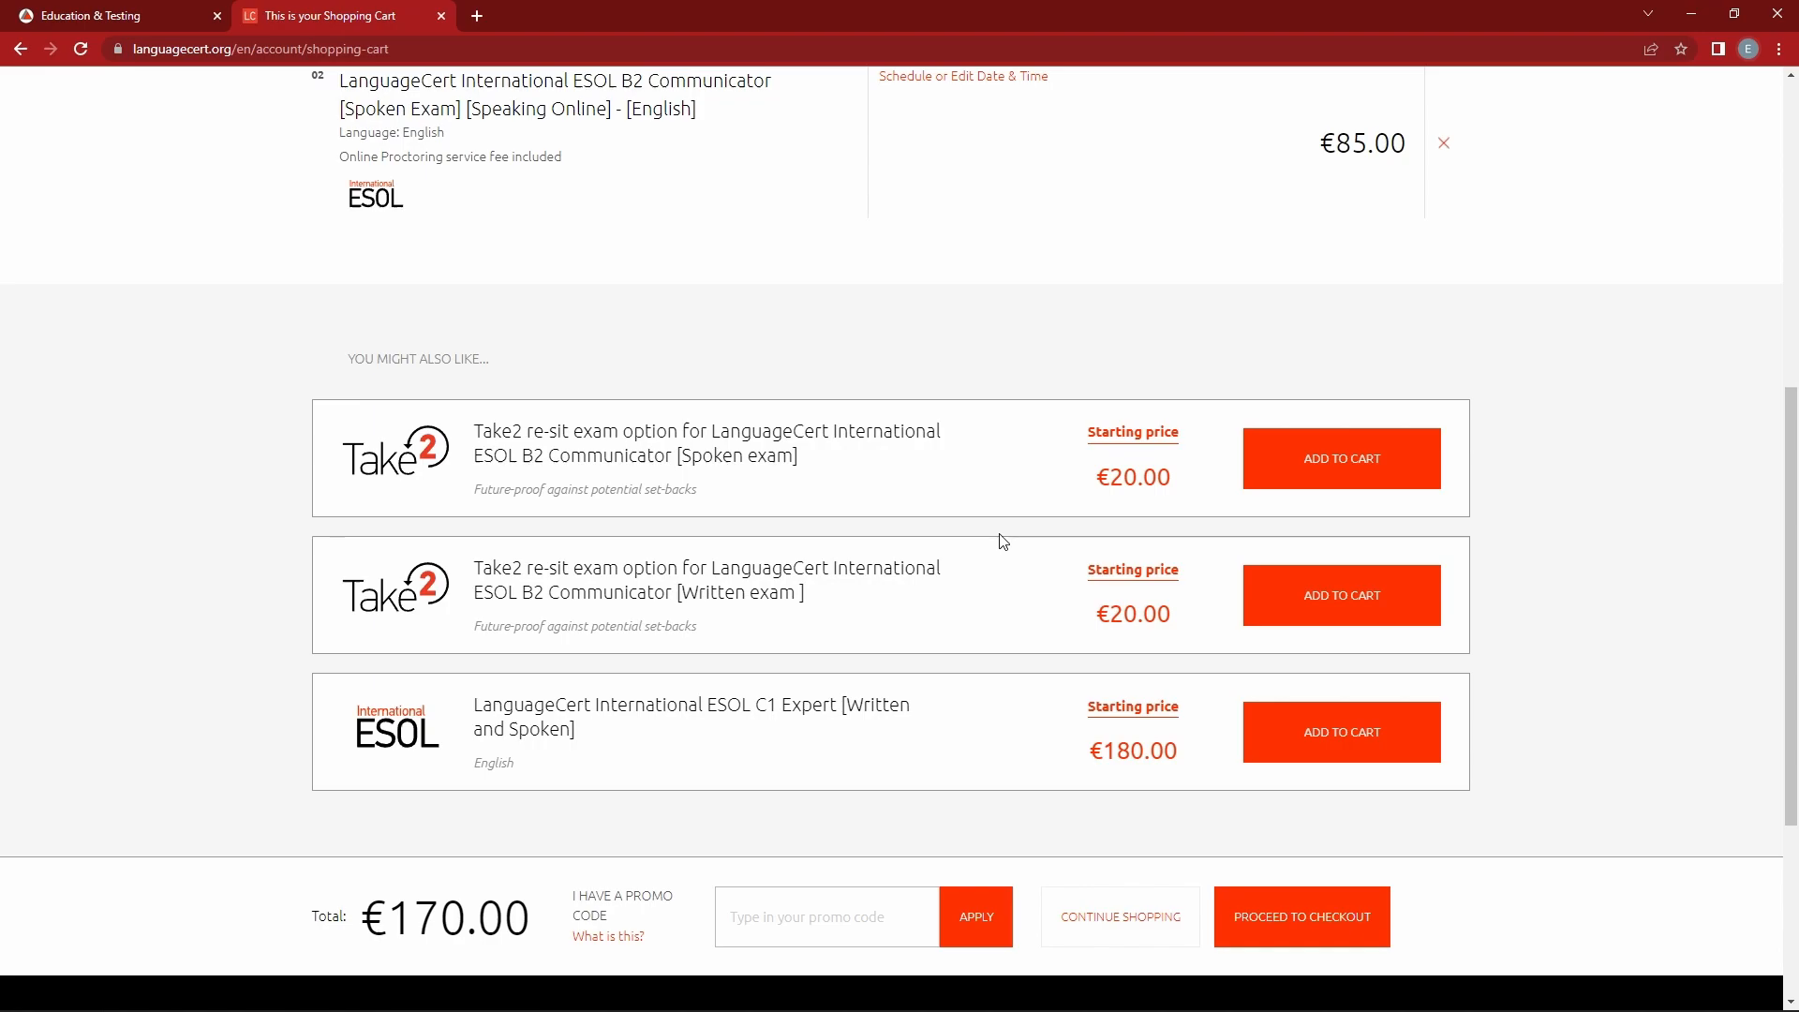
pyautogui.scroll(-3)
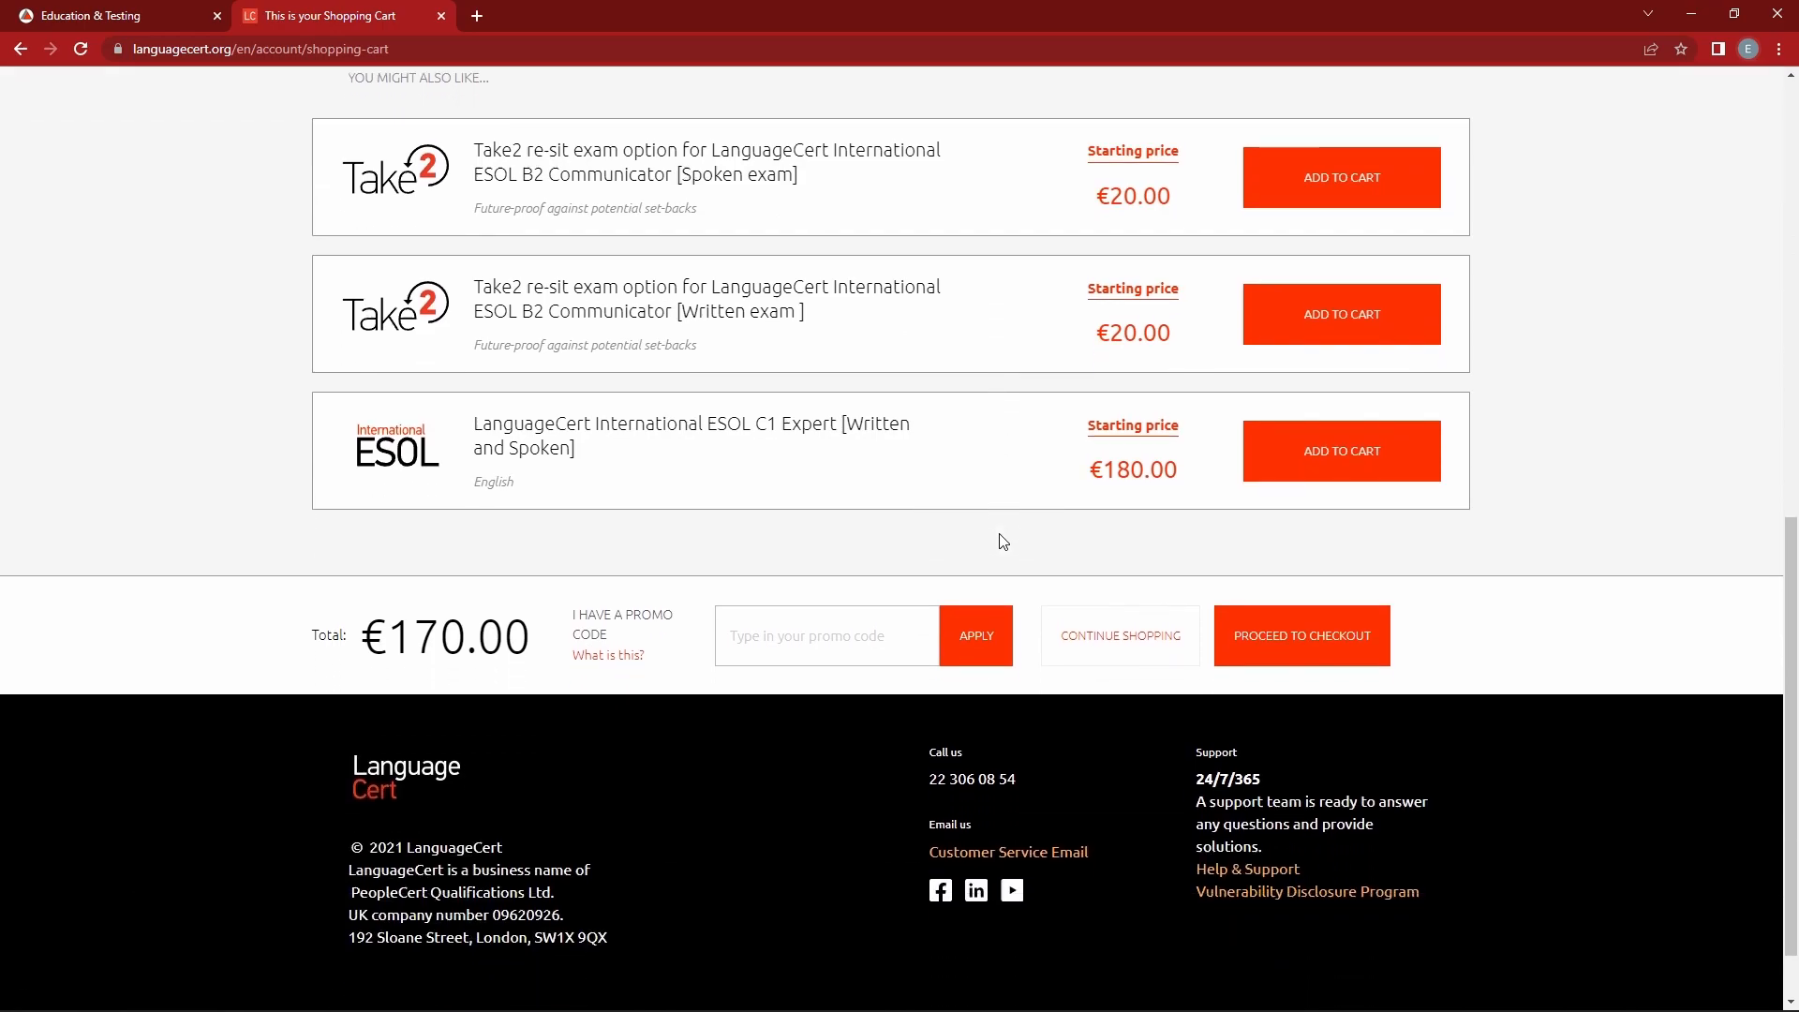
pyautogui.click(826, 635)
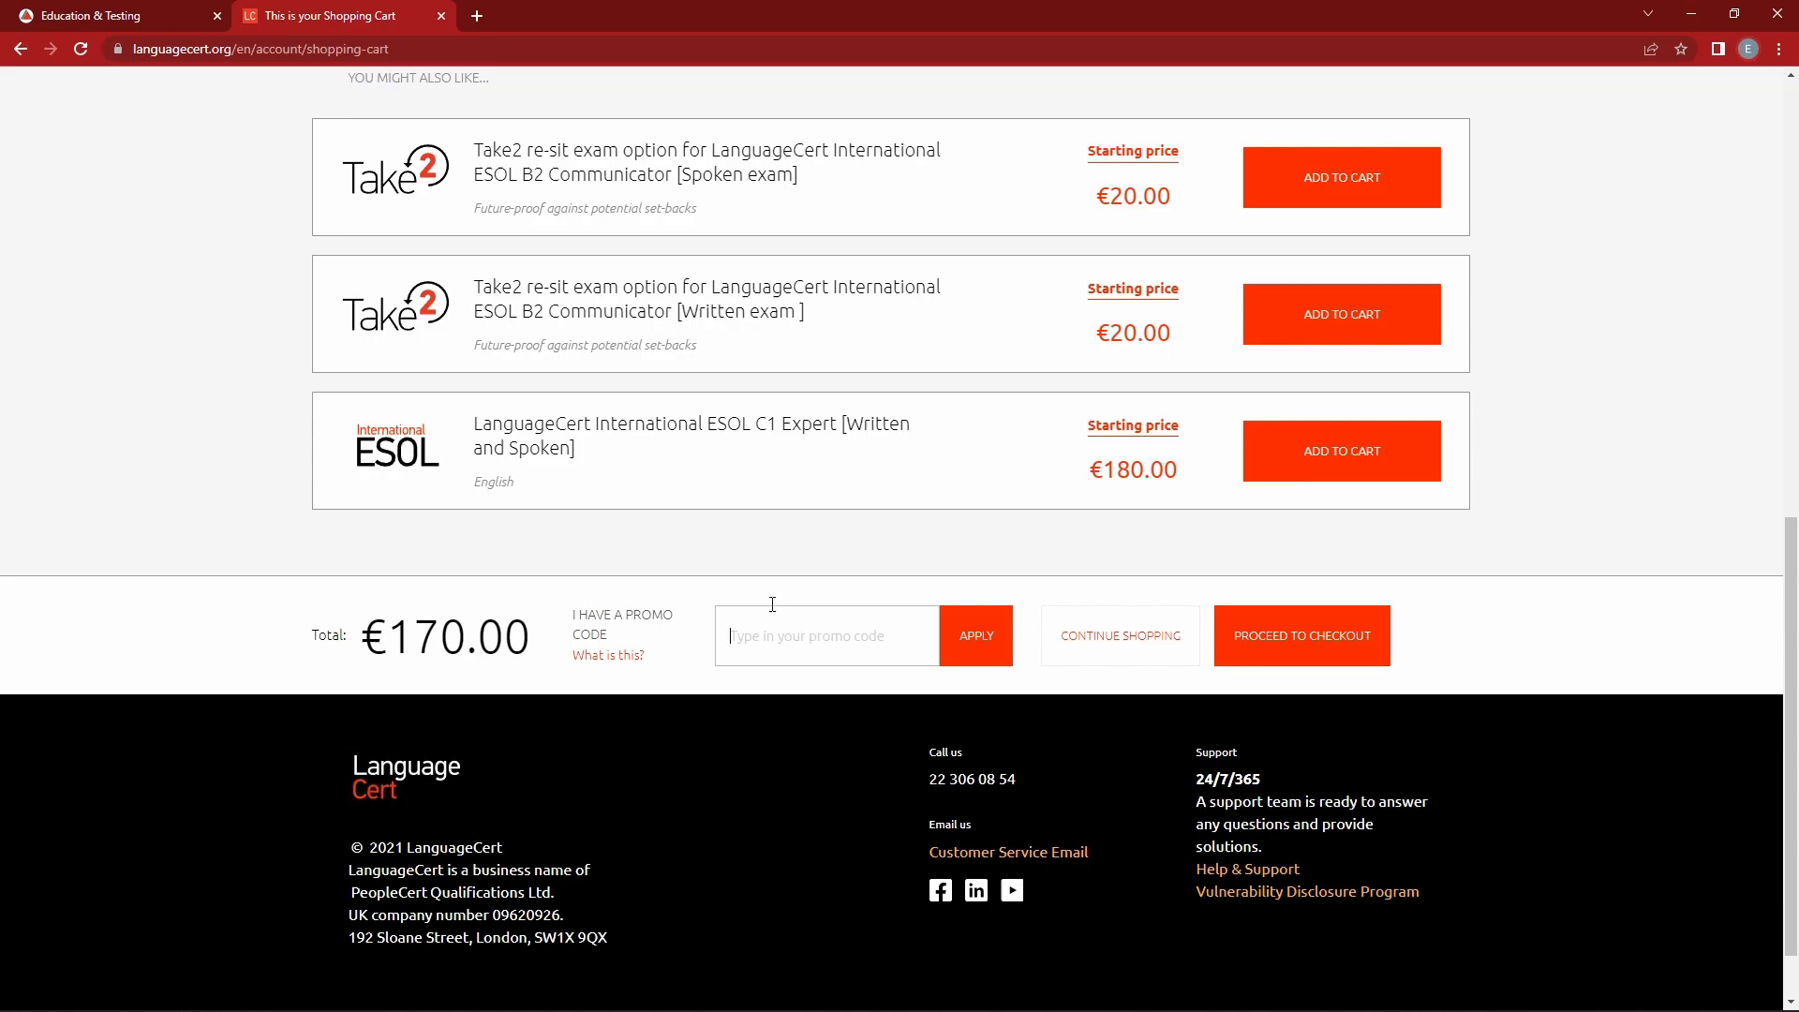
# Grab the 15%-off promo code CB8358 from edutesting.org and return to the cart.
pyautogui.click(103, 15)
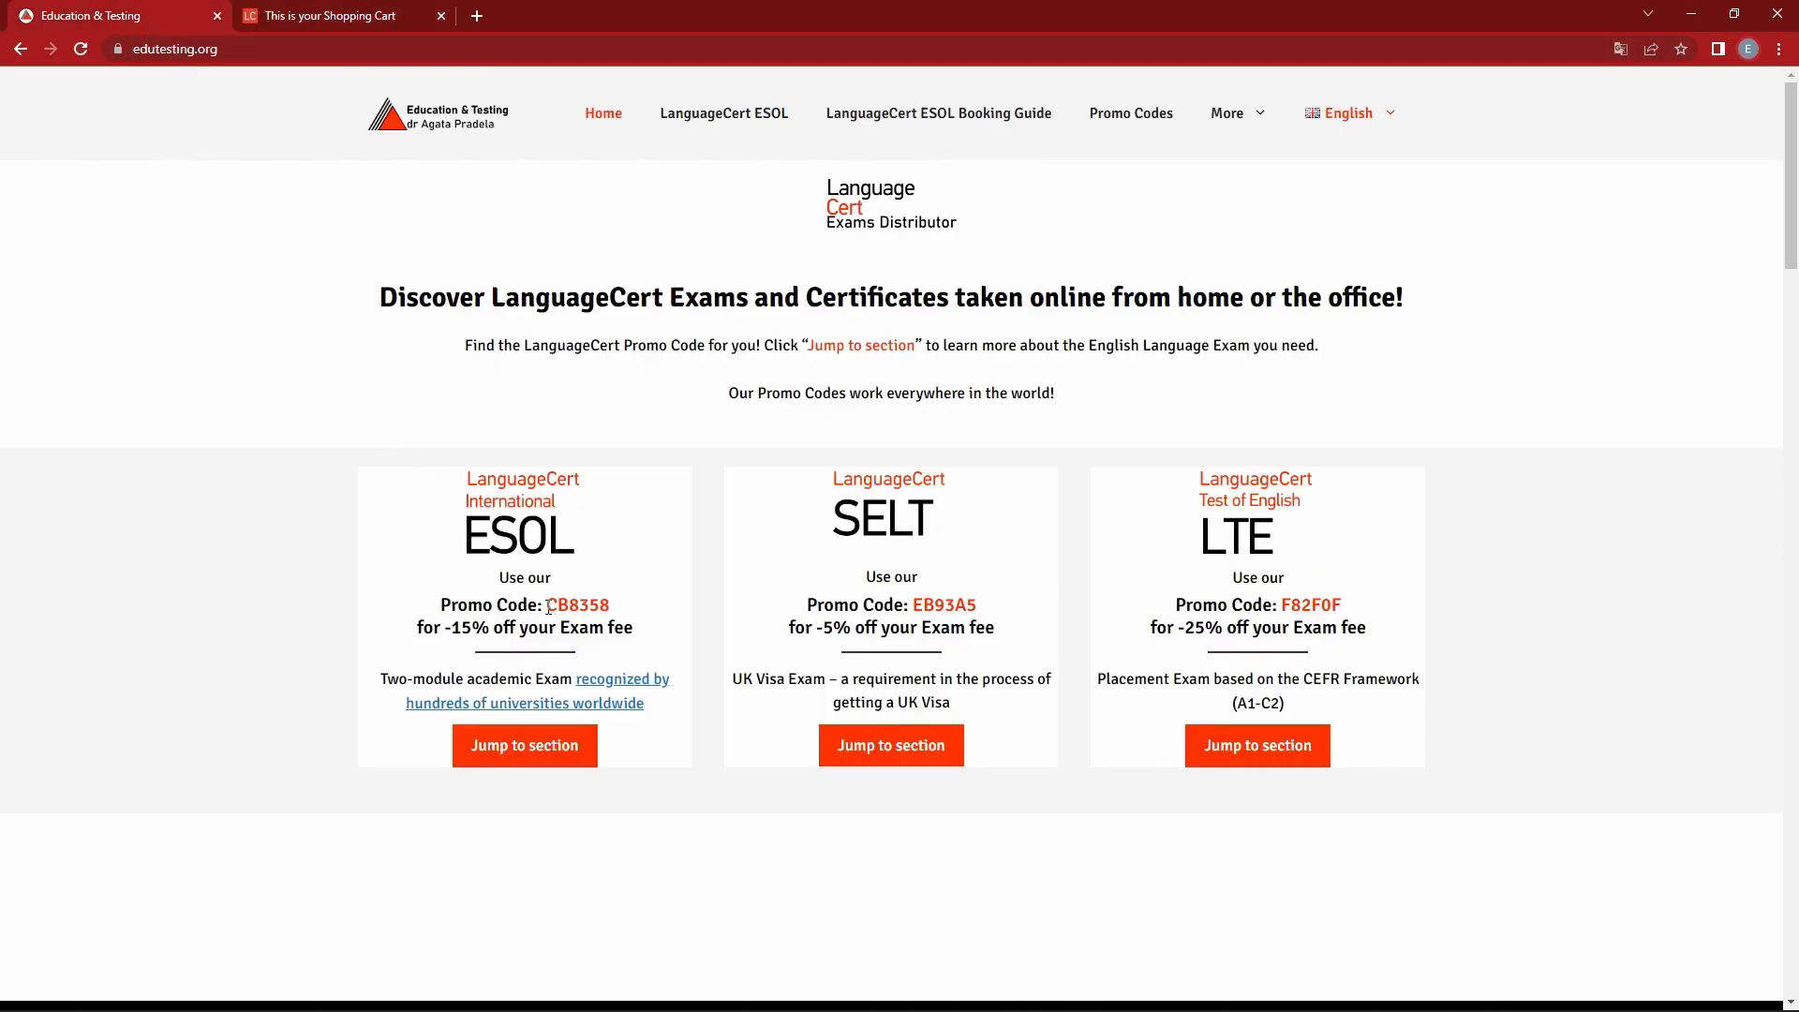
pyautogui.doubleClick(578, 604)
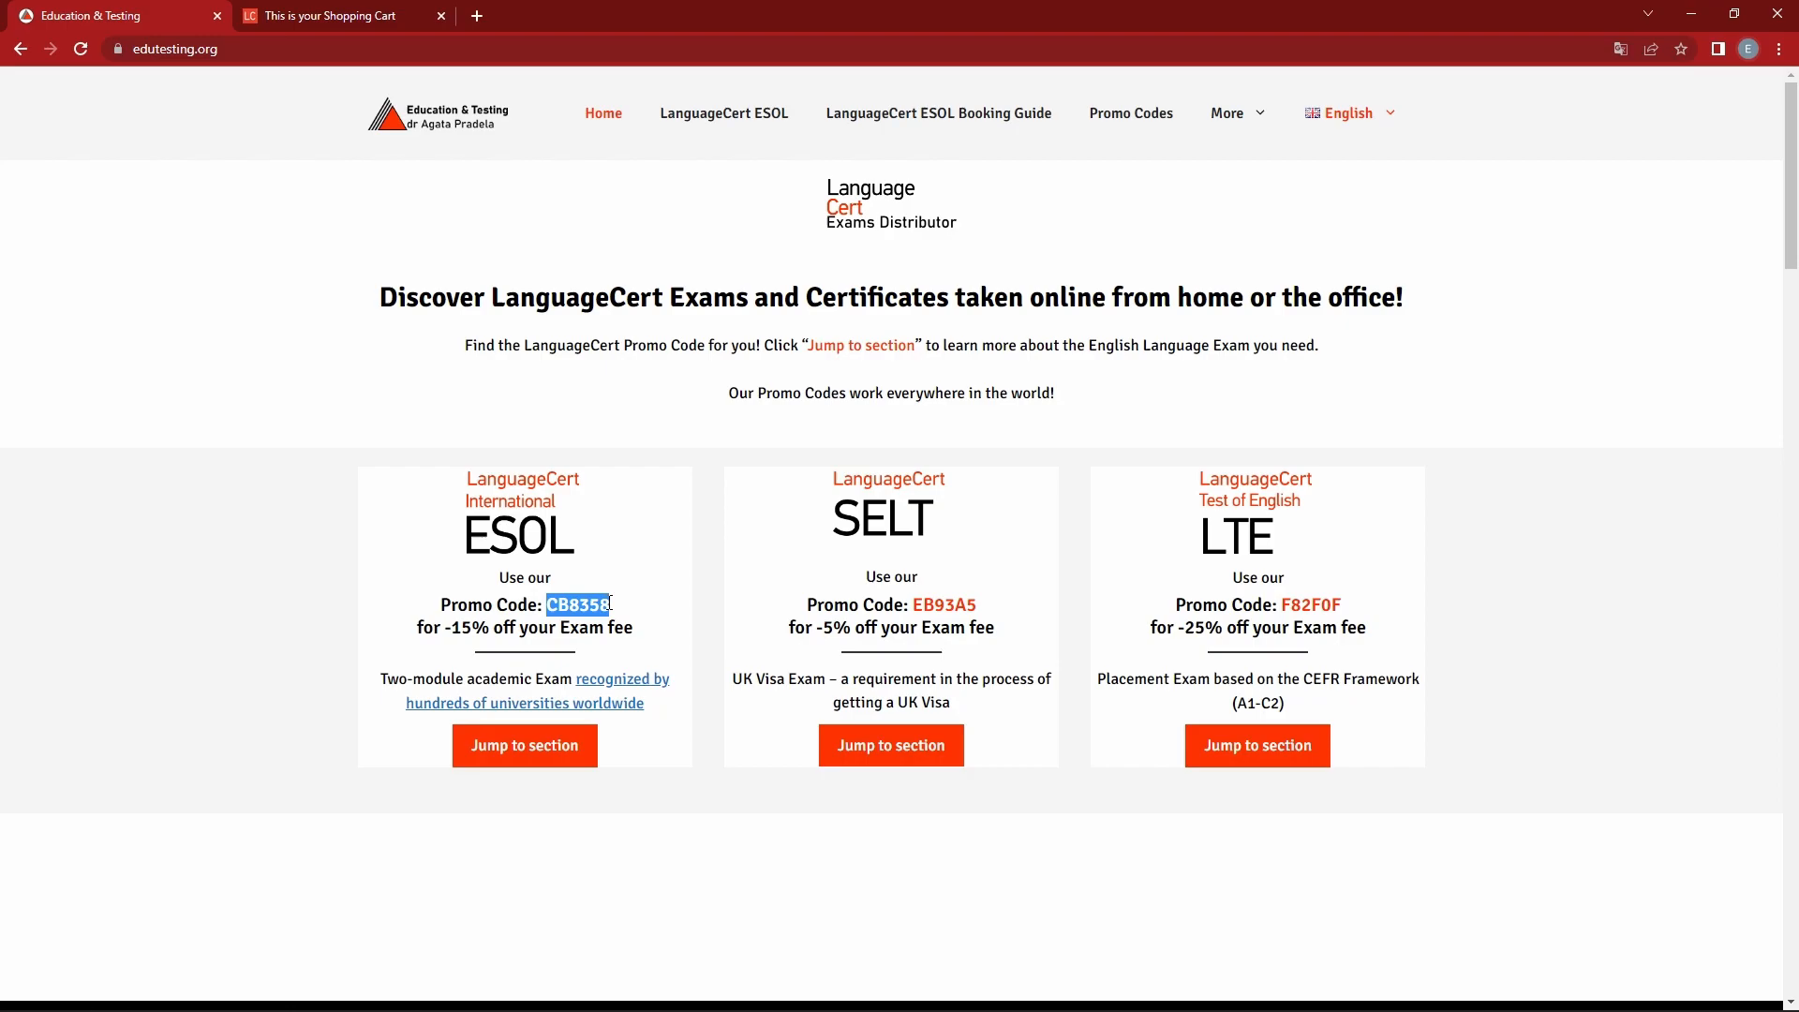
pyautogui.moveTo(451, 307)
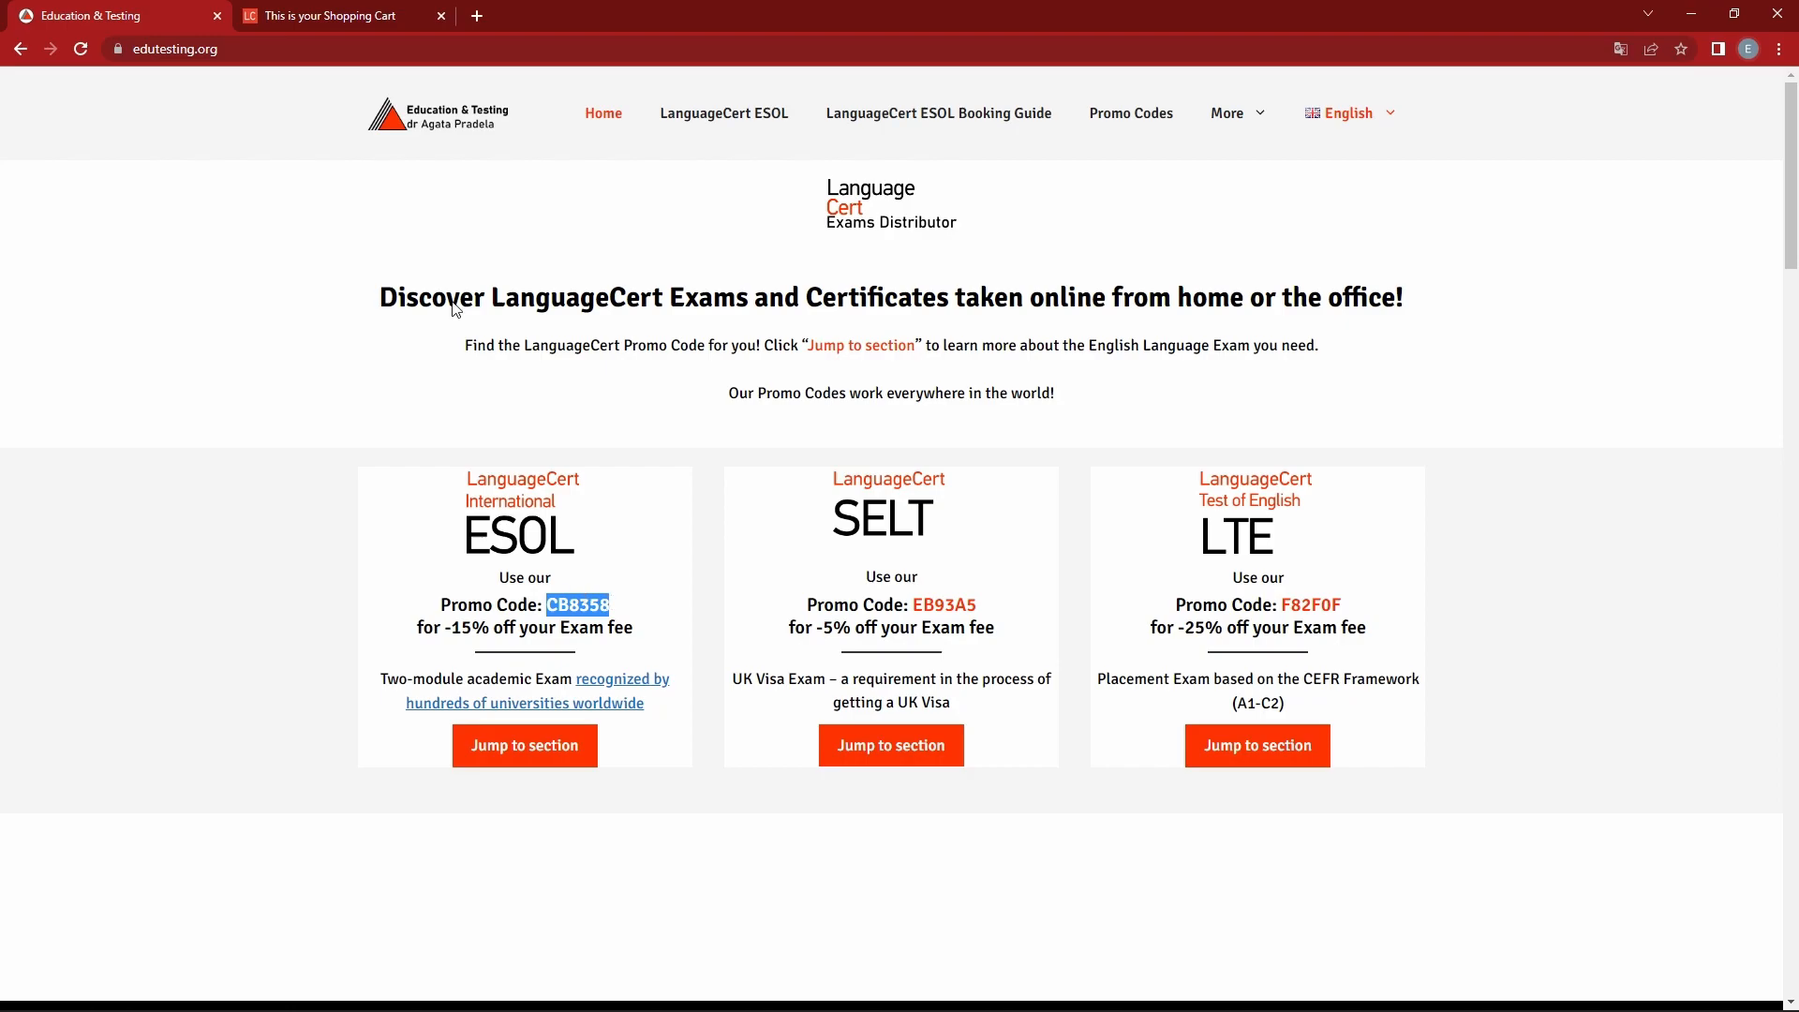
pyautogui.click(338, 15)
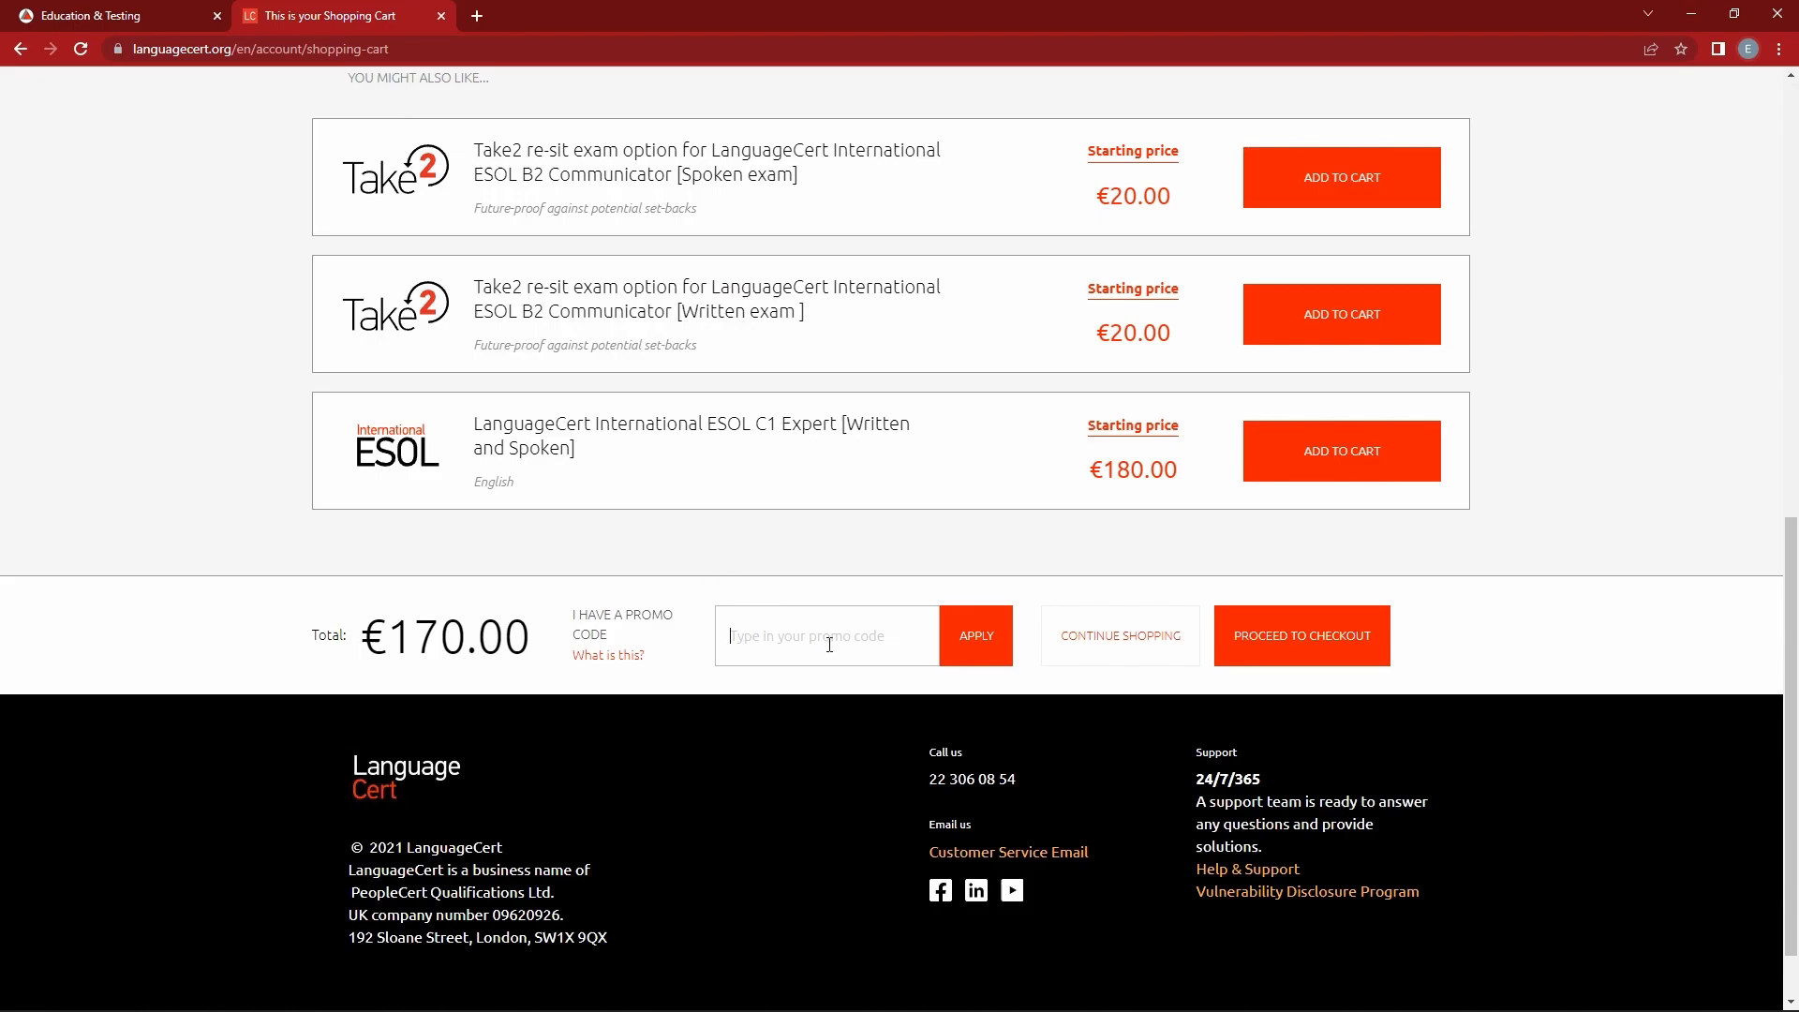
# Enter promo code CB8358 and apply it, reducing each exam to €72.25.
pyautogui.write('CB8358')
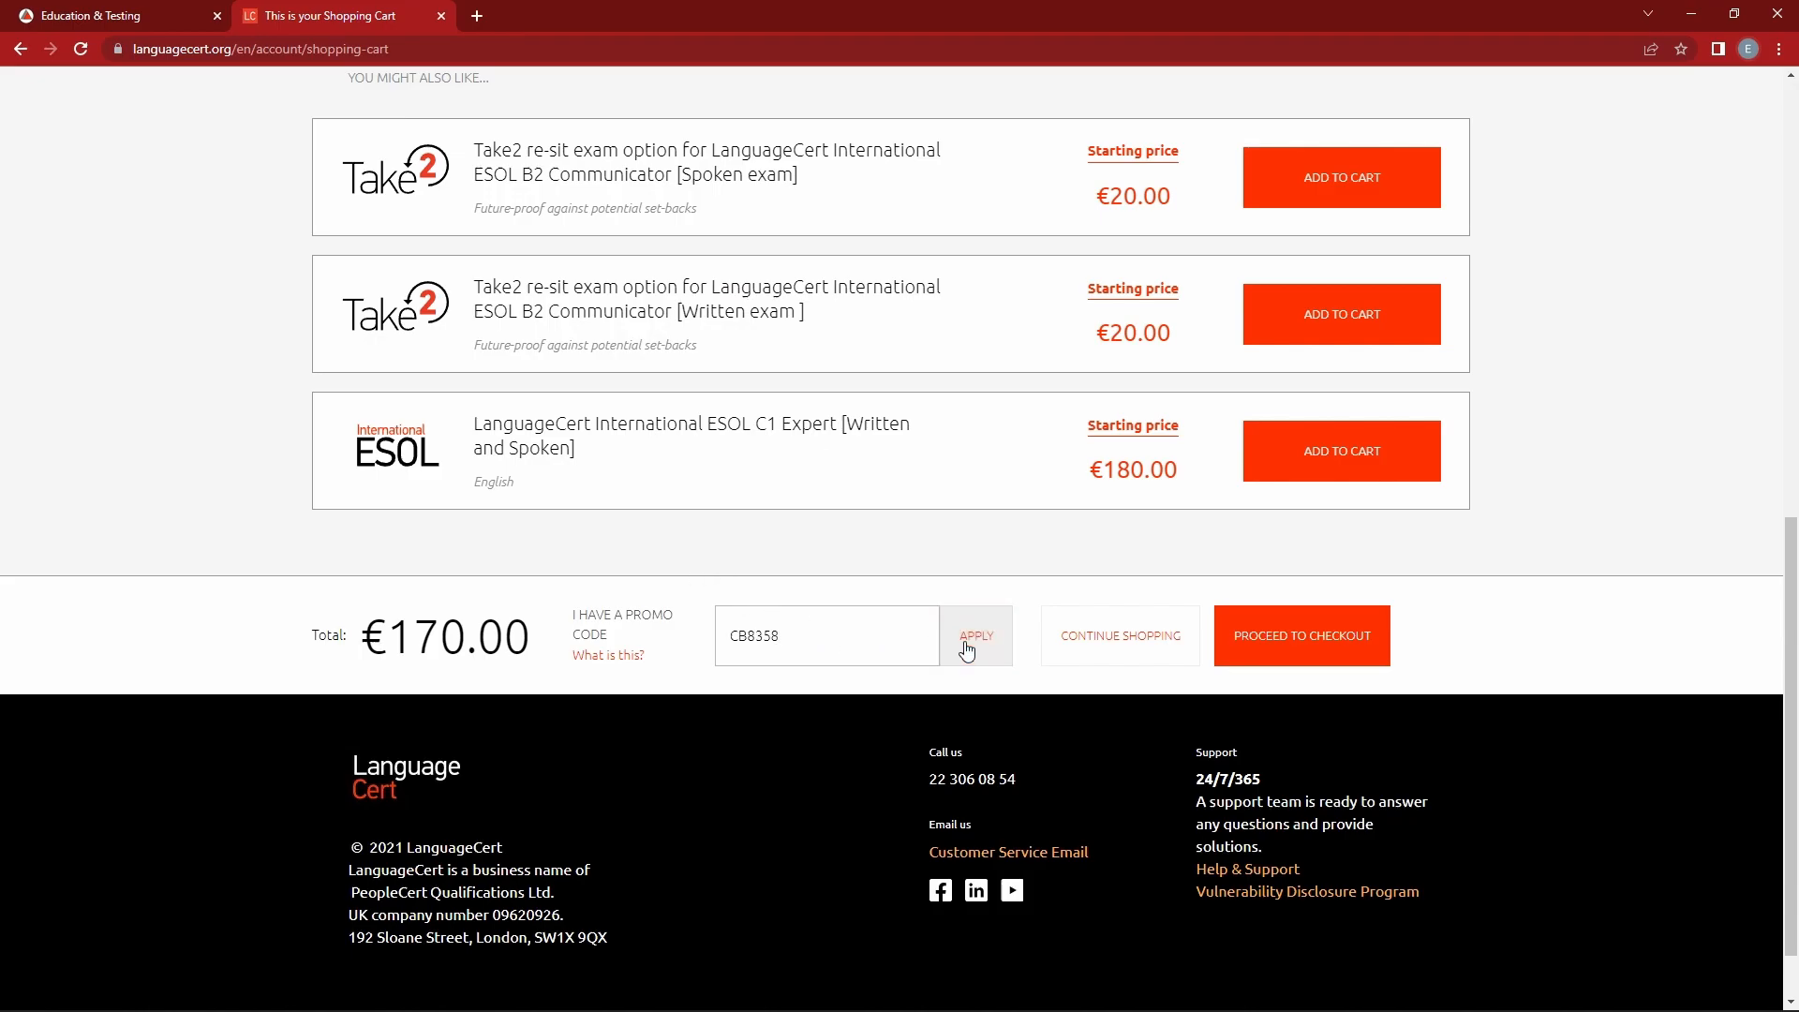
pyautogui.click(974, 635)
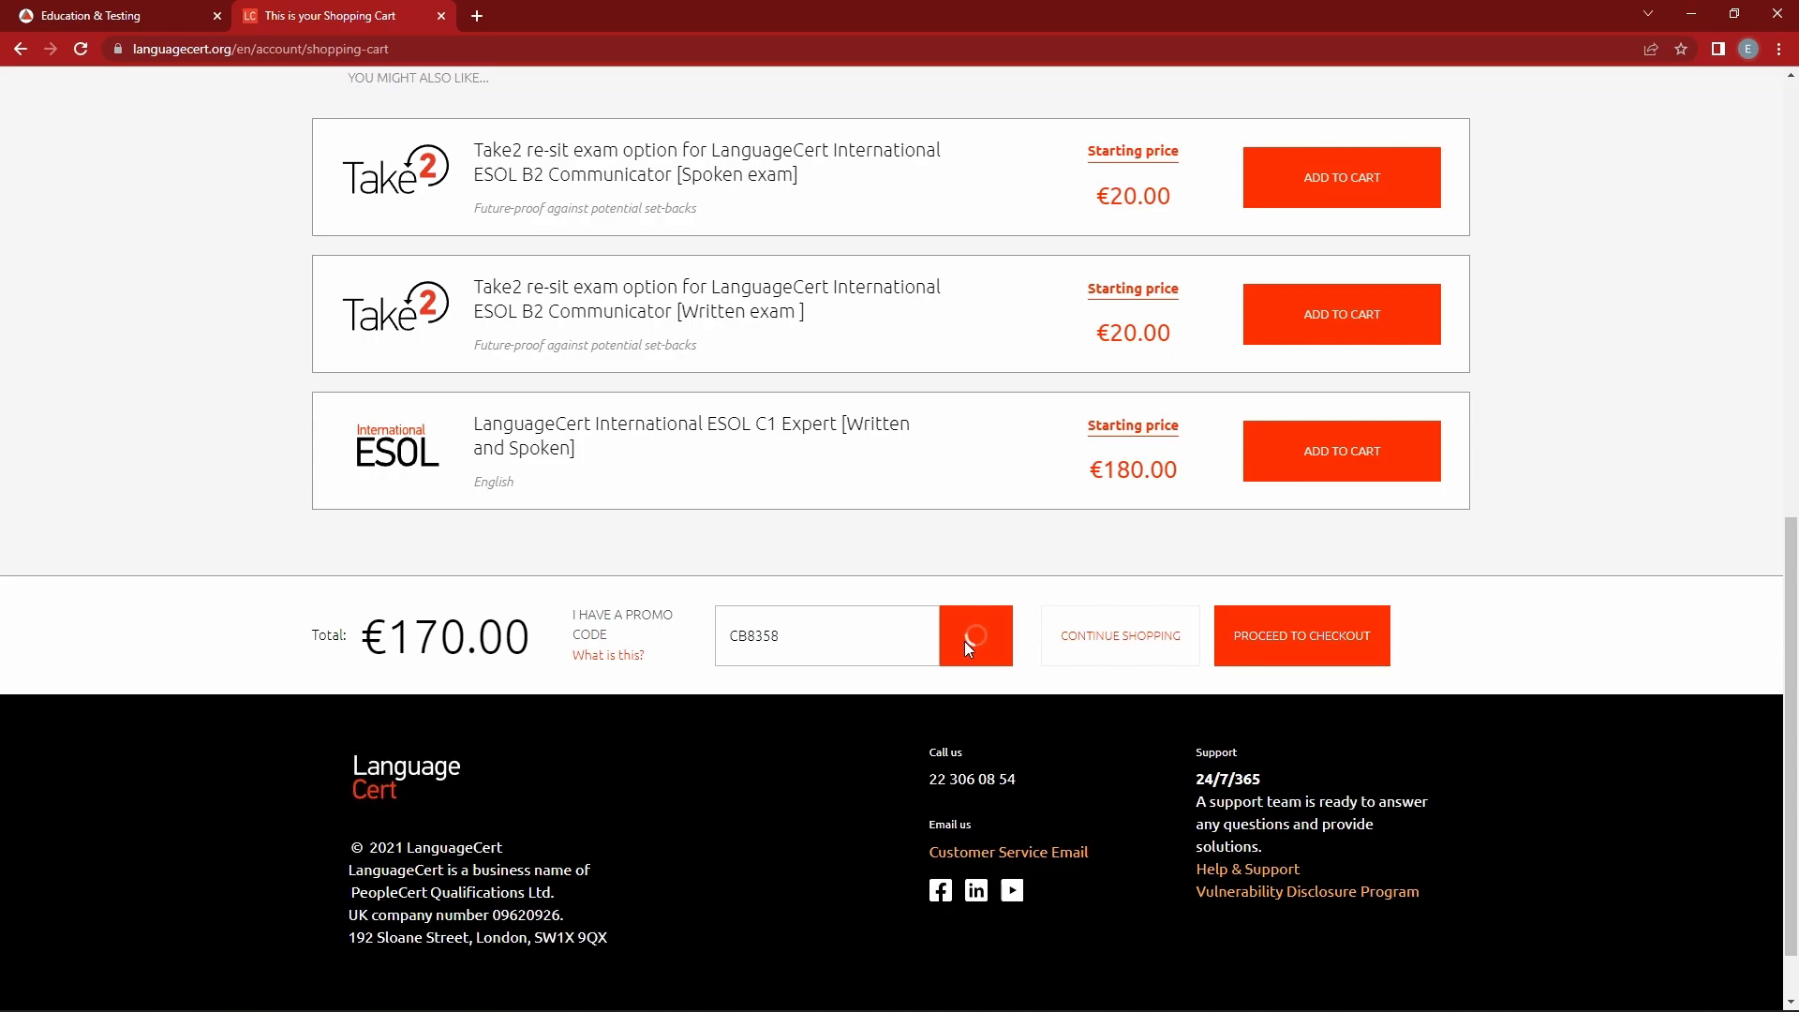
pyautogui.click(974, 635)
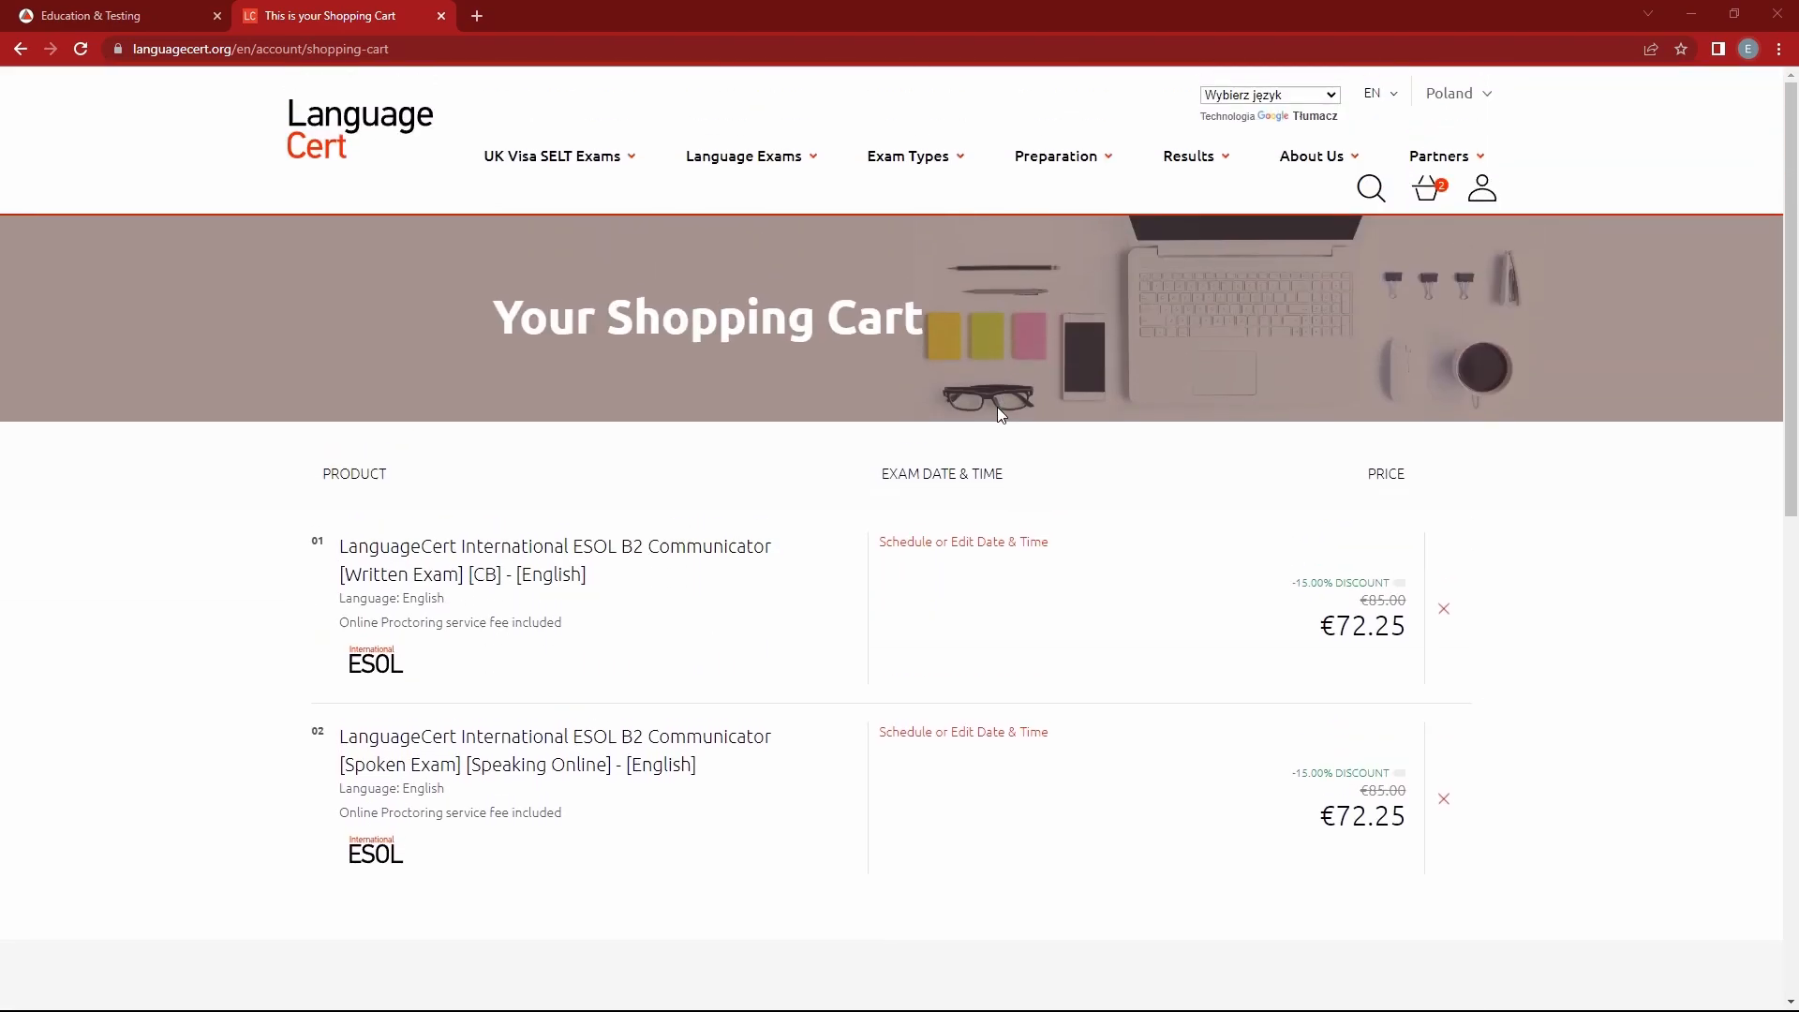
pyautogui.moveTo(848, 587)
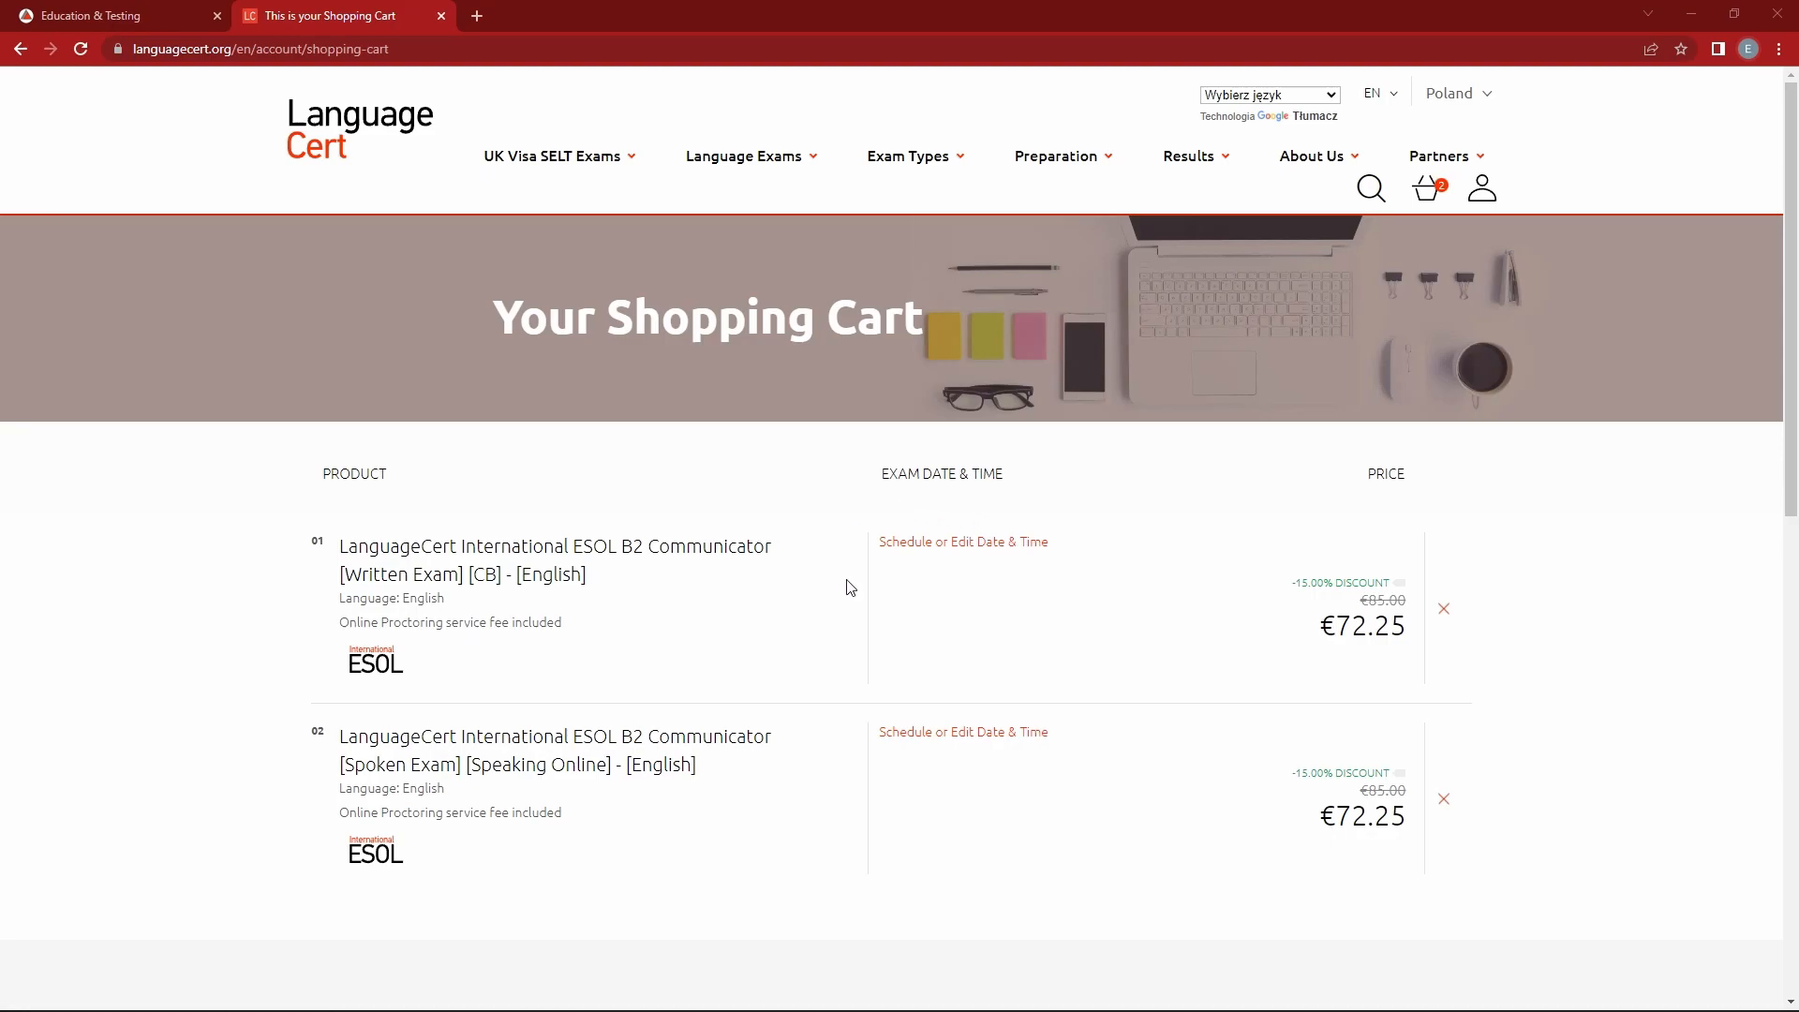
pyautogui.moveTo(961, 542)
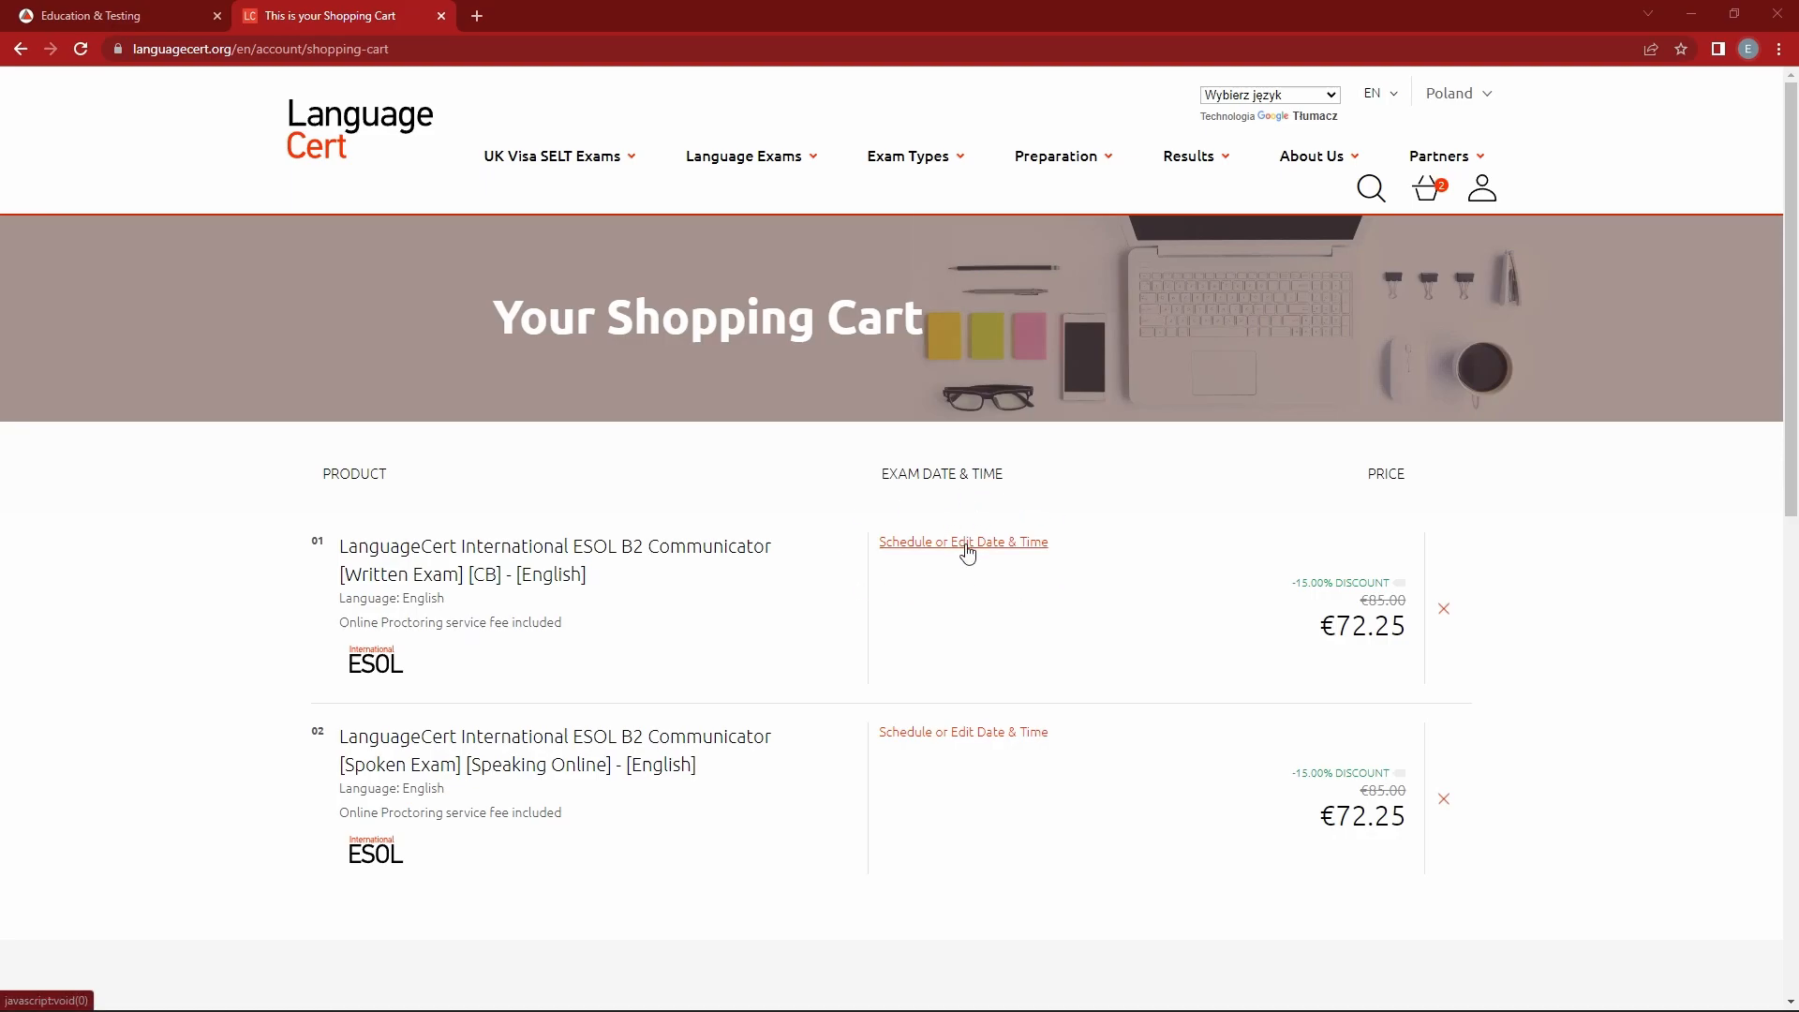
# Open slot scheduling for the written exam and check timezone and native language settings.
pyautogui.click(962, 541)
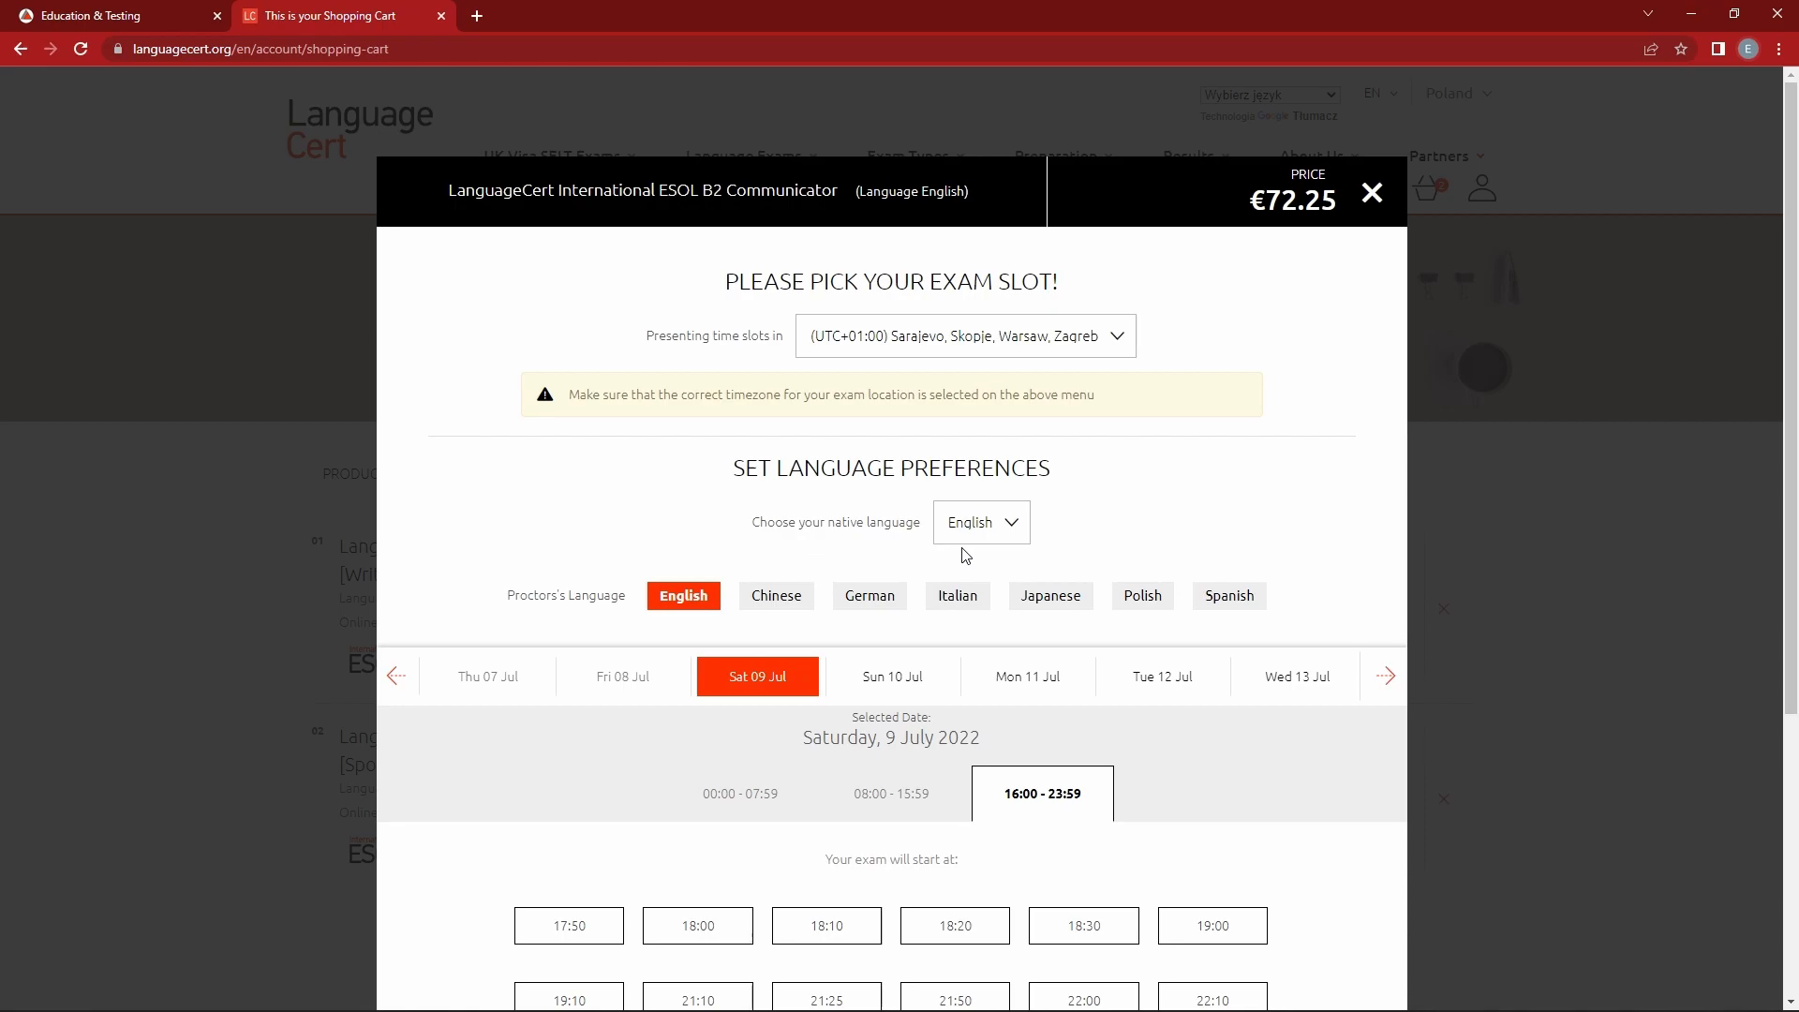
pyautogui.moveTo(946, 530)
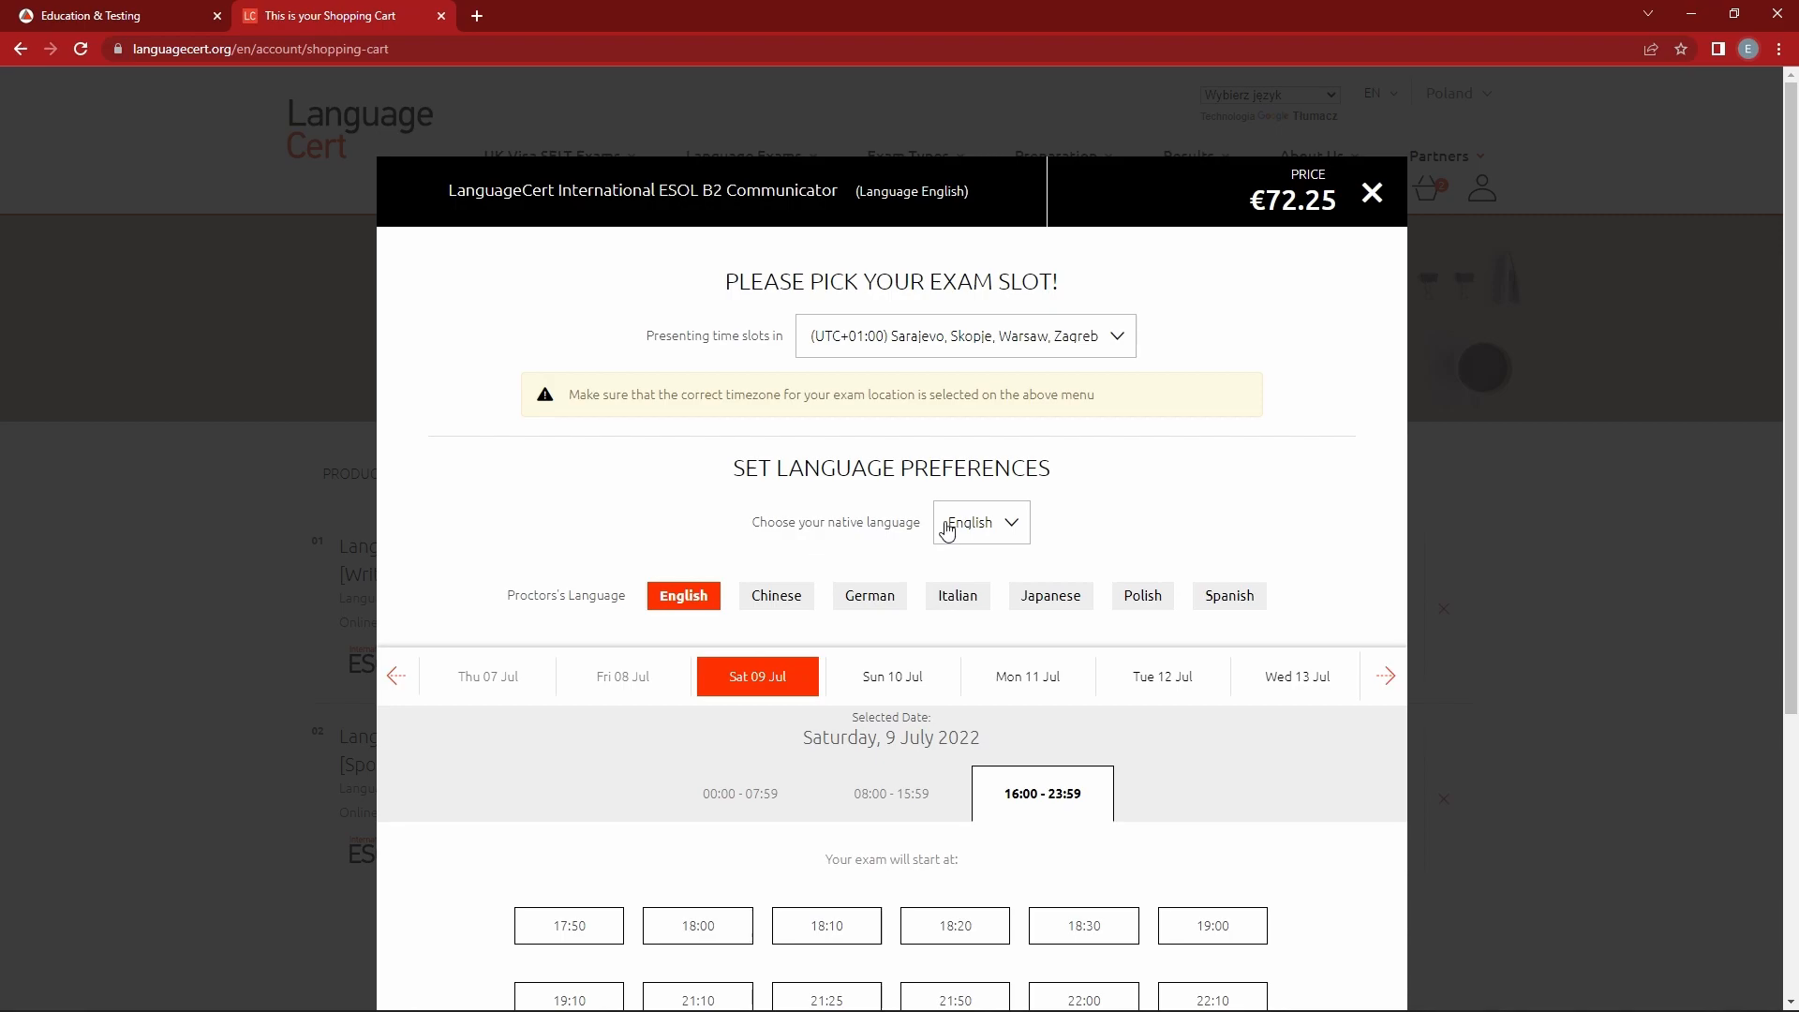
pyautogui.moveTo(1161, 350)
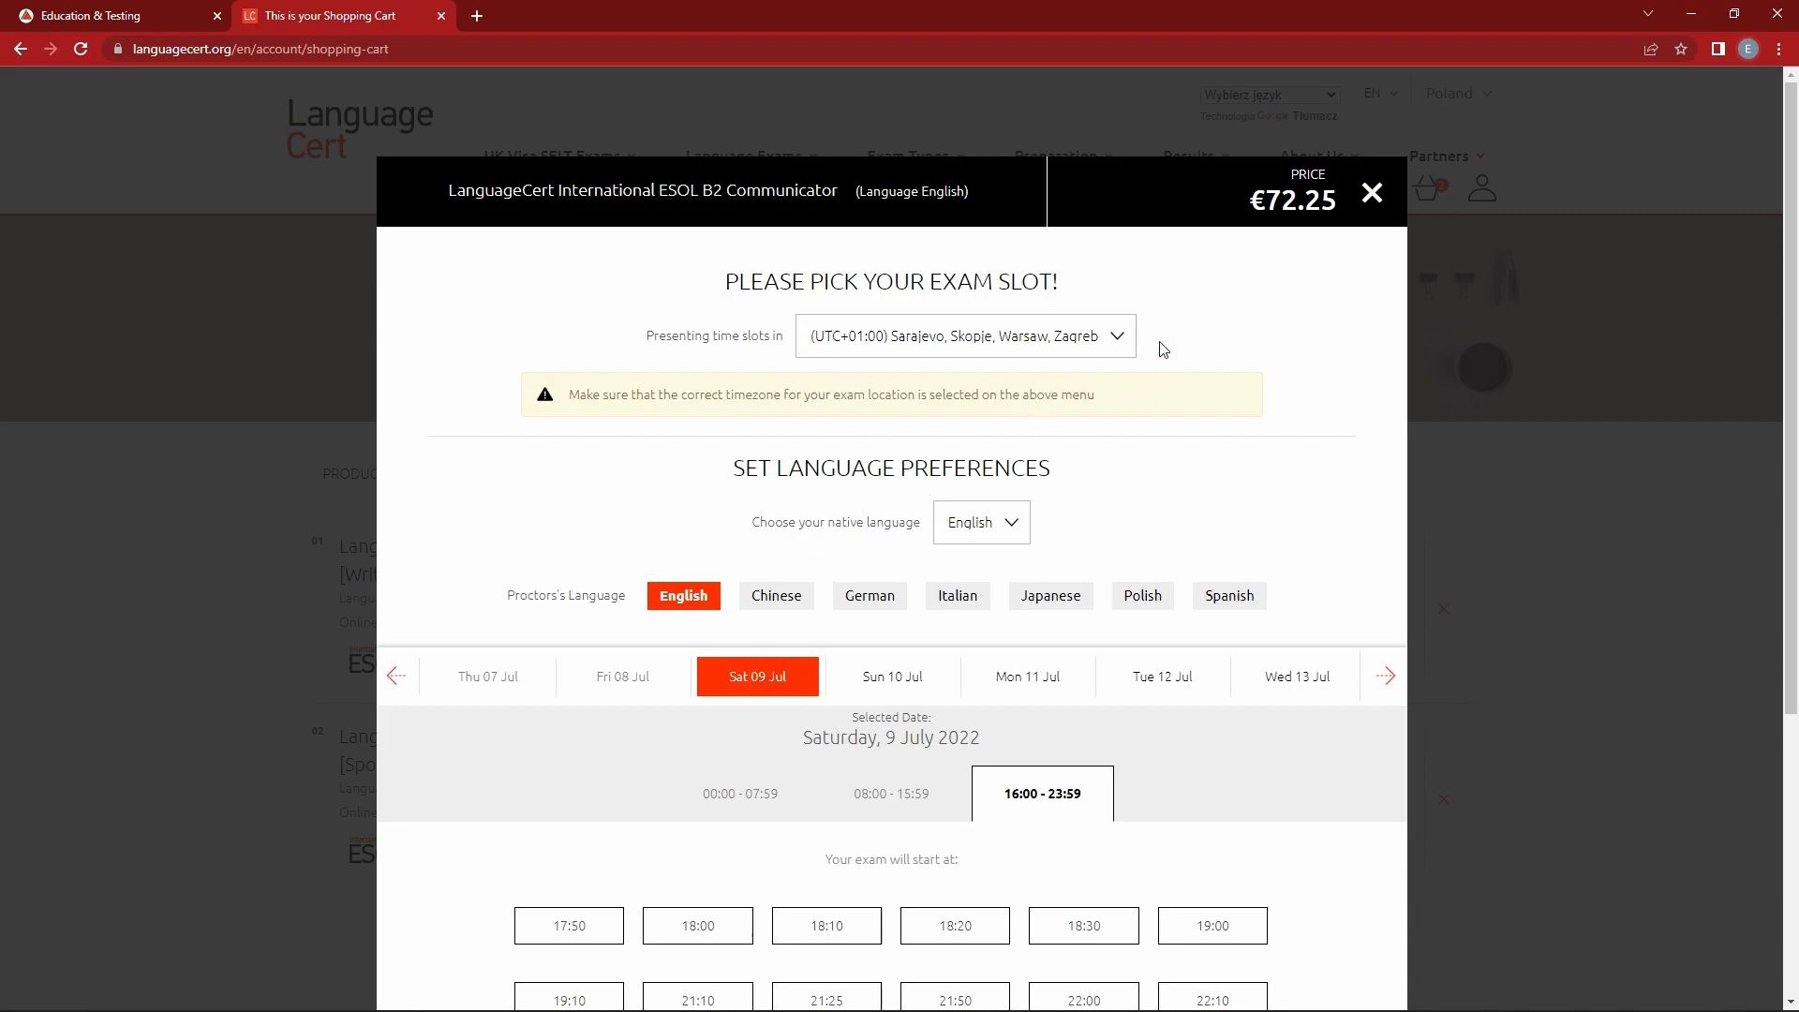
pyautogui.moveTo(868, 352)
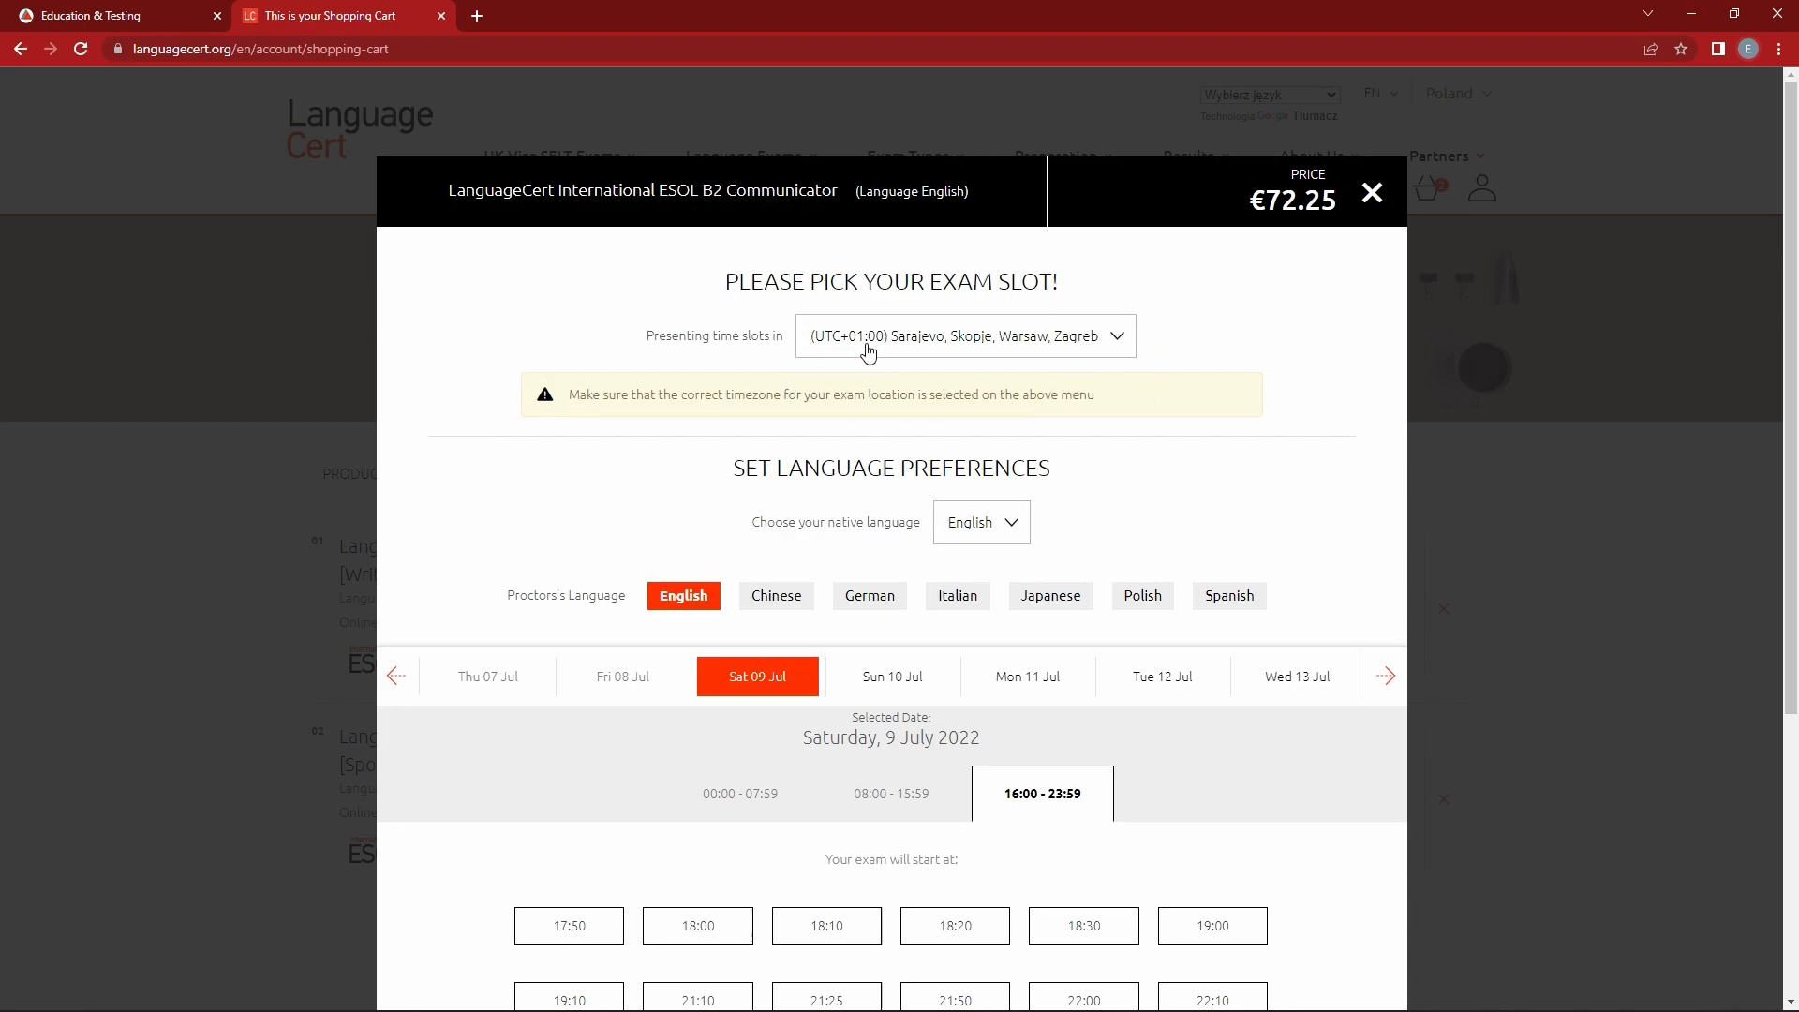
pyautogui.click(964, 335)
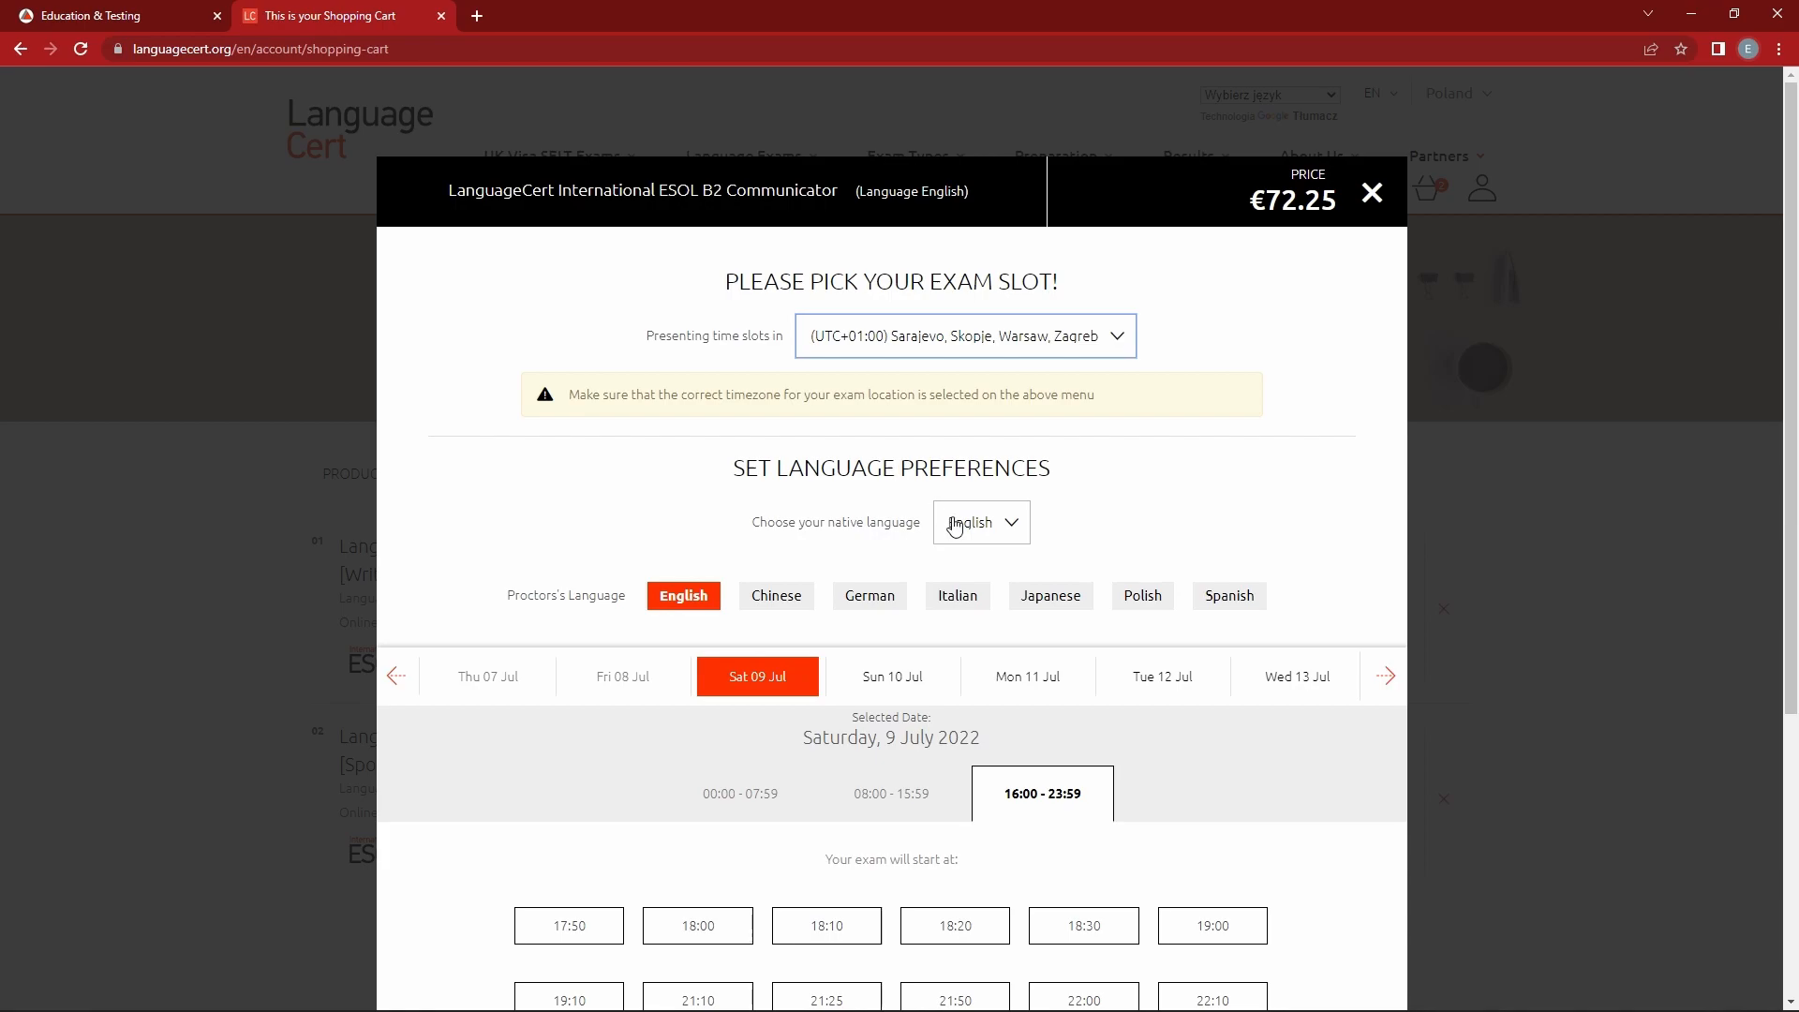
pyautogui.click(980, 522)
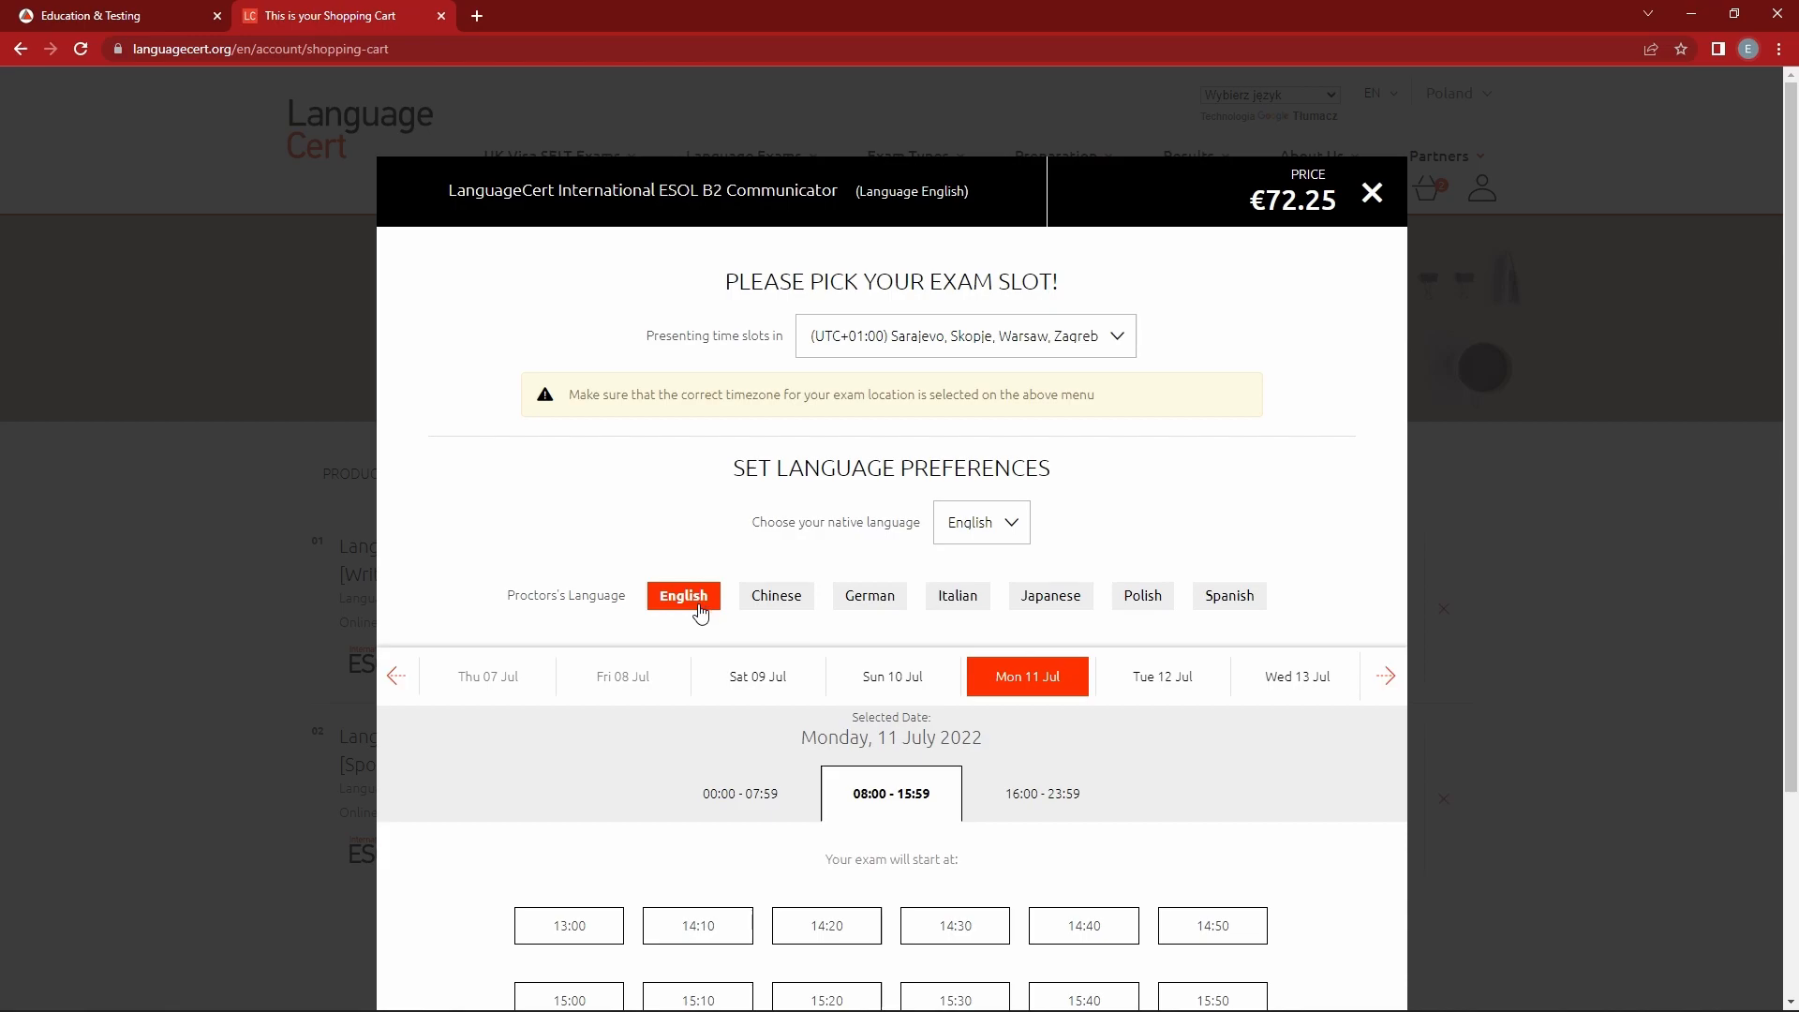
# Choose Thursday 14 July 2022 as the written exam date.
pyautogui.scroll(-3)
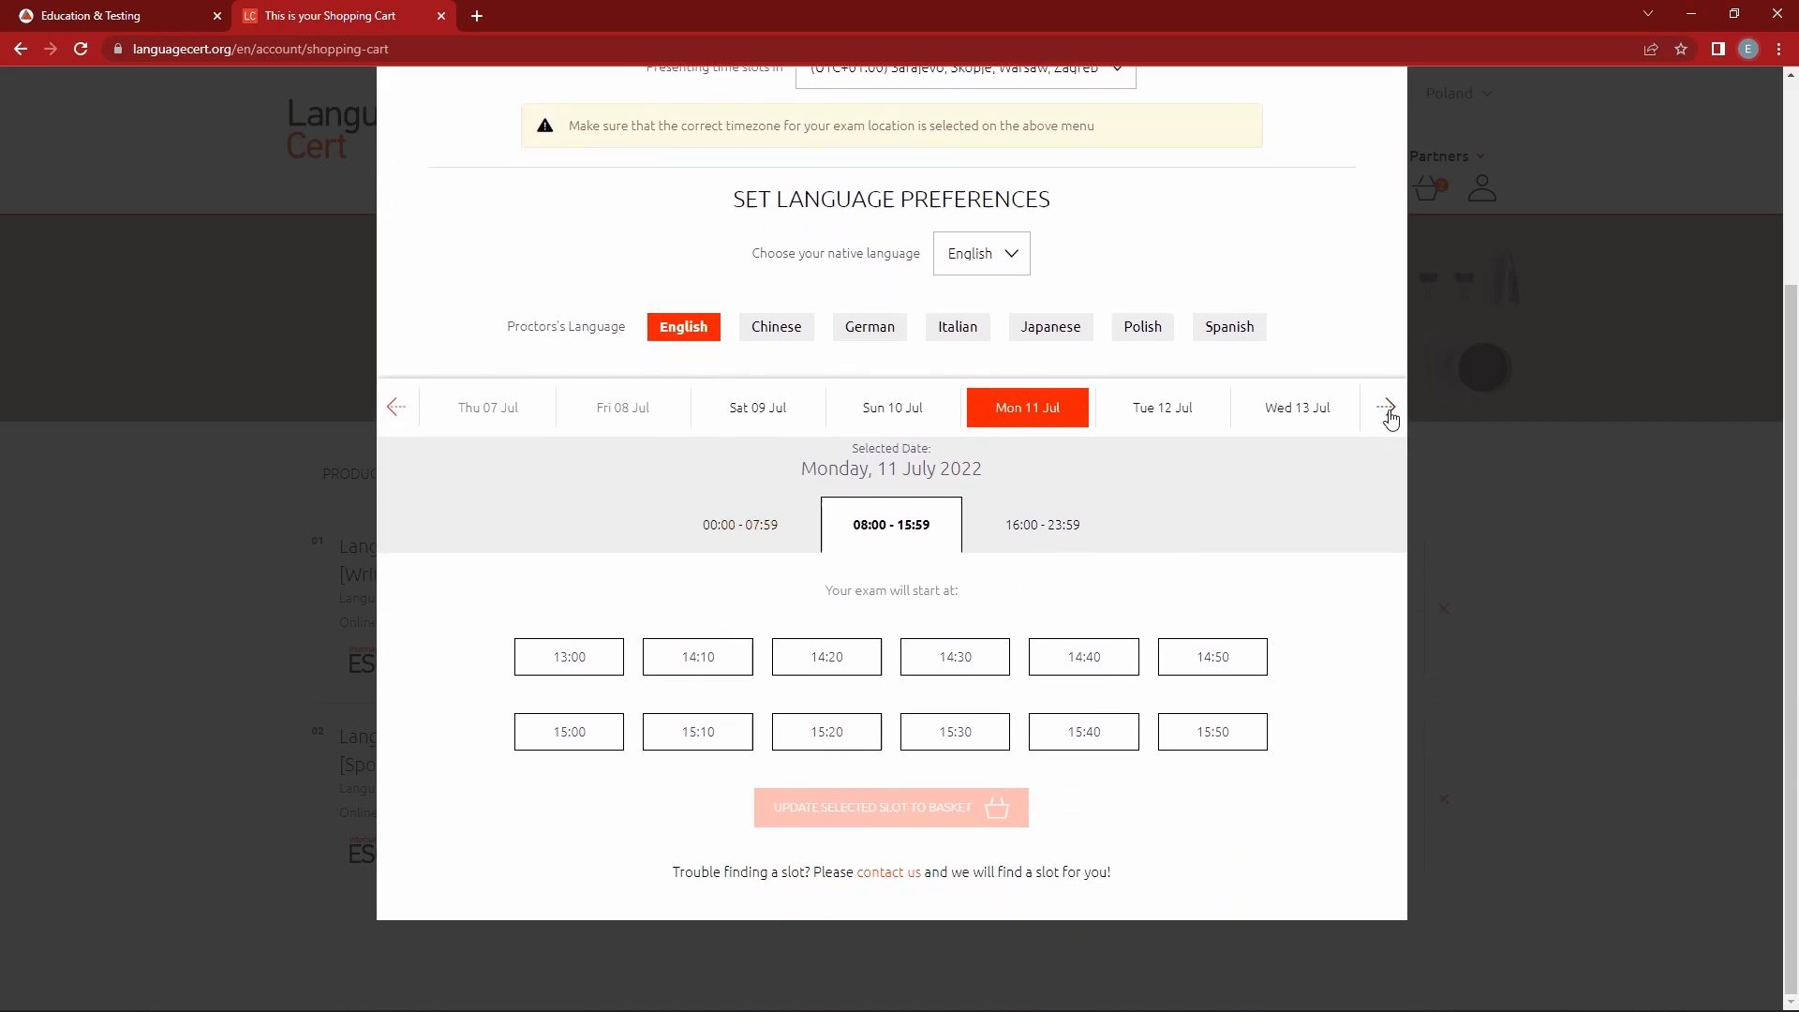
pyautogui.click(1384, 406)
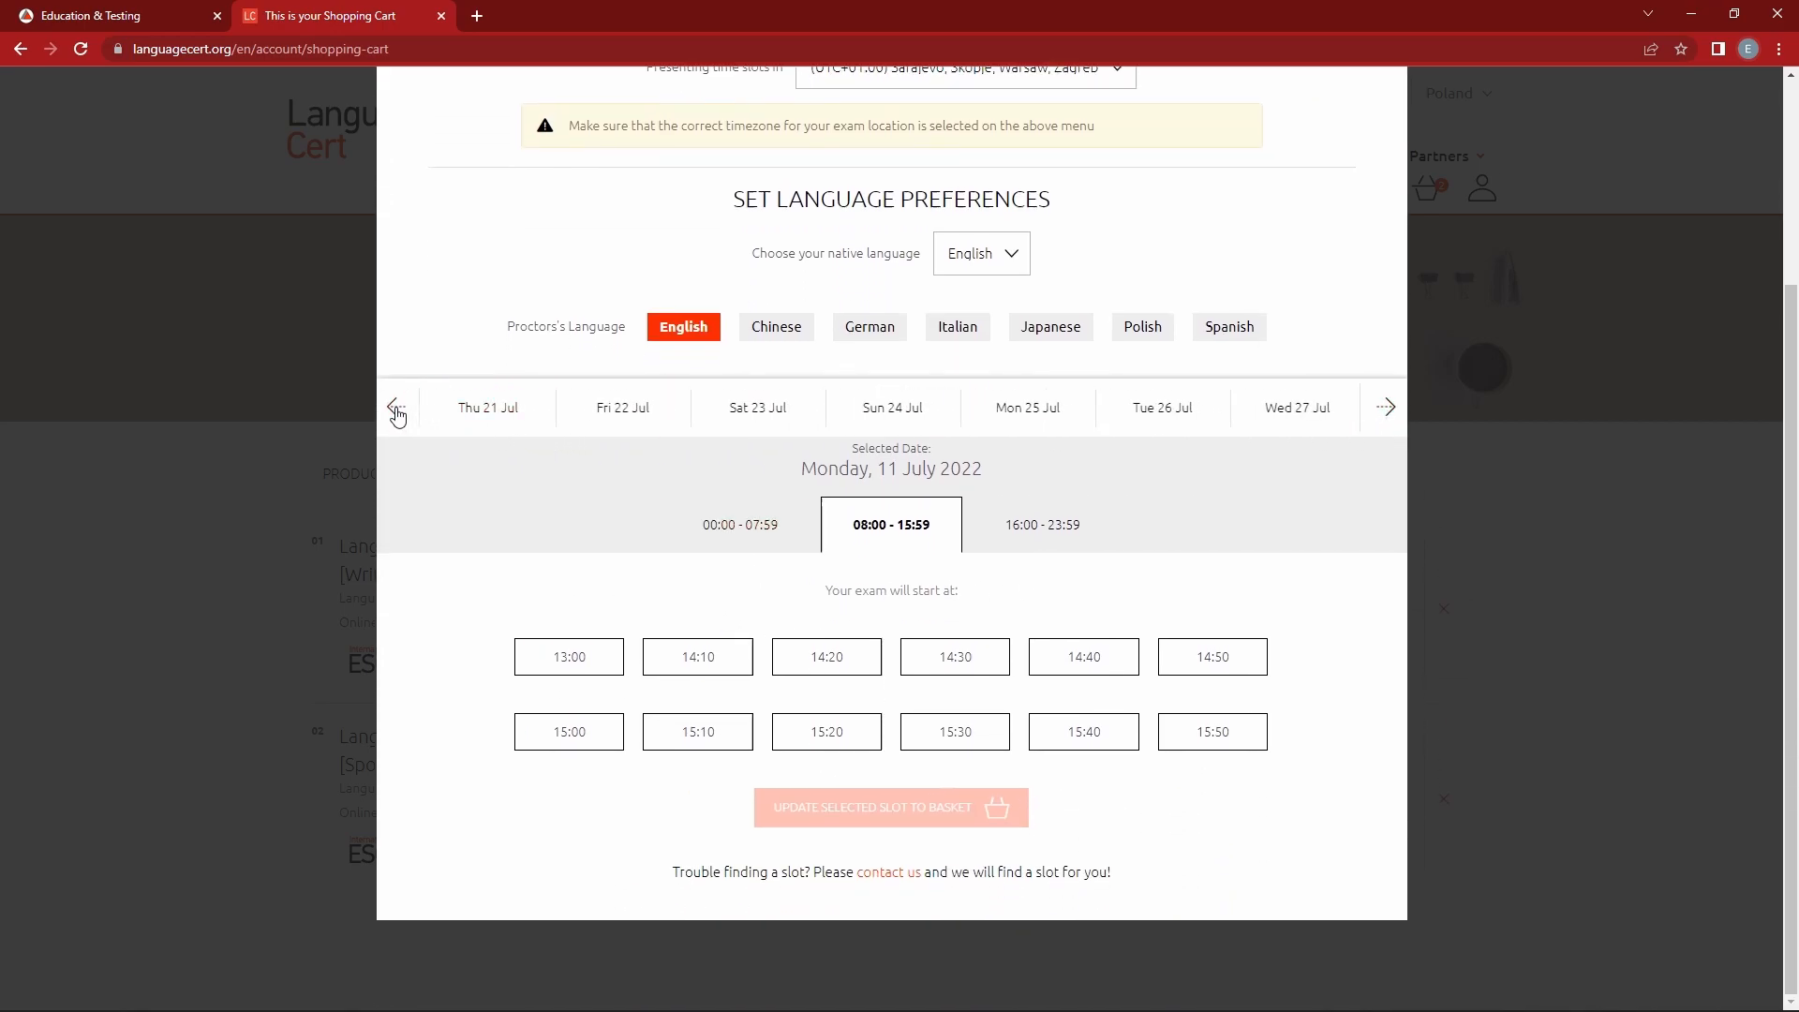
pyautogui.click(397, 407)
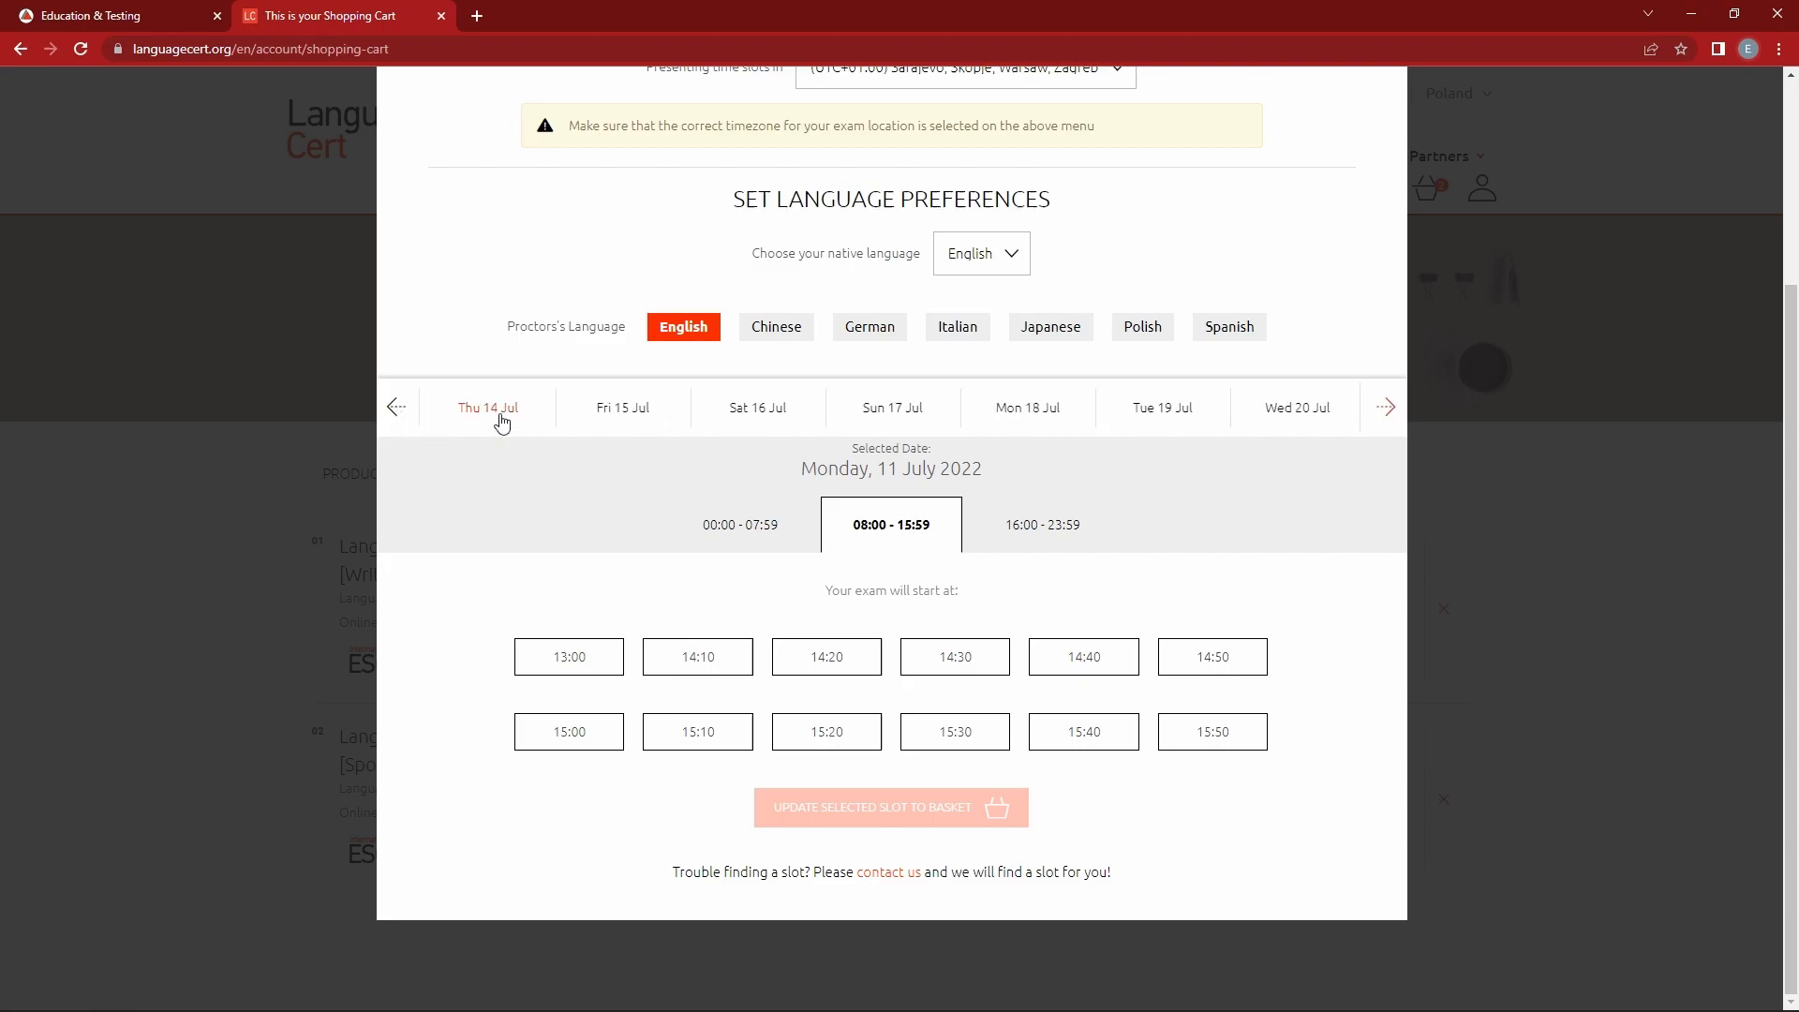
pyautogui.click(487, 408)
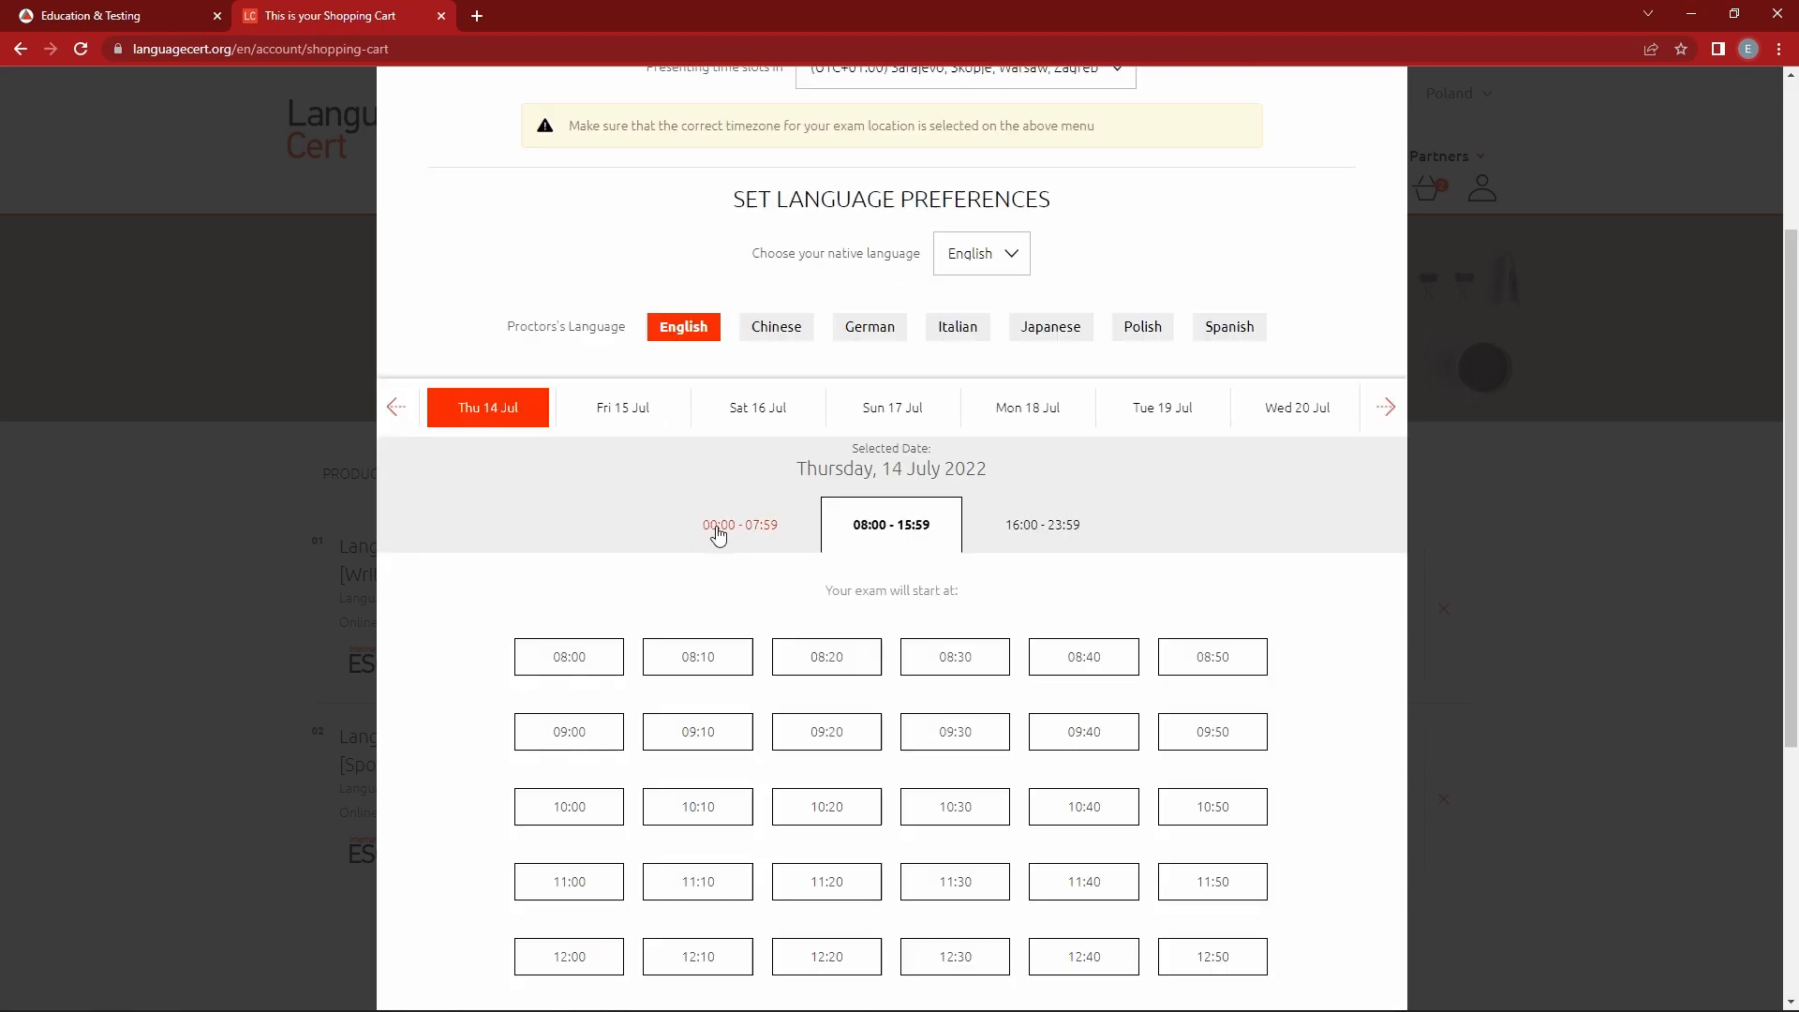
# Pick the 18:30 start time from the 16:00–23:59 range.
pyautogui.click(739, 525)
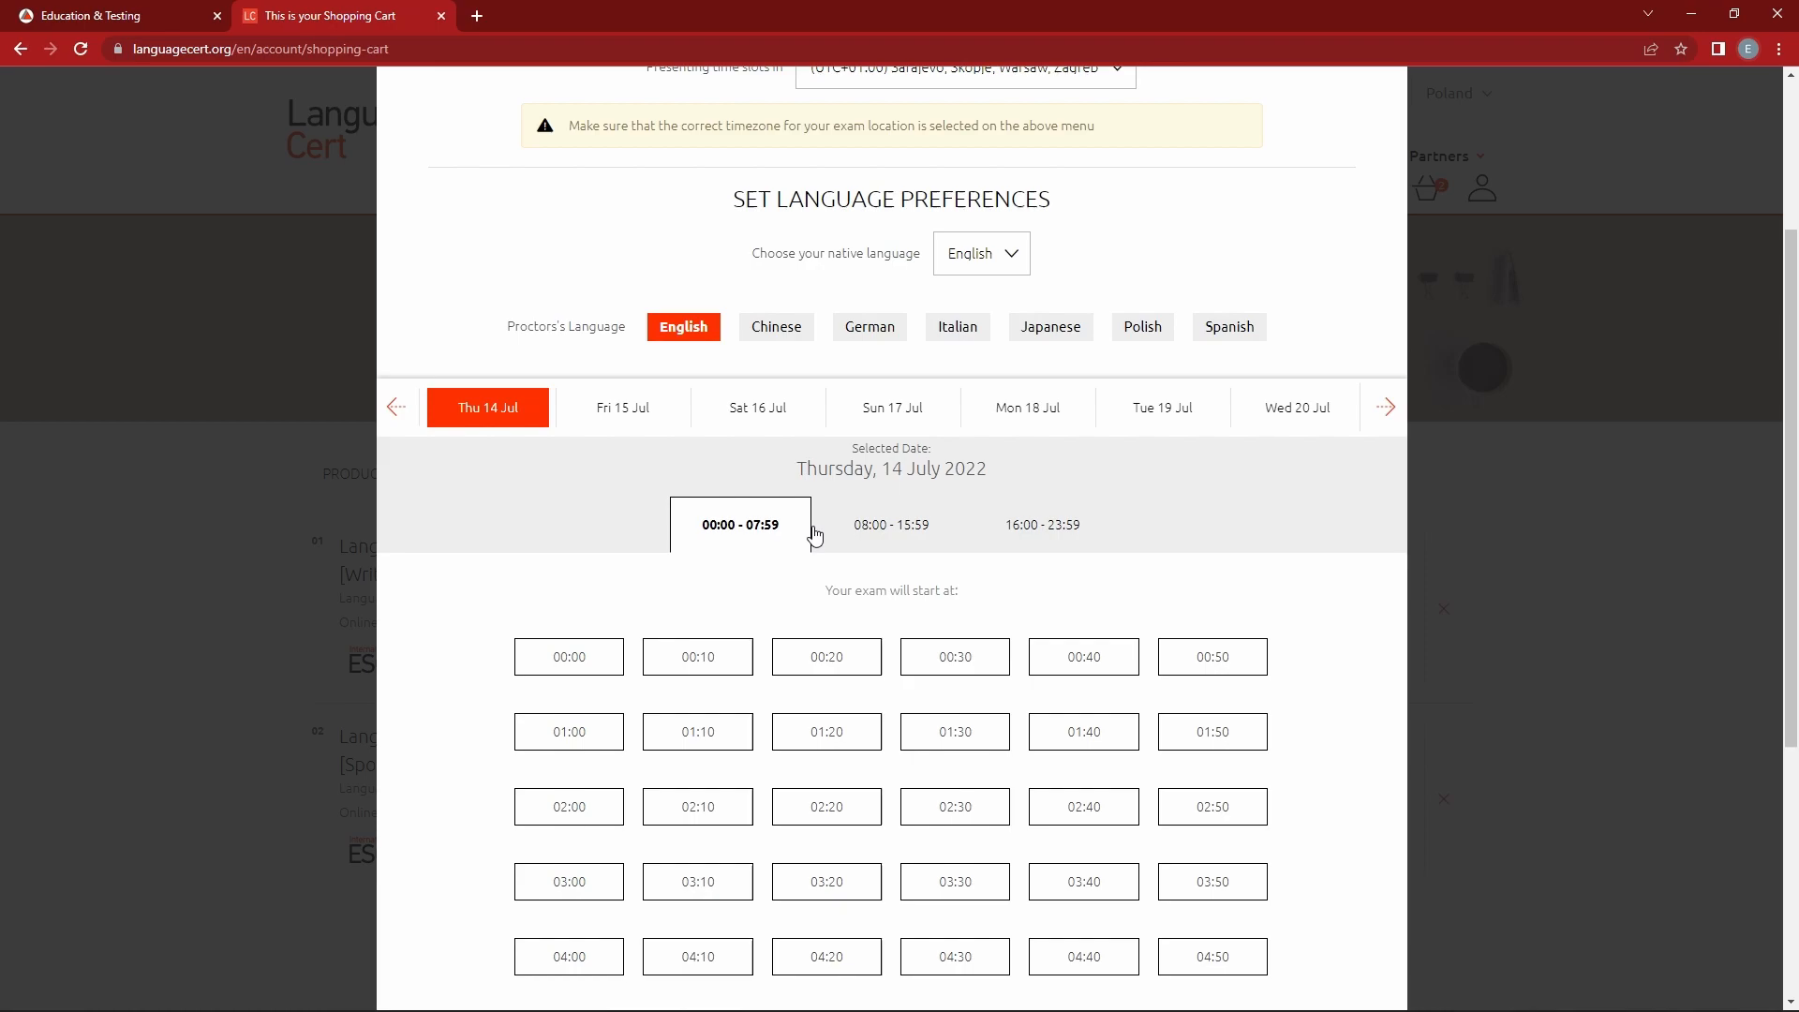
pyautogui.click(890, 525)
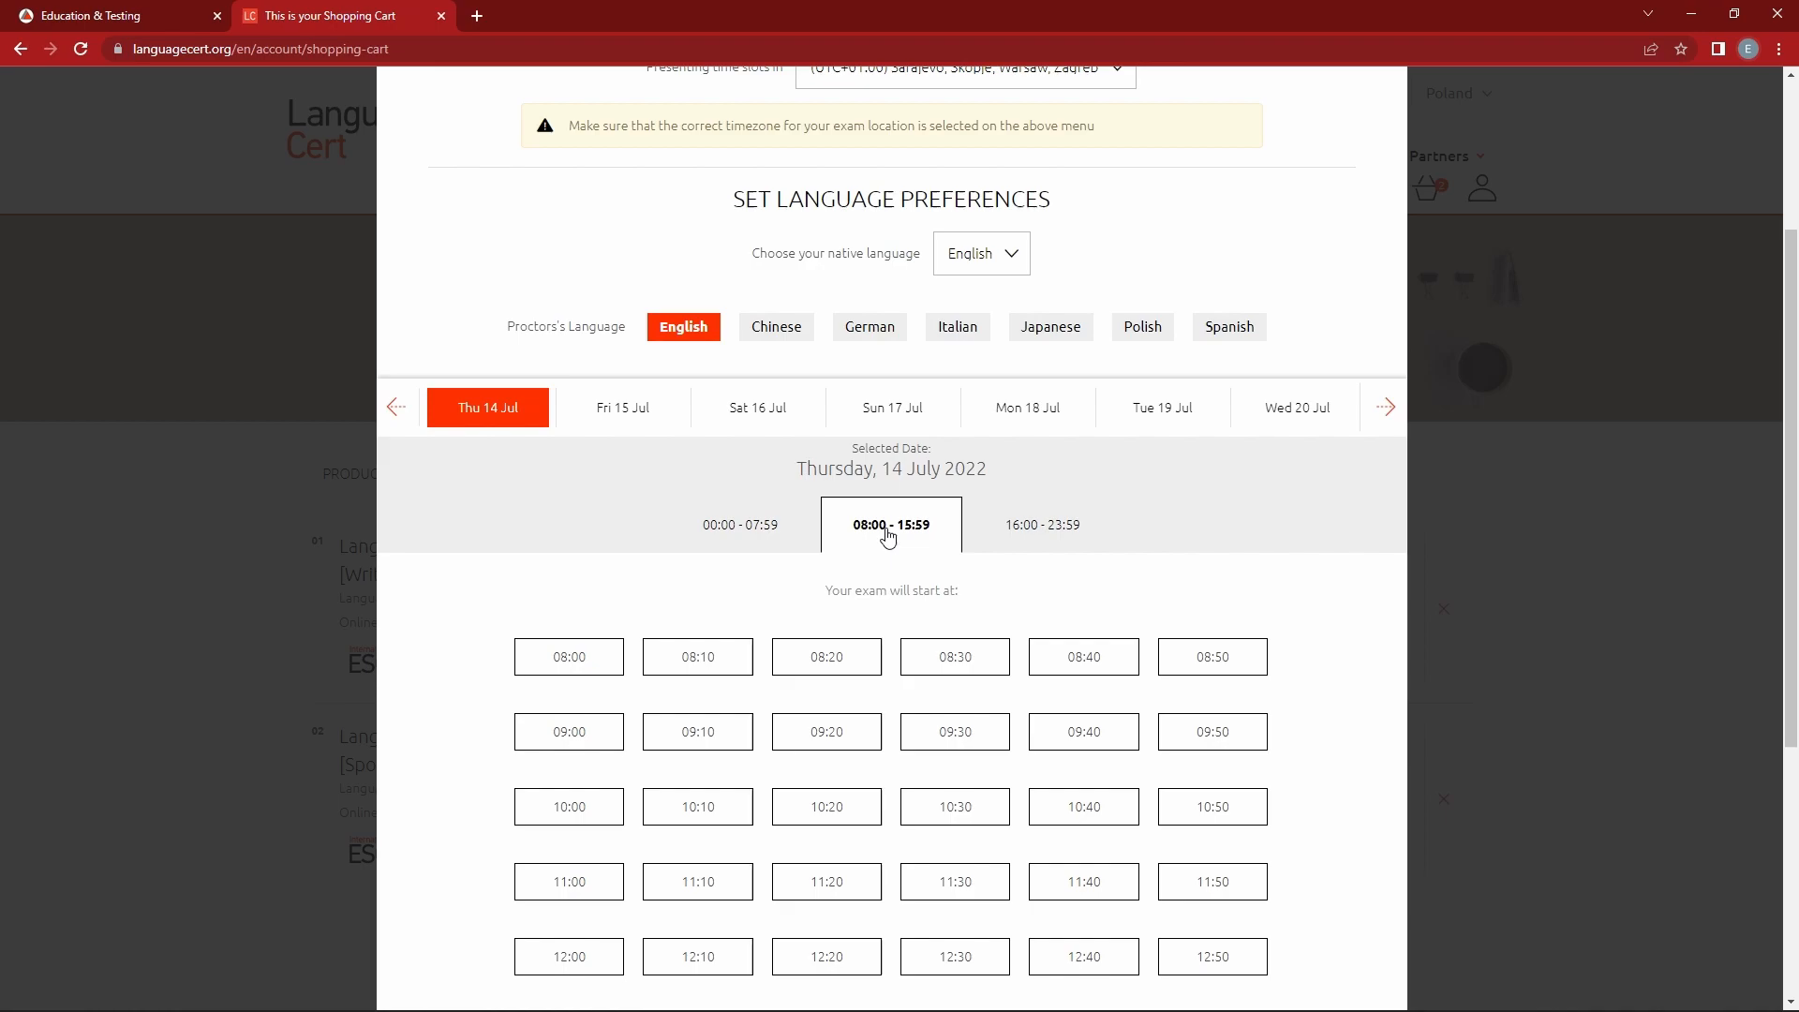
pyautogui.click(1041, 524)
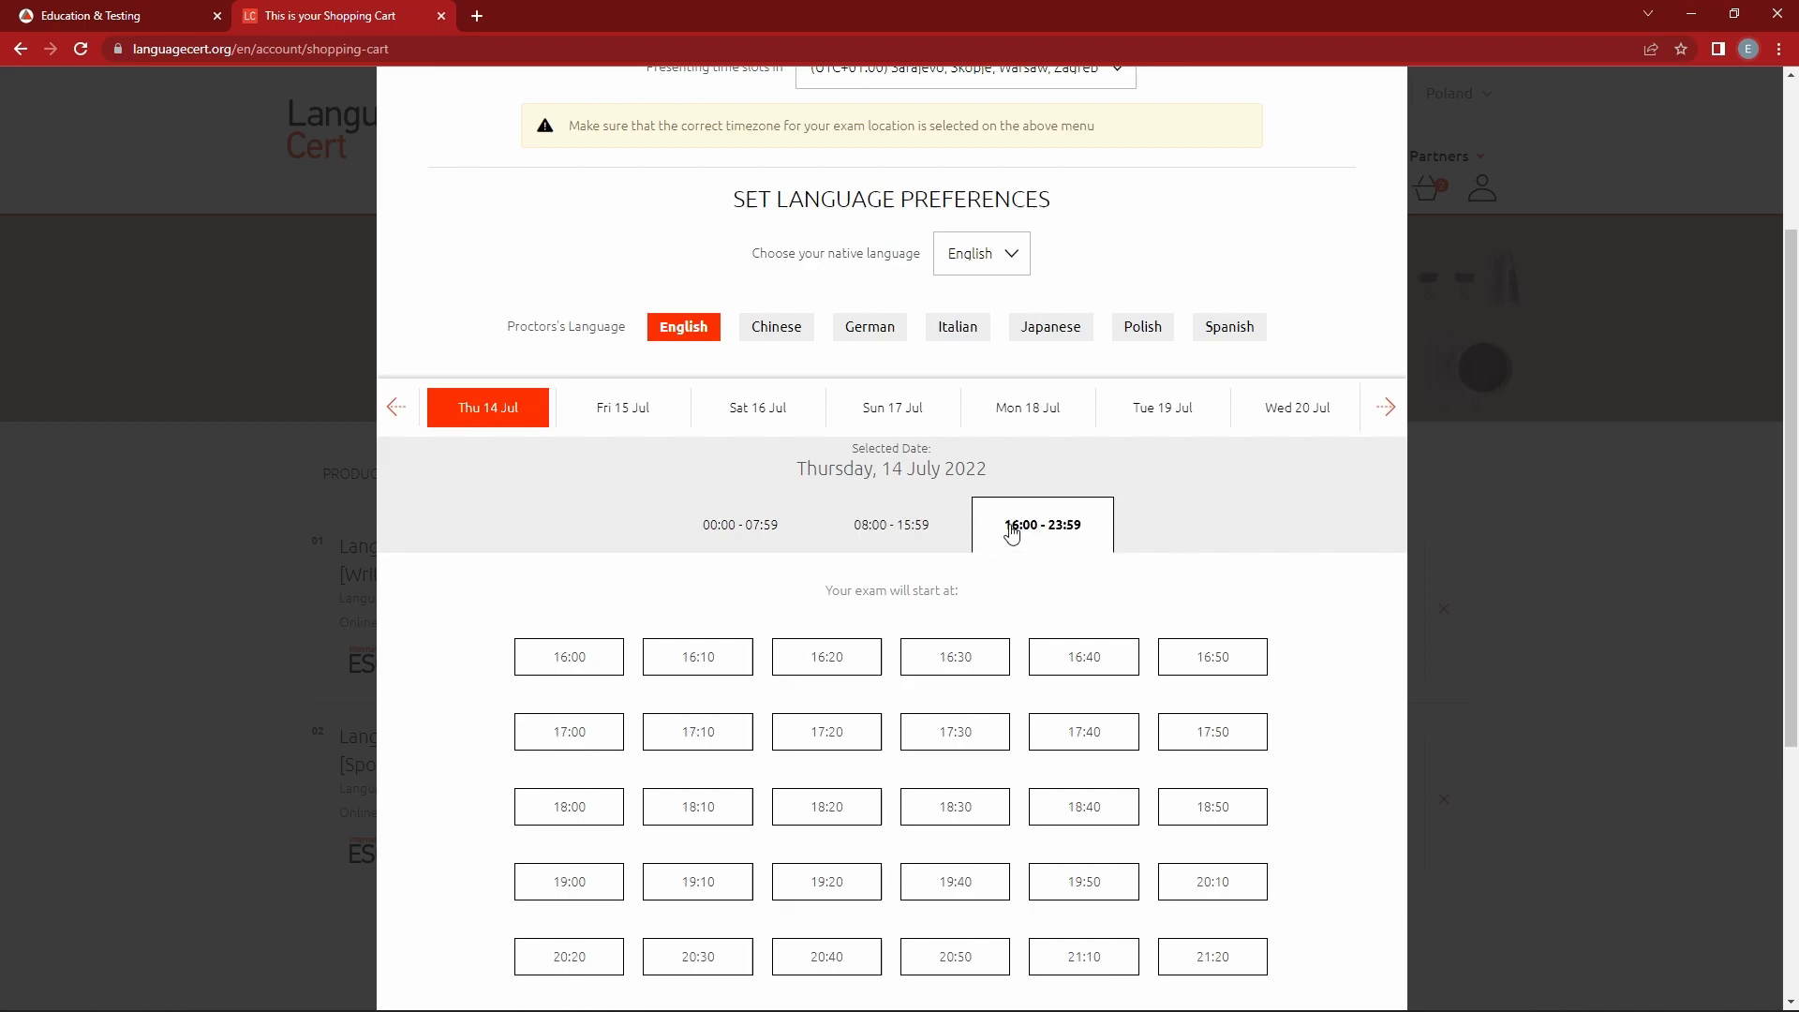
pyautogui.moveTo(1006, 535)
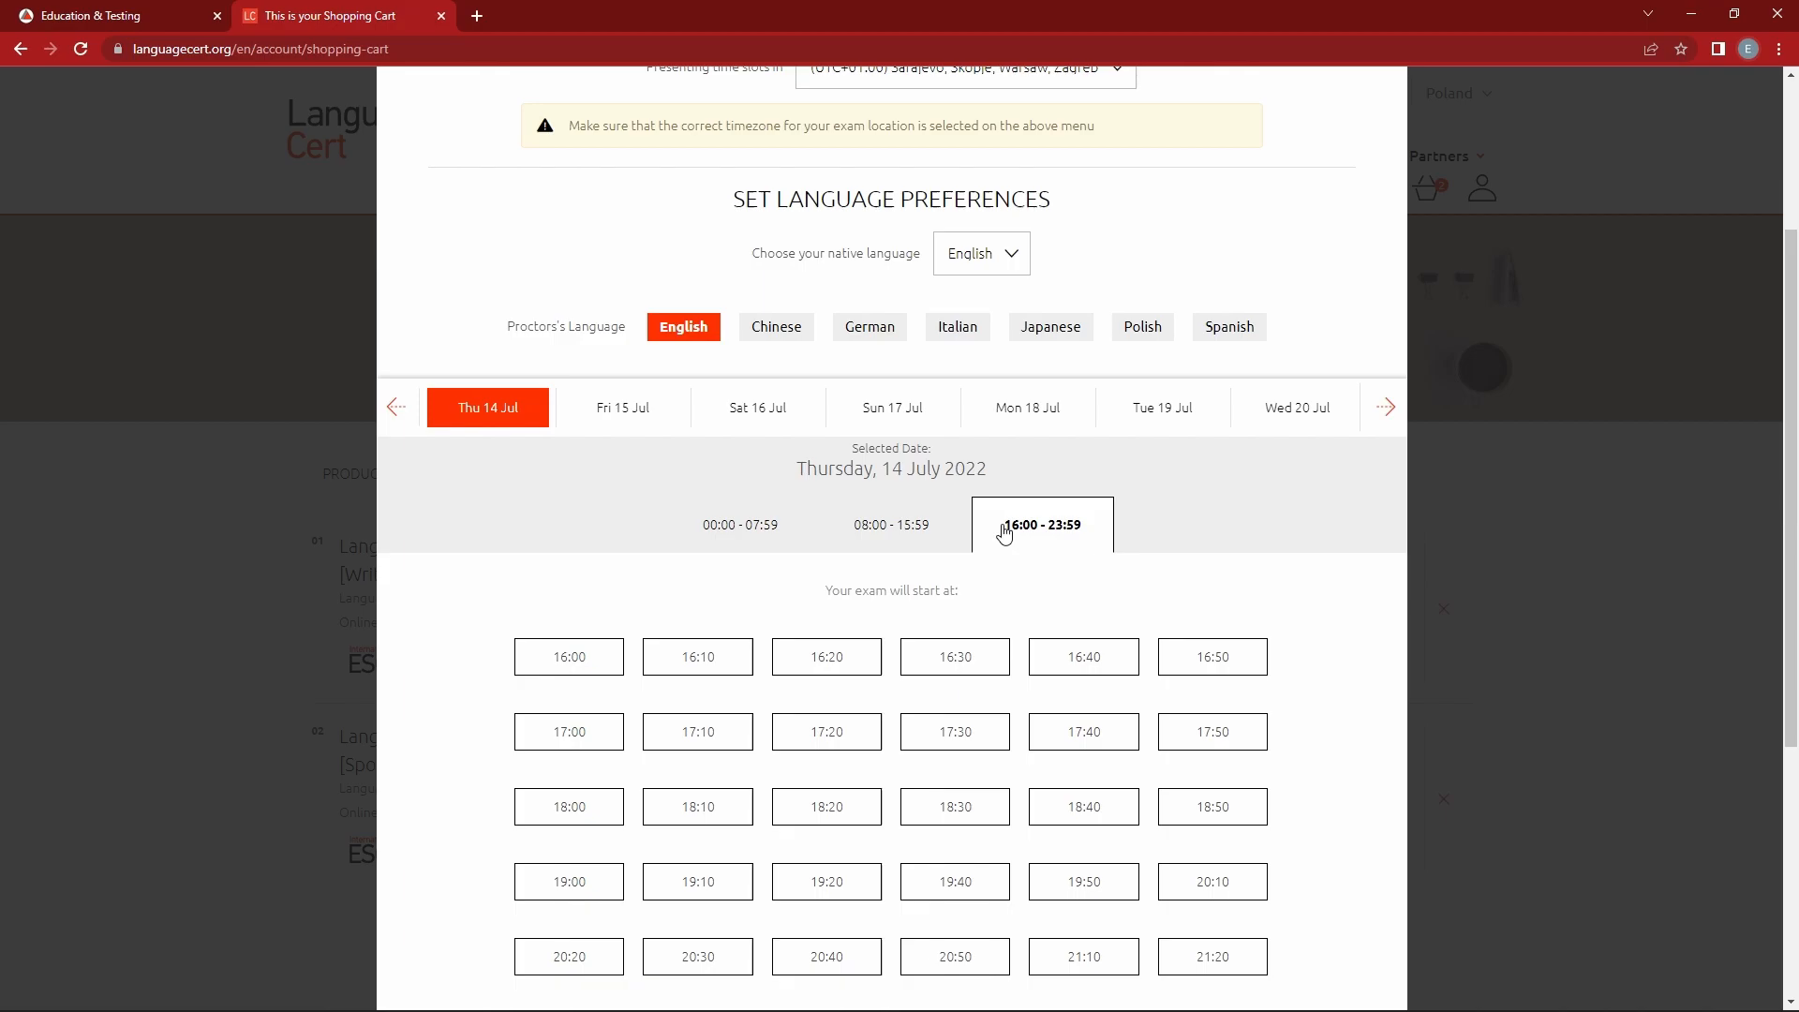
pyautogui.scroll(-3)
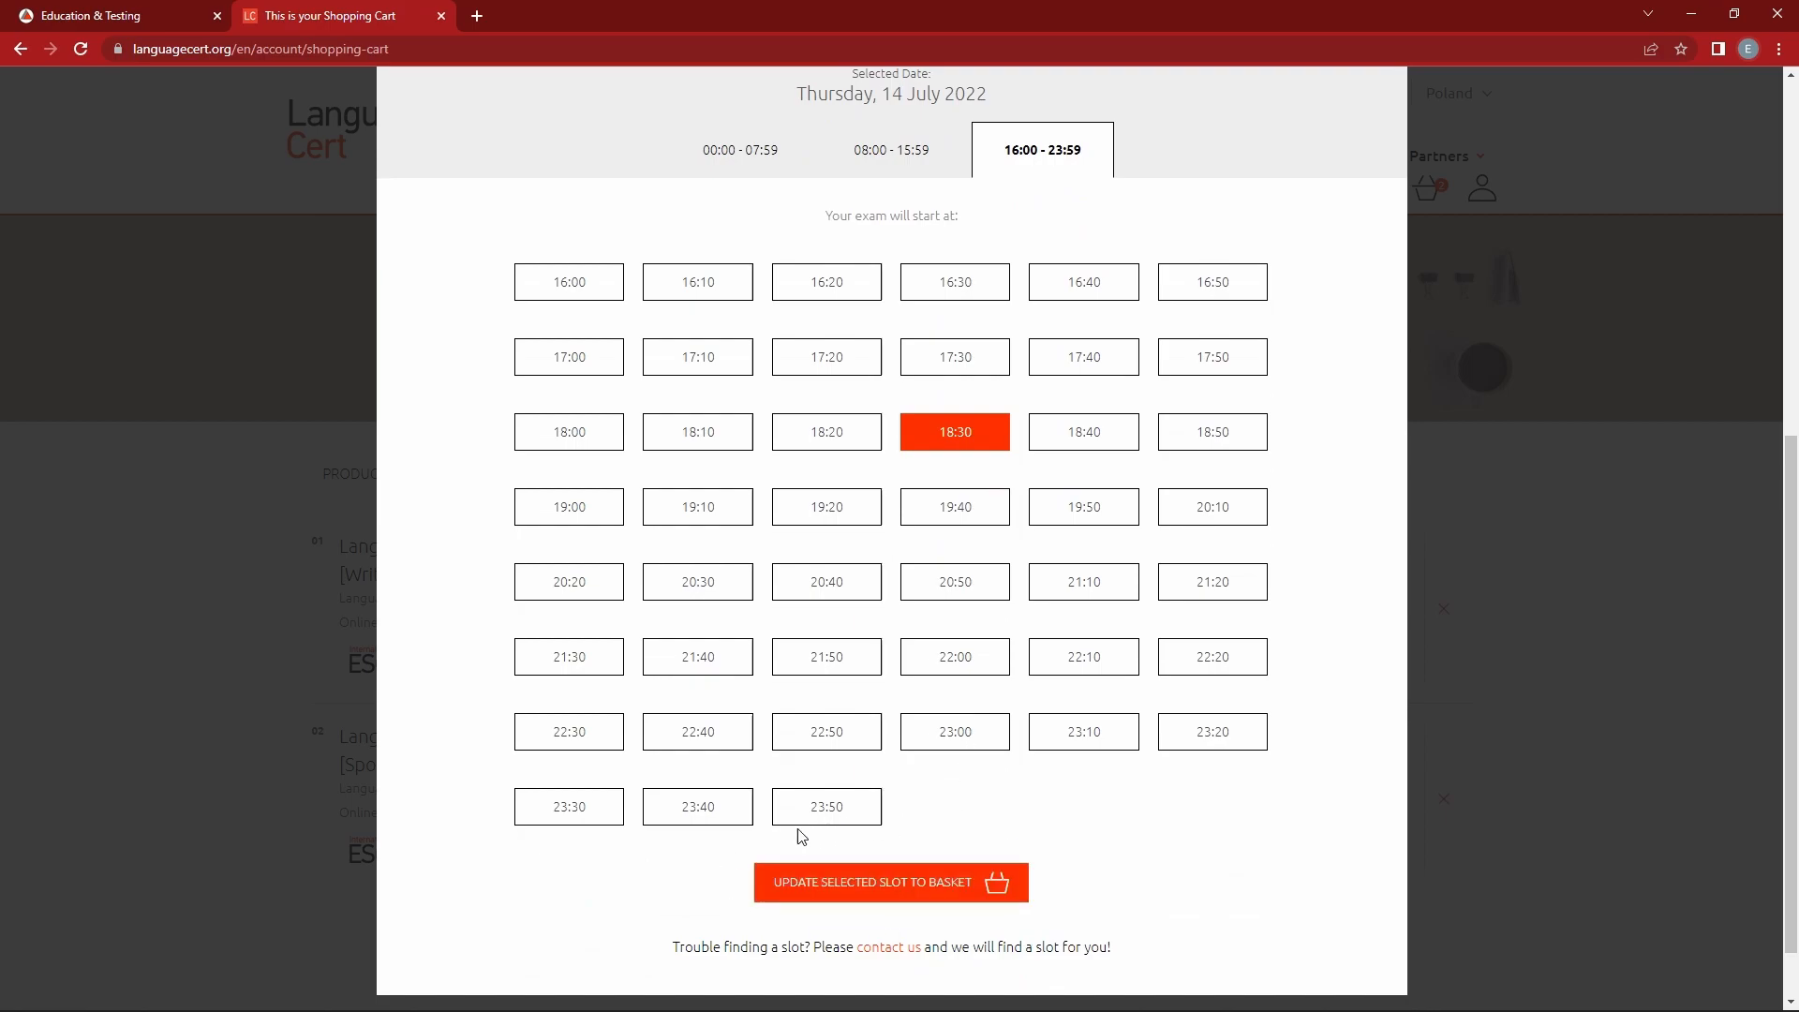
pyautogui.click(889, 881)
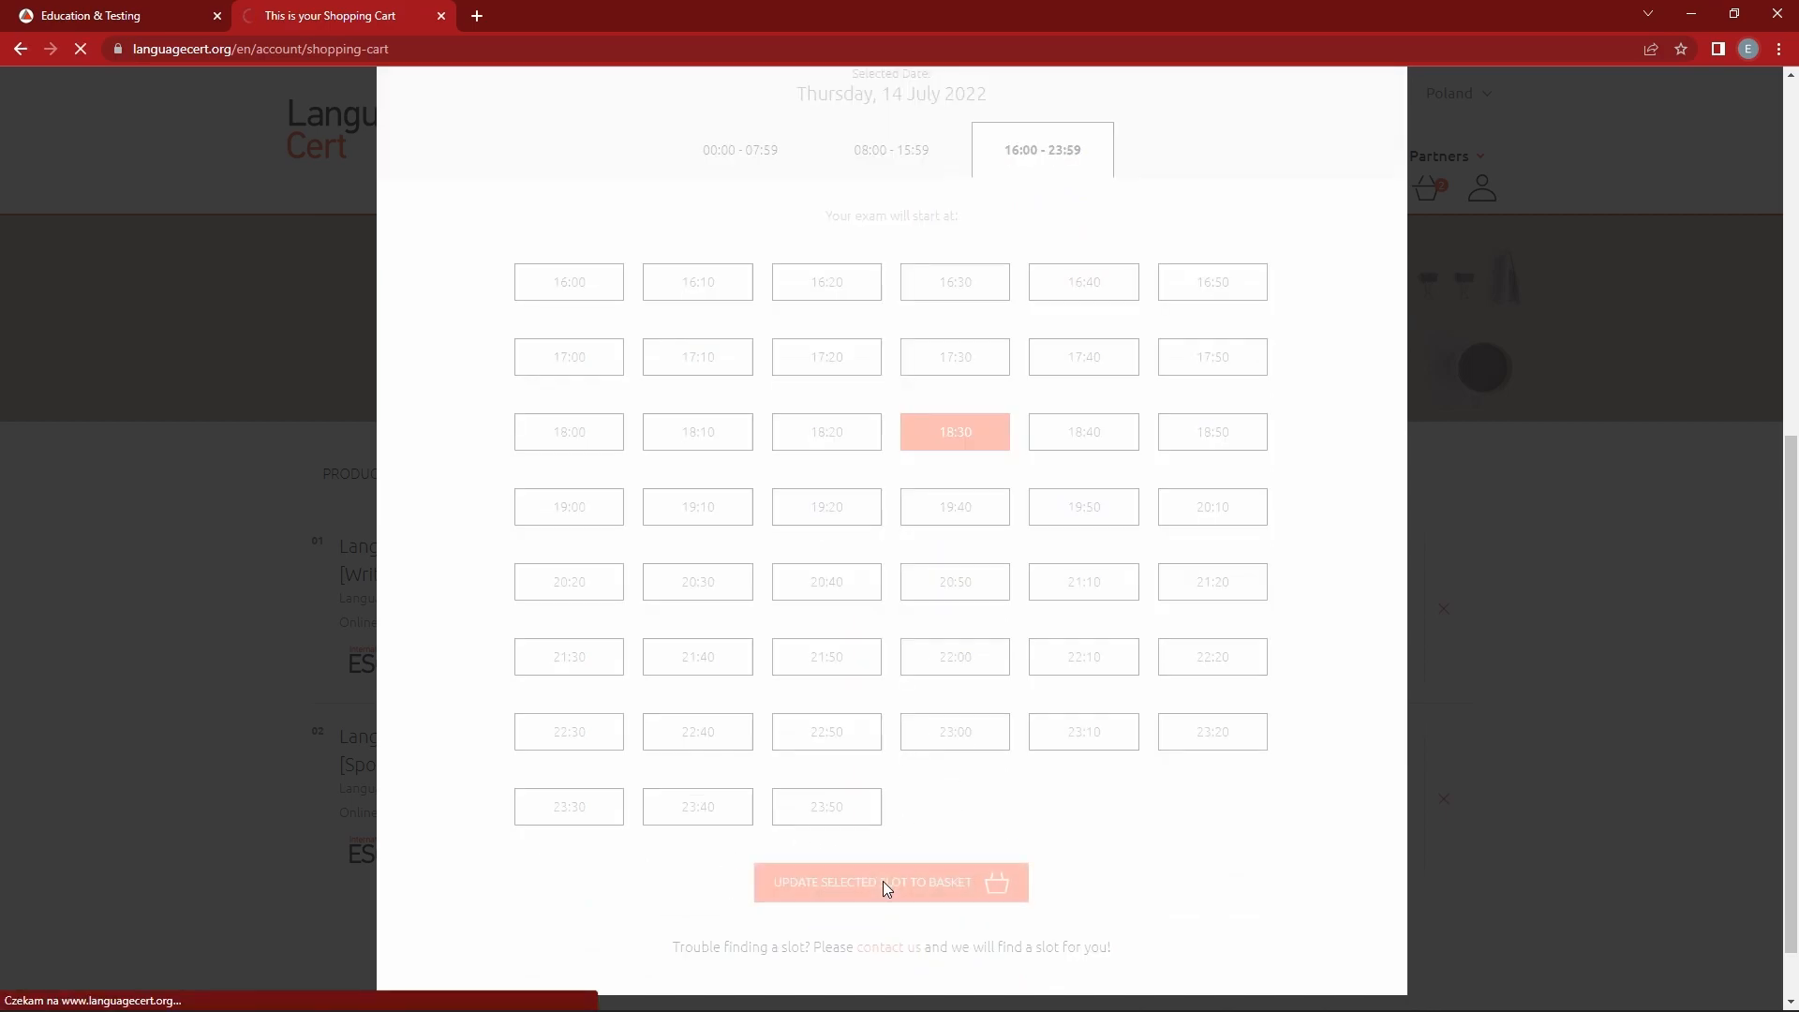
# Save the 14 July 18:30 slot to the basket and proceed to checkout at €144.40.
pyautogui.click(890, 882)
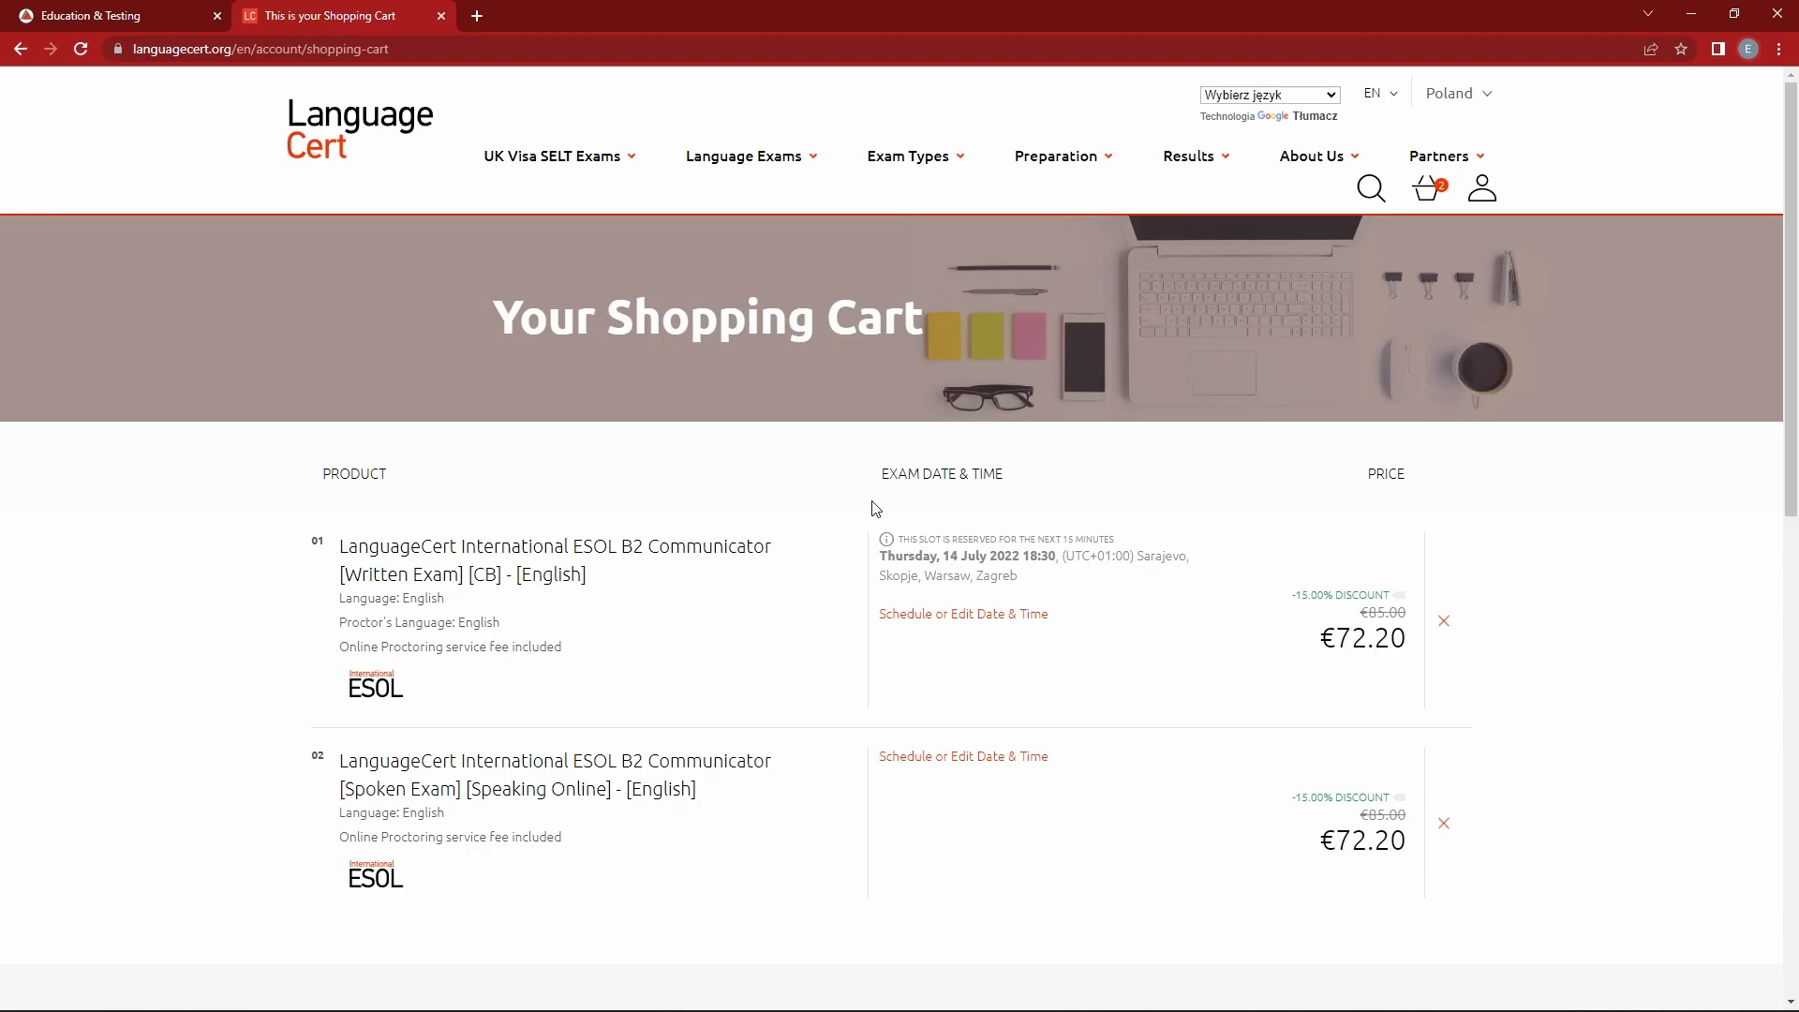
pyautogui.scroll(-3)
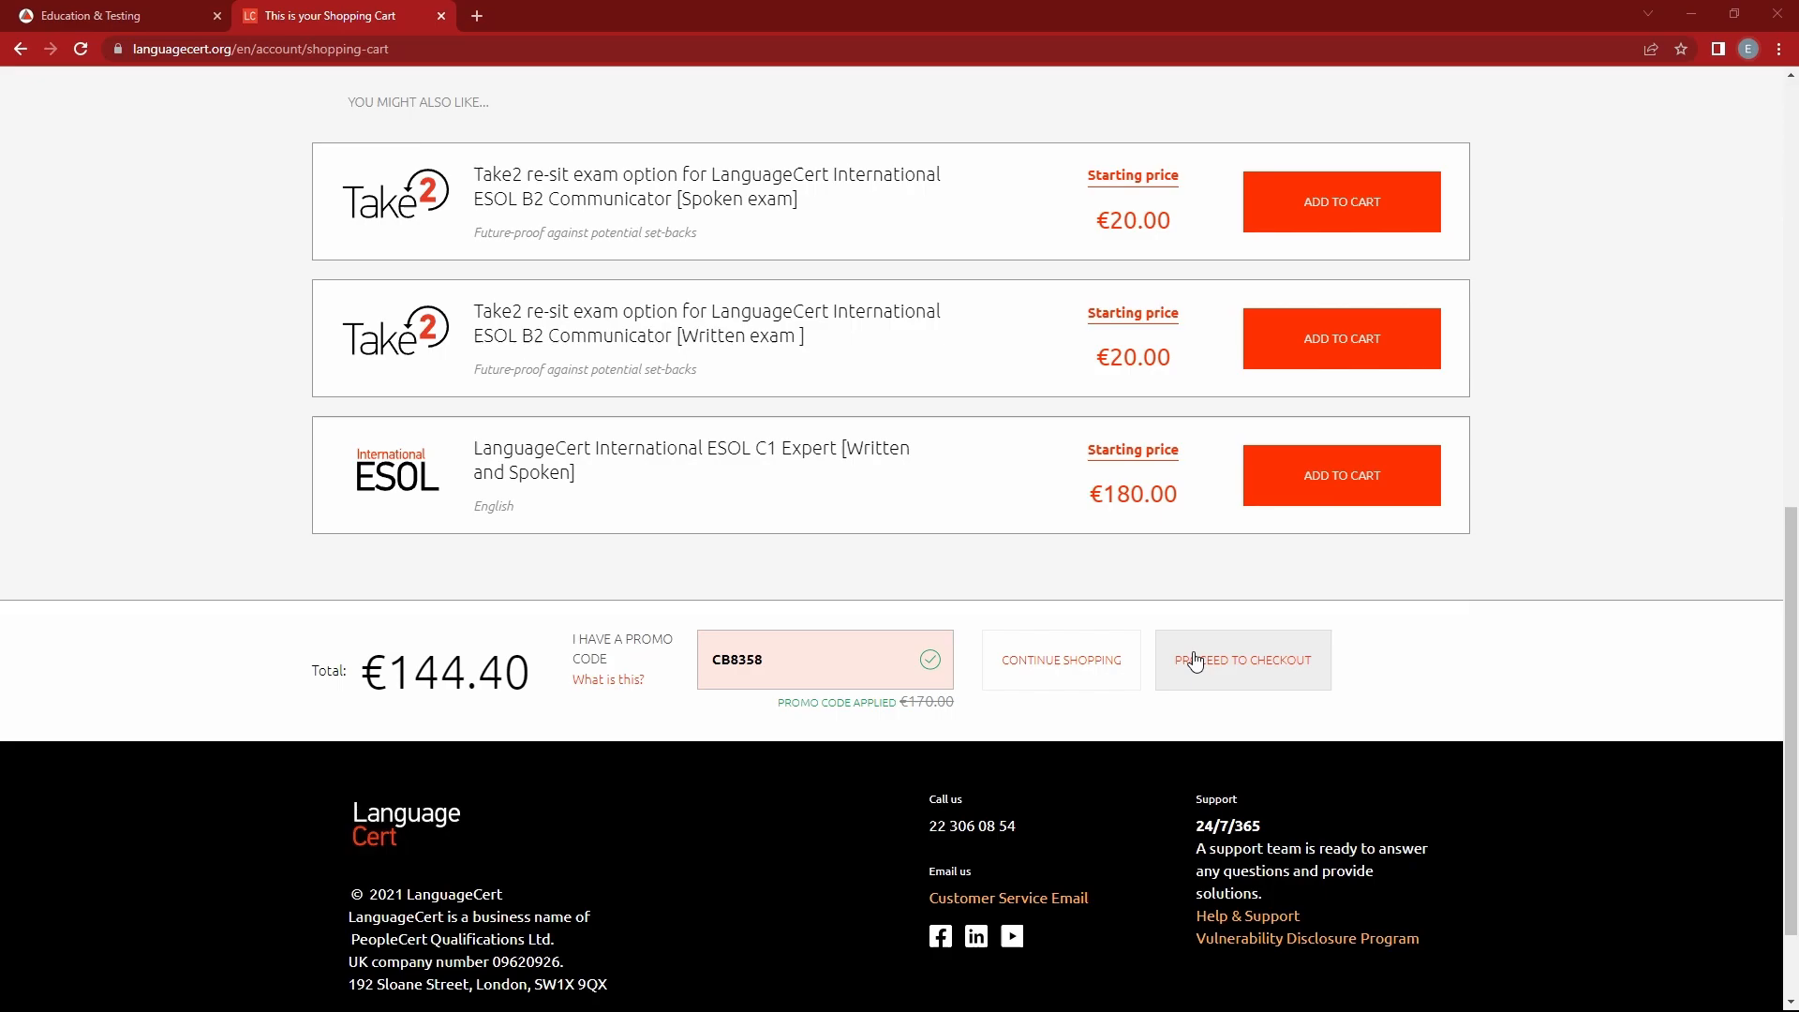
pyautogui.click(1241, 659)
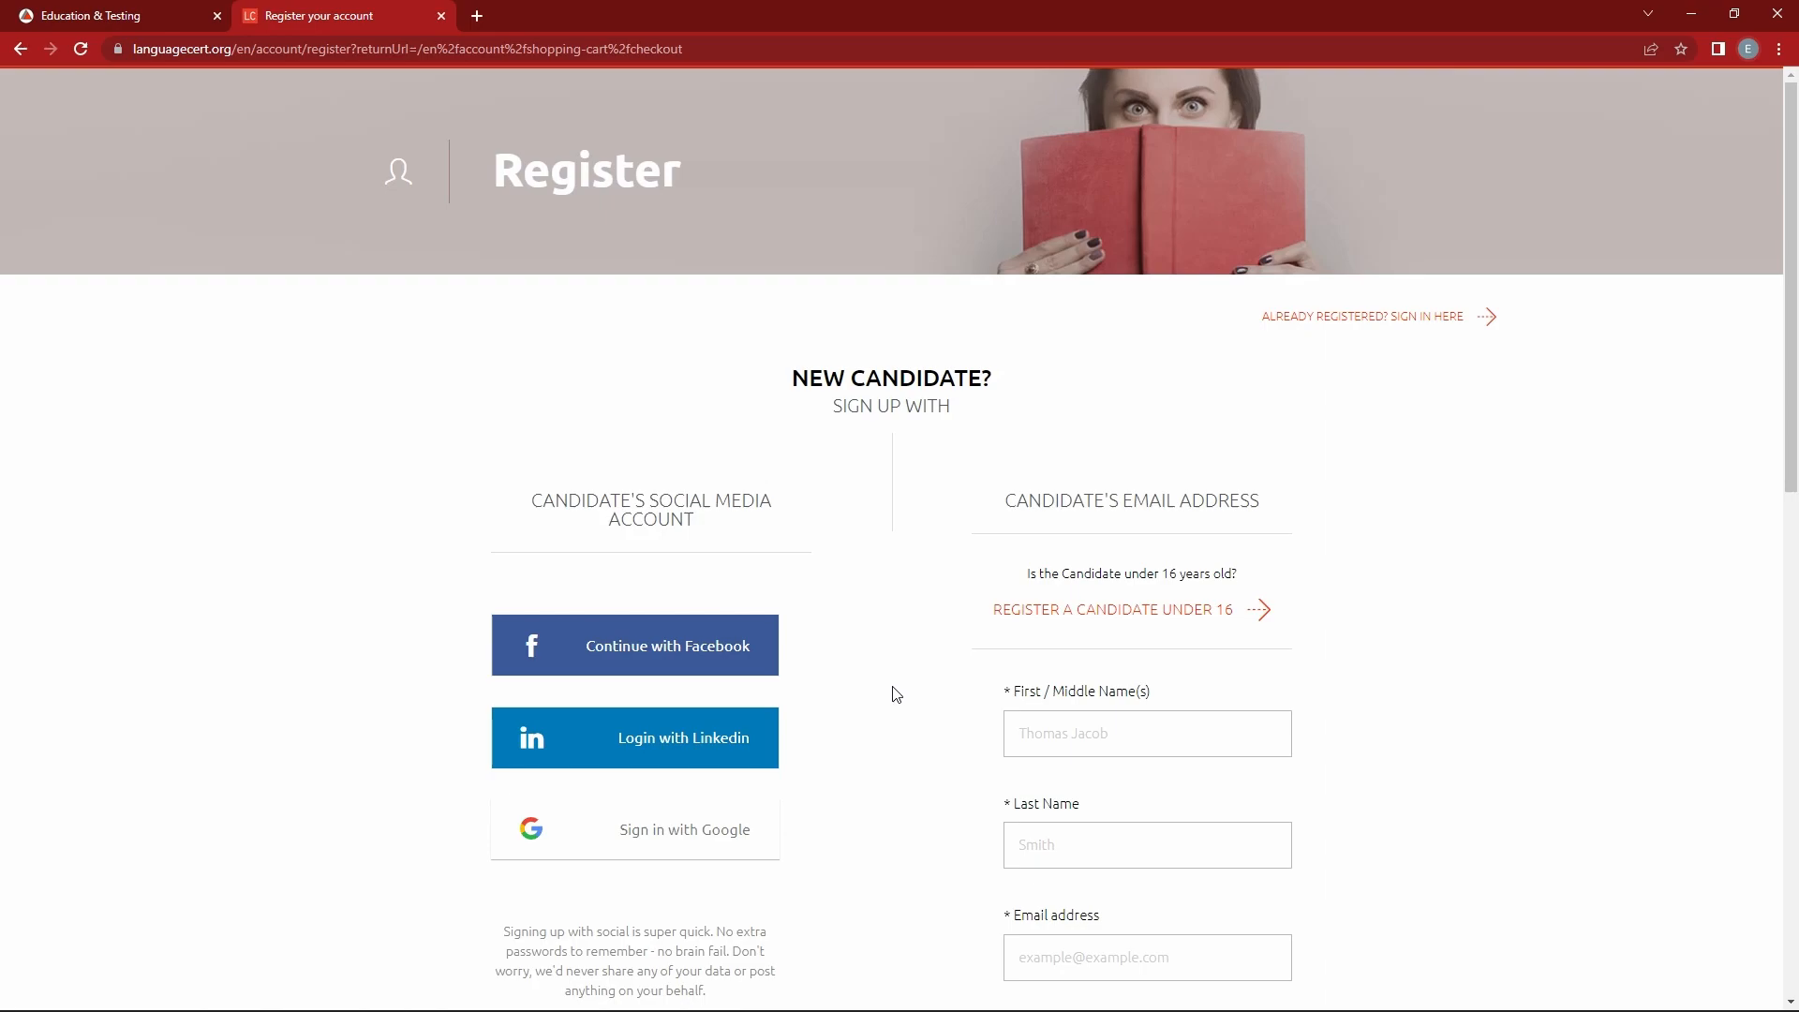
pyautogui.moveTo(914, 716)
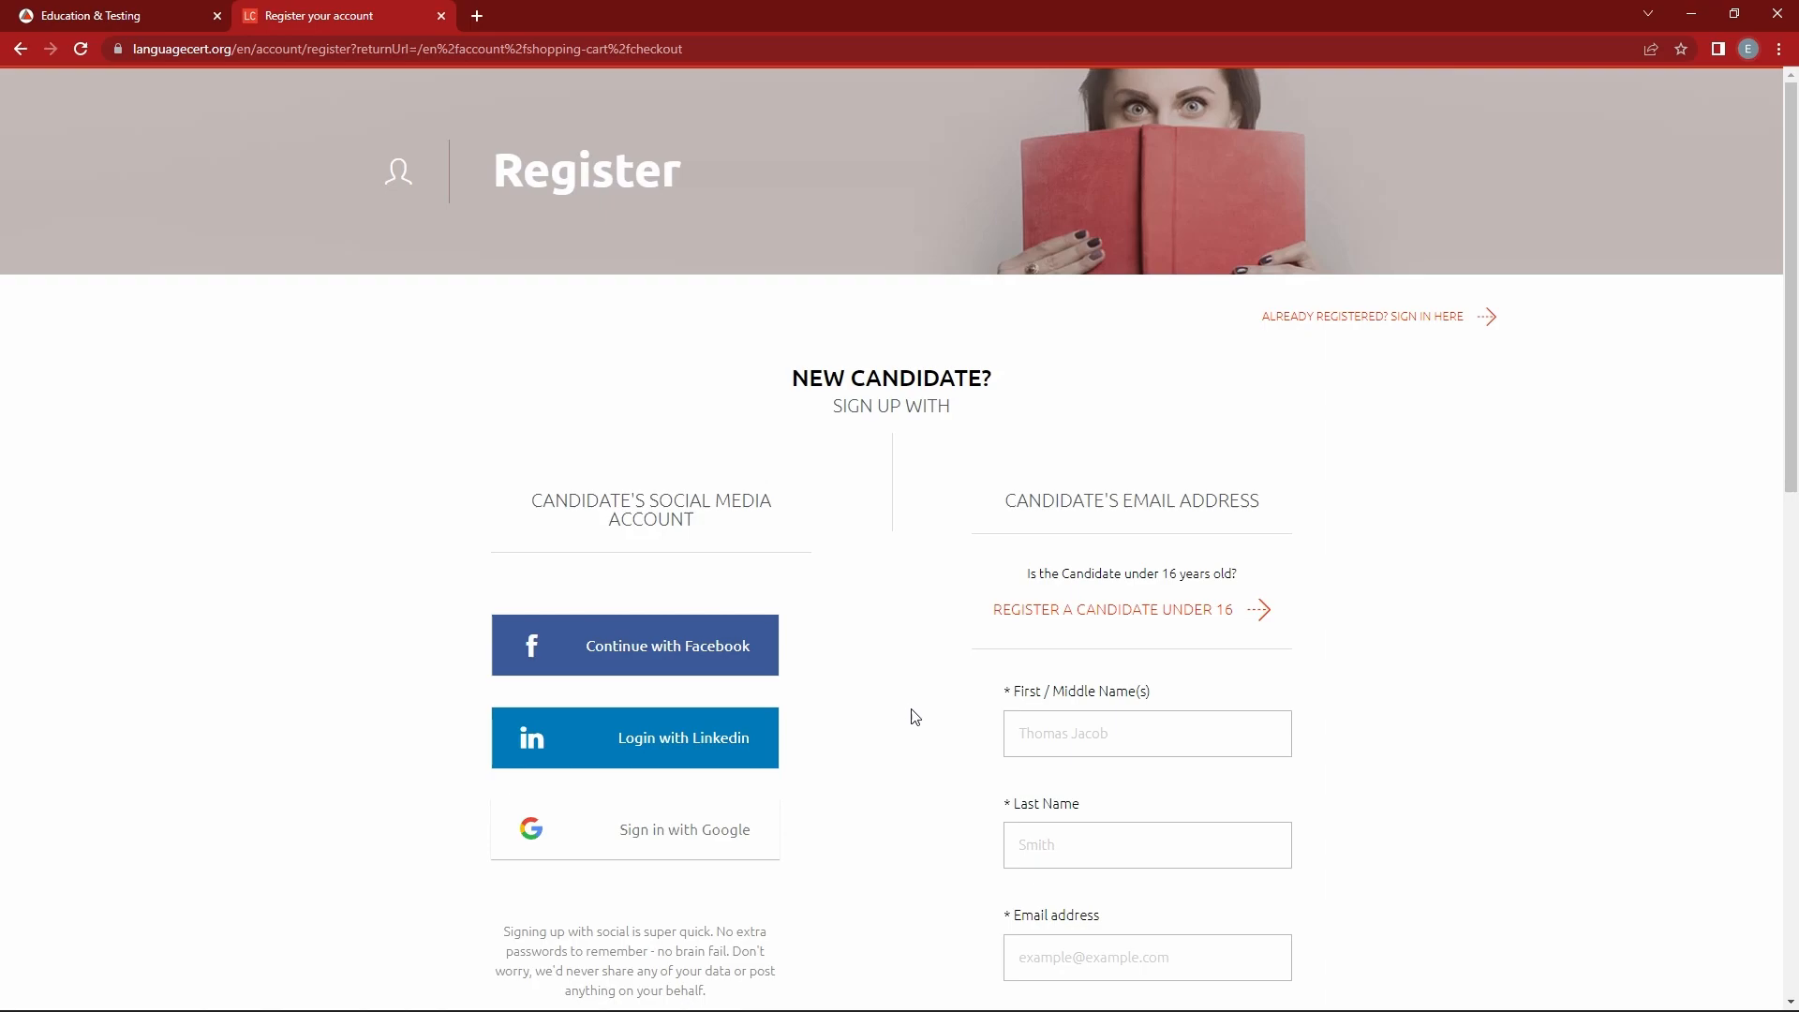
pyautogui.scroll(-3)
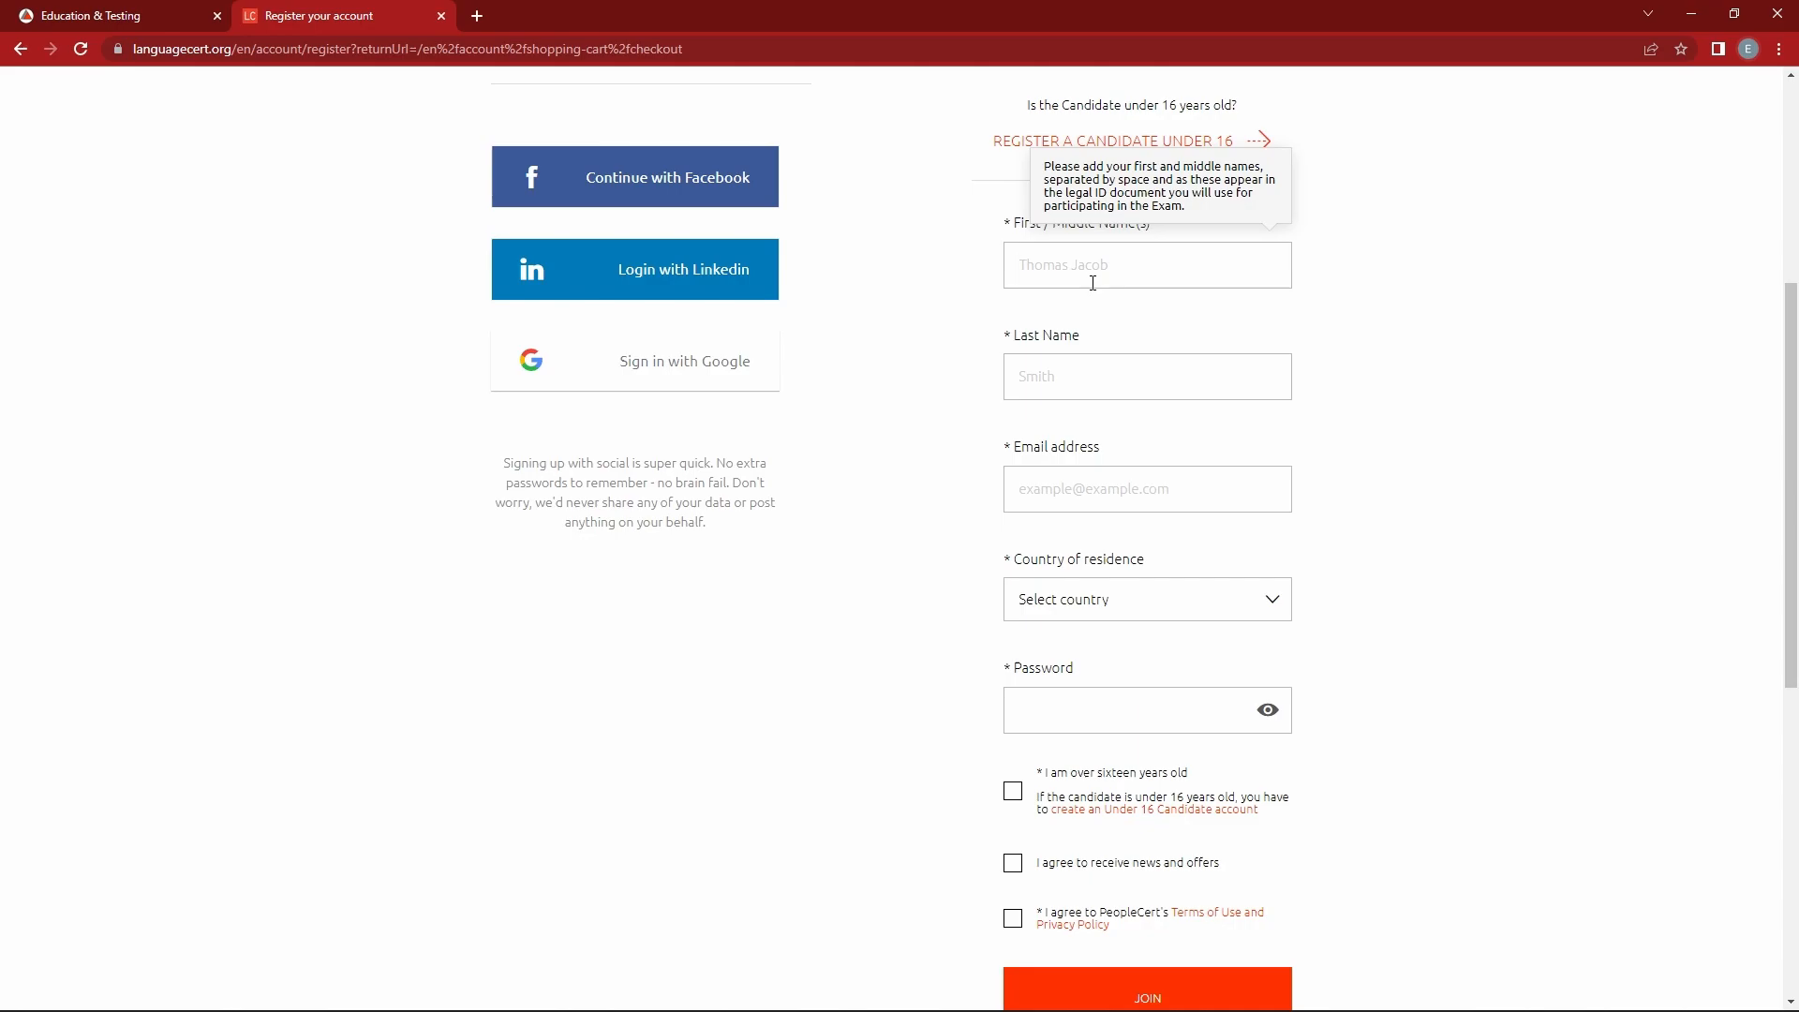
pyautogui.write('Adam')
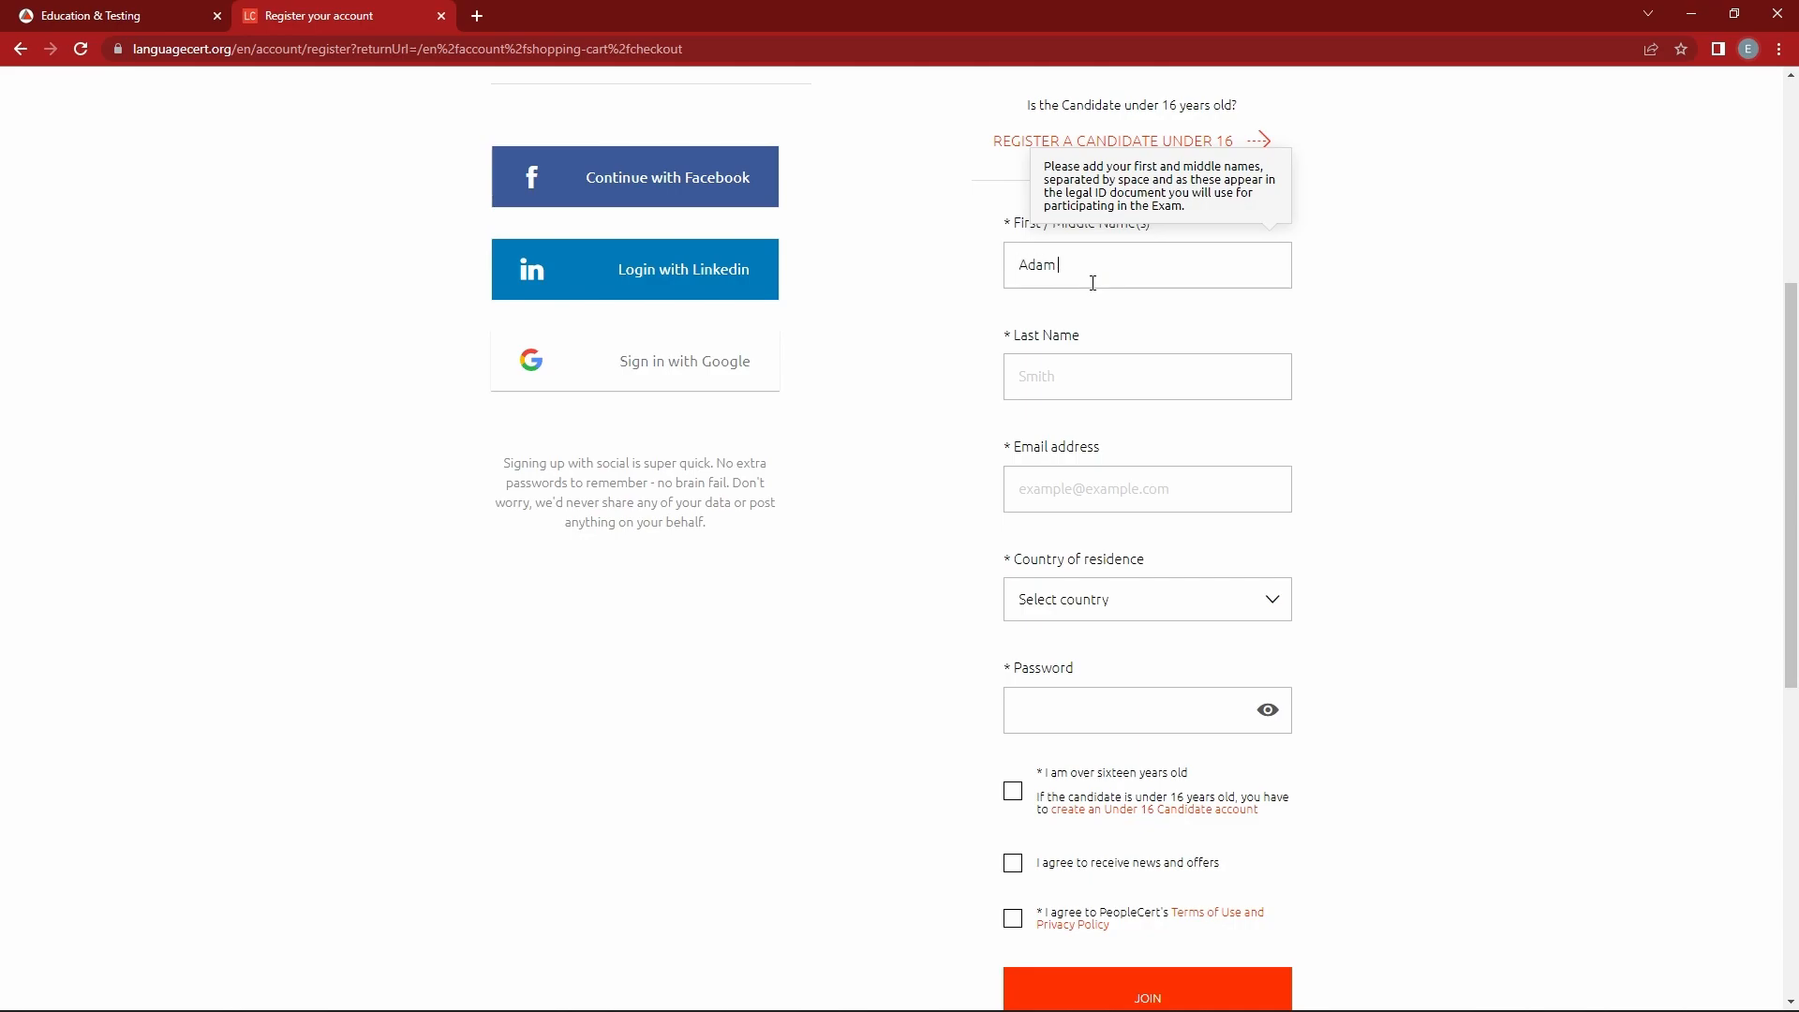
pyautogui.write('Eugene')
pyautogui.click(1147, 376)
pyautogui.write('S')
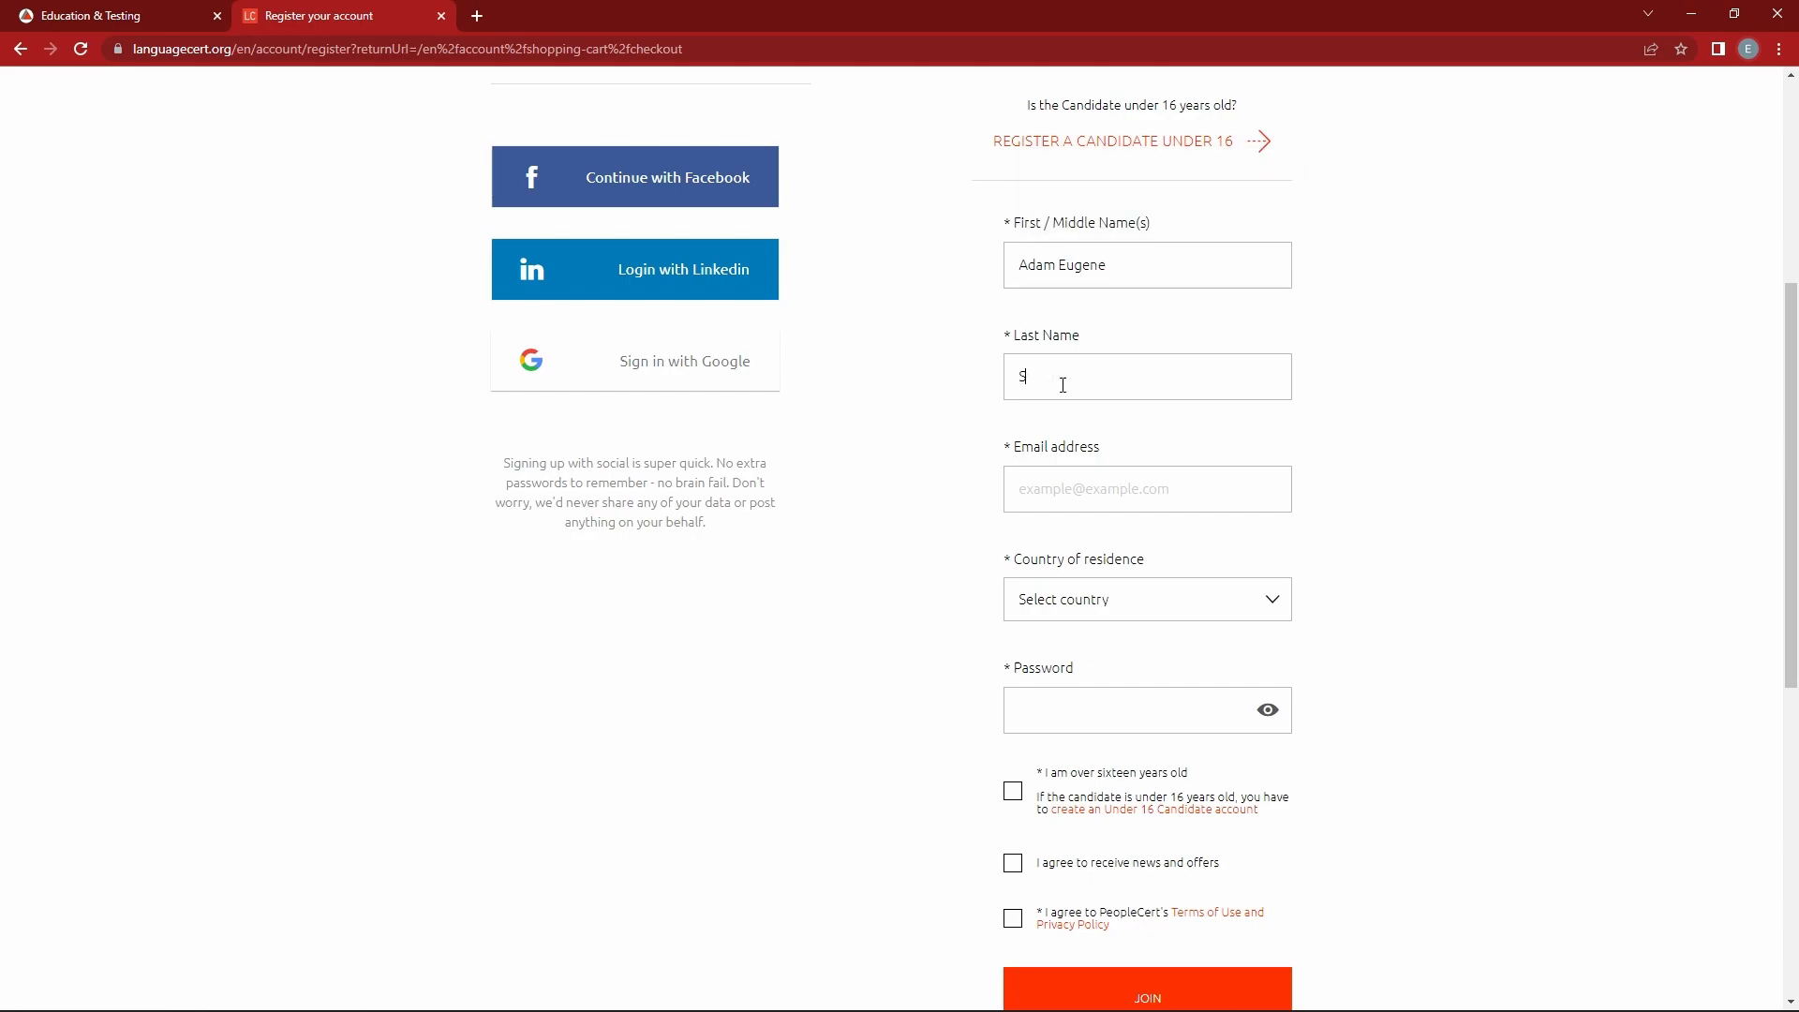
pyautogui.write('mith')
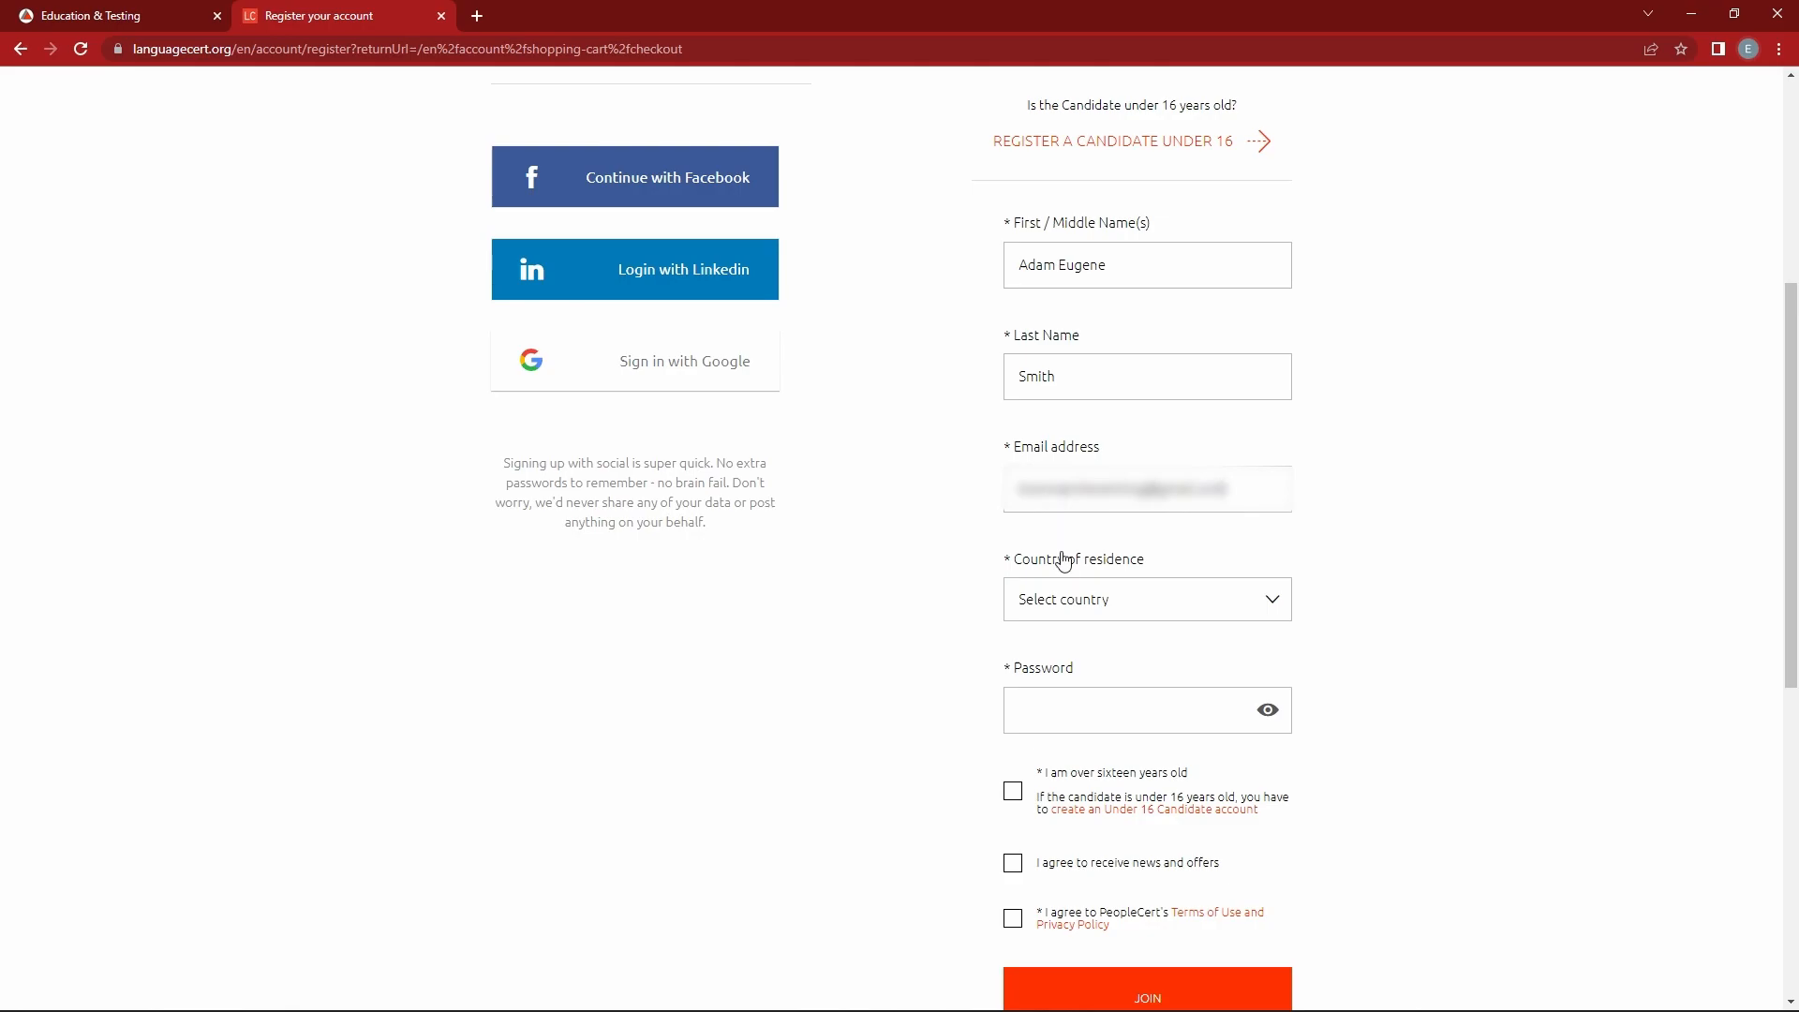
pyautogui.click(1144, 599)
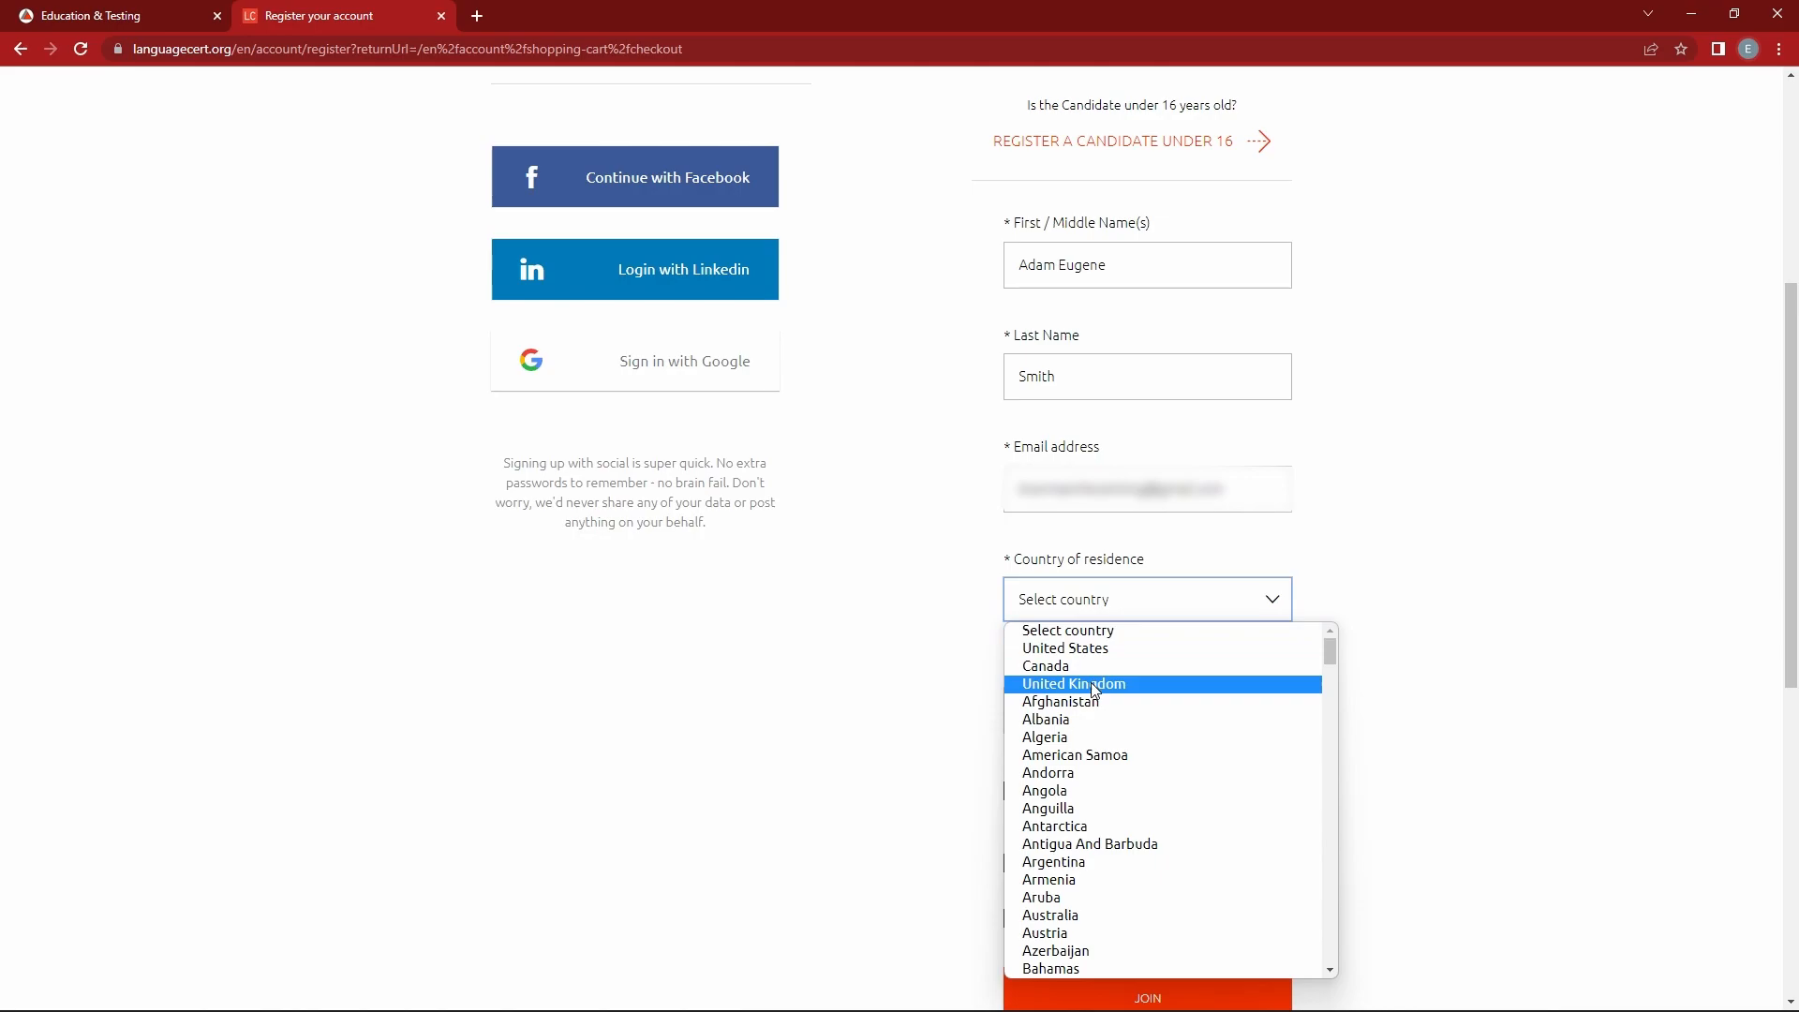
pyautogui.click(1072, 684)
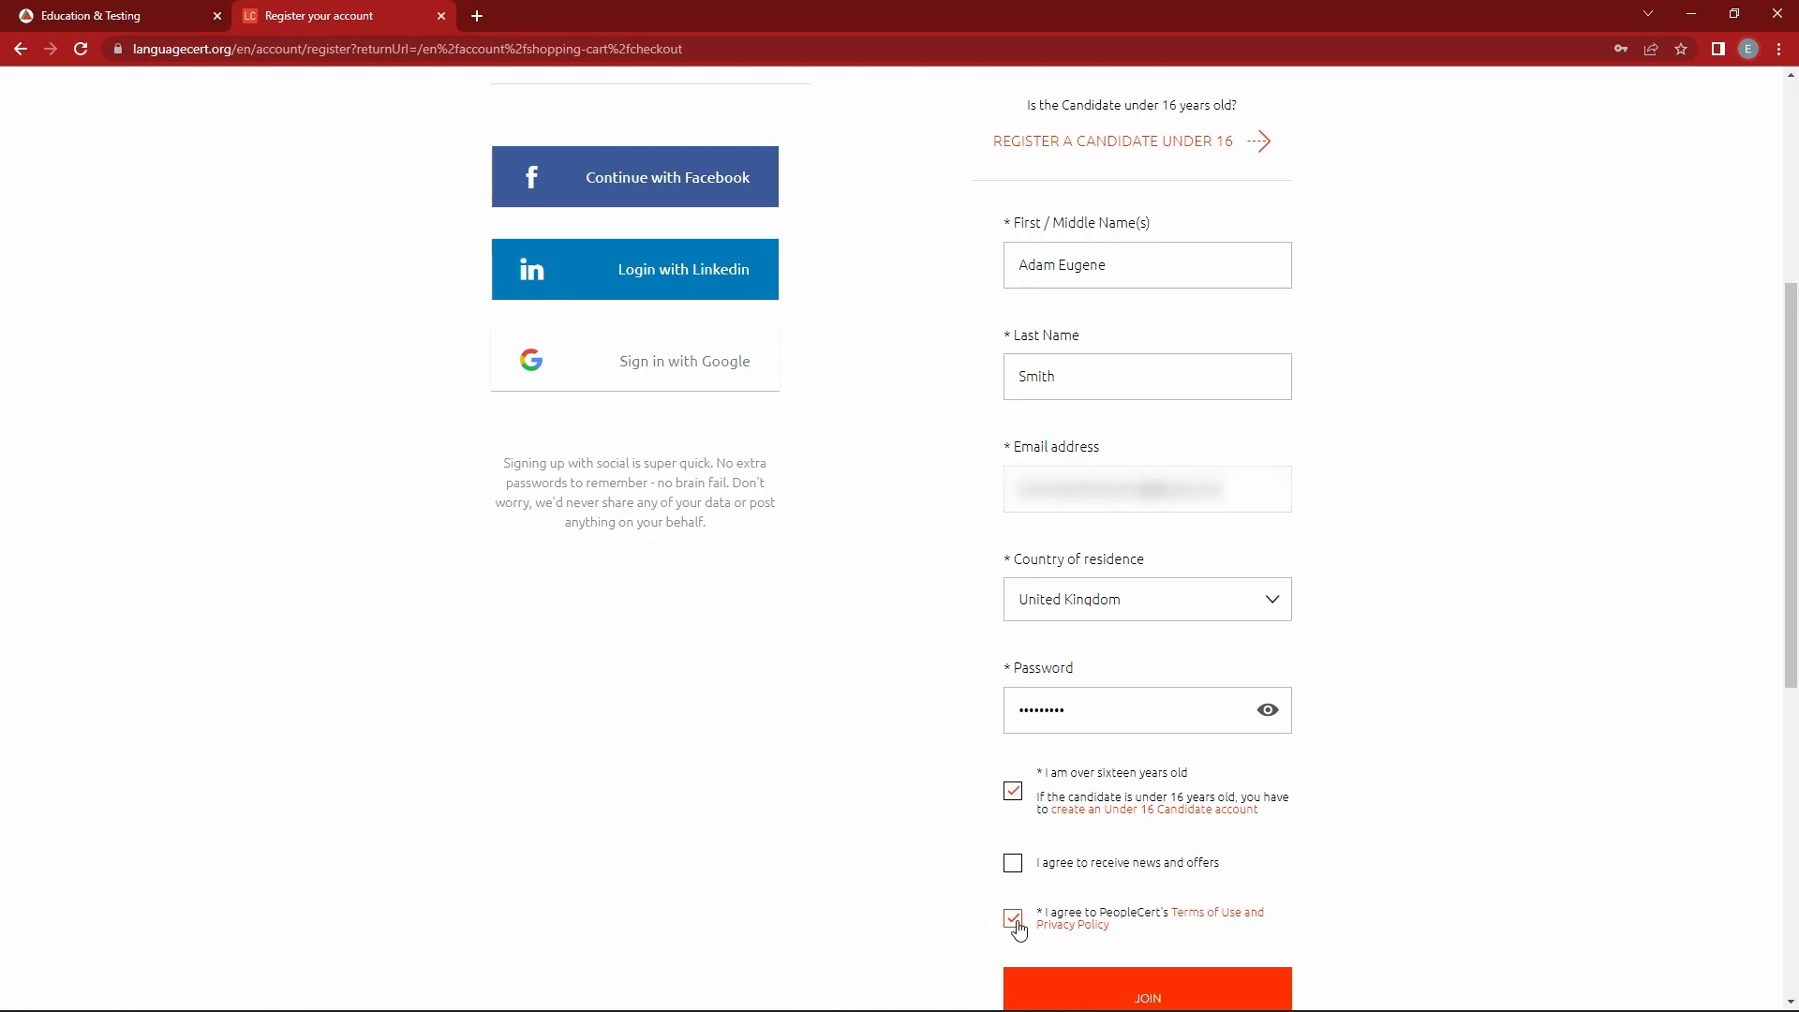
pyautogui.scroll(-3)
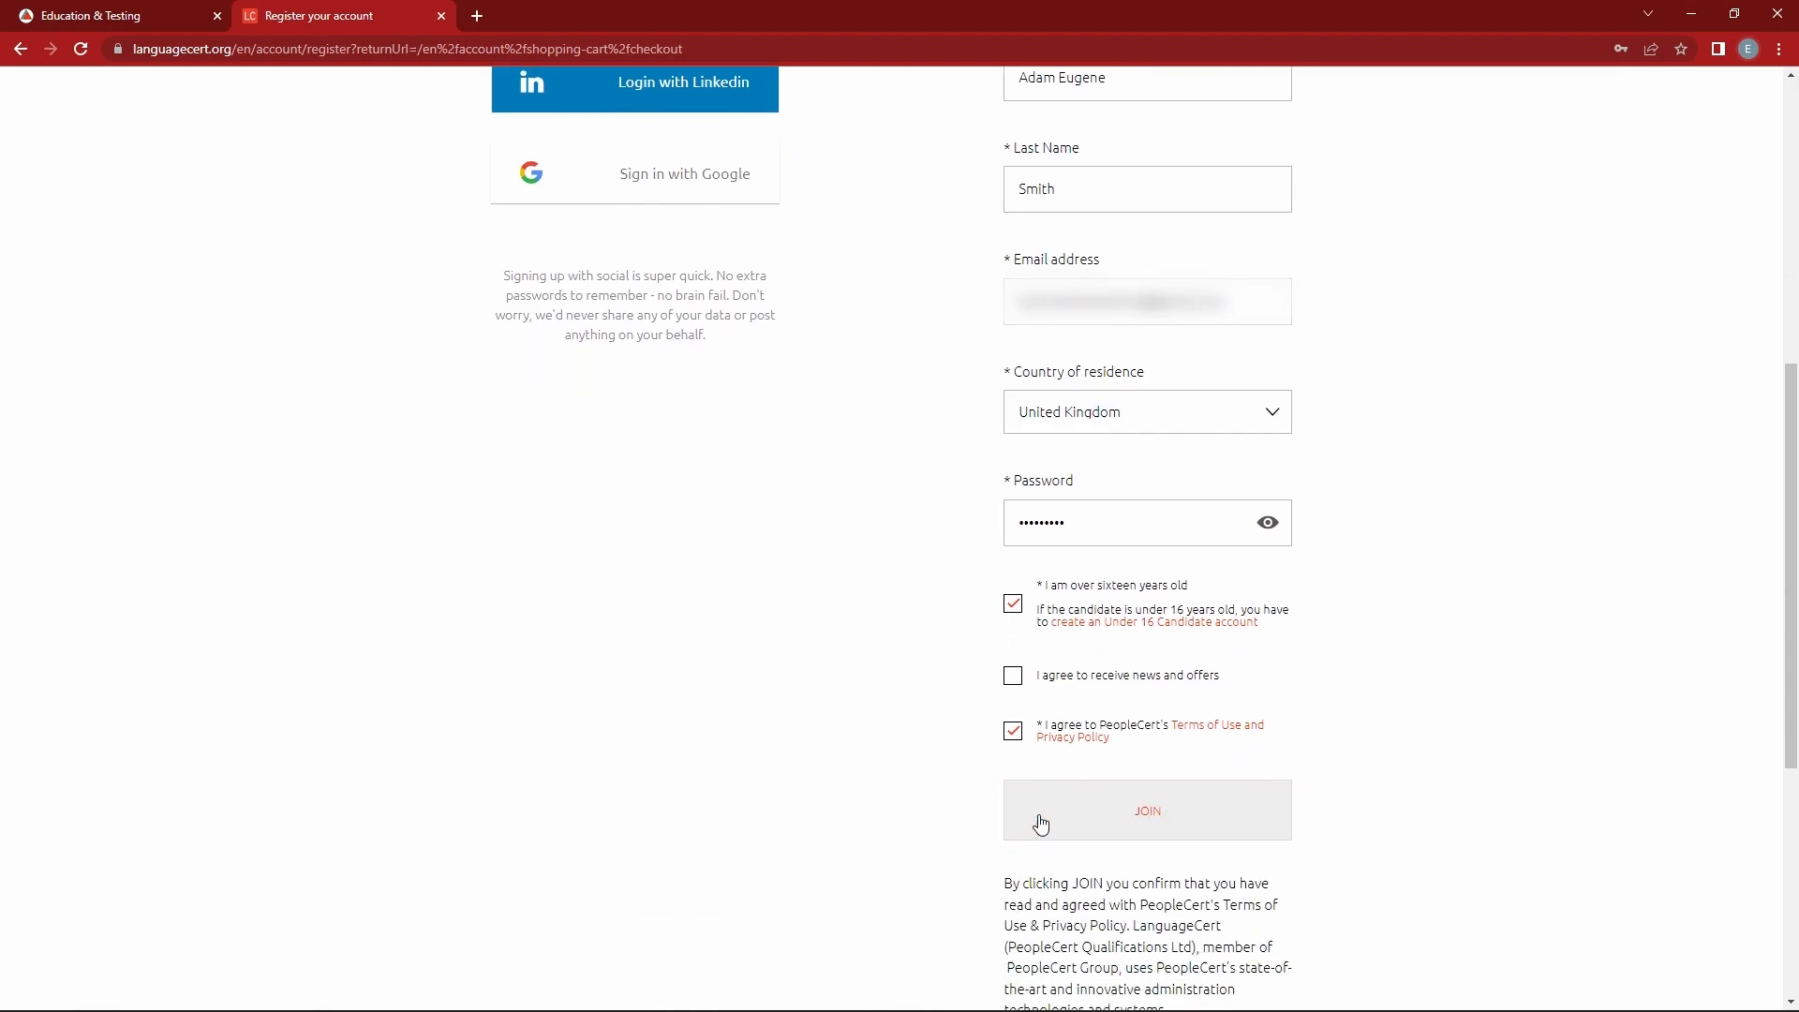
# Create the account, select PayPal as payment method, and scroll to the empty billing address form.
pyautogui.click(1146, 809)
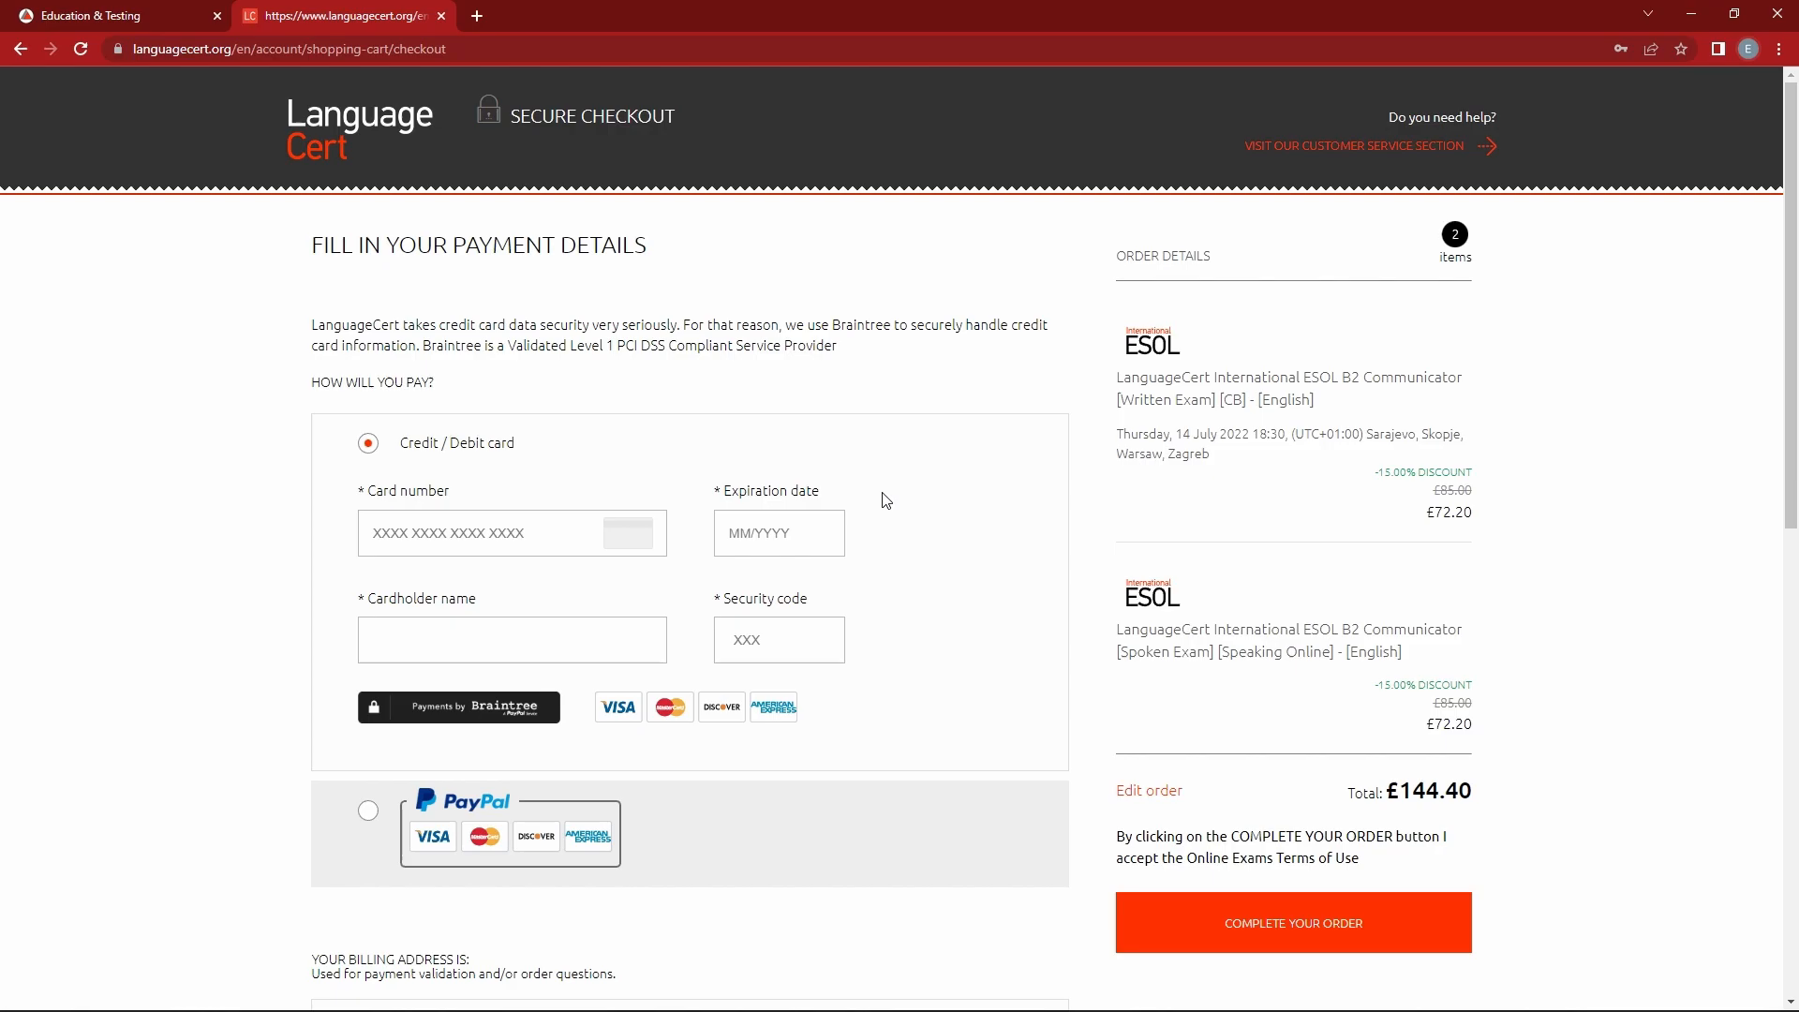
pyautogui.moveTo(659, 792)
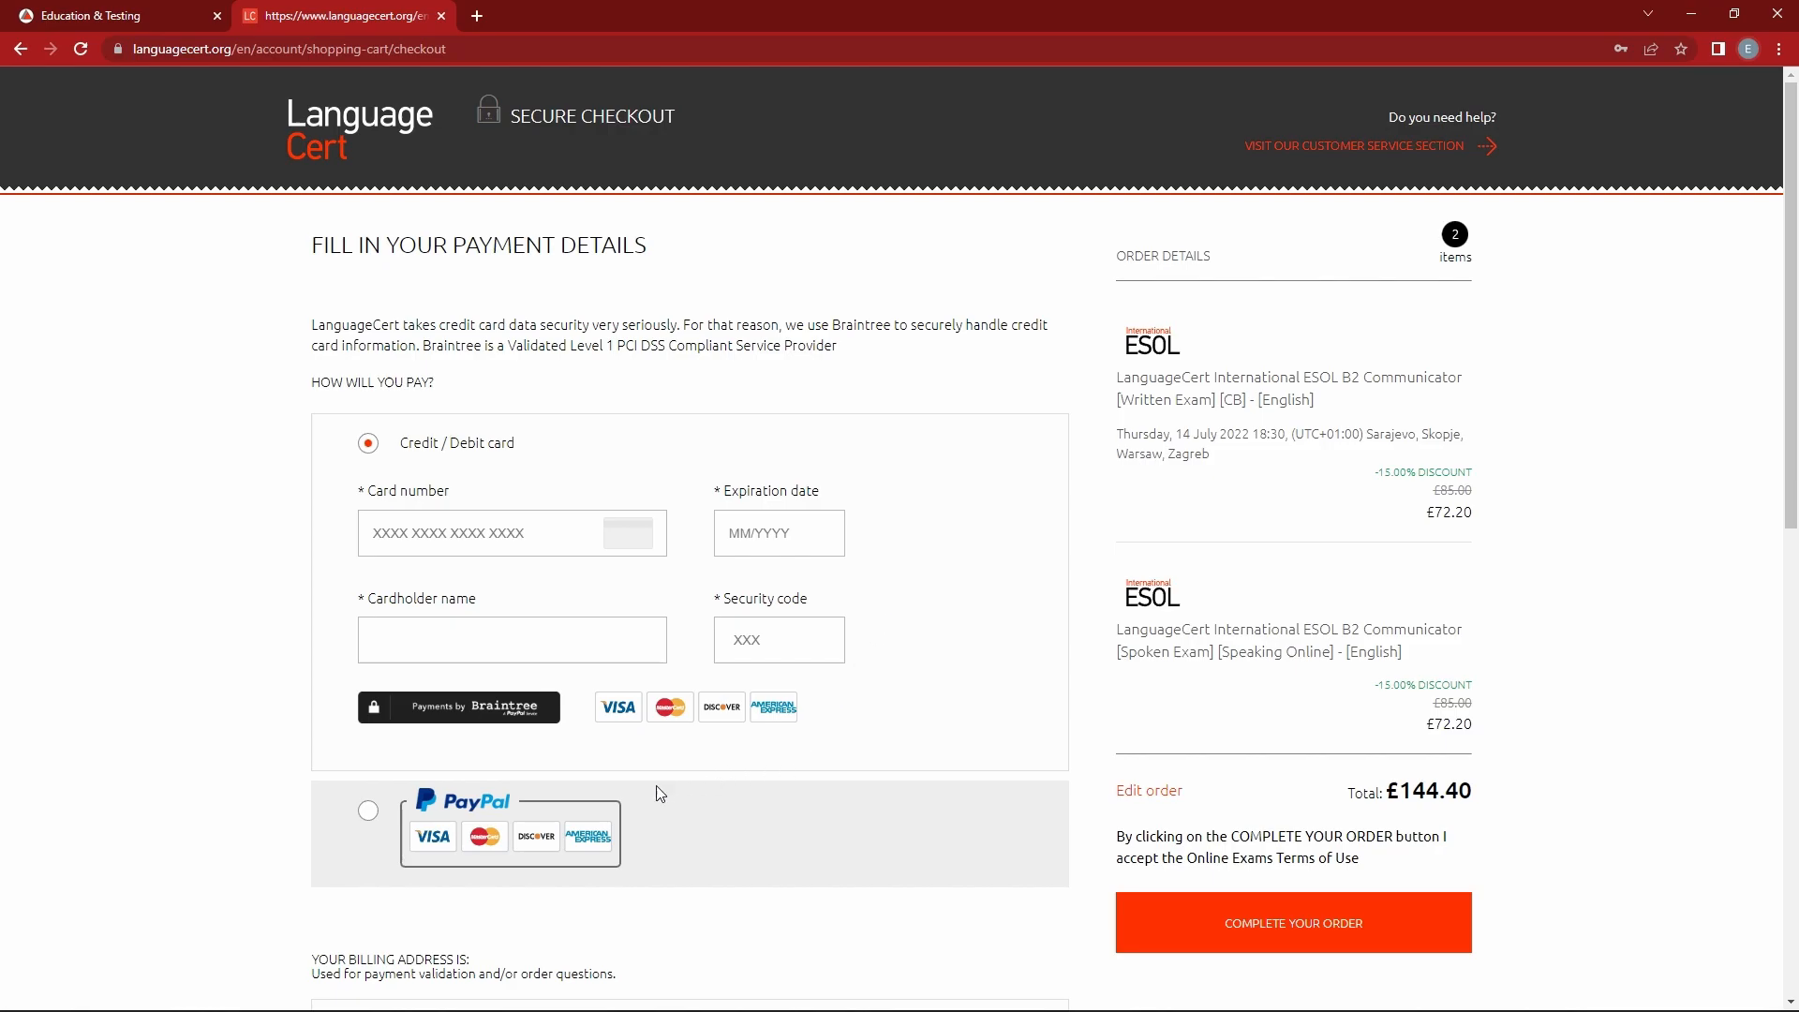
pyautogui.click(367, 809)
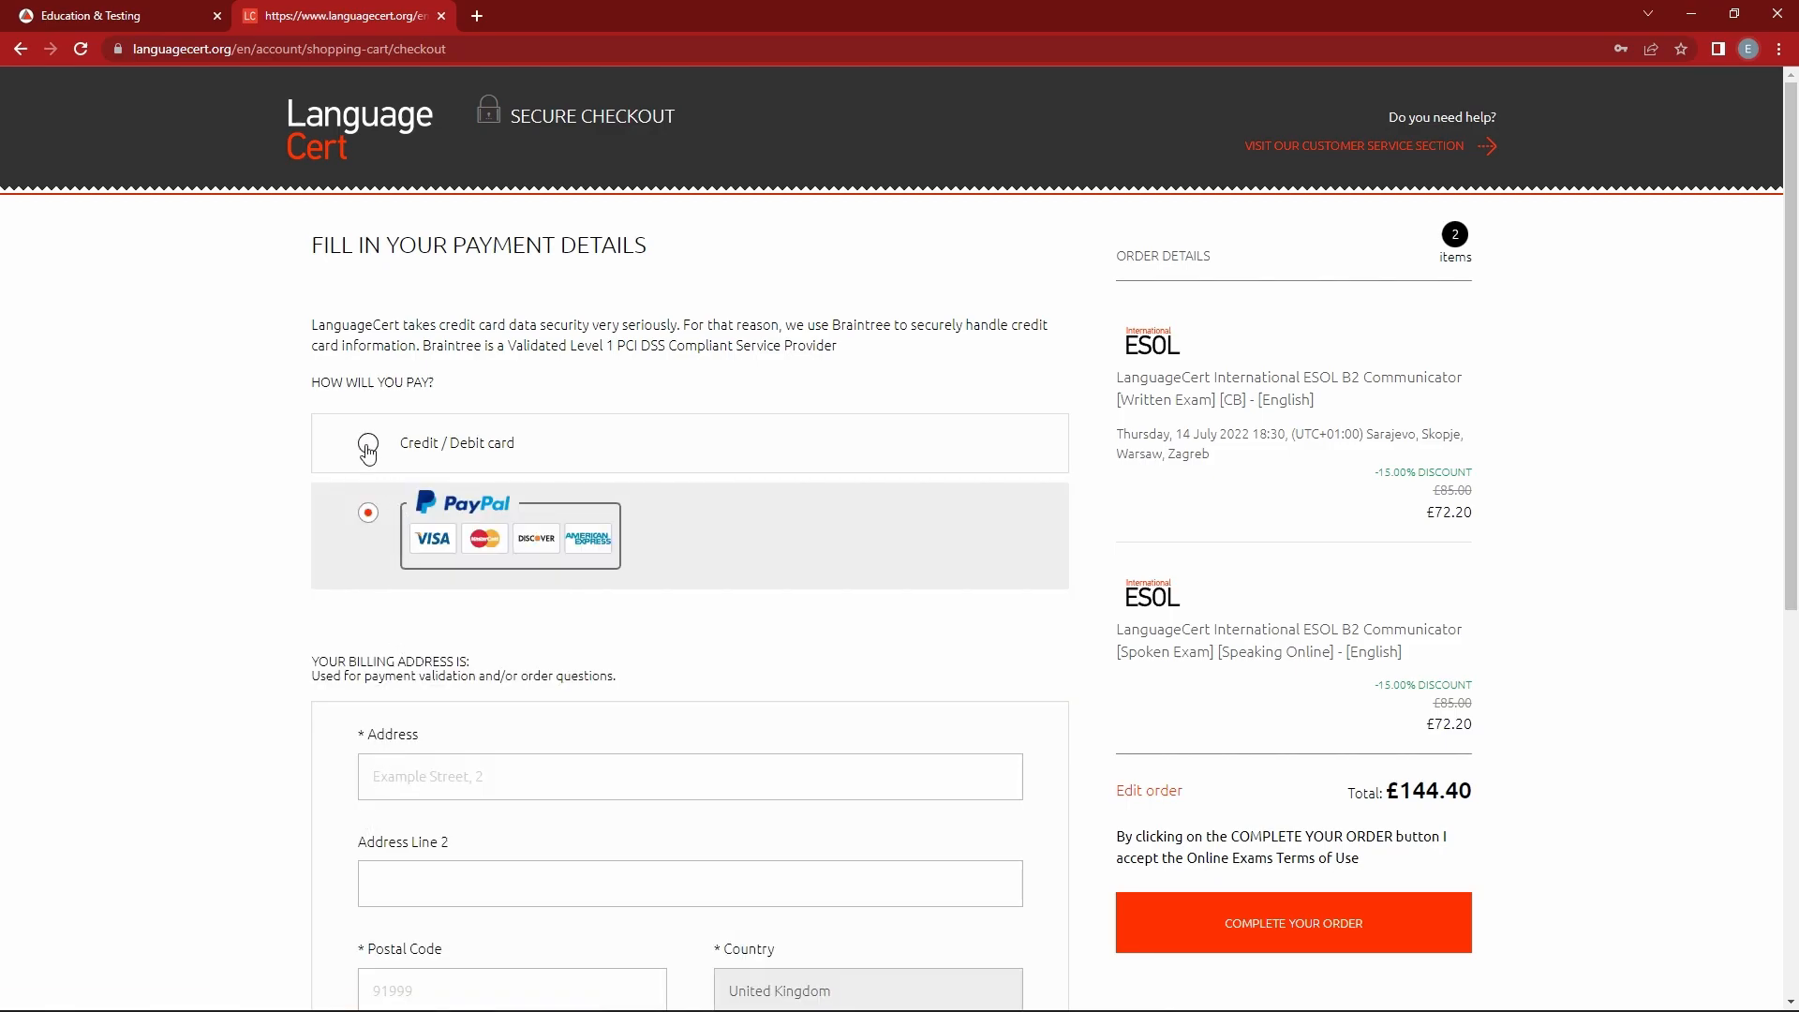
pyautogui.click(367, 444)
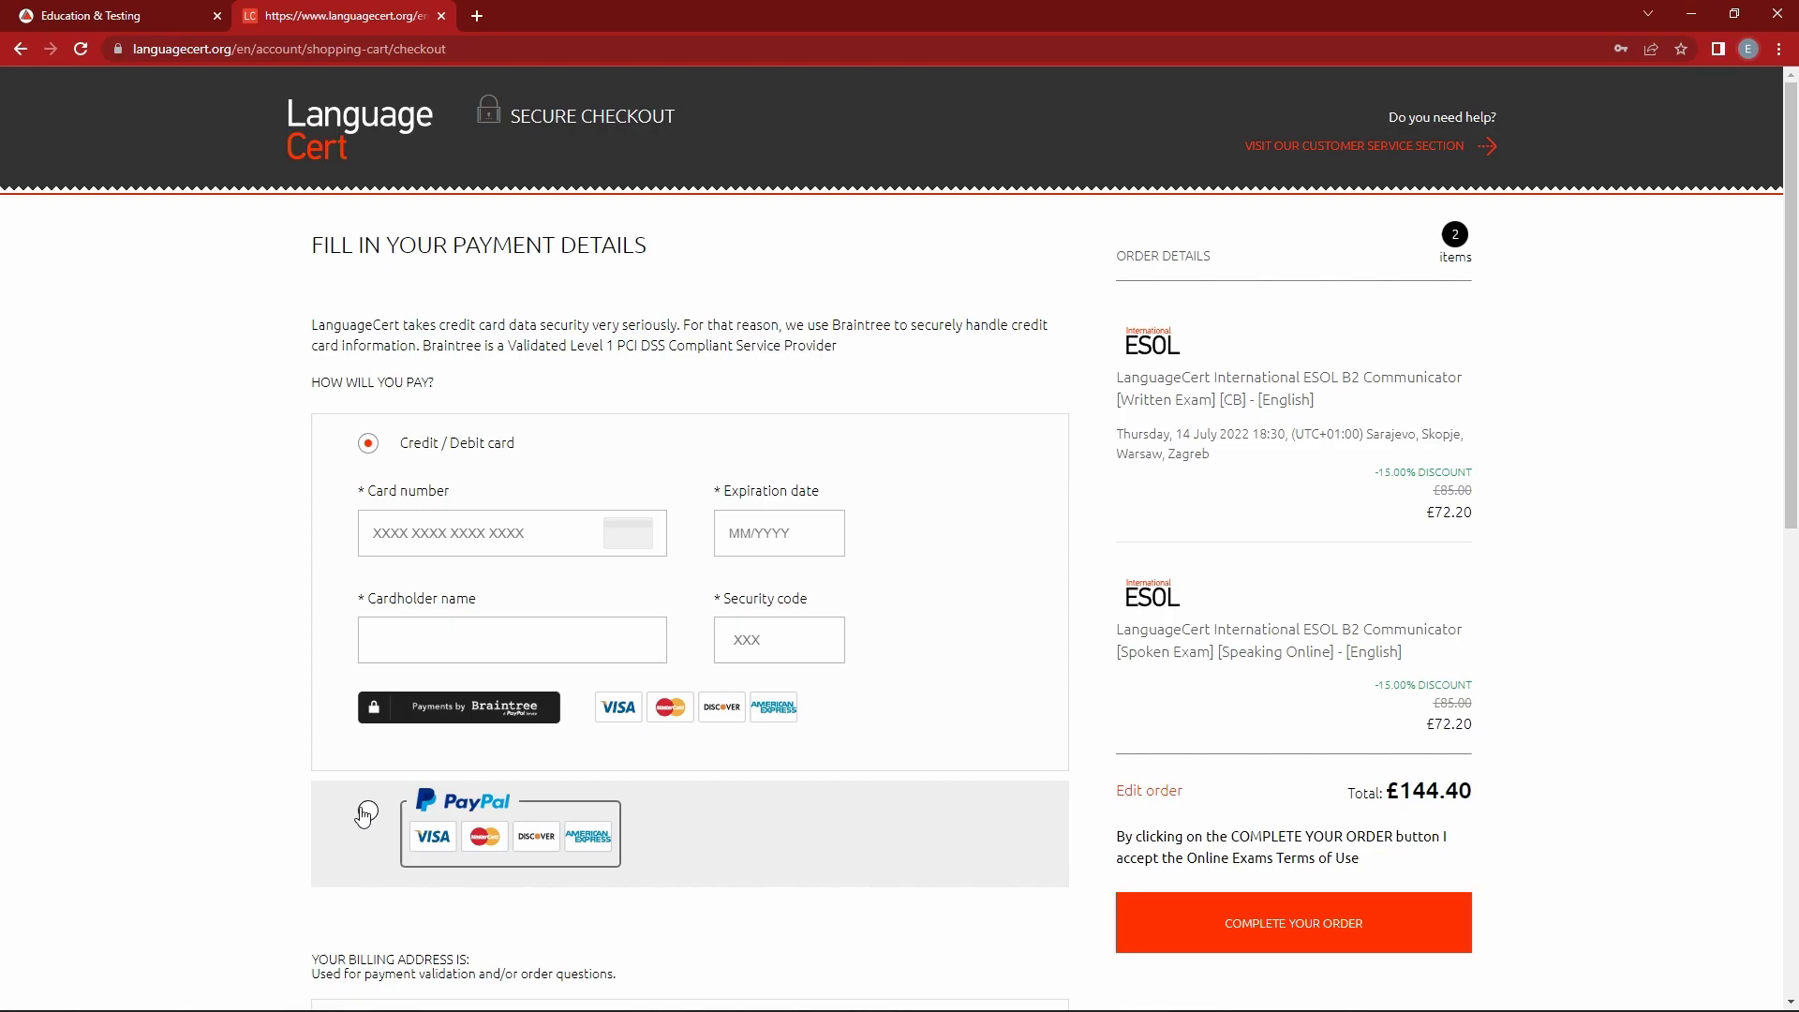
pyautogui.click(367, 814)
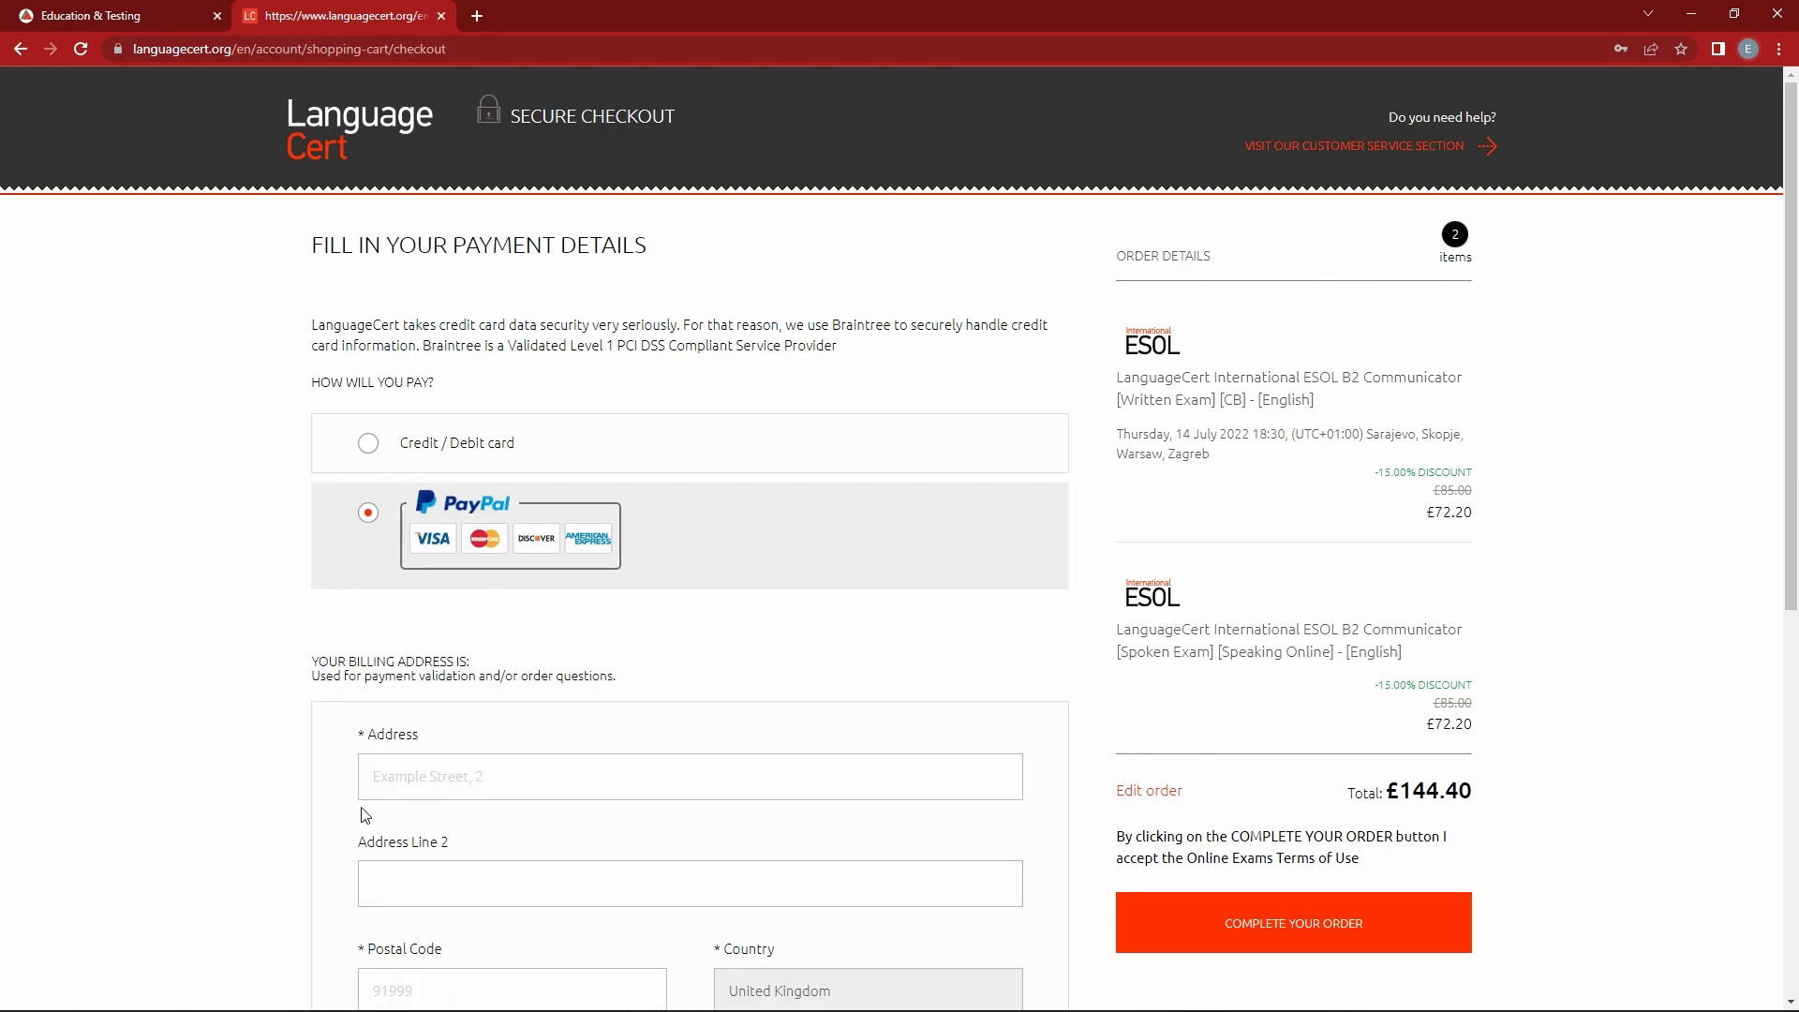
pyautogui.scroll(-3)
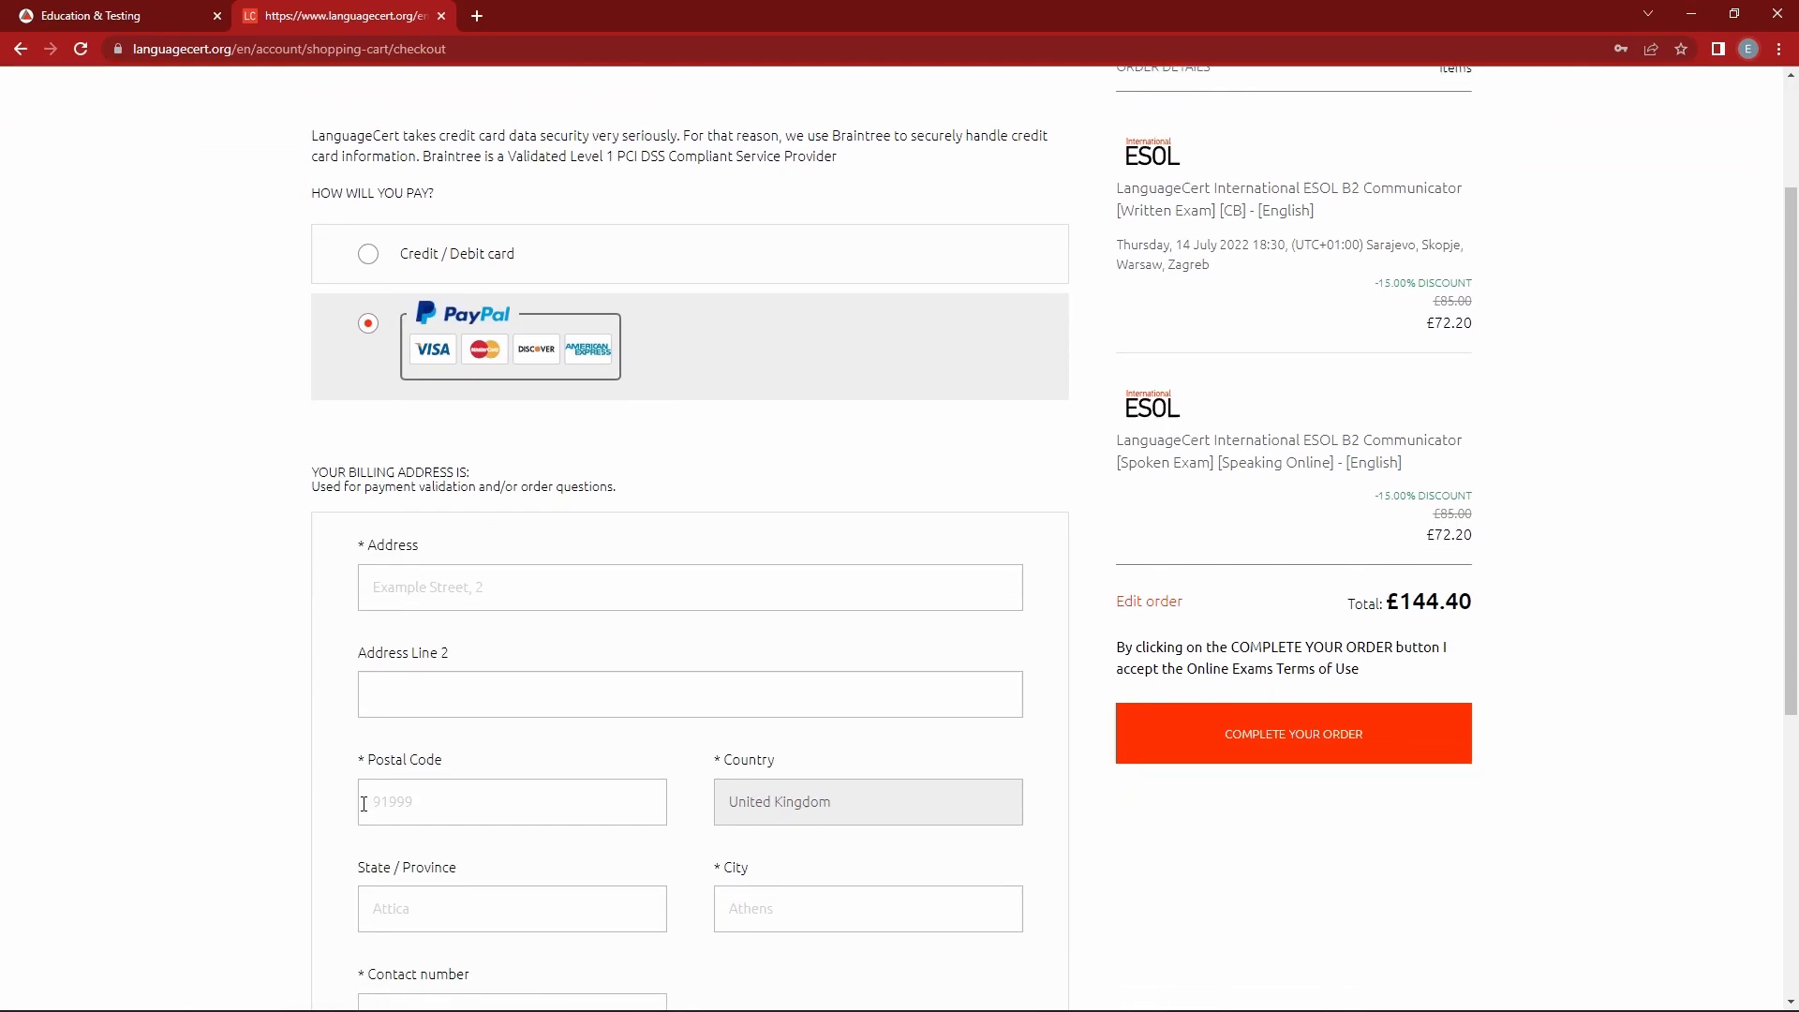
pyautogui.scroll(-3)
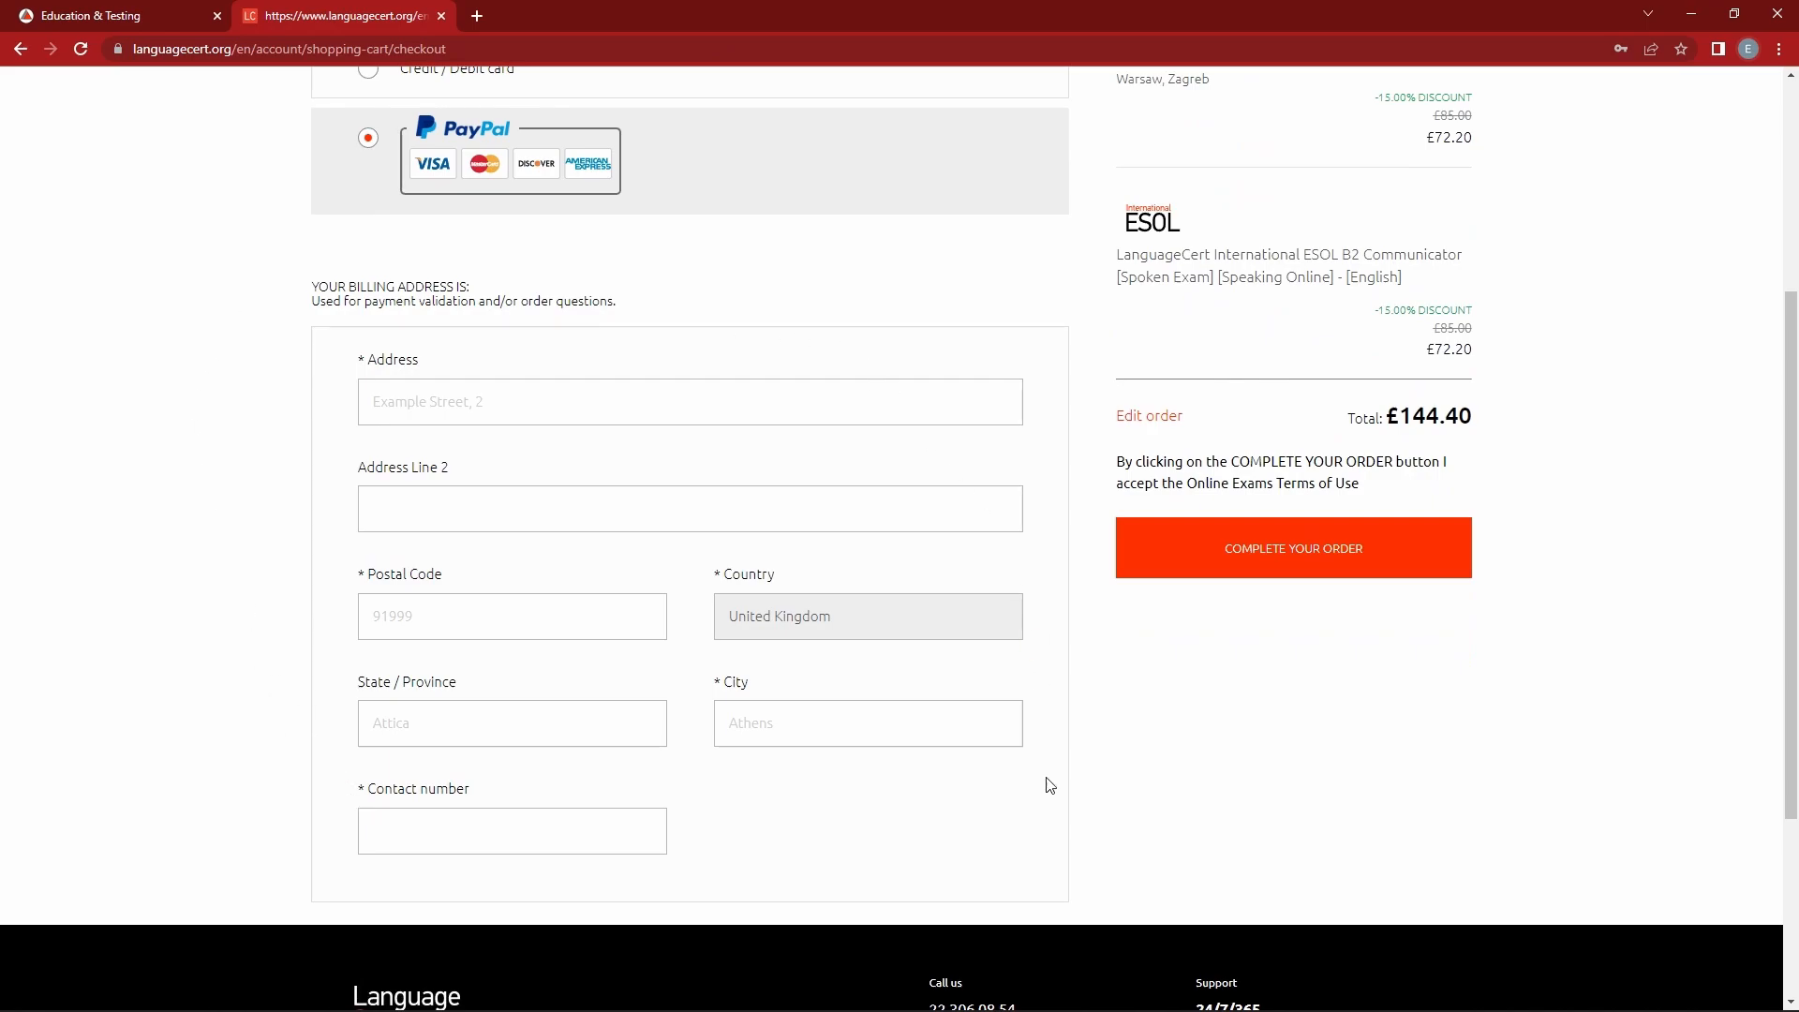
pyautogui.moveTo(1679, 702)
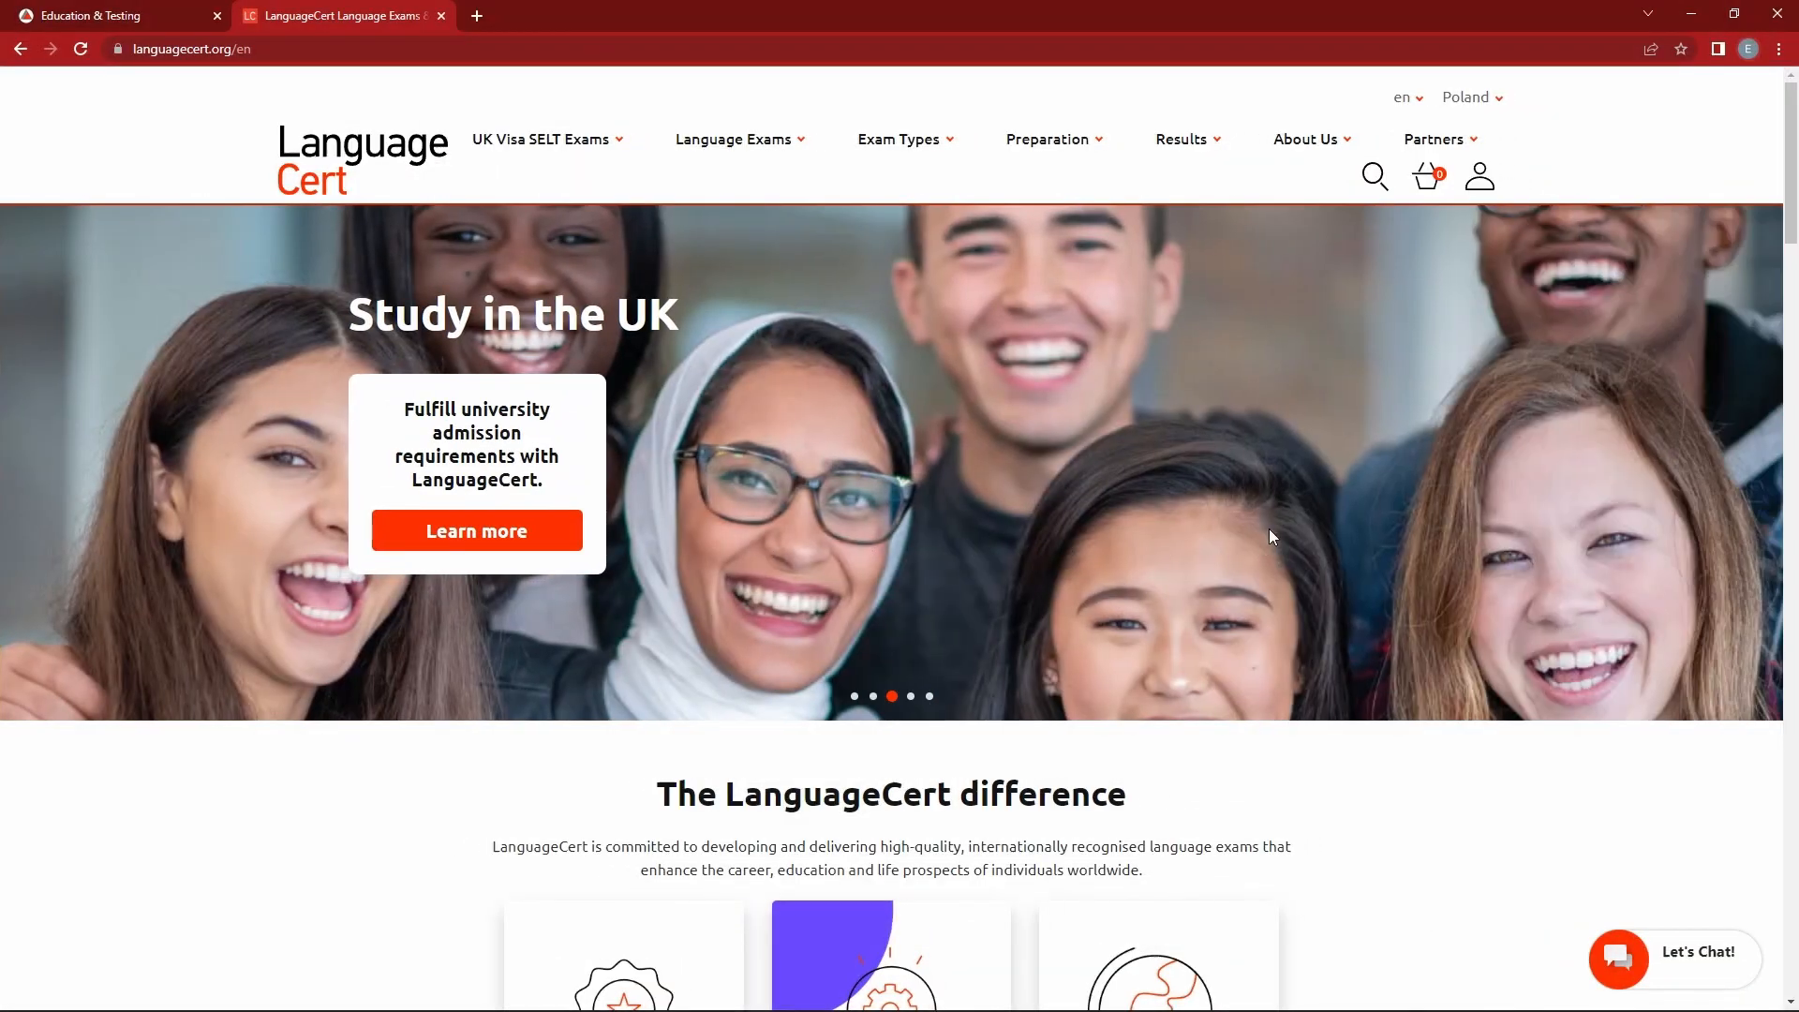
pyautogui.click(1478, 175)
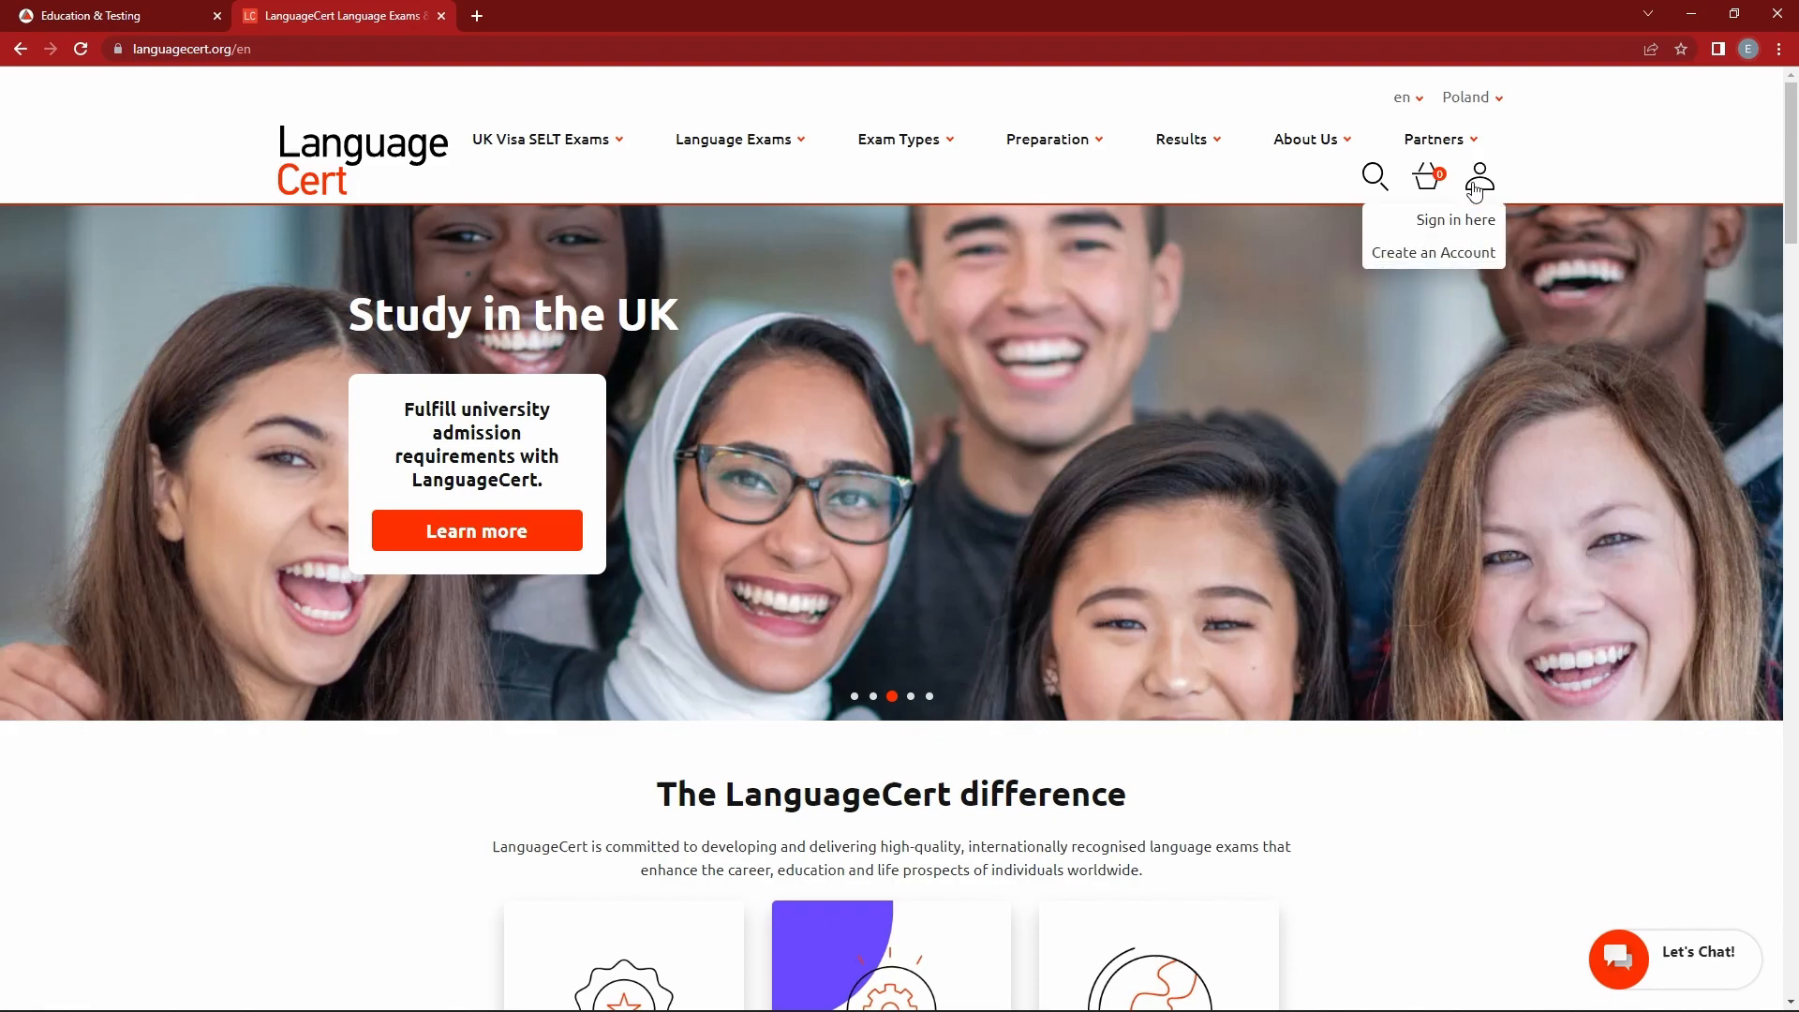
pyautogui.click(1456, 219)
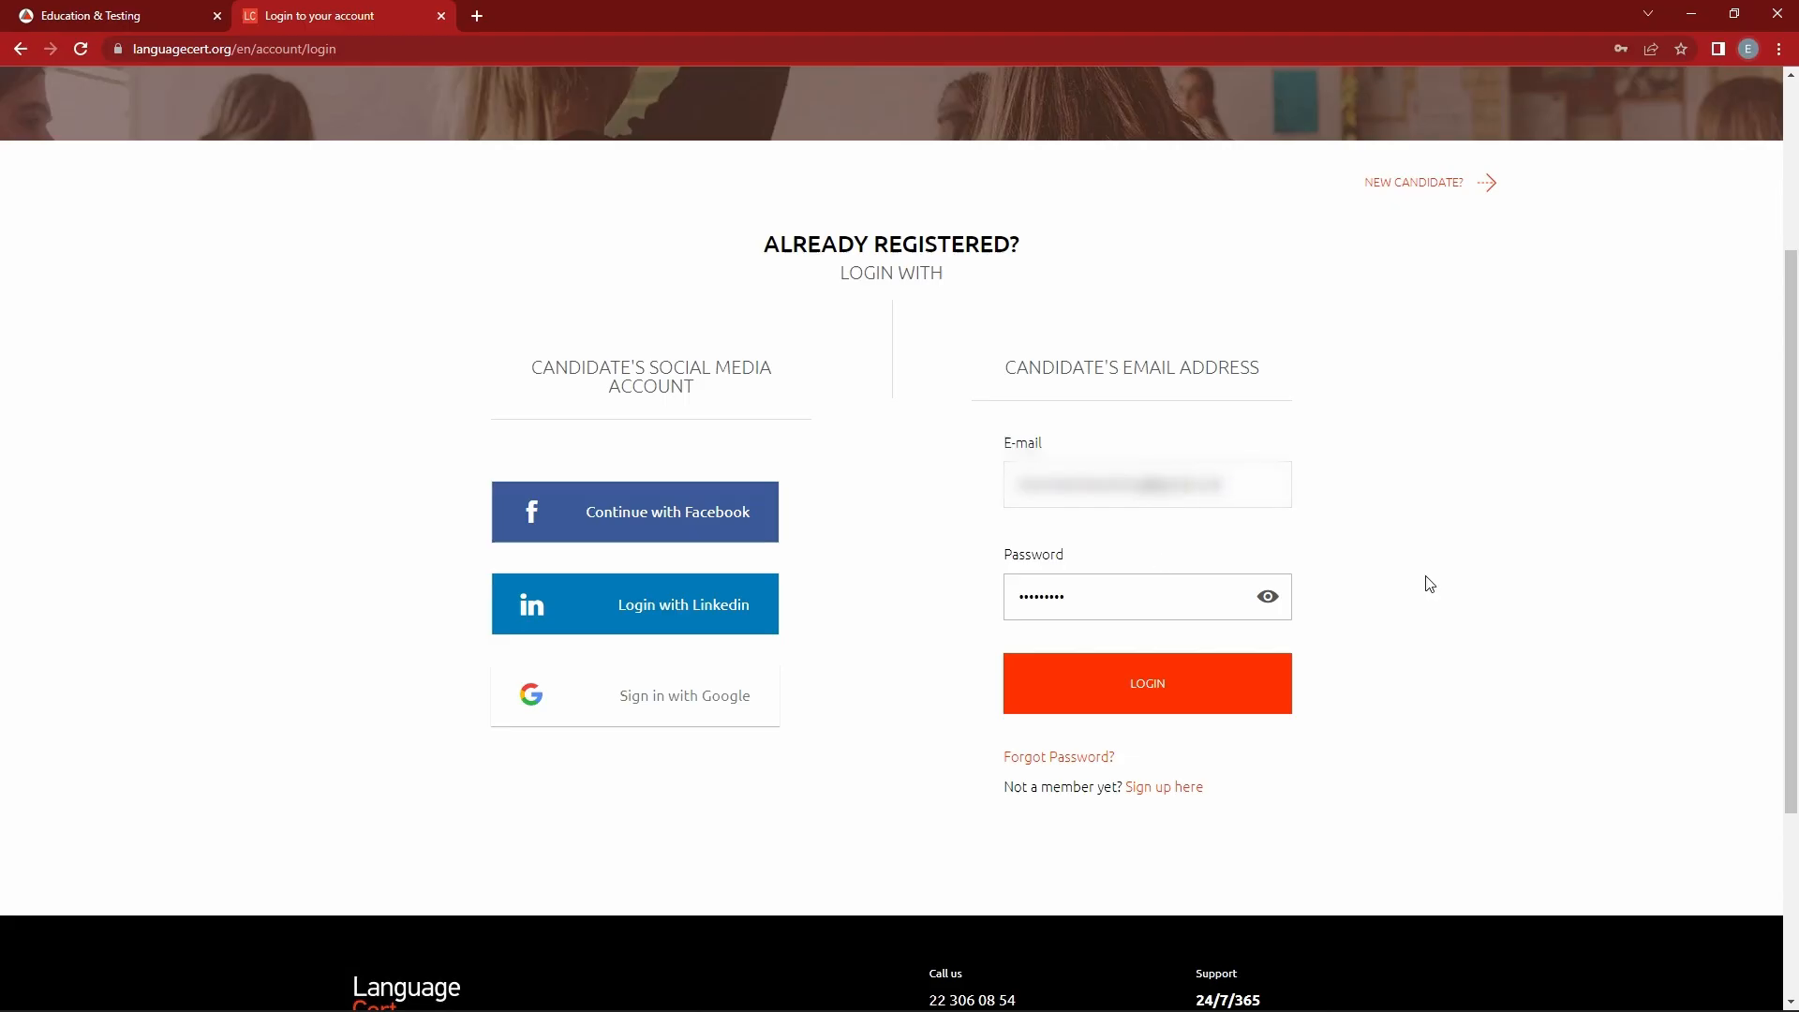
pyautogui.moveTo(1426, 587)
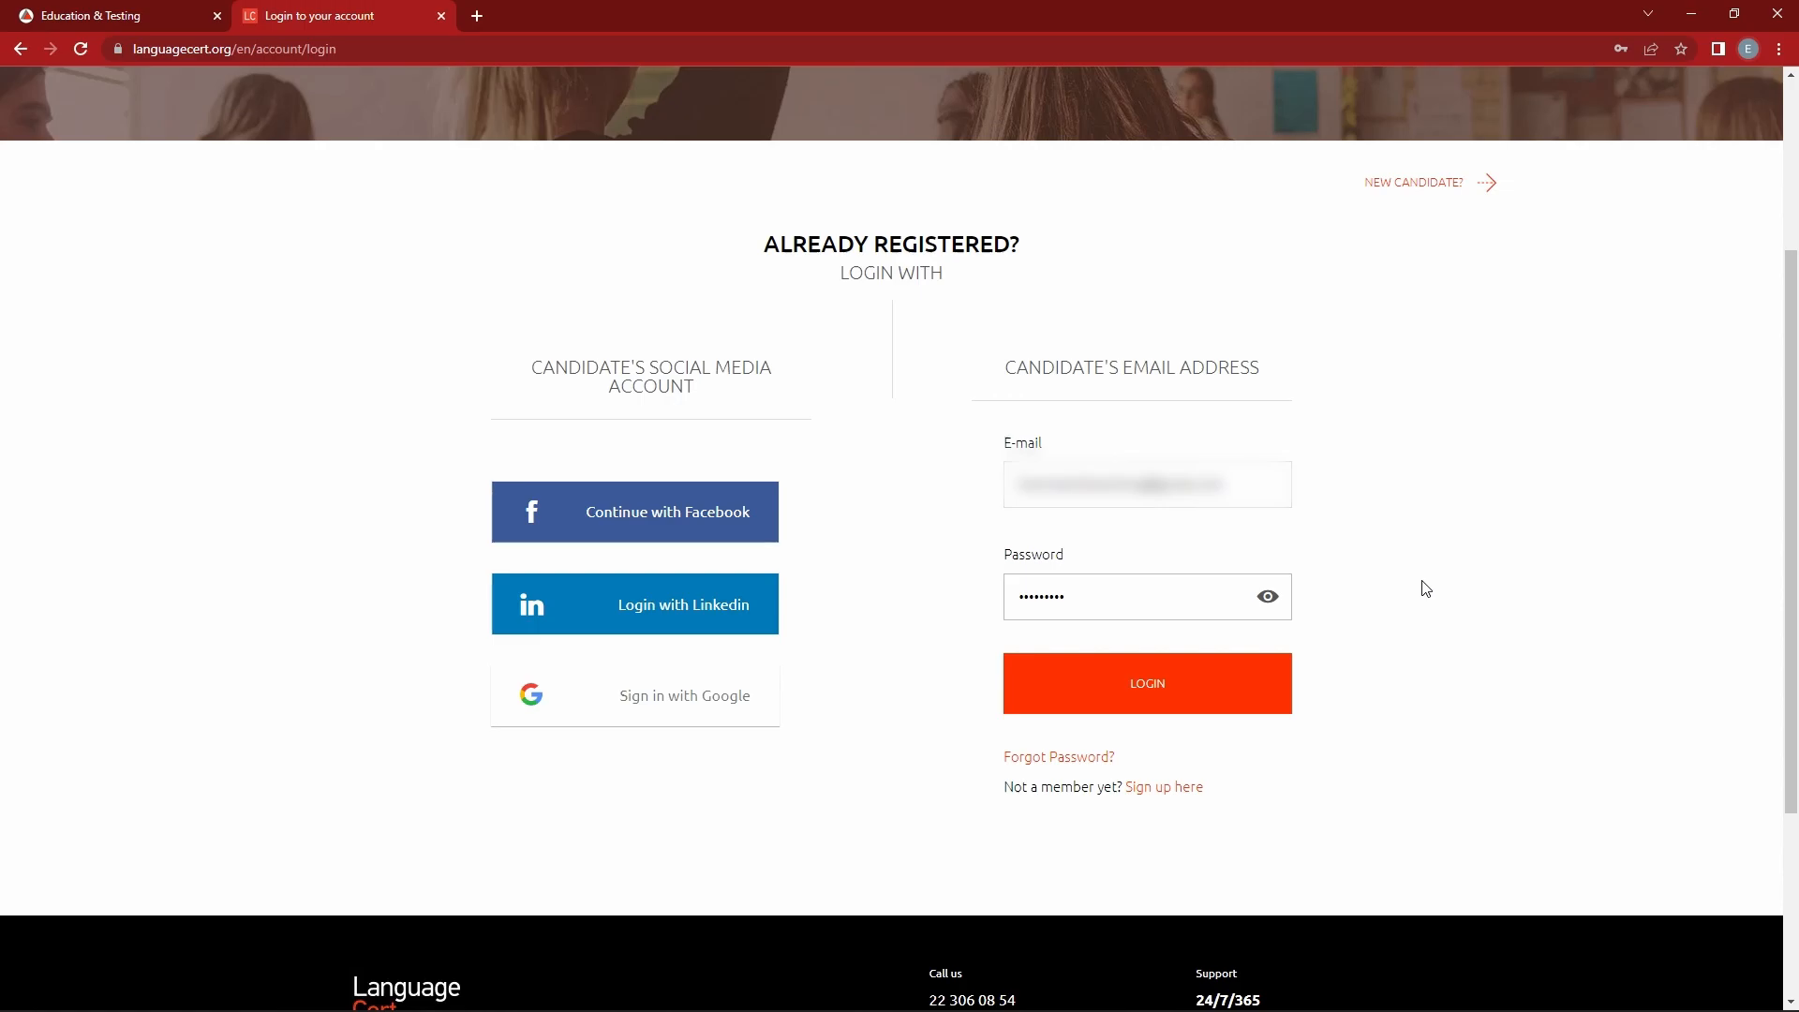
pyautogui.click(1146, 683)
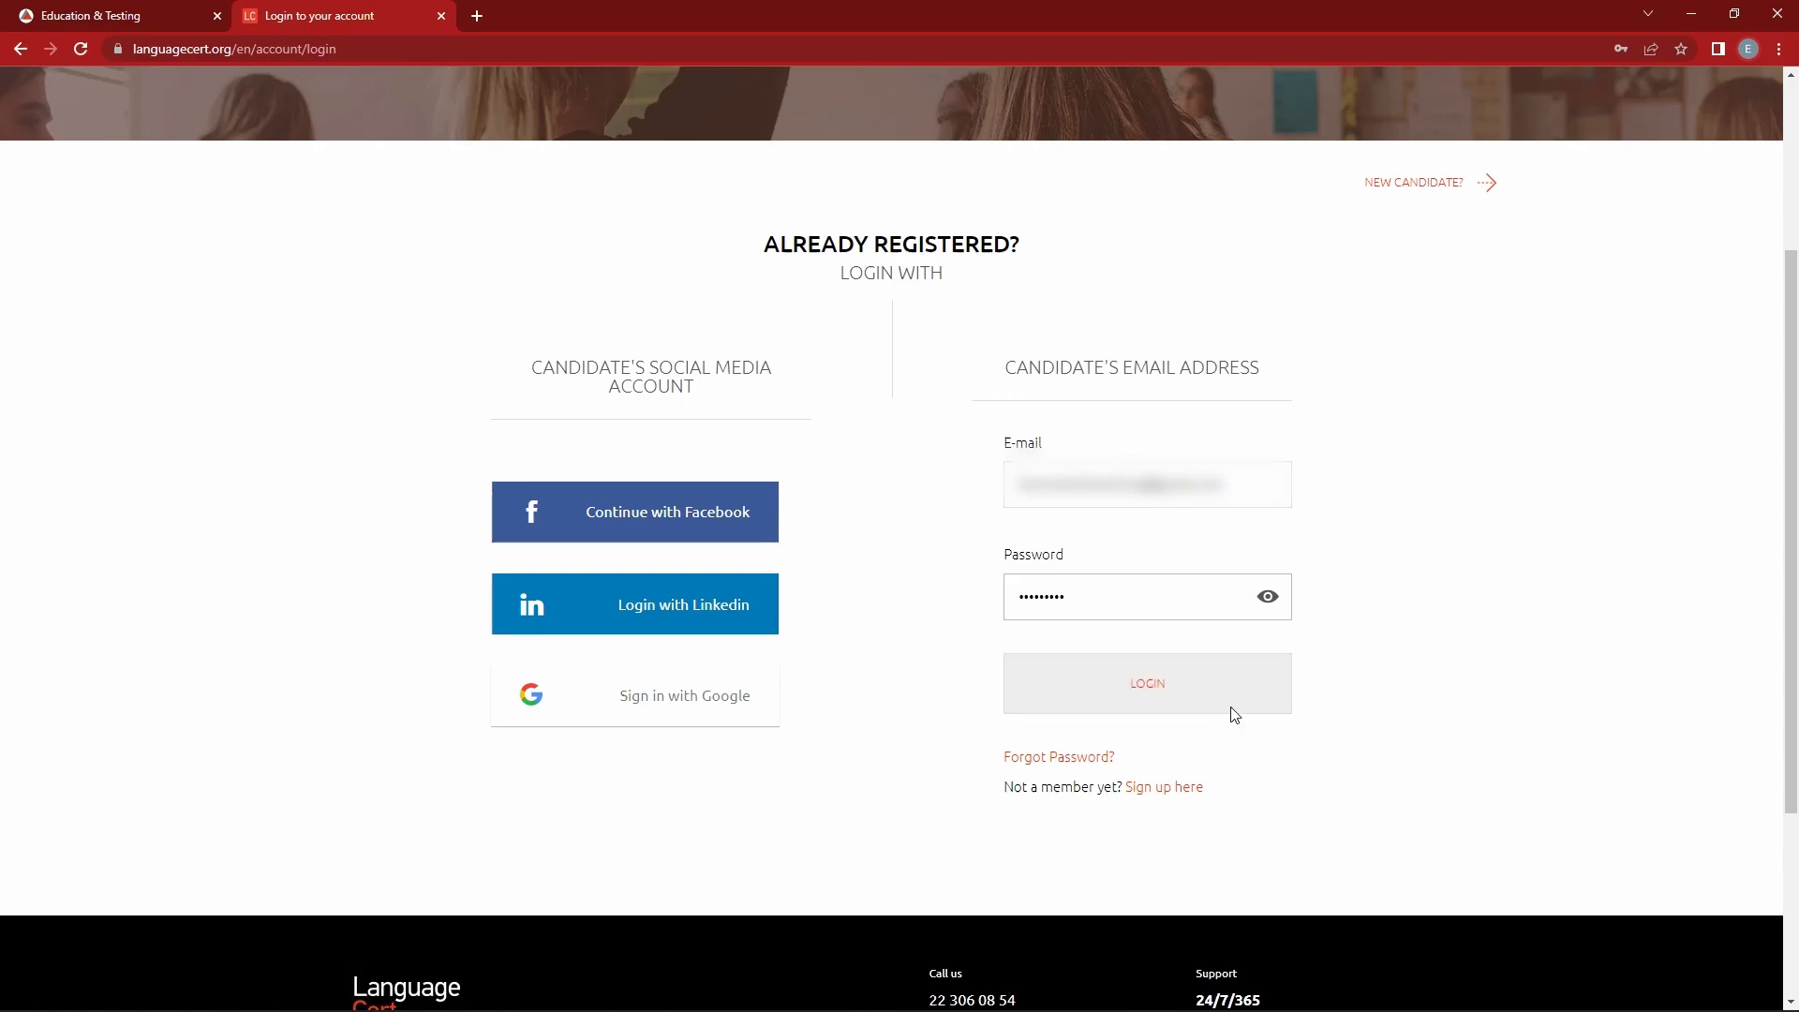
pyautogui.click(1145, 683)
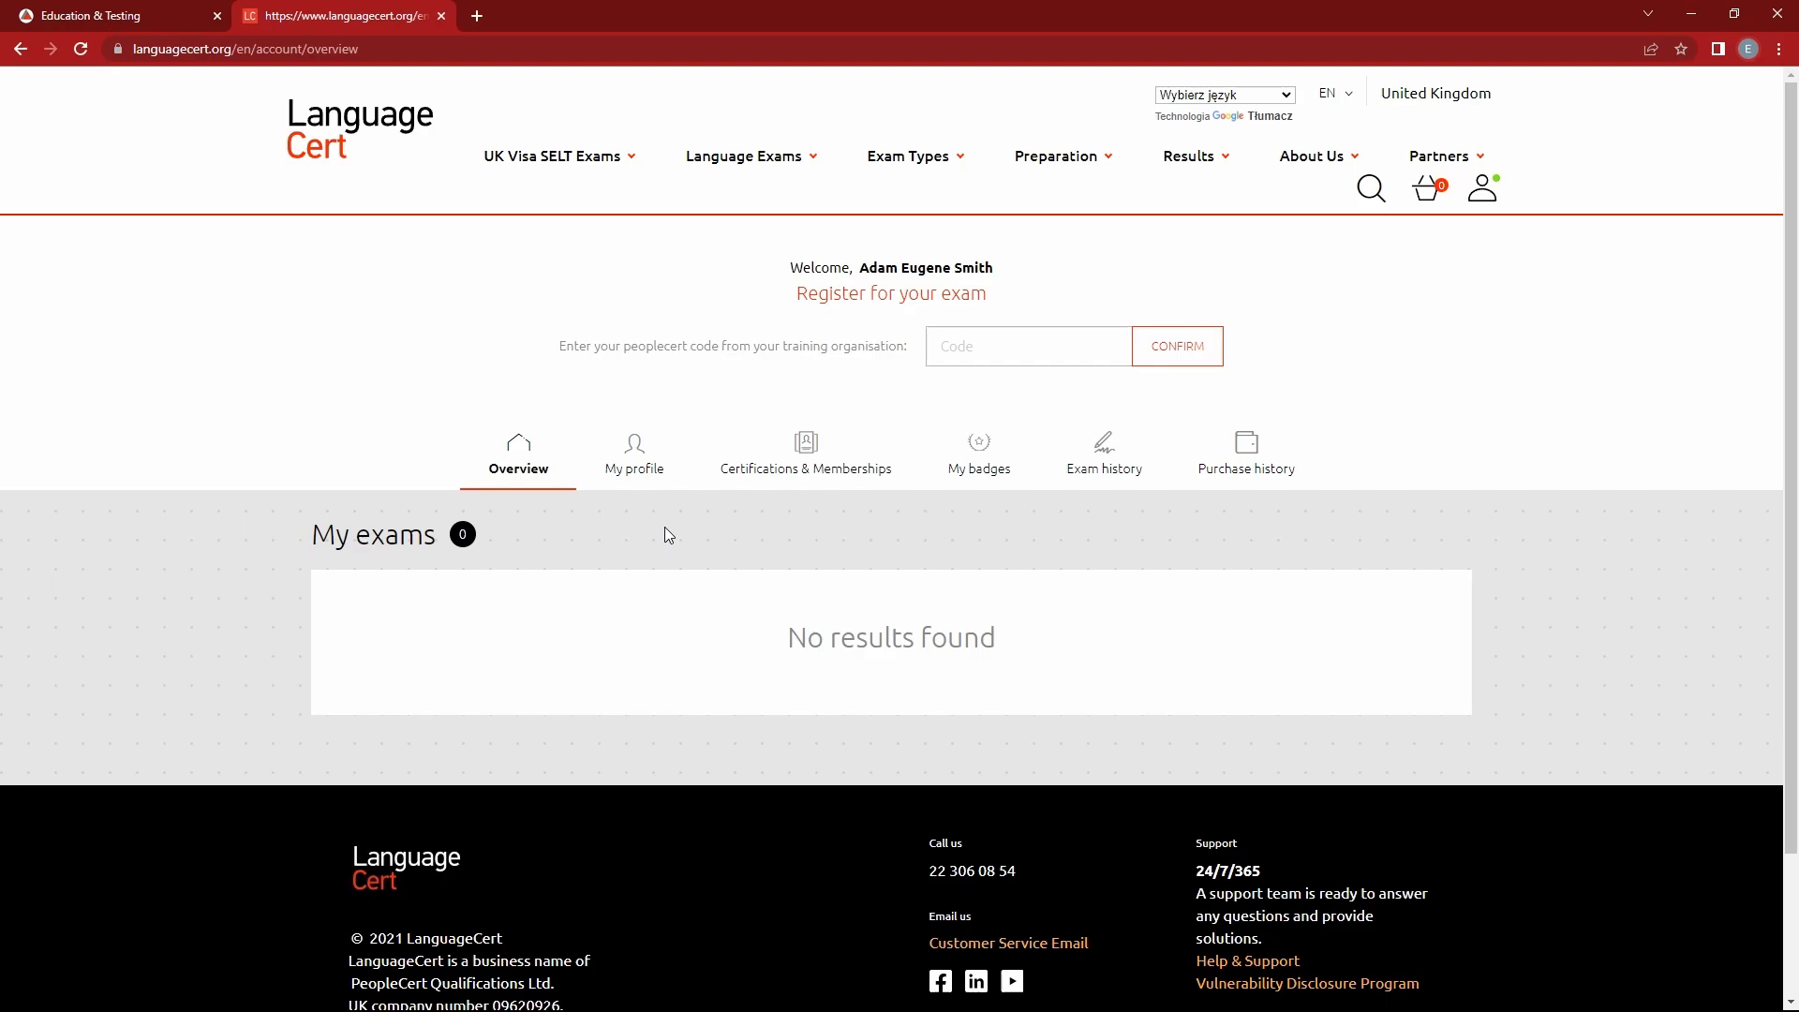
pyautogui.click(633, 453)
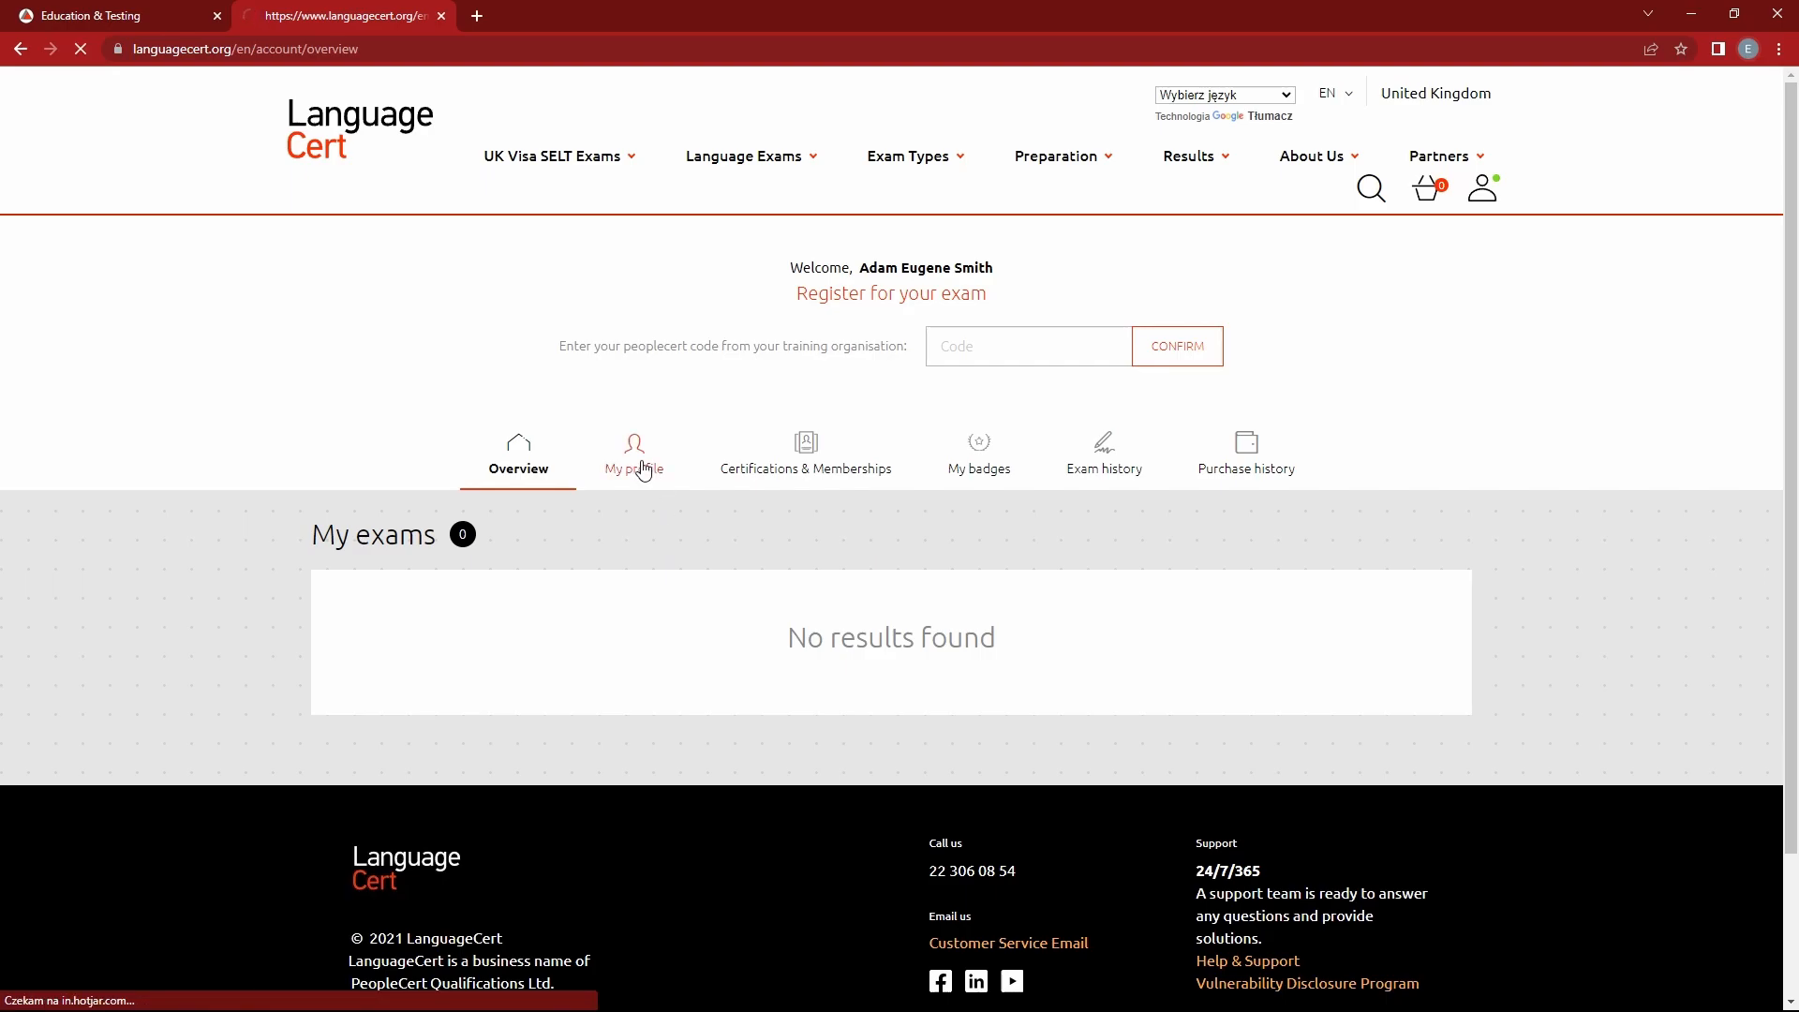
pyautogui.click(630, 455)
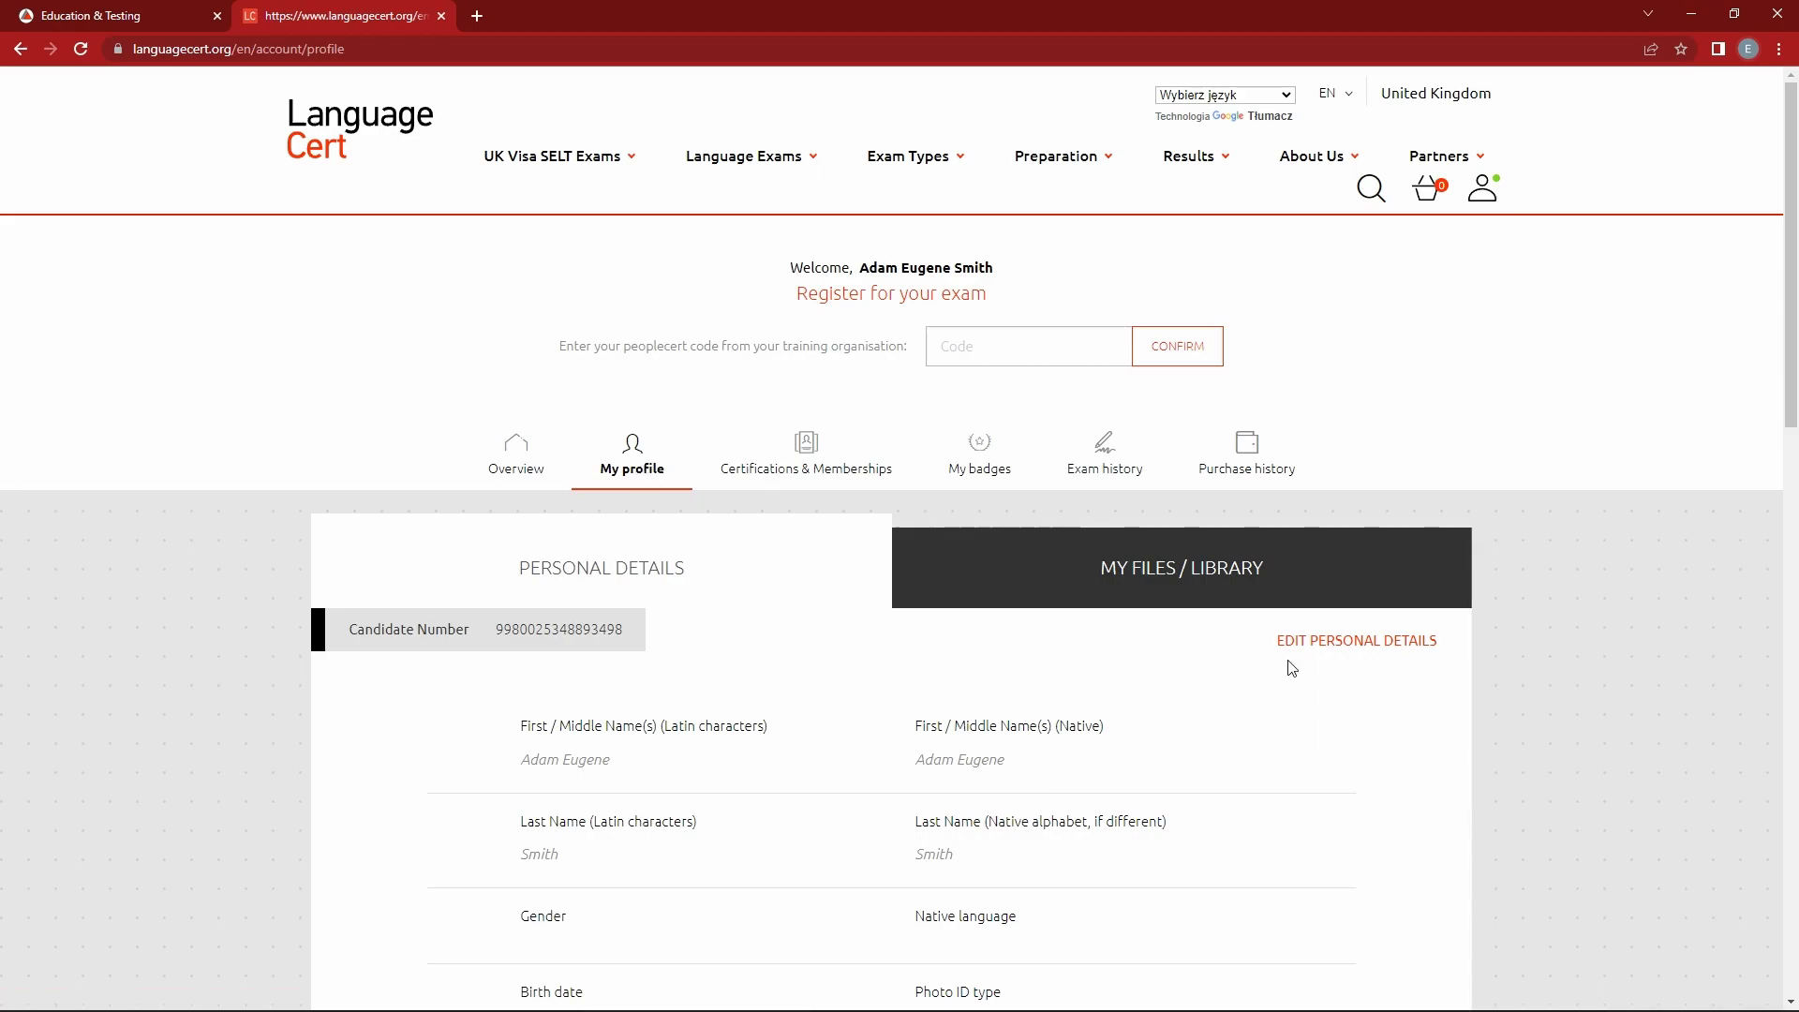
pyautogui.moveTo(1355, 640)
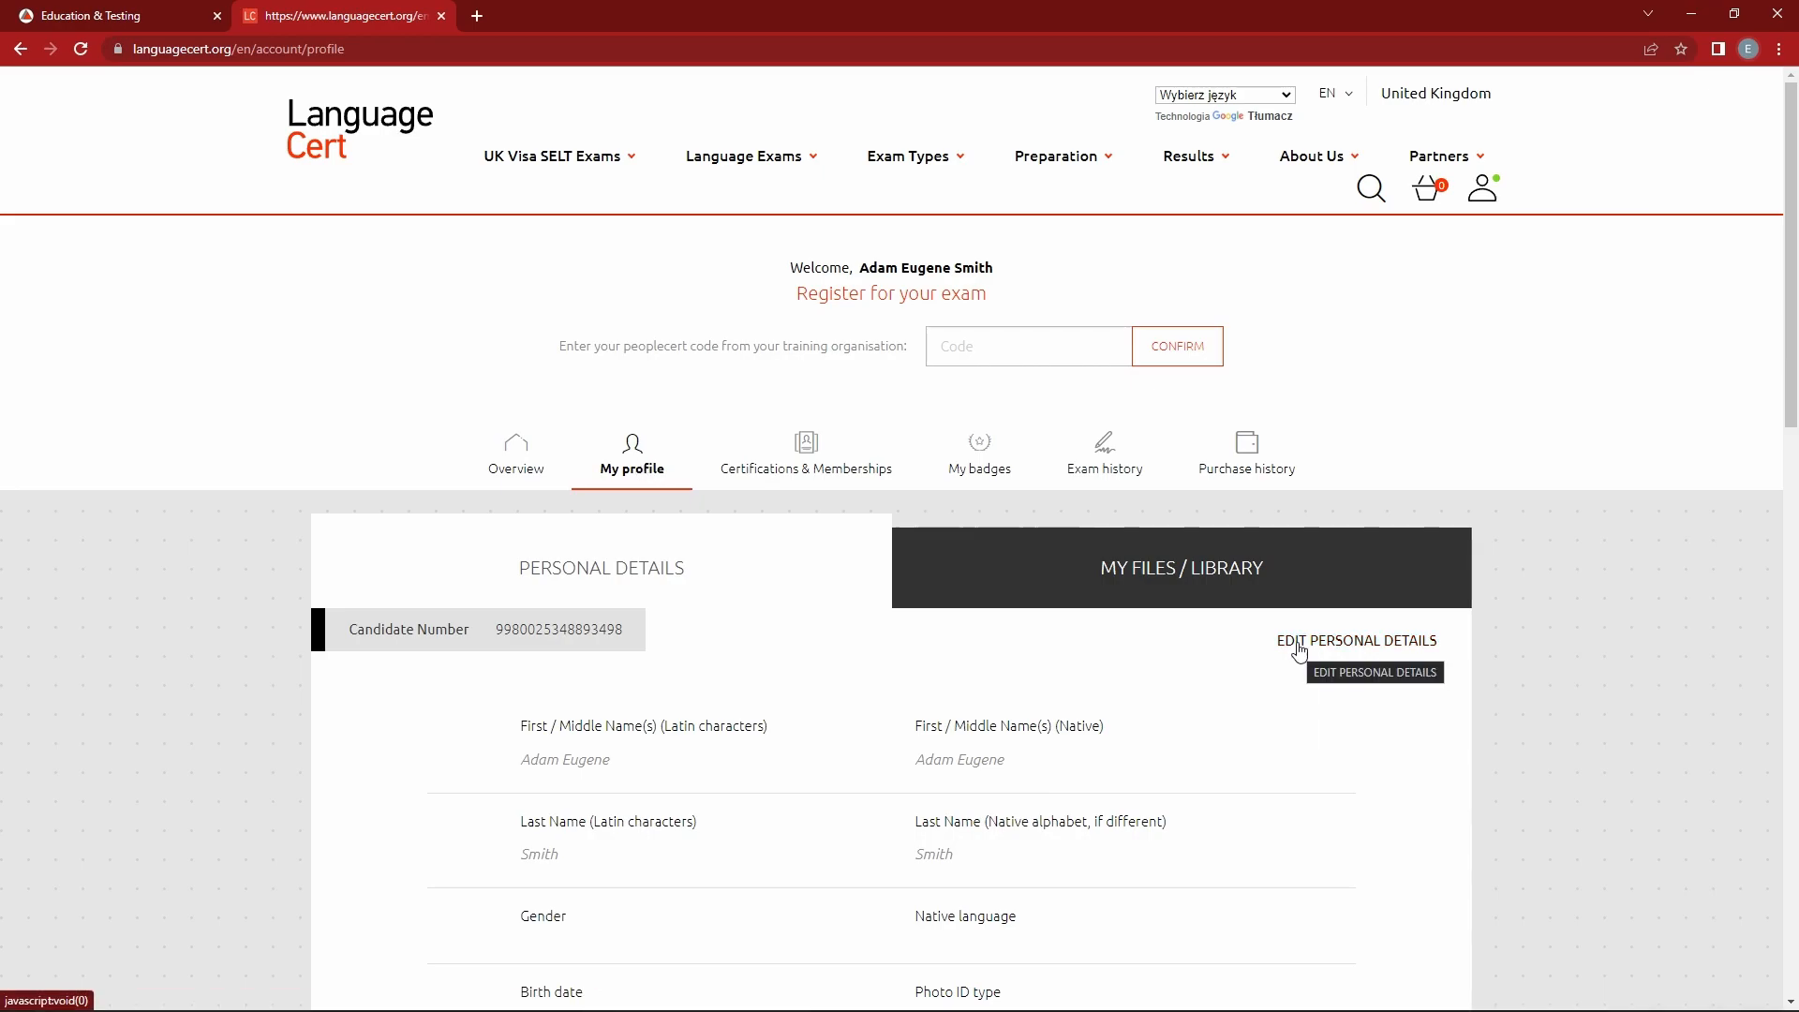
# Make the personal details editable and enter birth date 01/01/2000.
pyautogui.click(1356, 640)
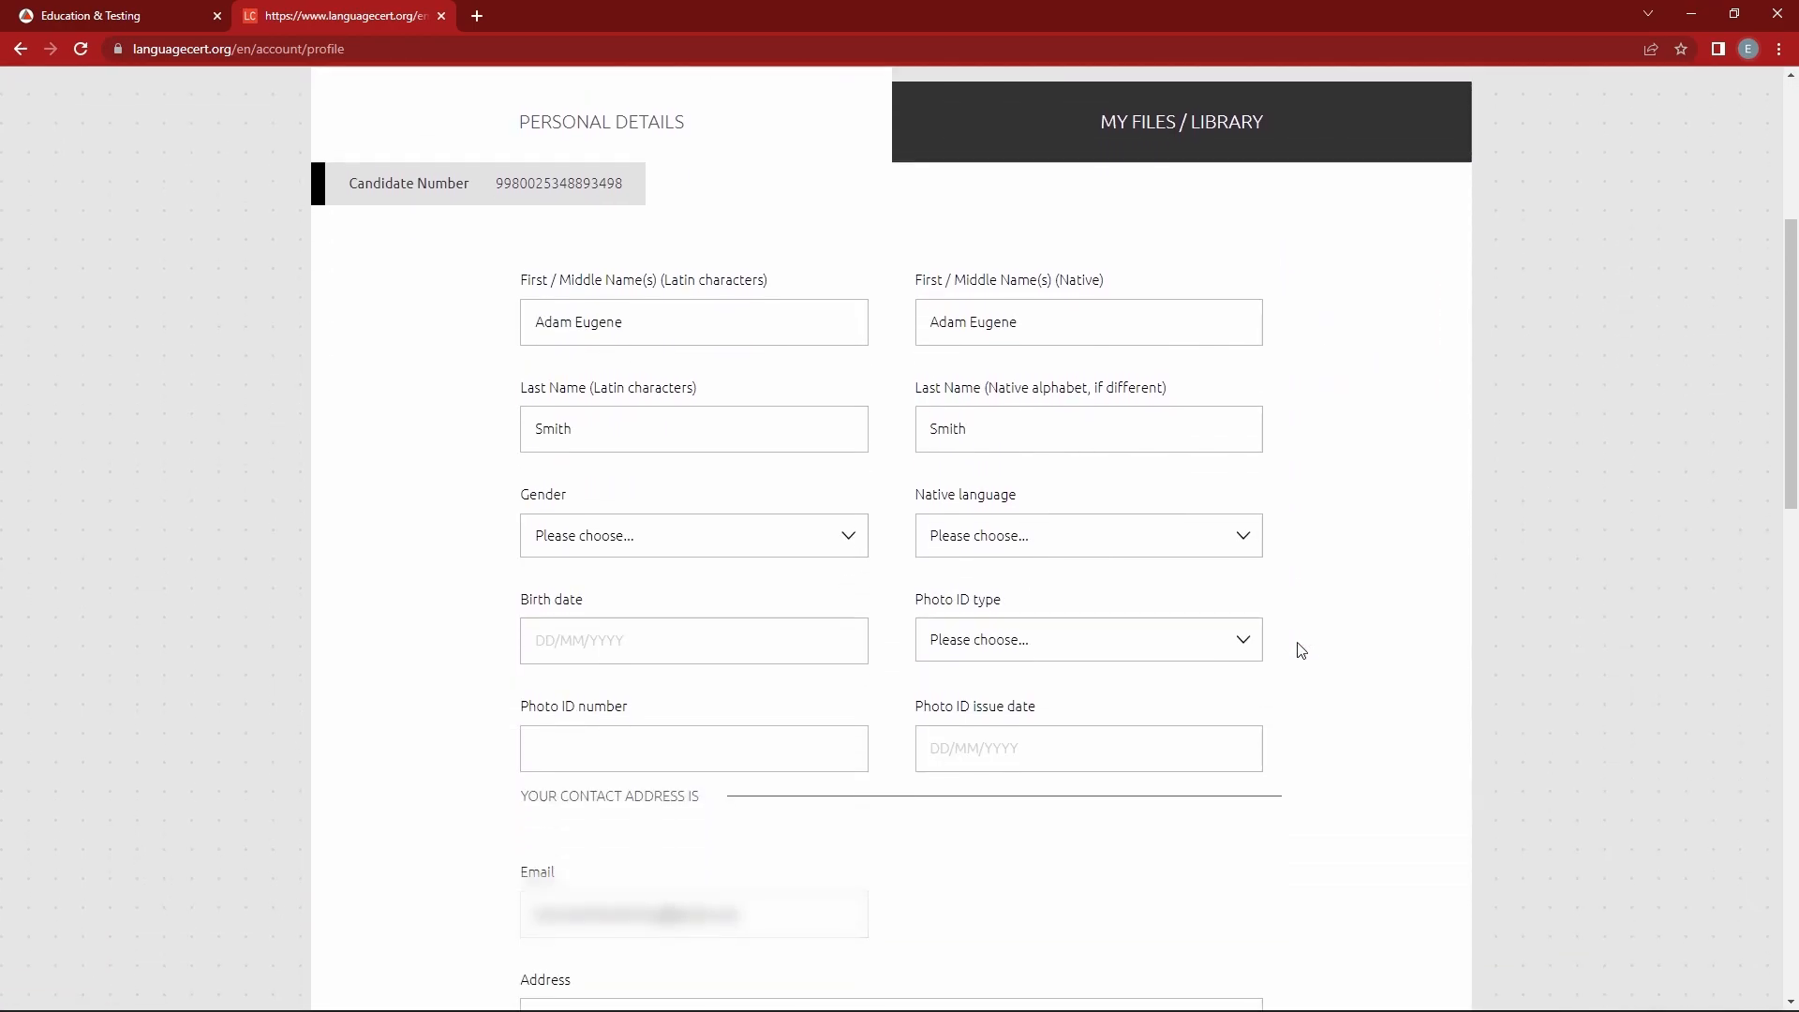
pyautogui.moveTo(736, 368)
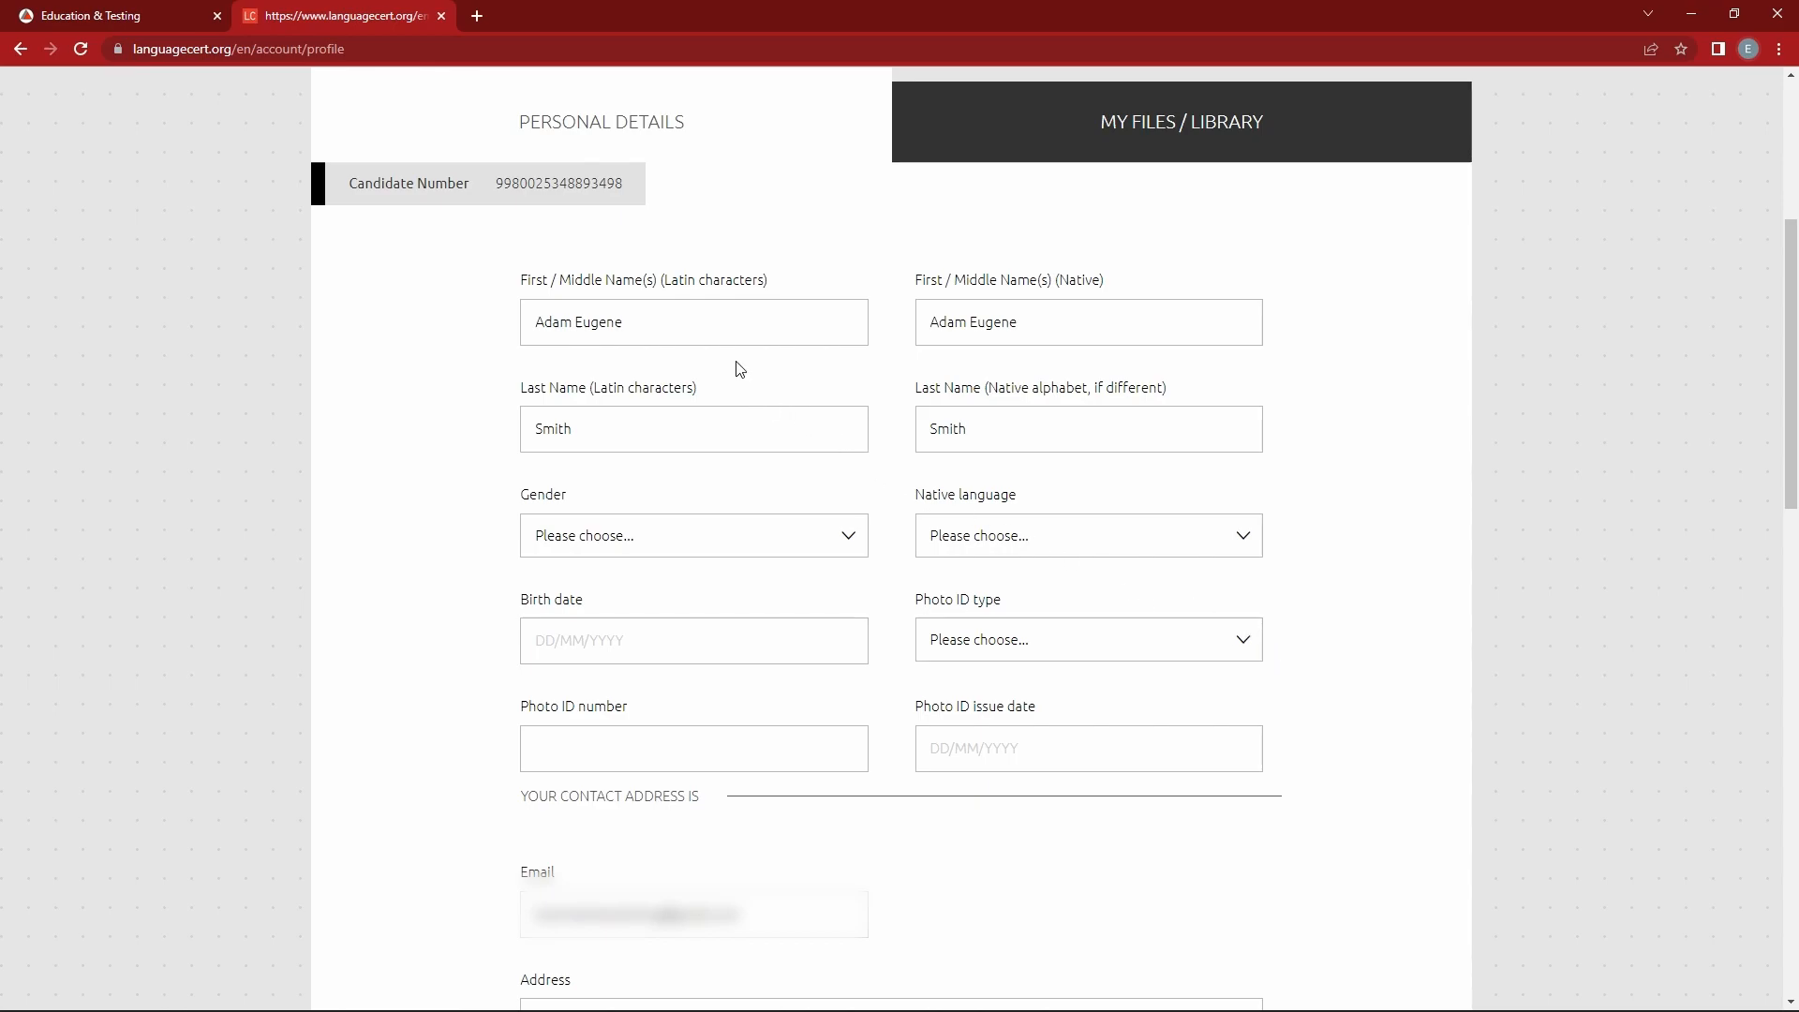
pyautogui.moveTo(714, 335)
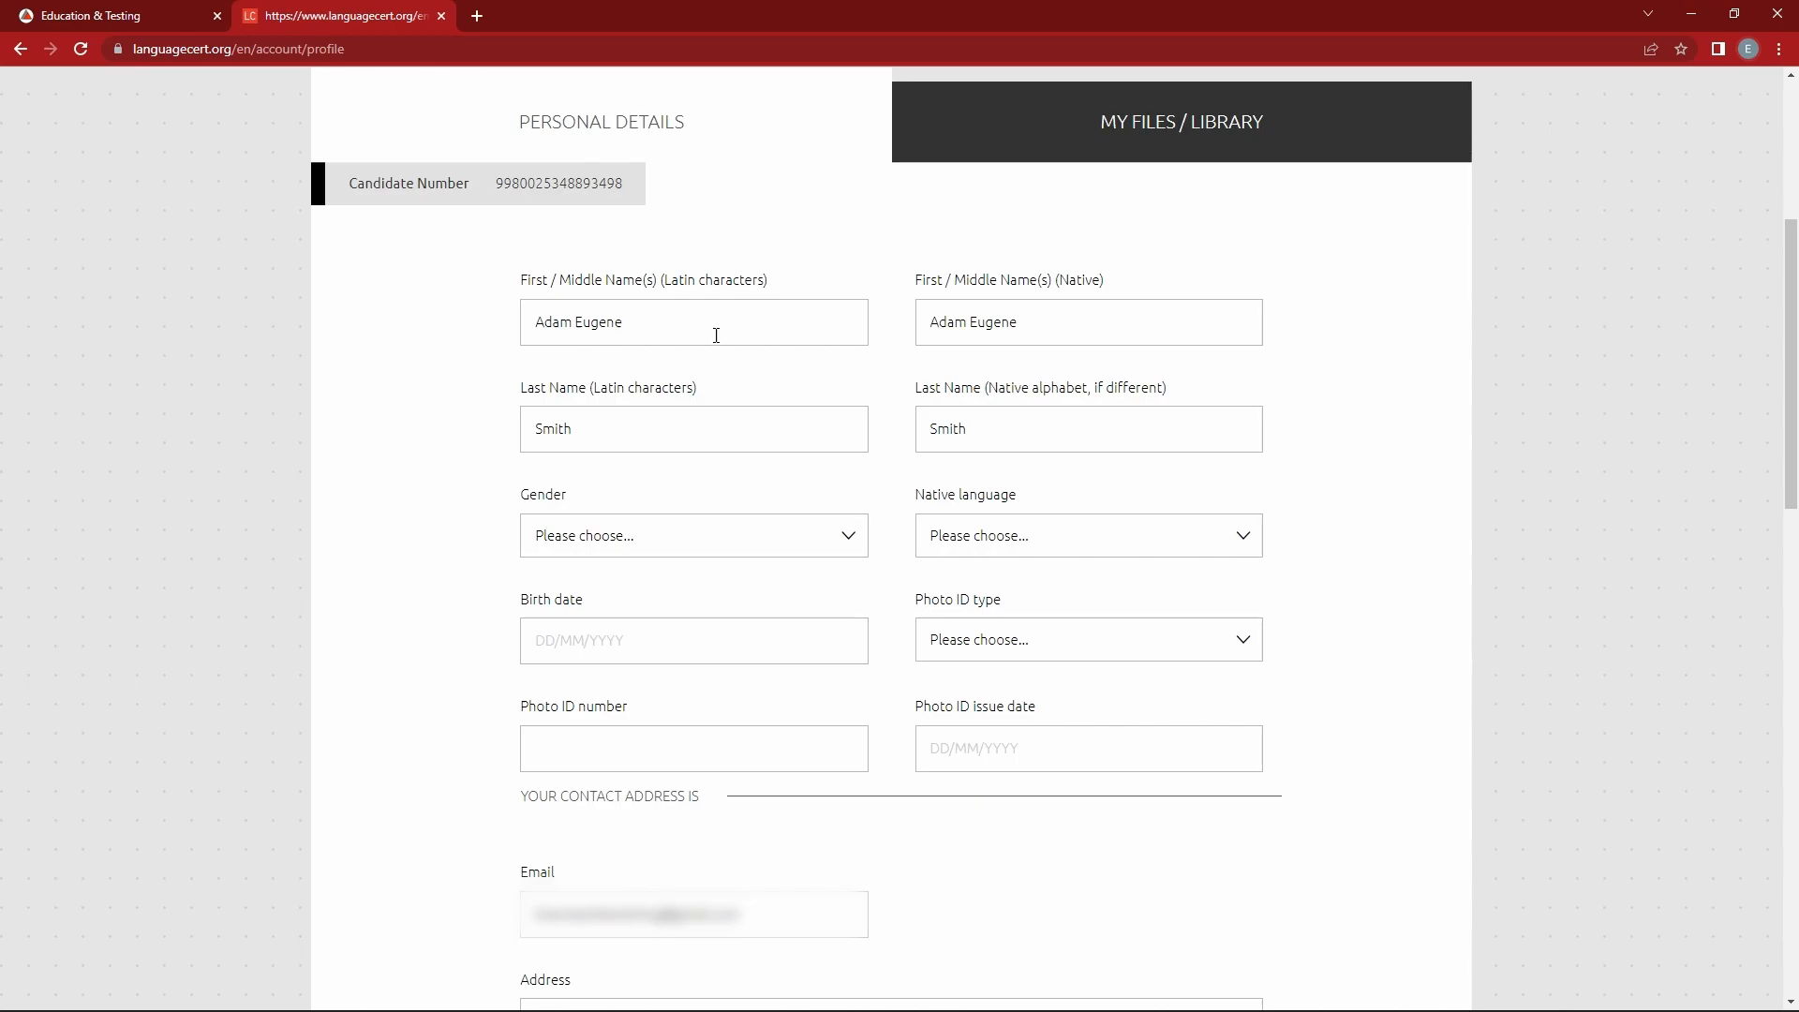
pyautogui.click(693, 535)
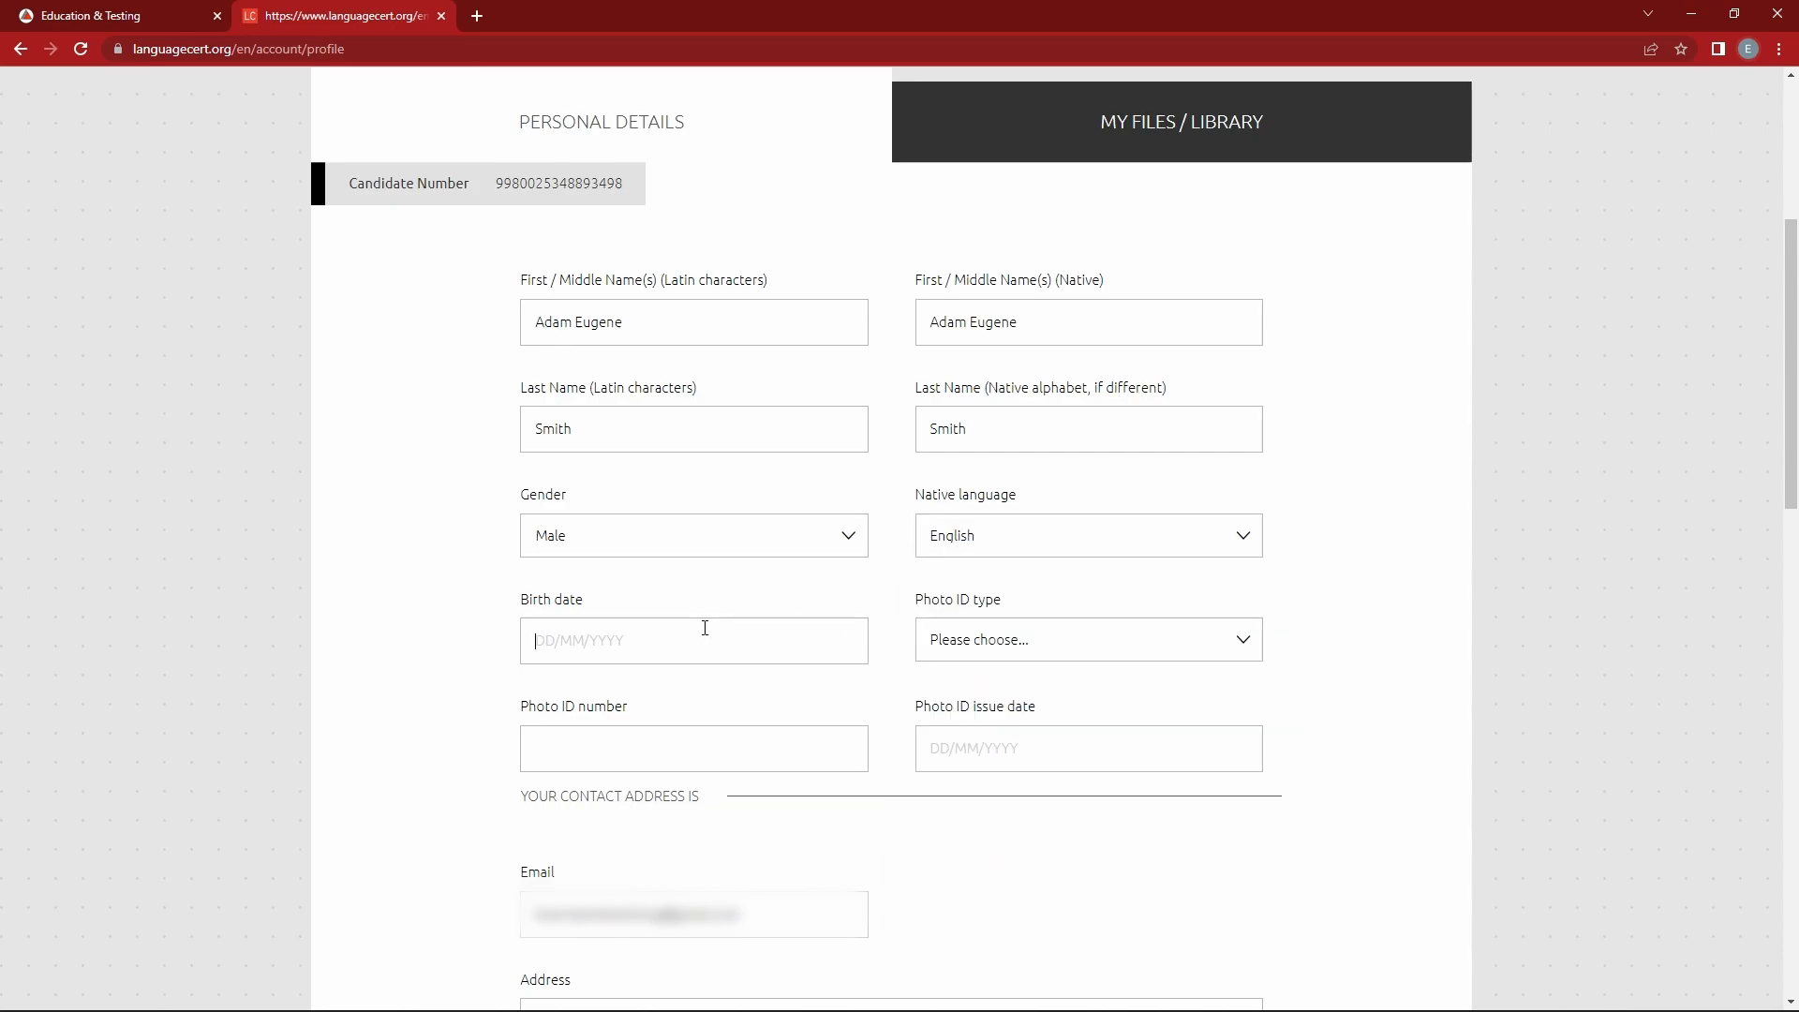
pyautogui.write('01/01/2000')
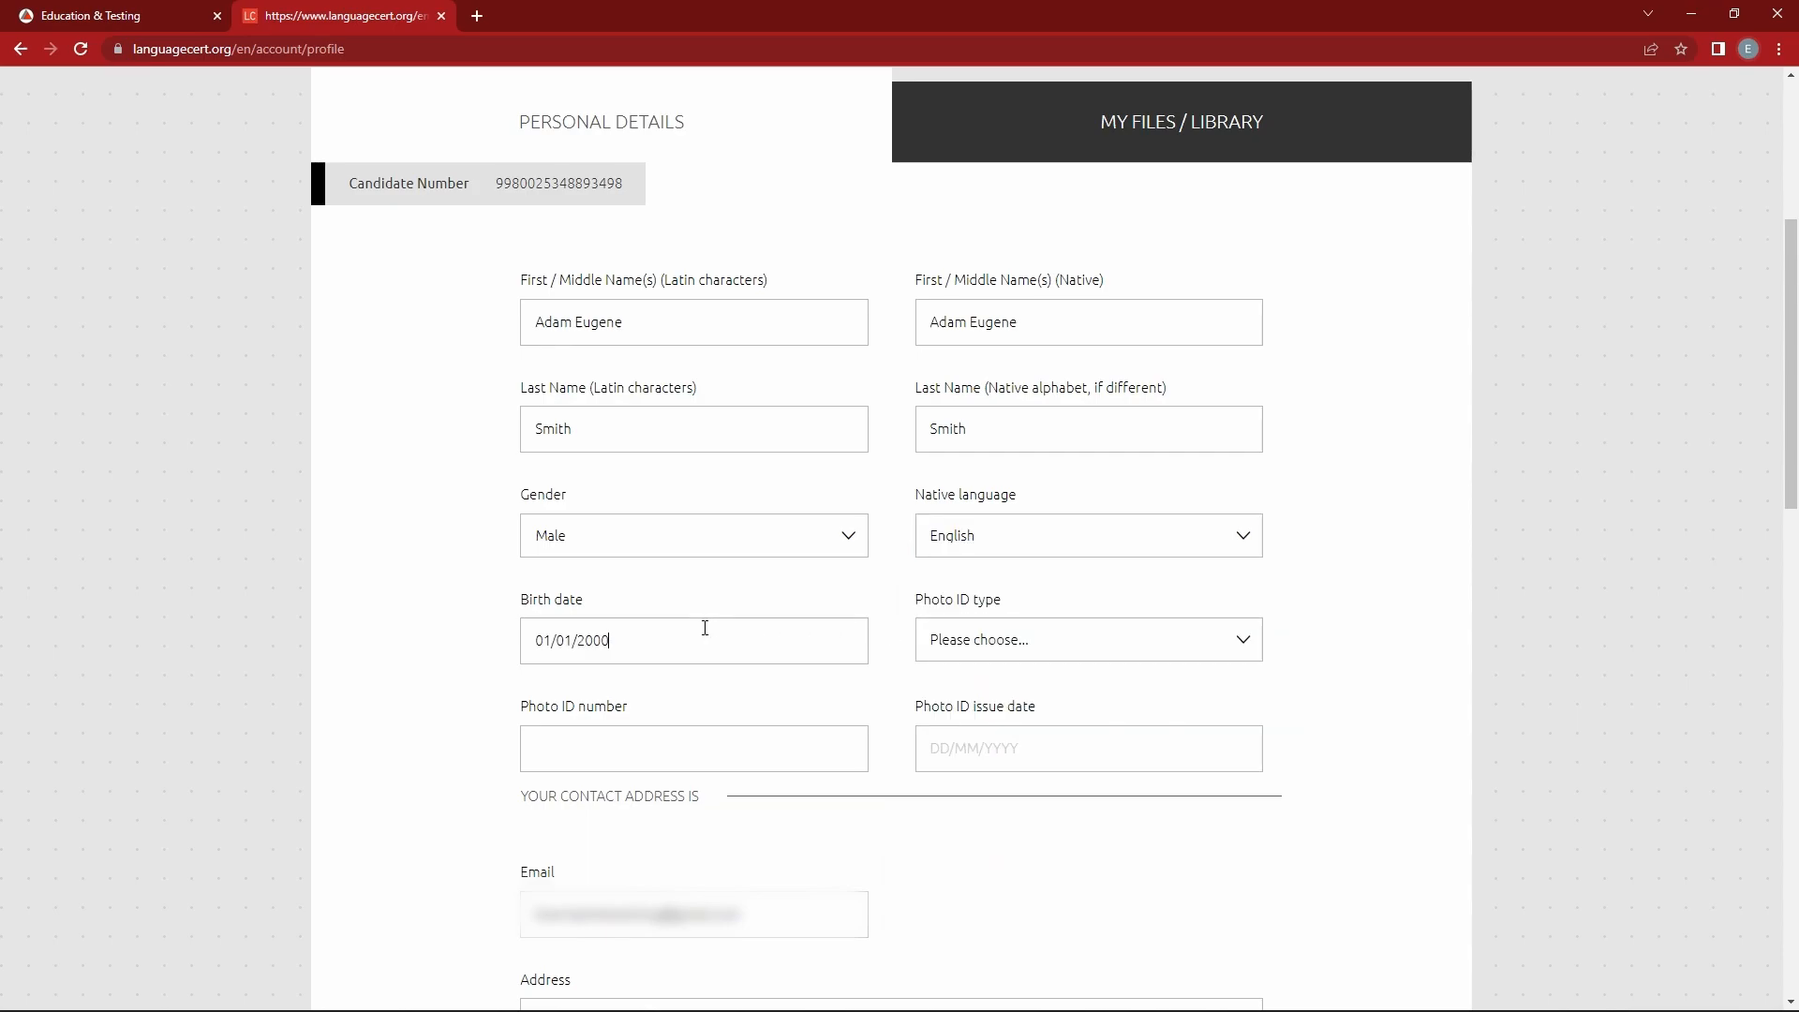
# Choose National identity card as photo ID type and start entering the ID number.
pyautogui.click(1087, 639)
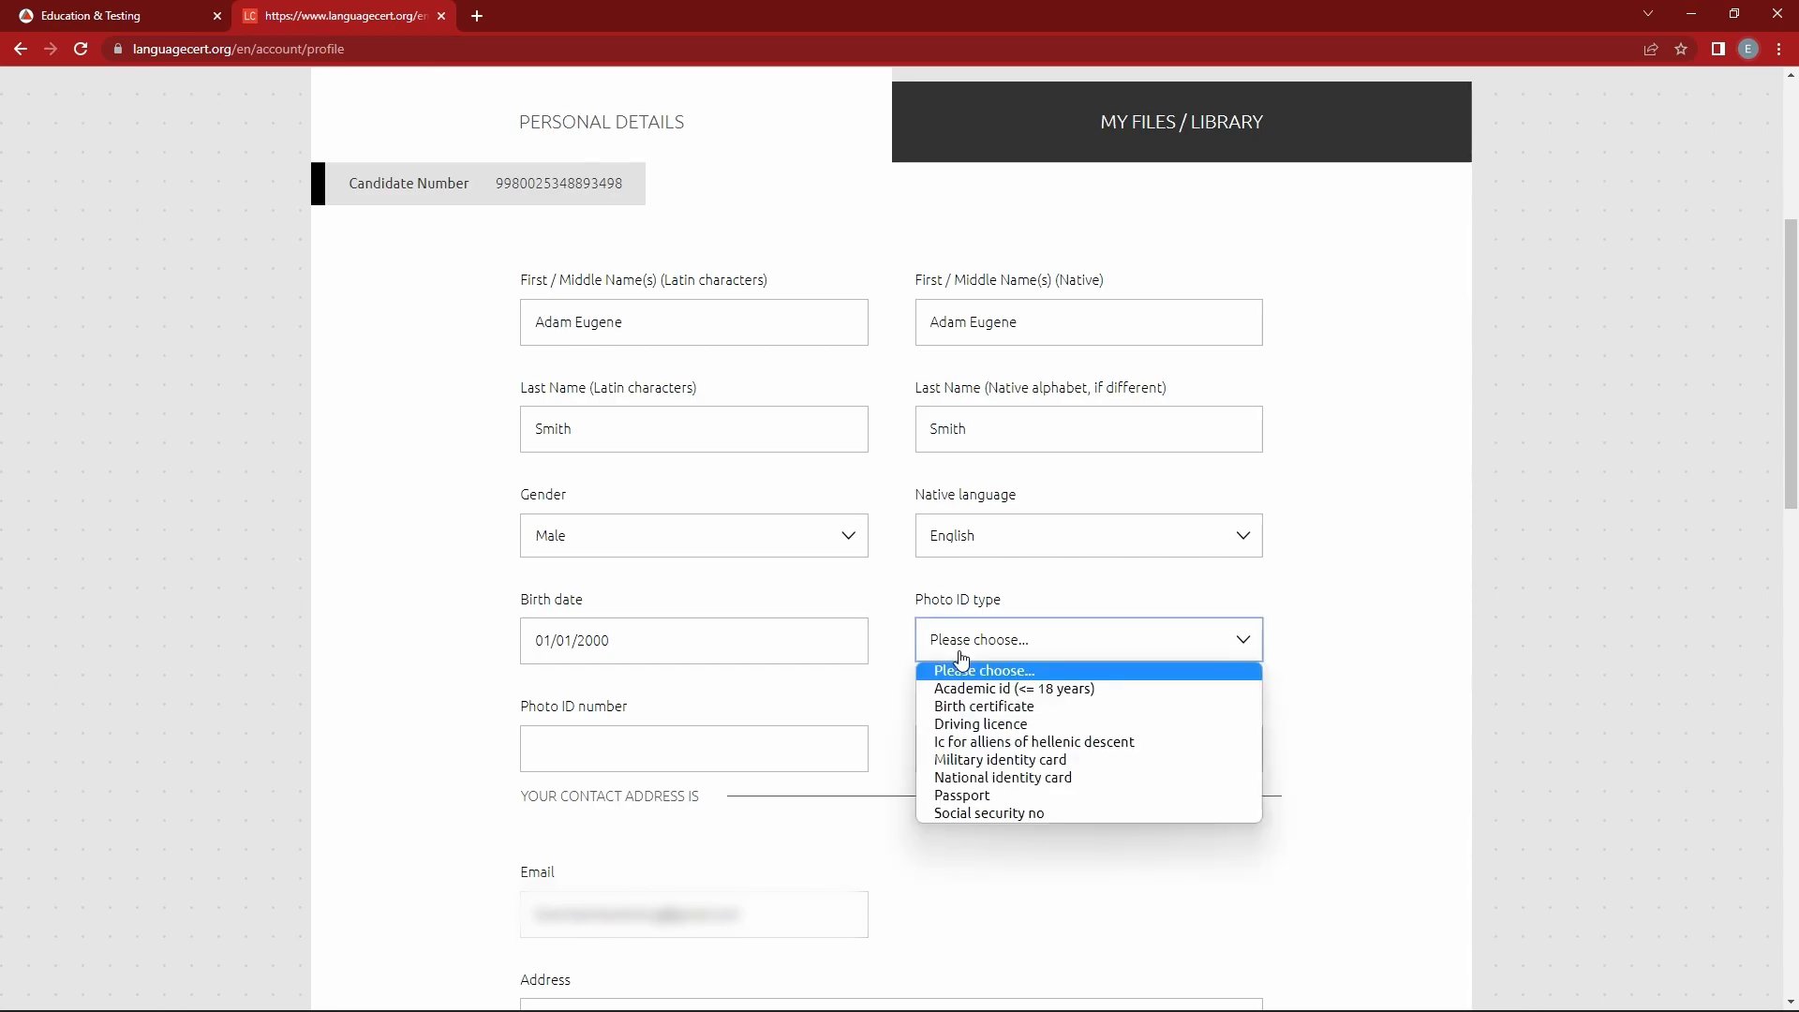
pyautogui.moveTo(1003, 777)
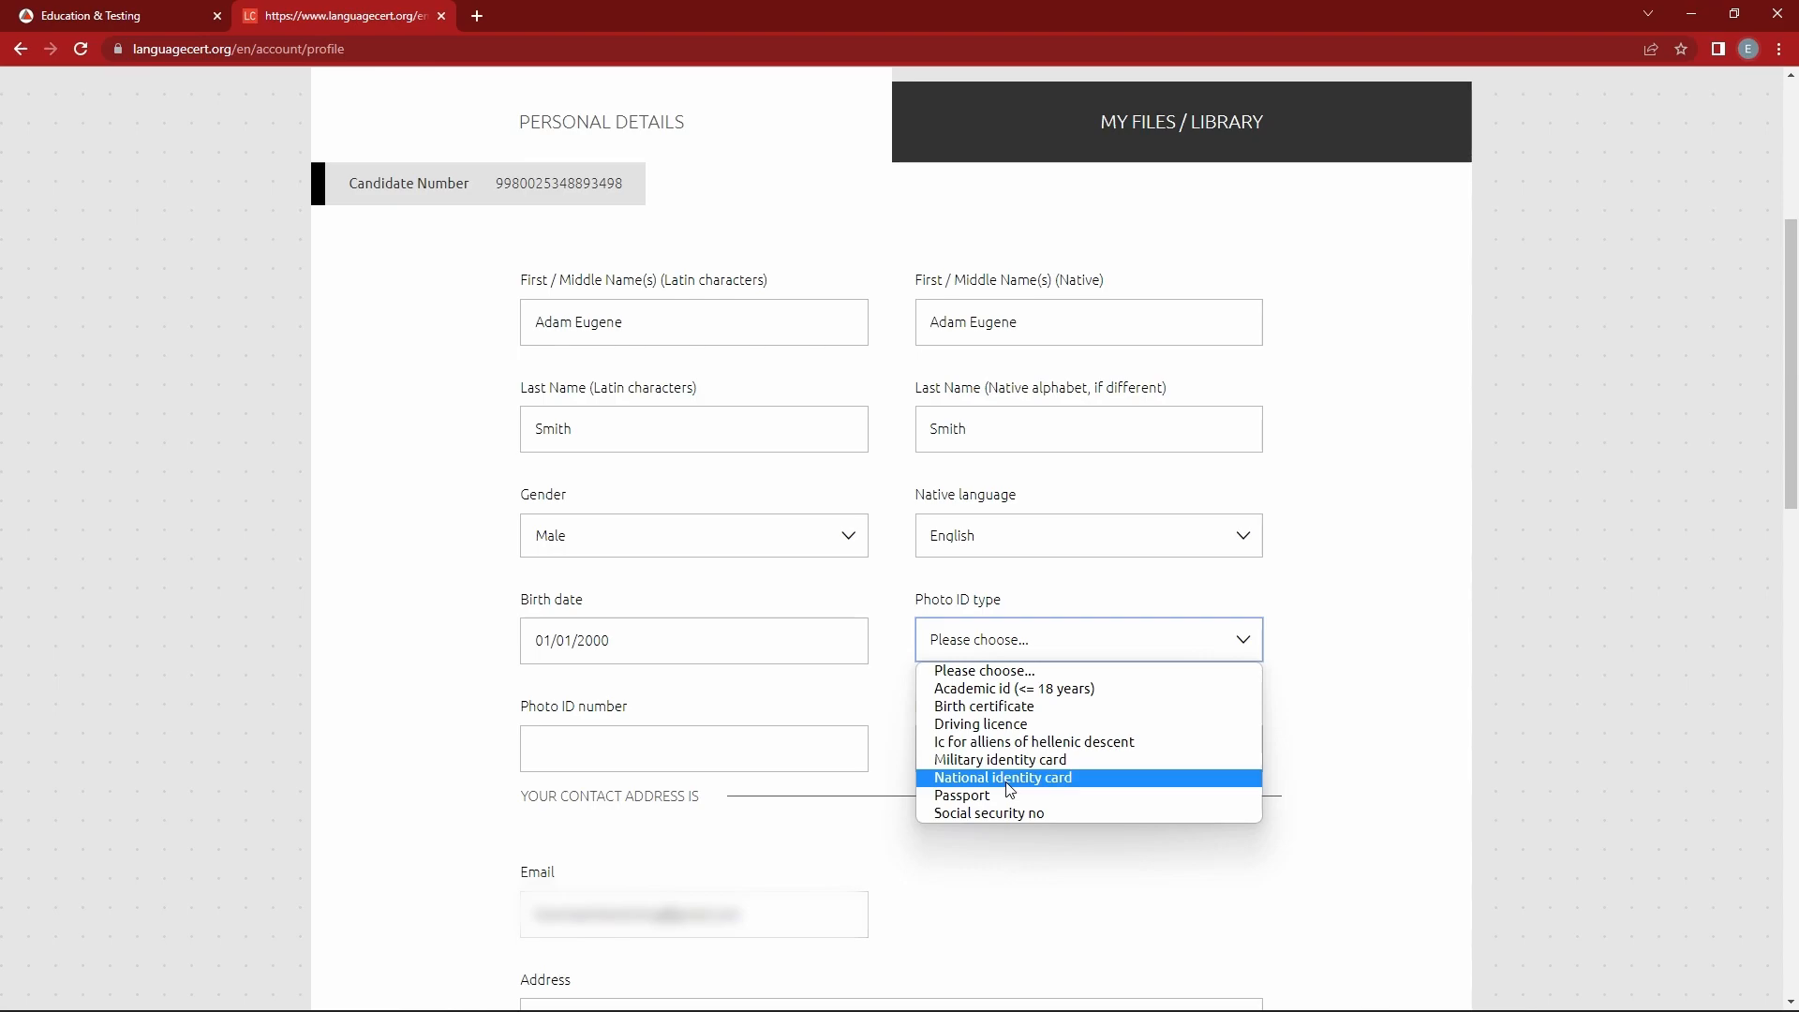
pyautogui.click(1002, 776)
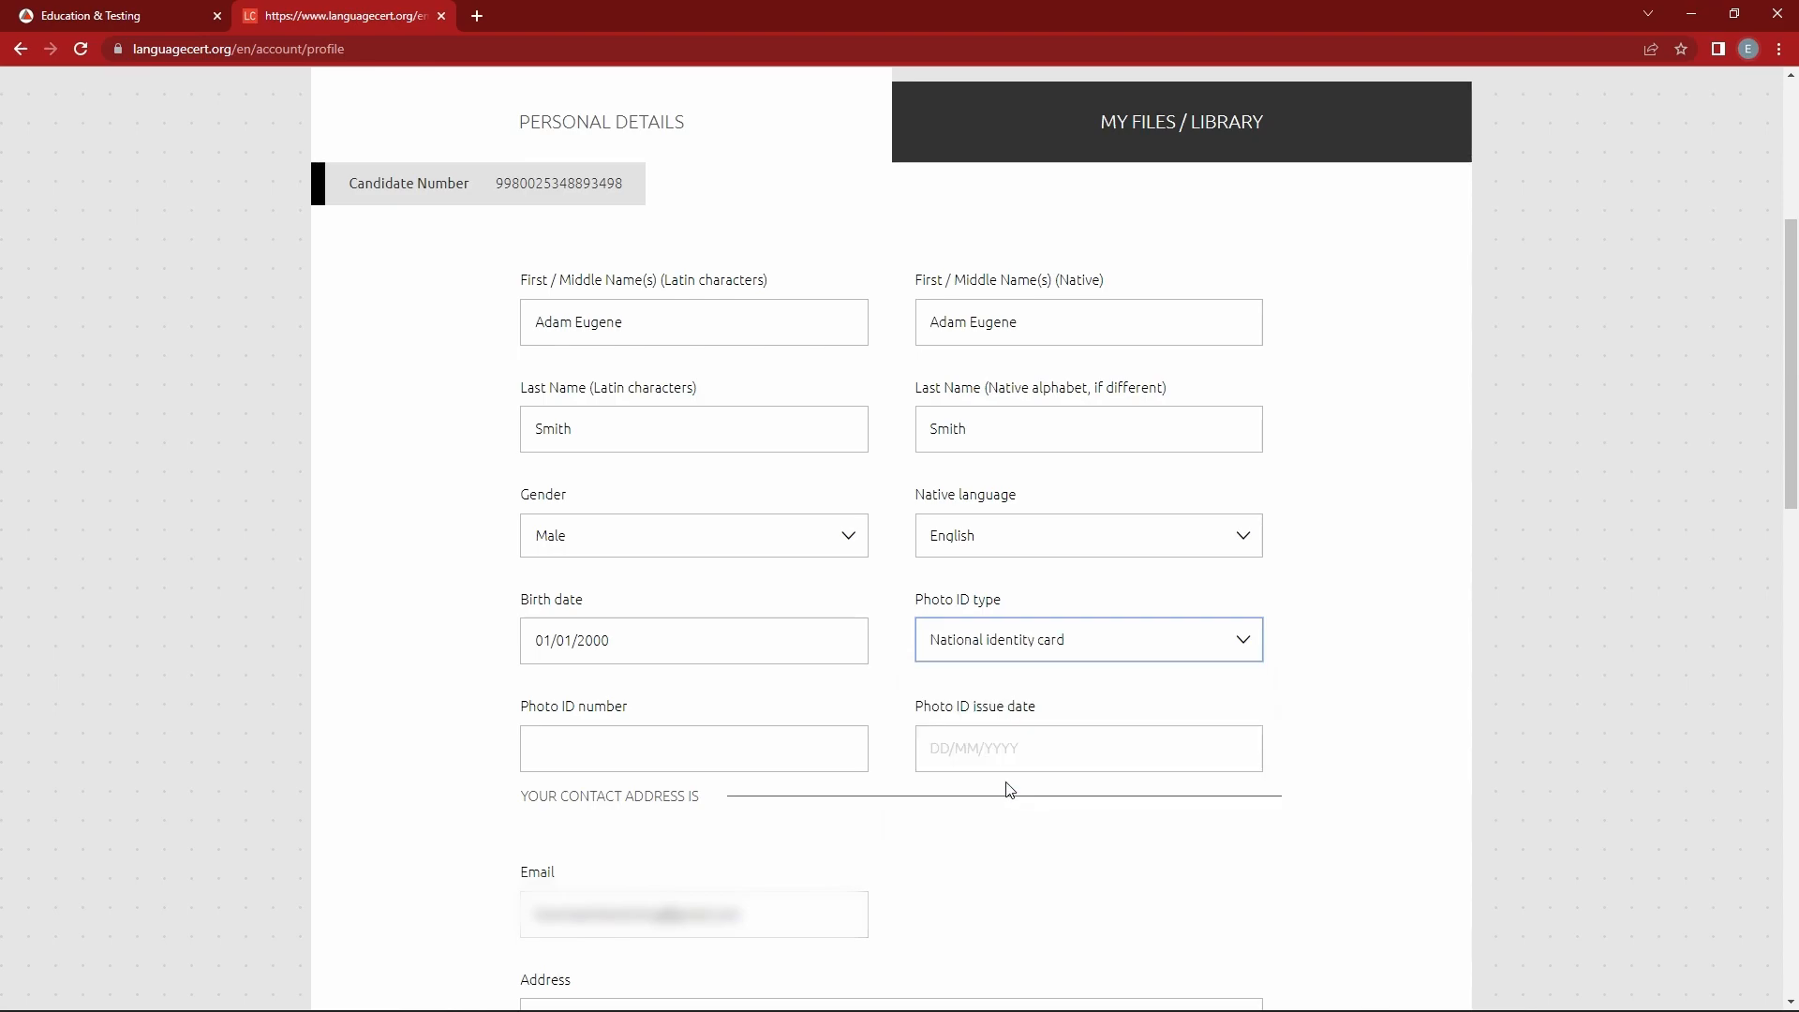
pyautogui.click(693, 748)
pyautogui.write('XXX123456')
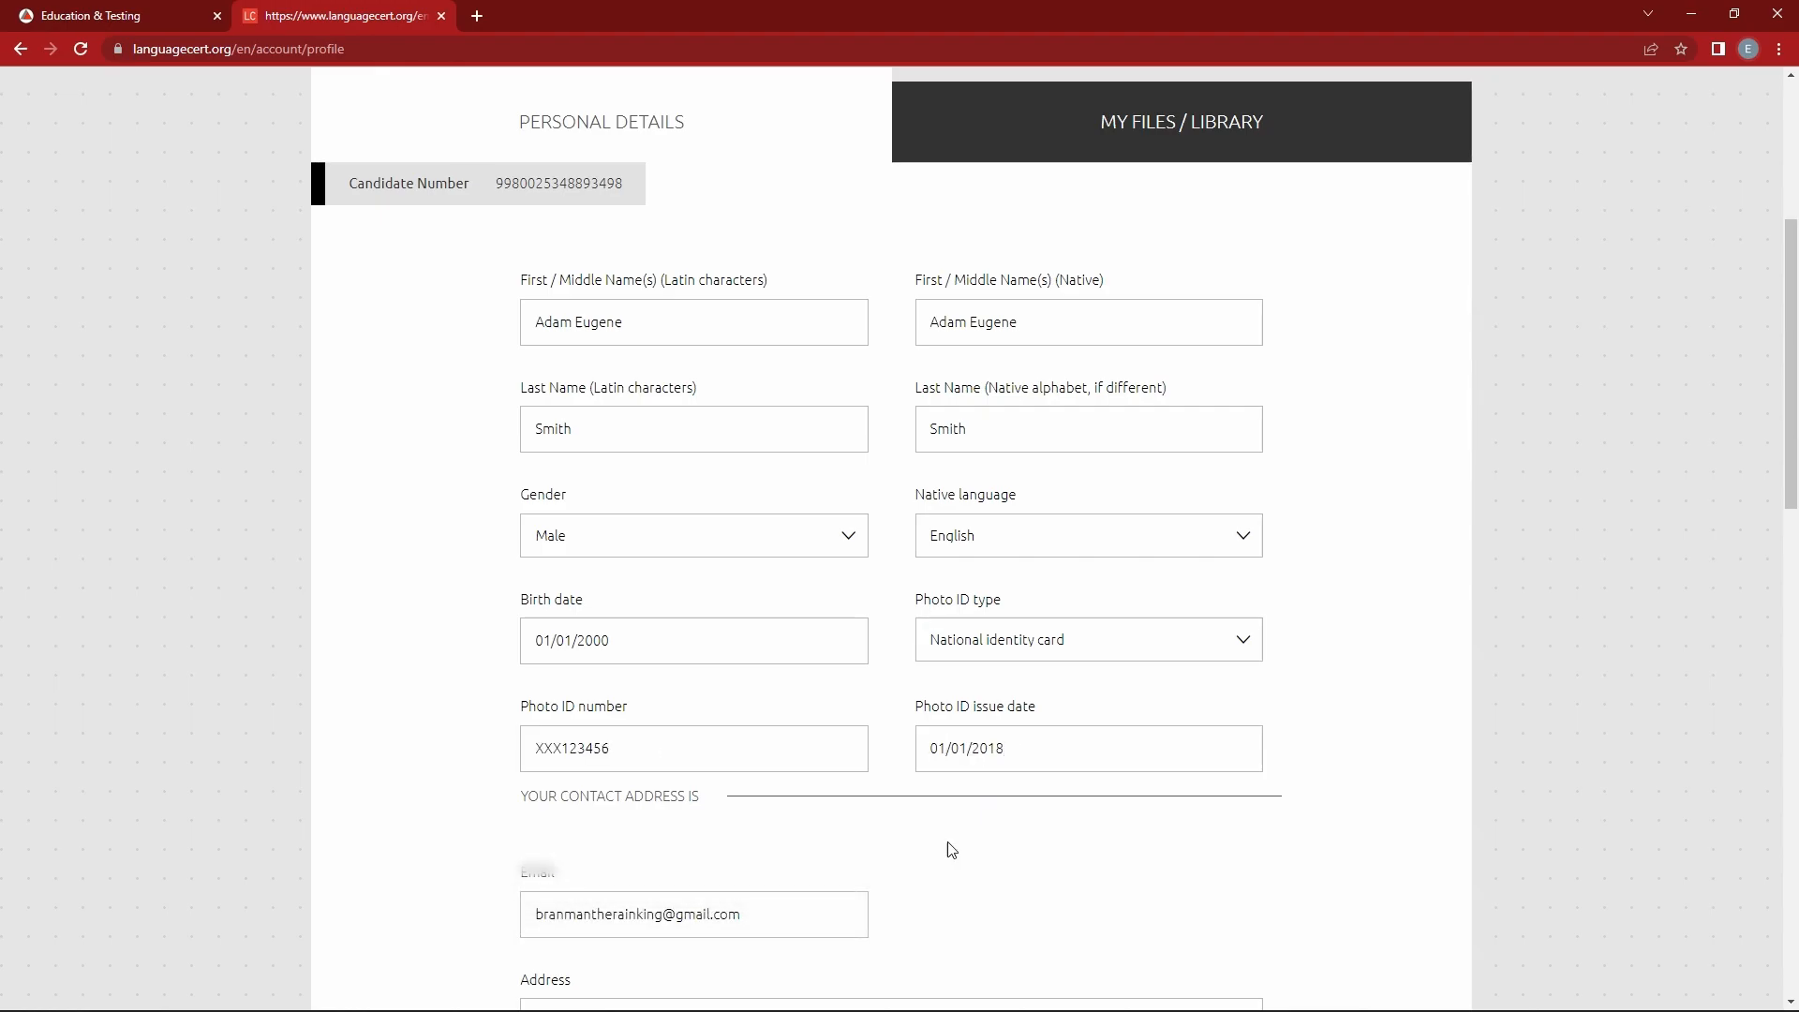
pyautogui.scroll(-3)
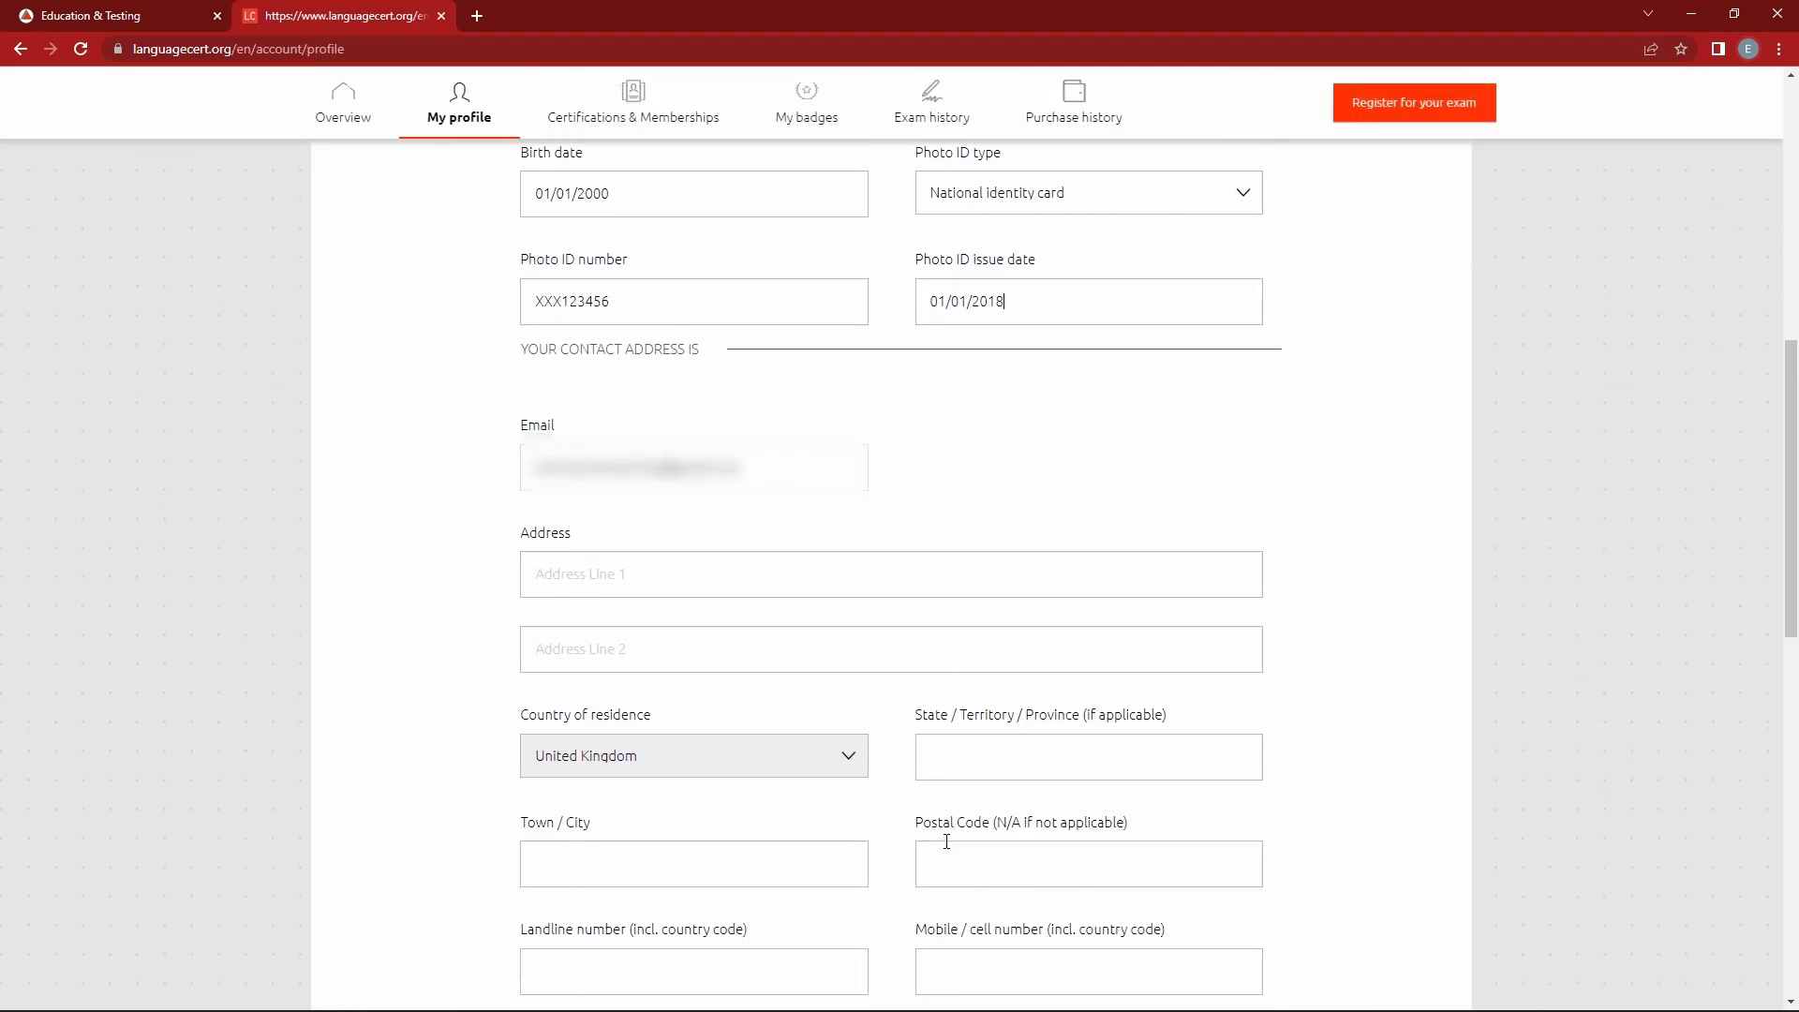
pyautogui.scroll(-3)
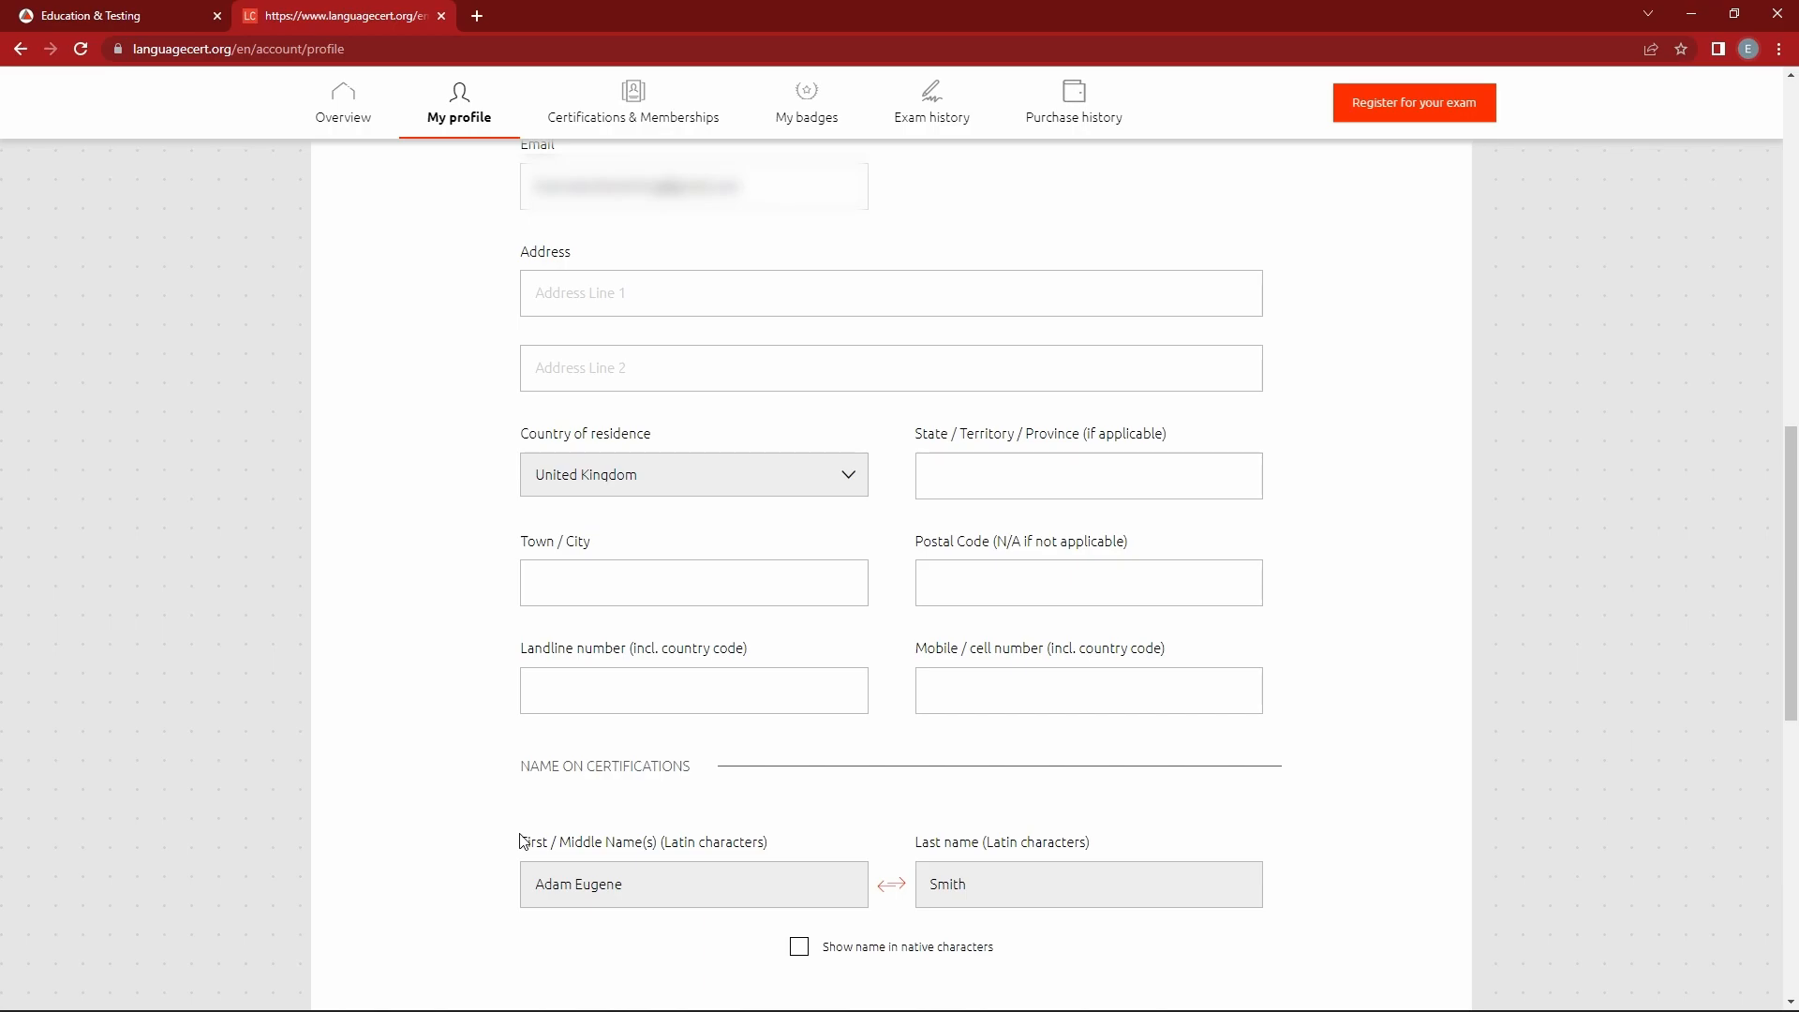
pyautogui.scroll(-3)
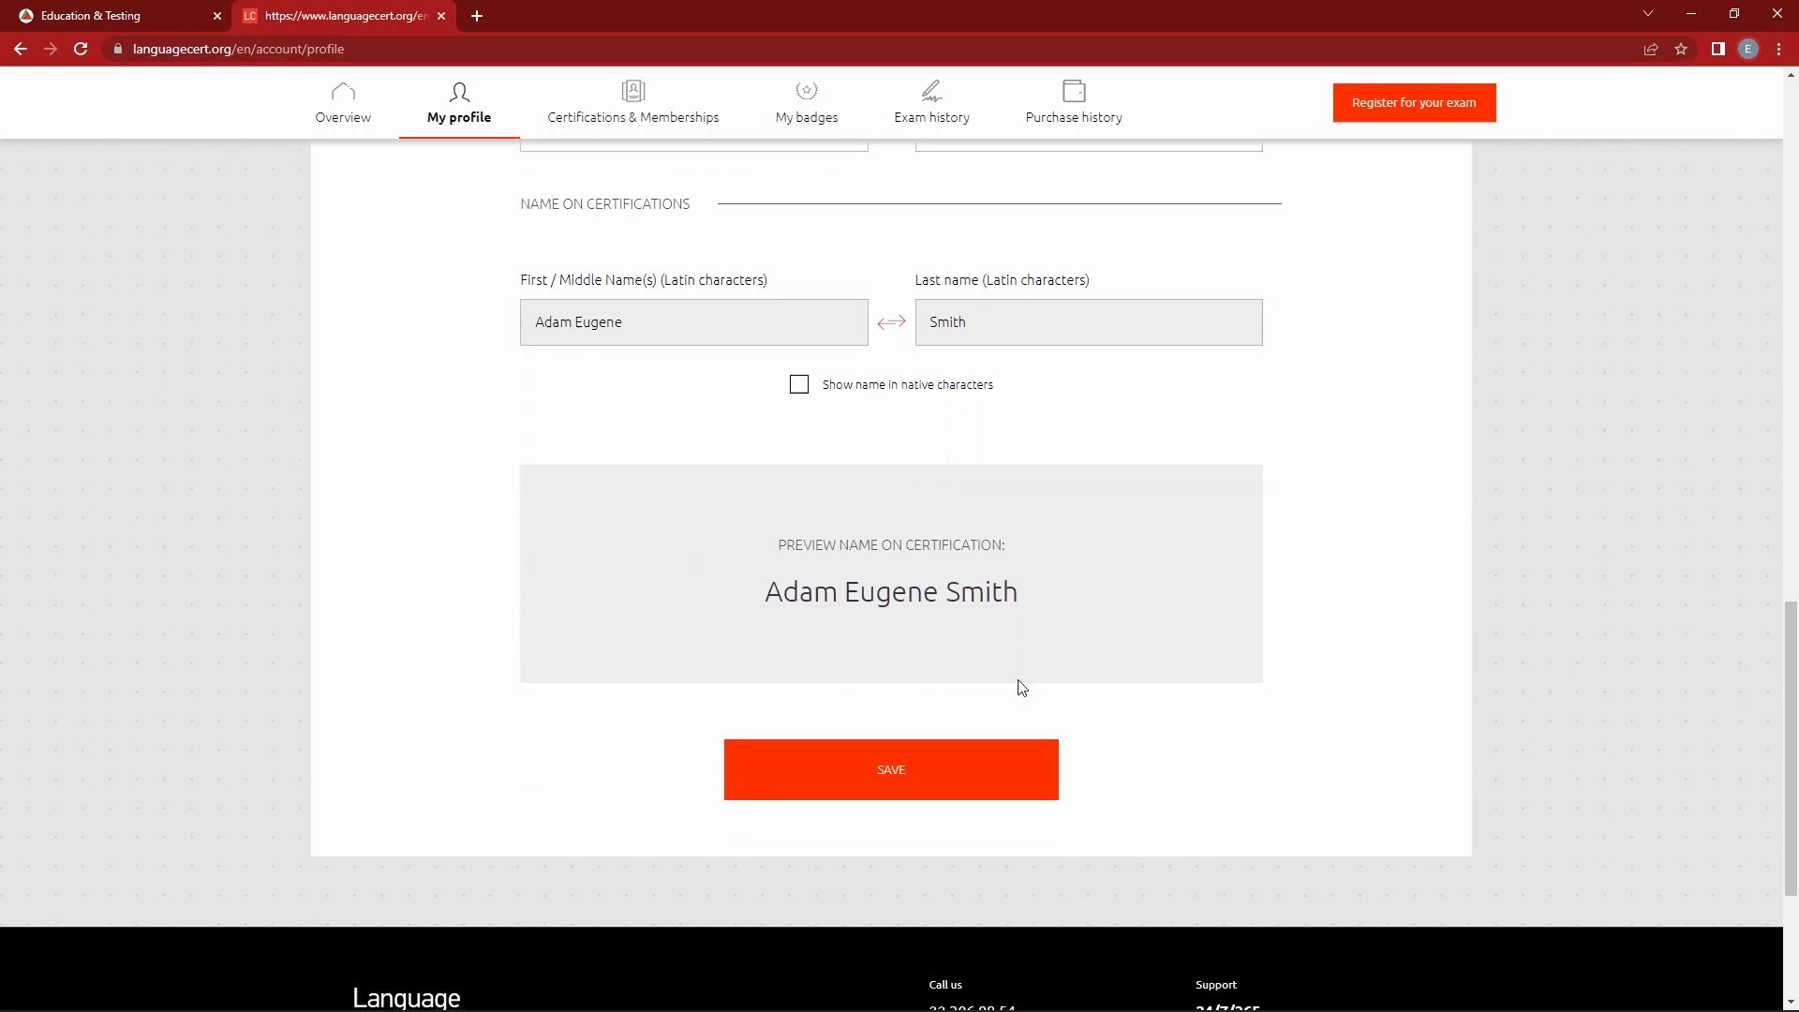
pyautogui.moveTo(1046, 701)
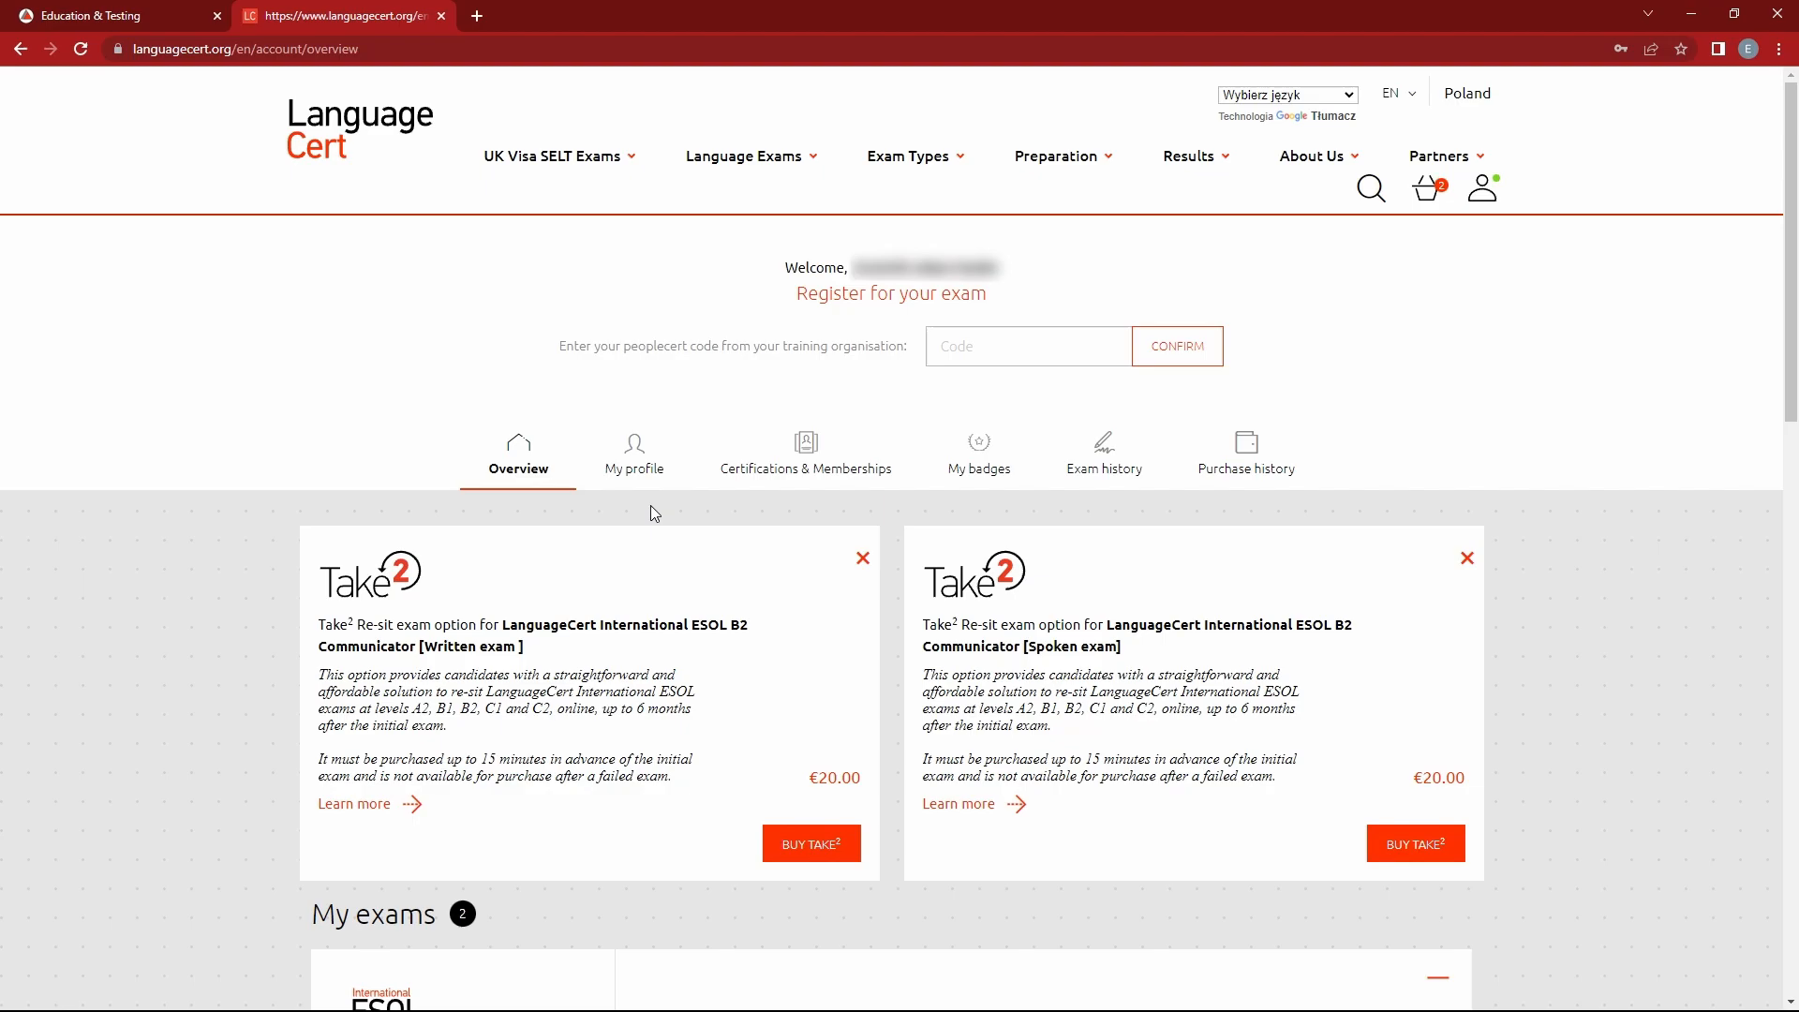
# Scroll to the B2 Communicator Written exam card showing the DOWNLOAD EXAMSHIELD step.
pyautogui.scroll(-3)
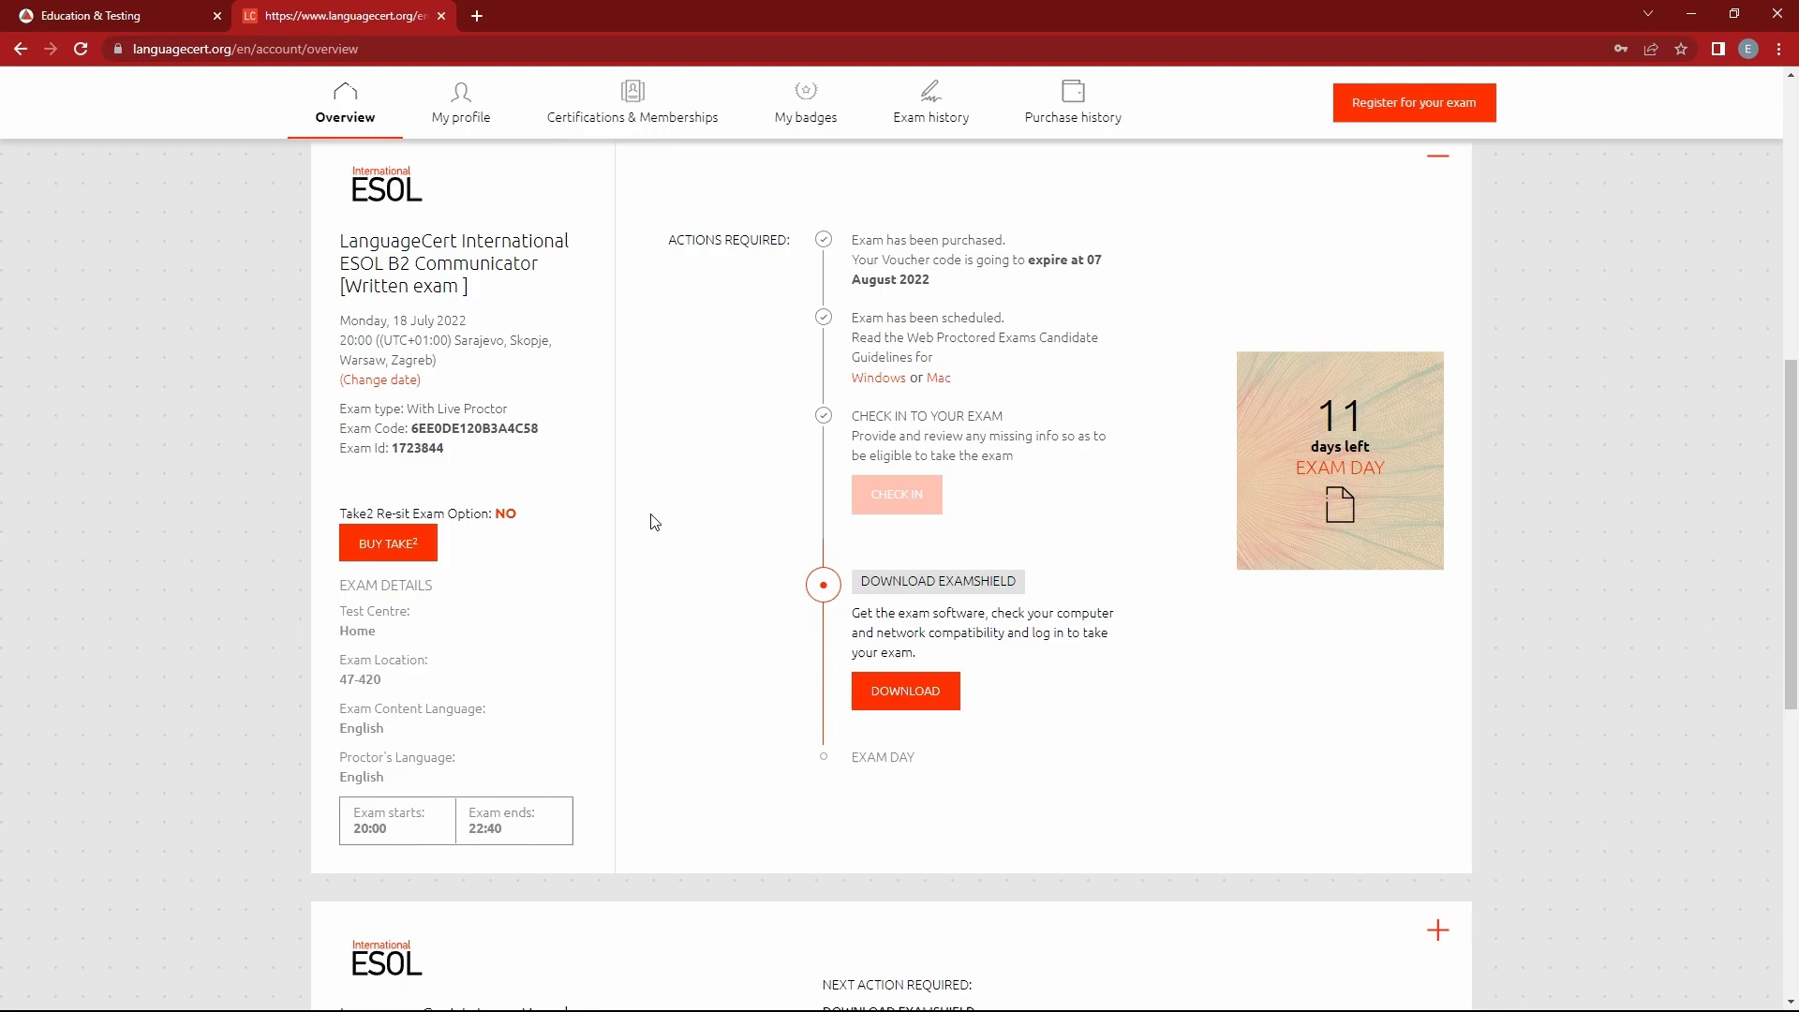
pyautogui.moveTo(313, 204)
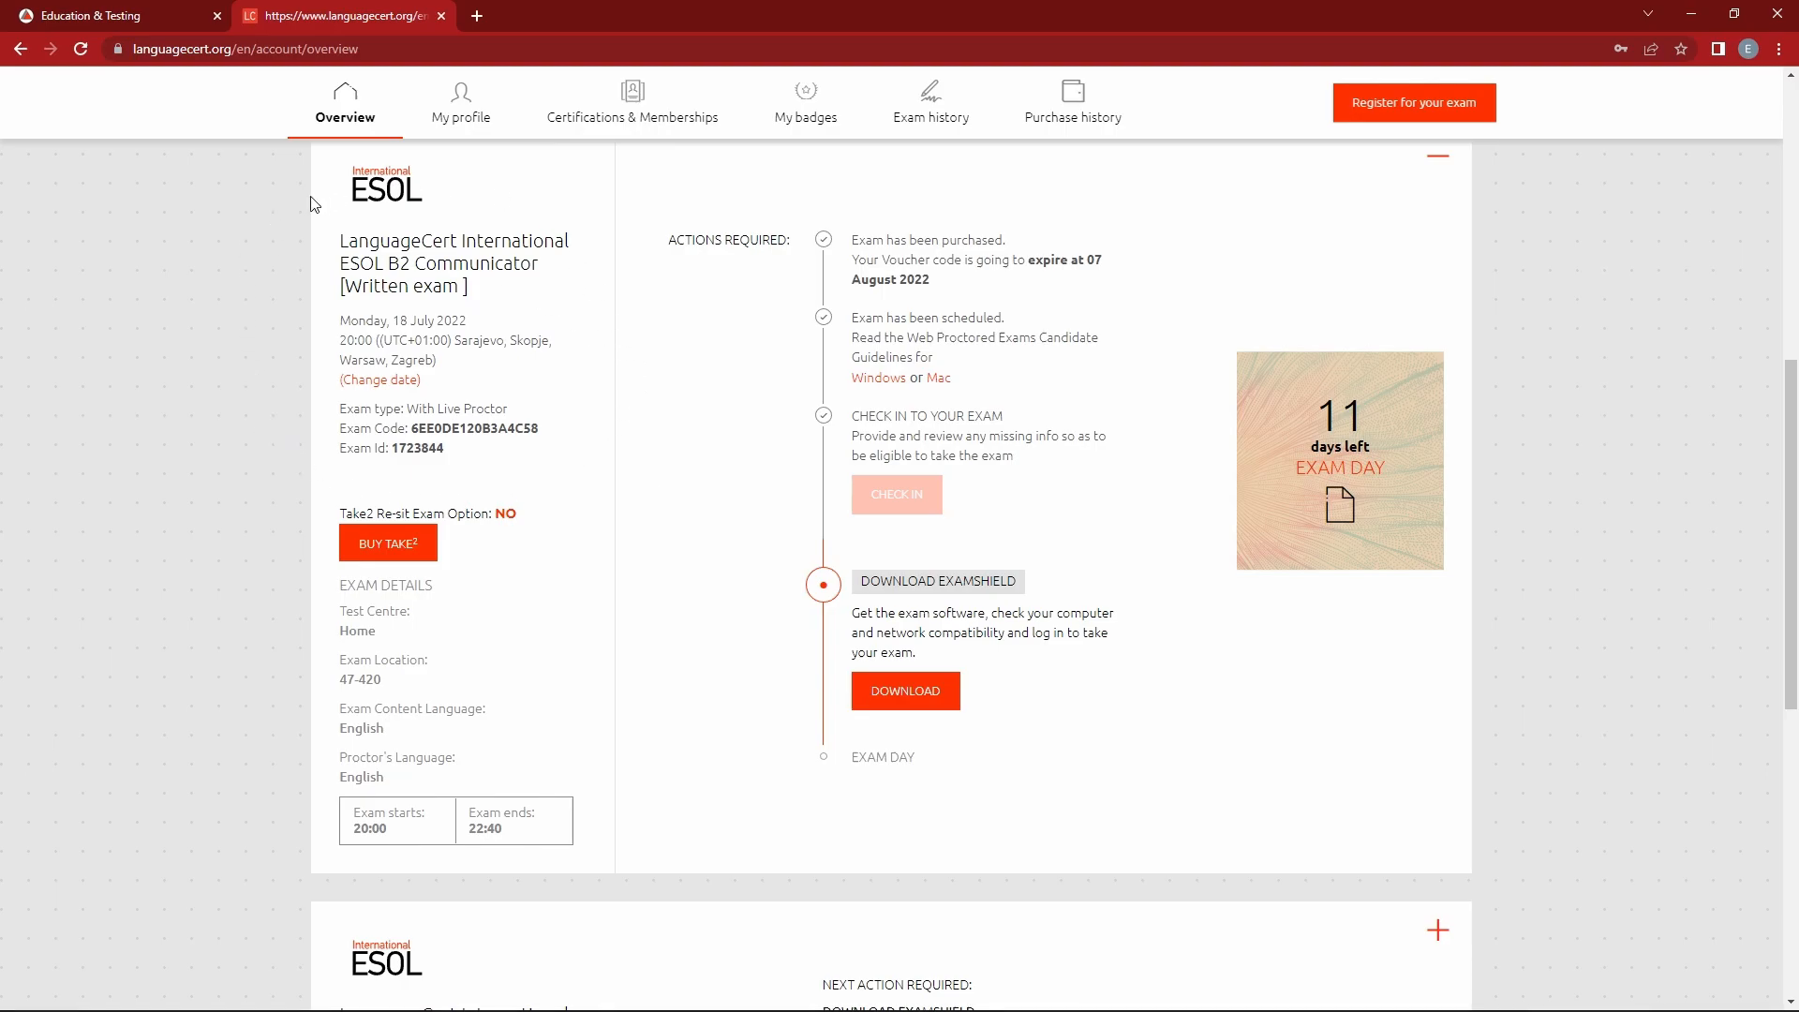
pyautogui.moveTo(848, 415)
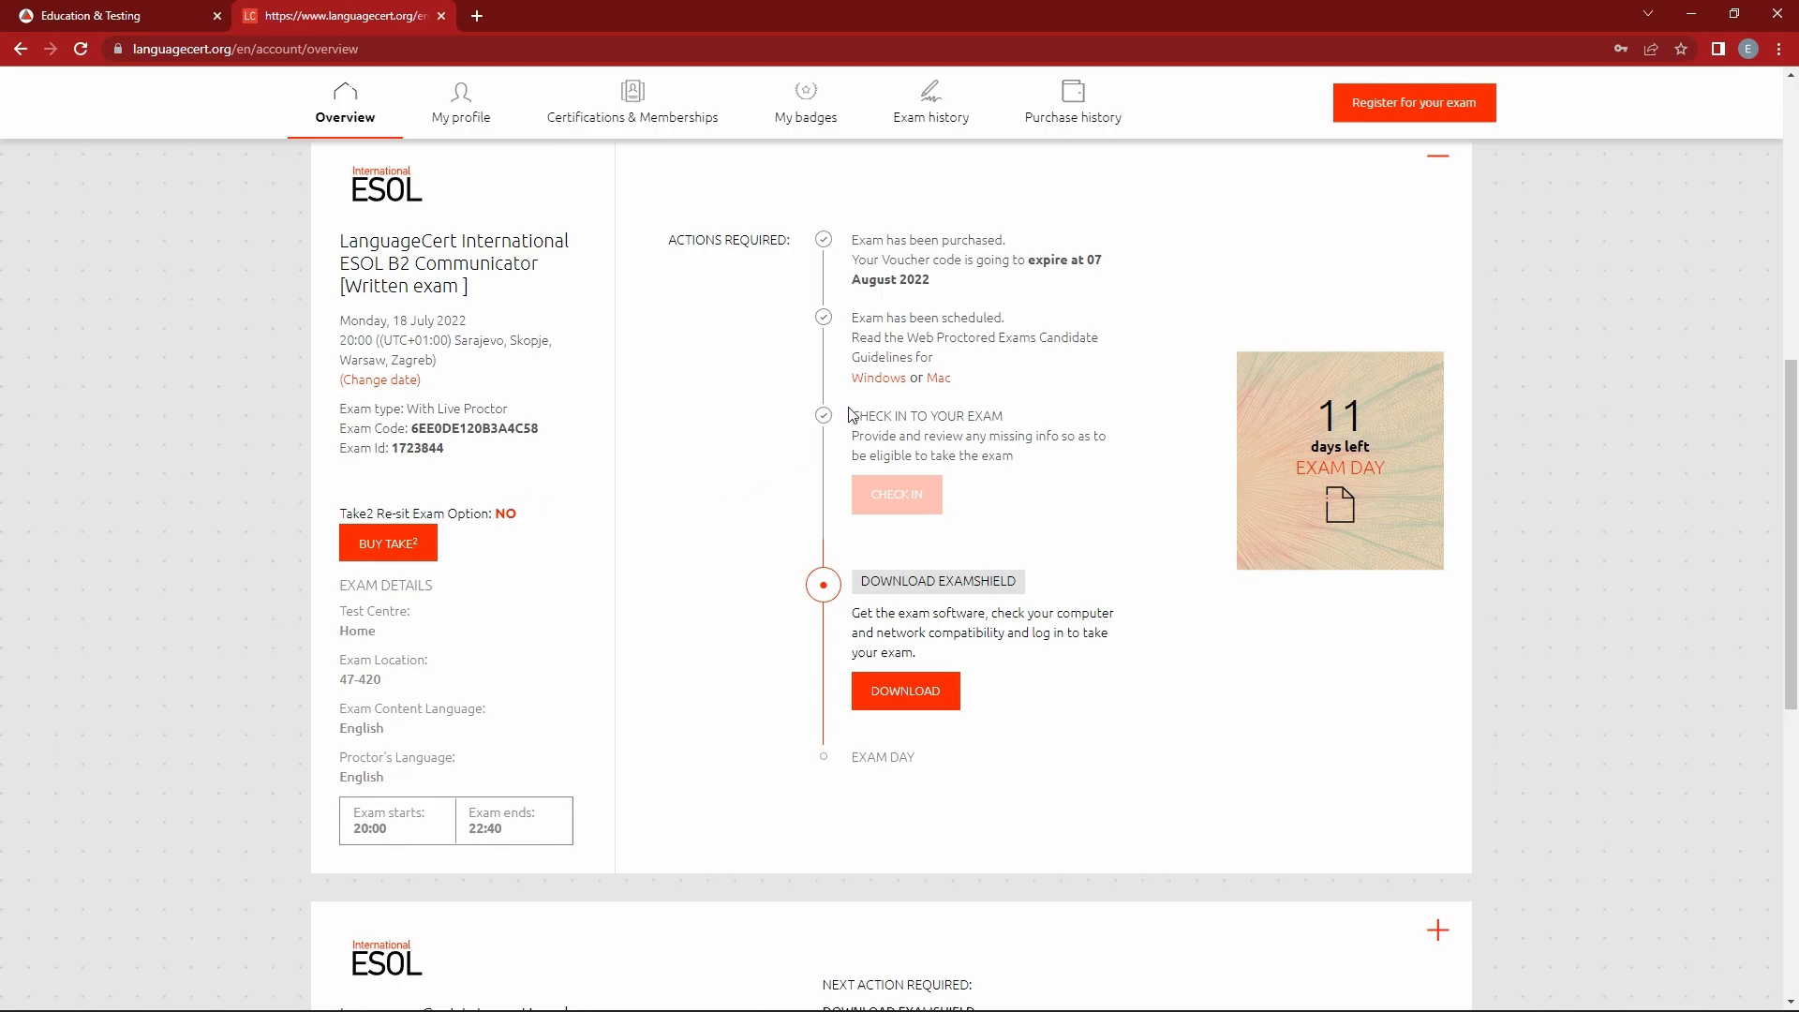
pyautogui.moveTo(939, 377)
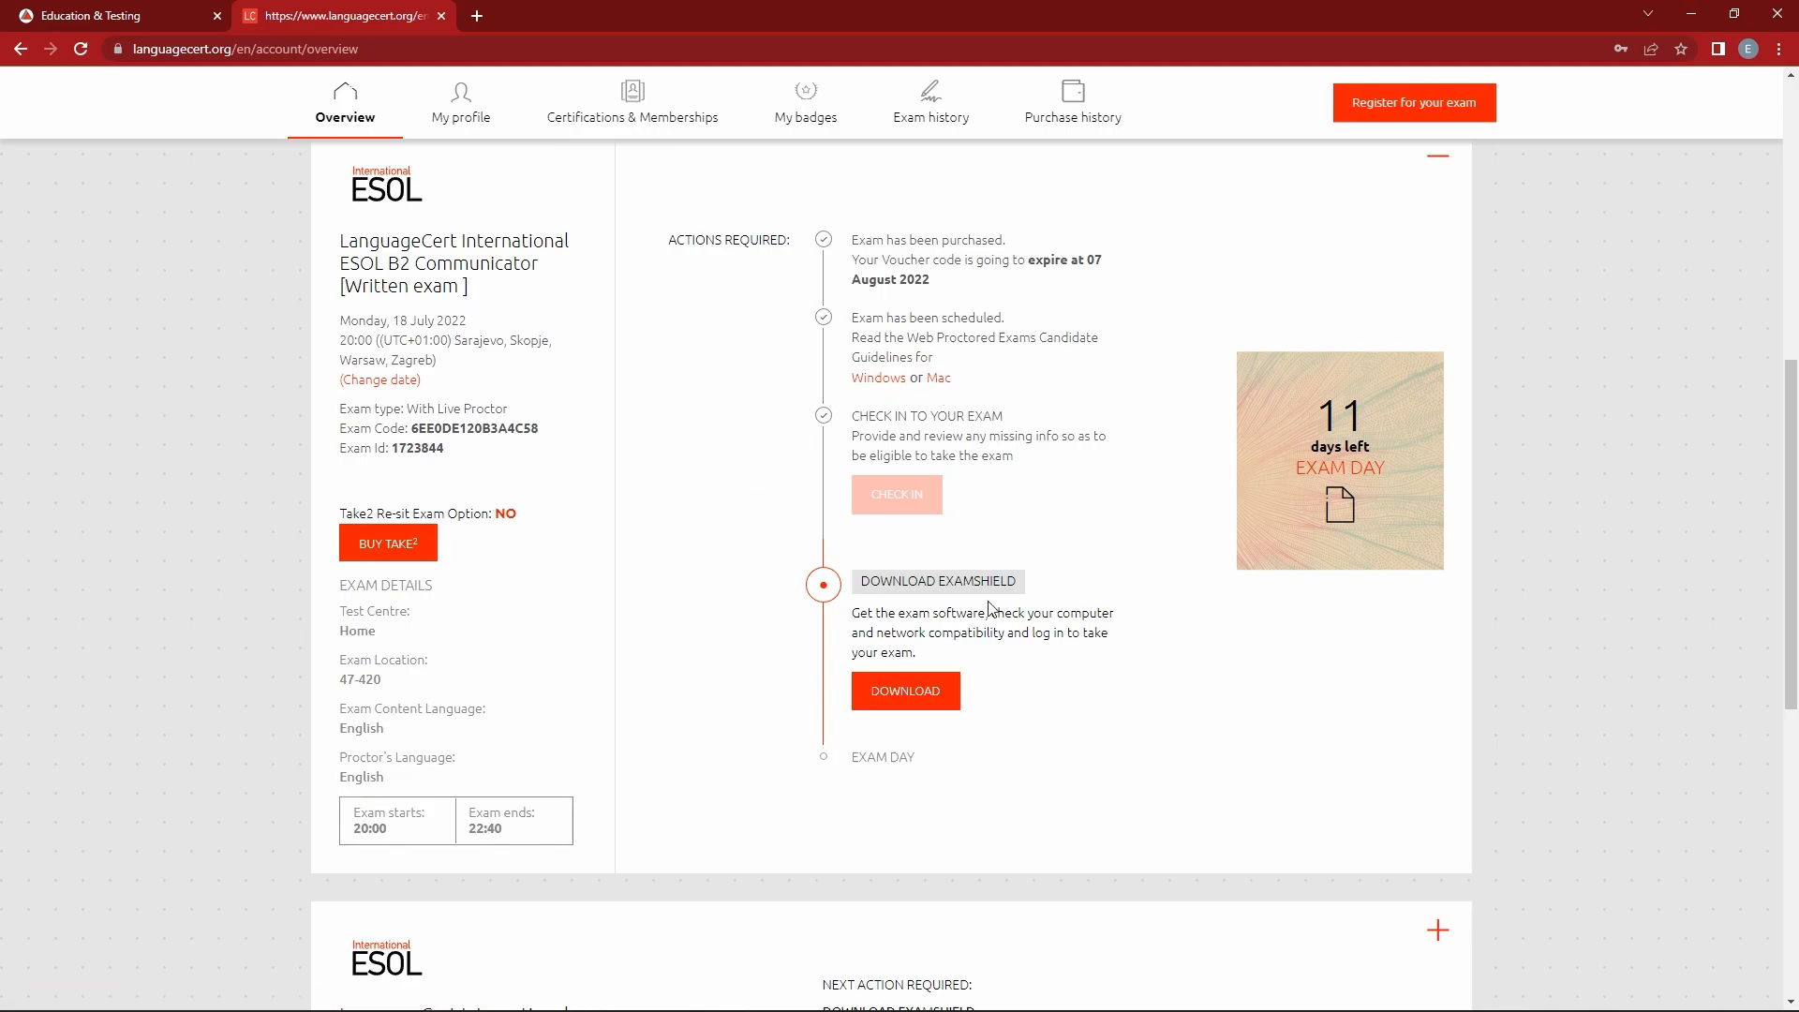
pyautogui.moveTo(982, 676)
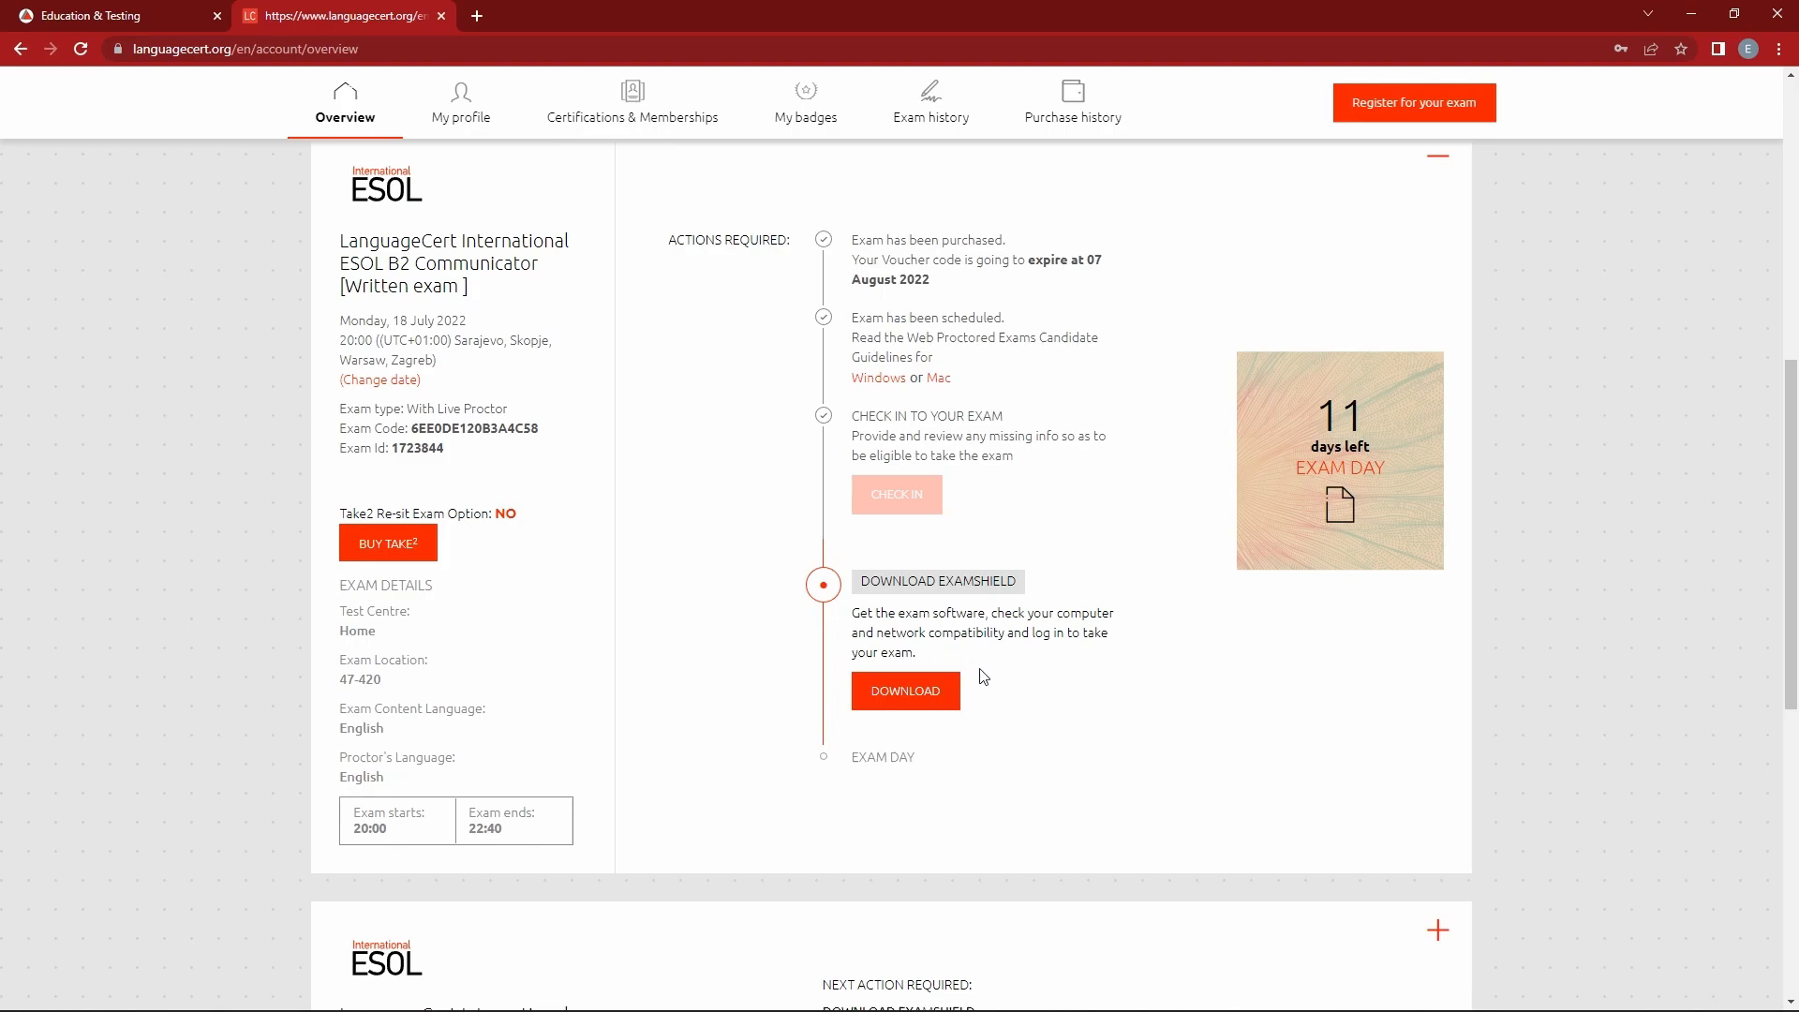
pyautogui.moveTo(852, 649)
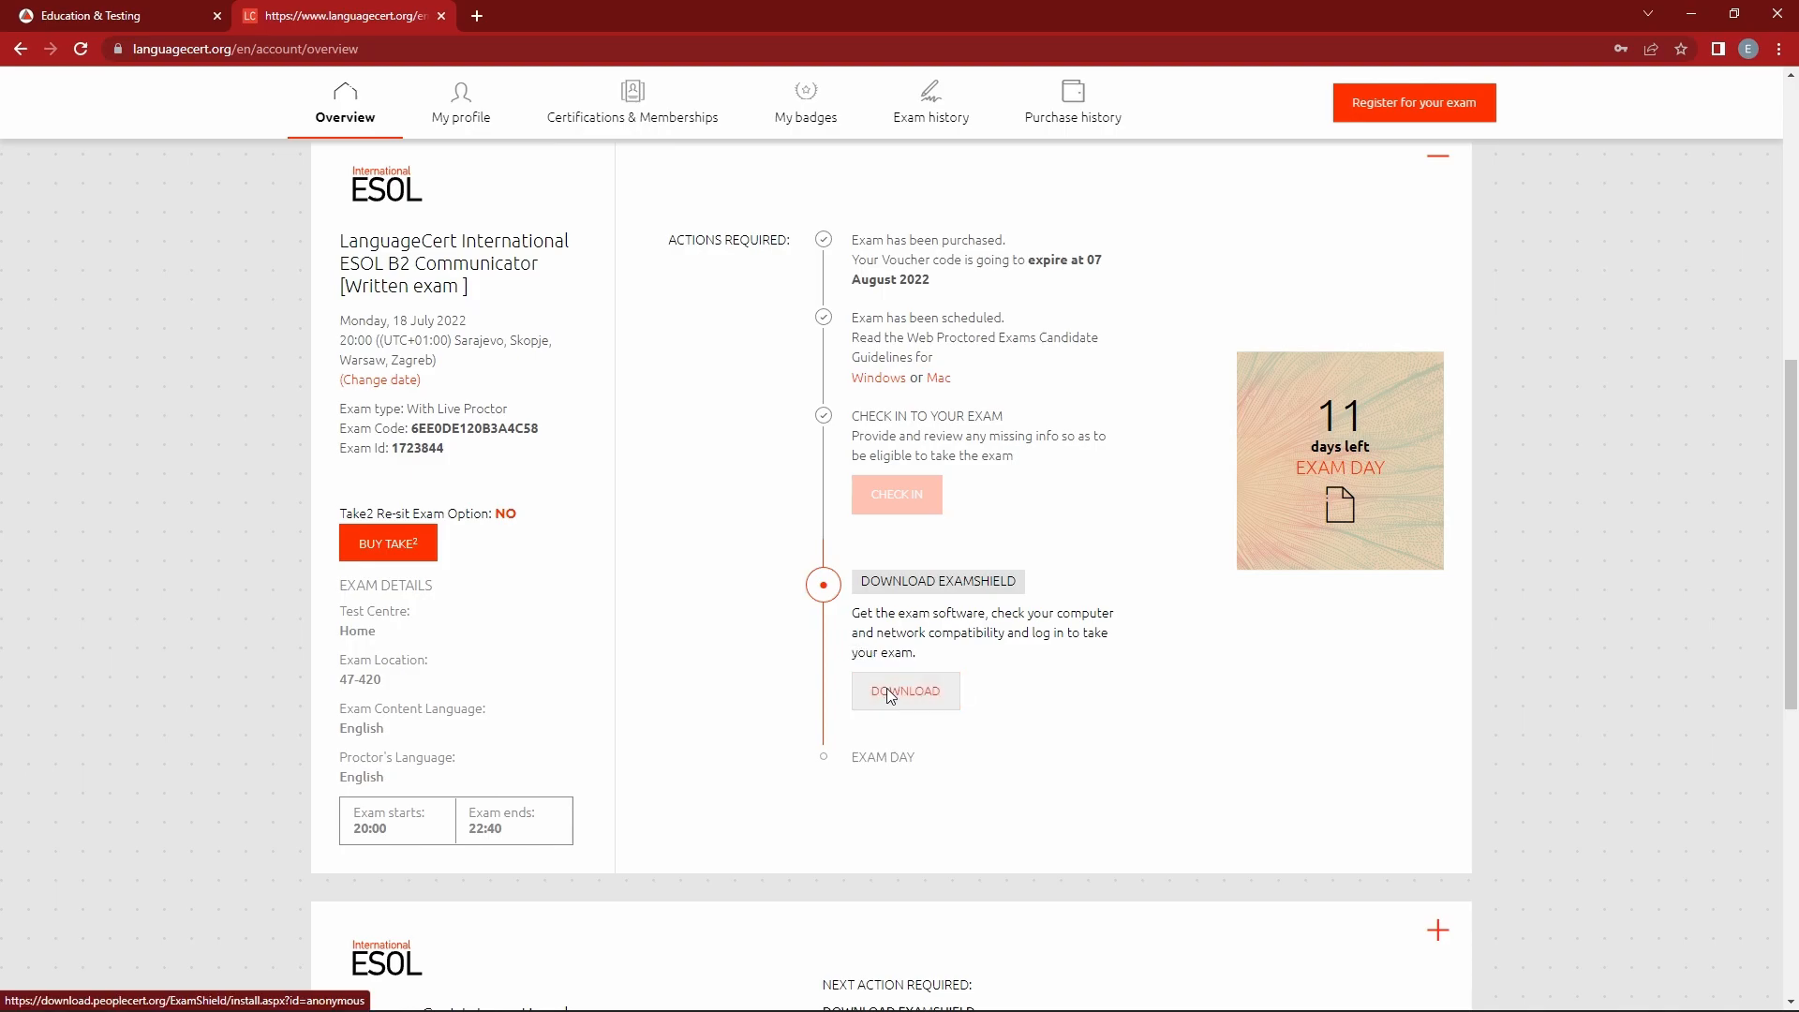
# Accept the licence on PeopleCert's page and download ExamShieldLauncher.exe for Windows.
pyautogui.click(904, 691)
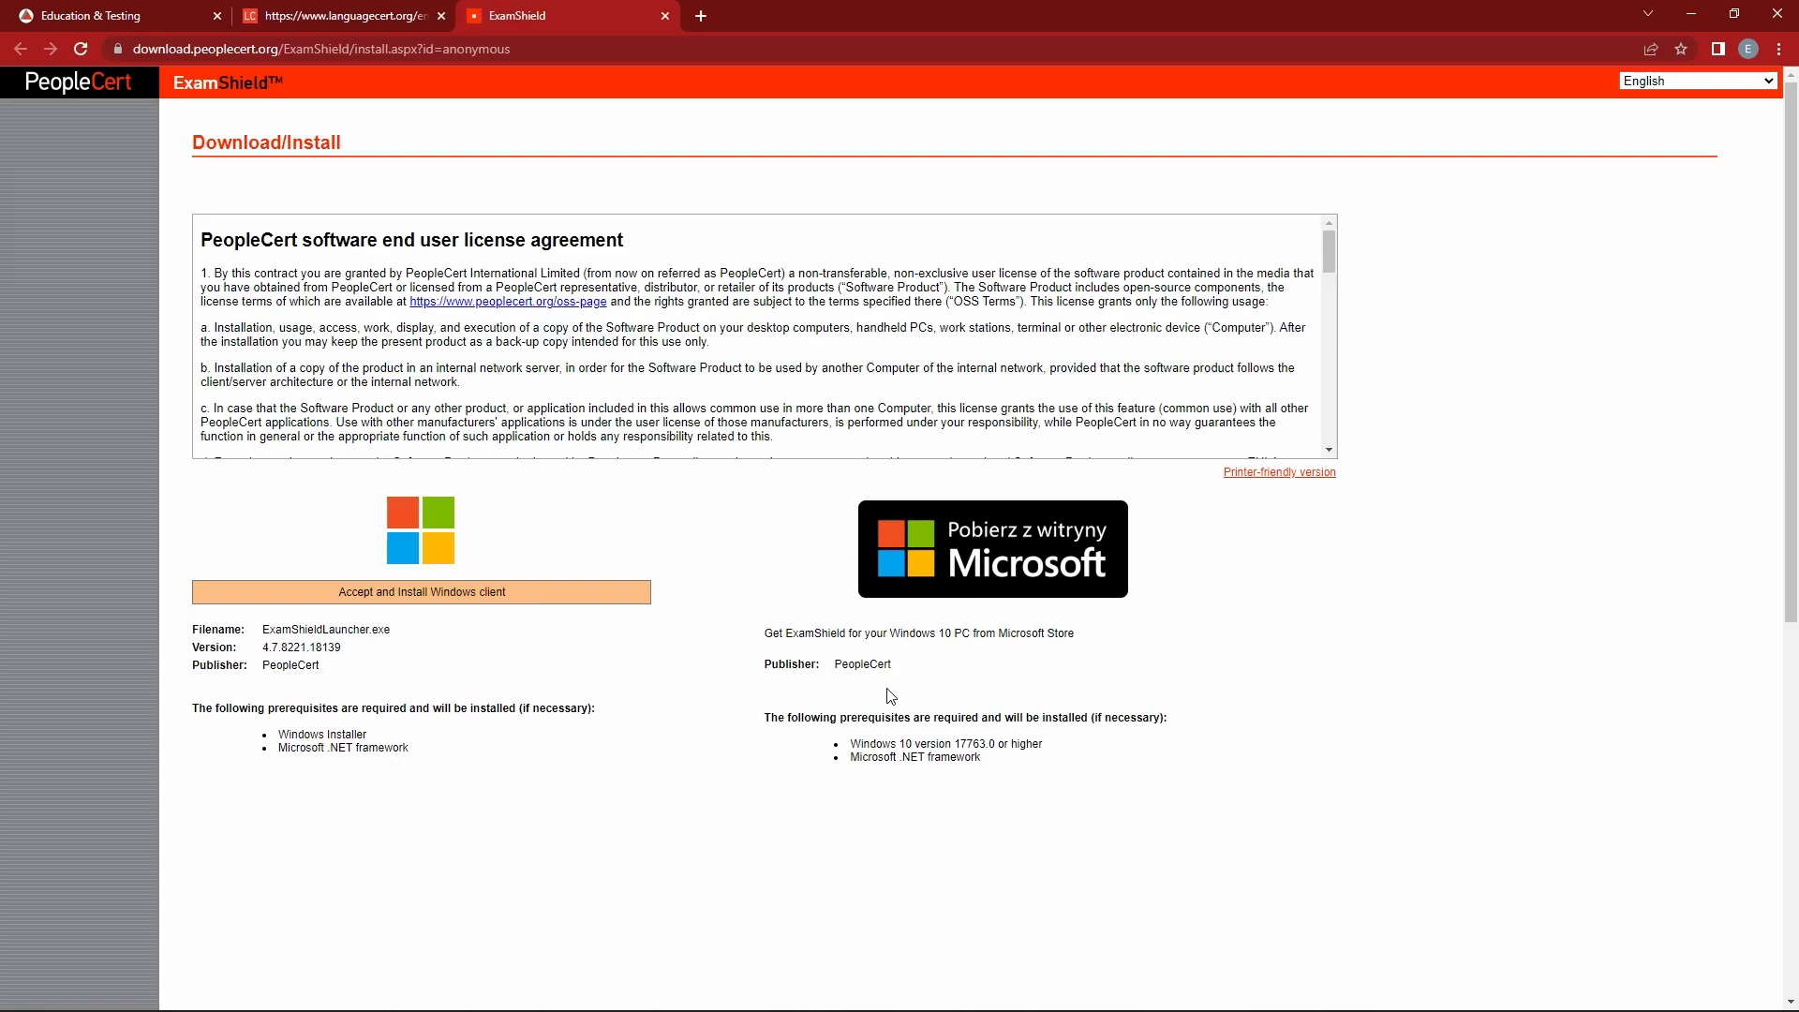
pyautogui.moveTo(419, 608)
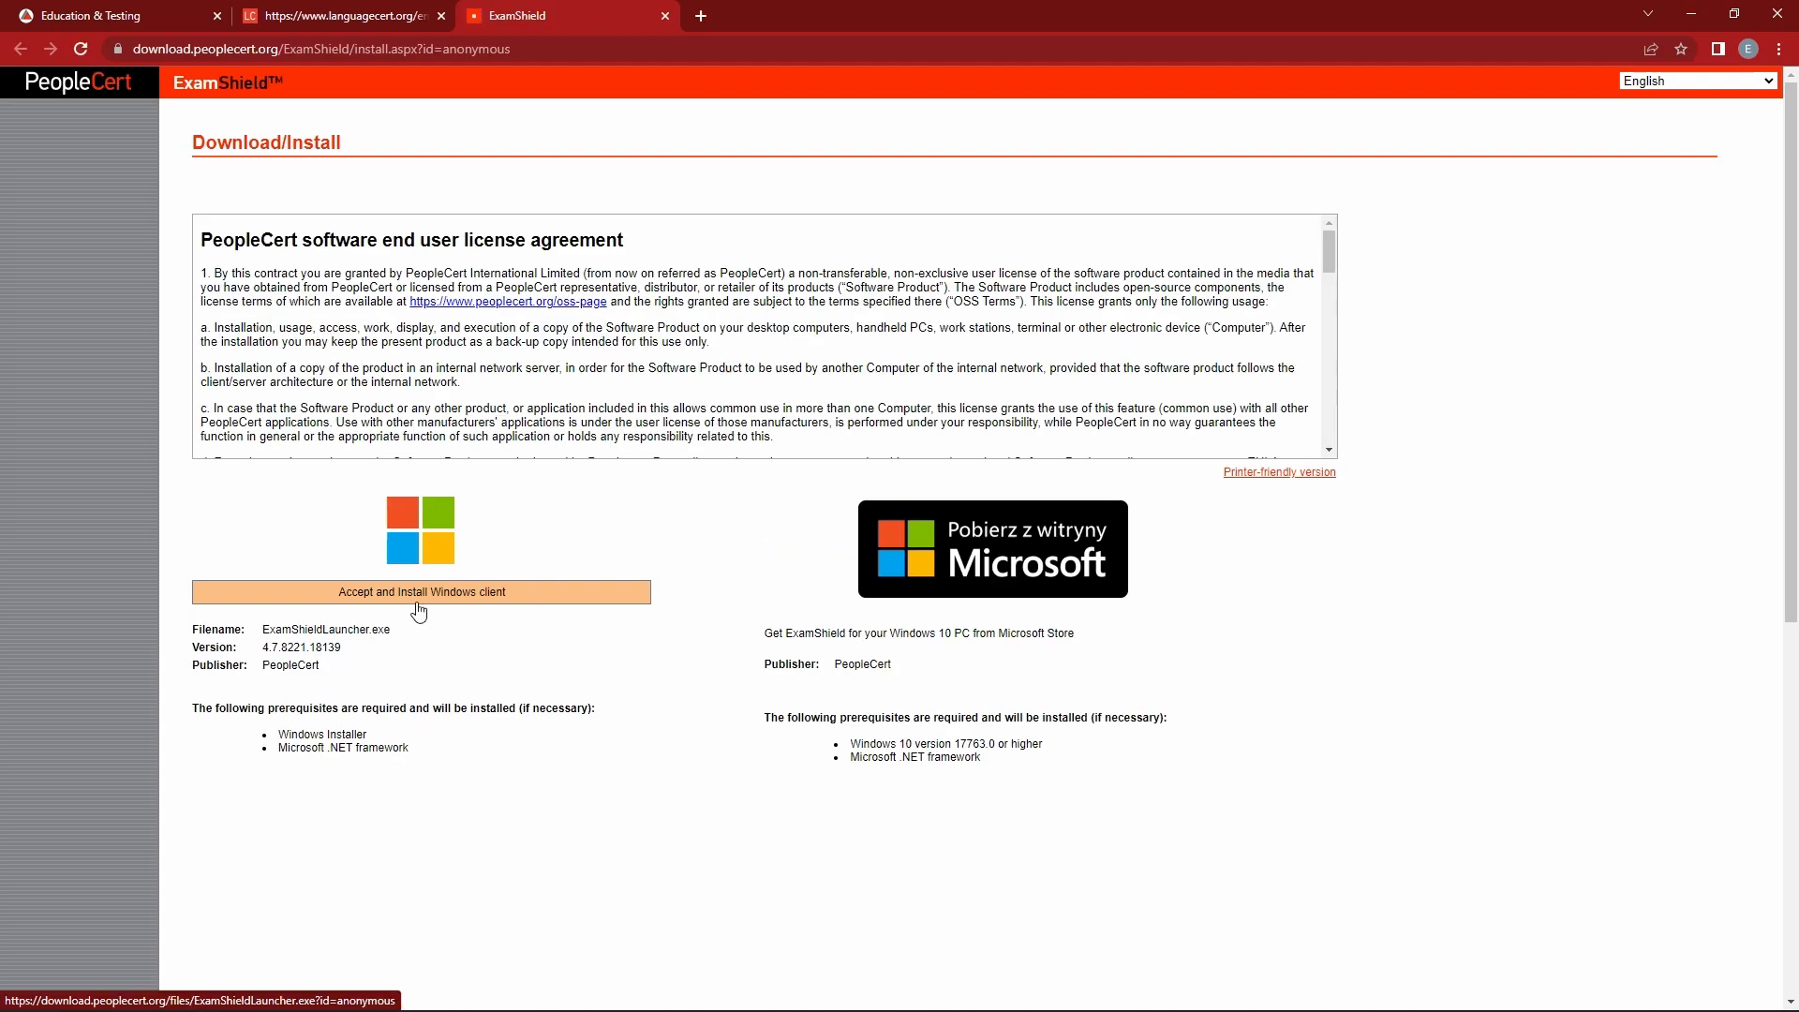
pyautogui.click(420, 591)
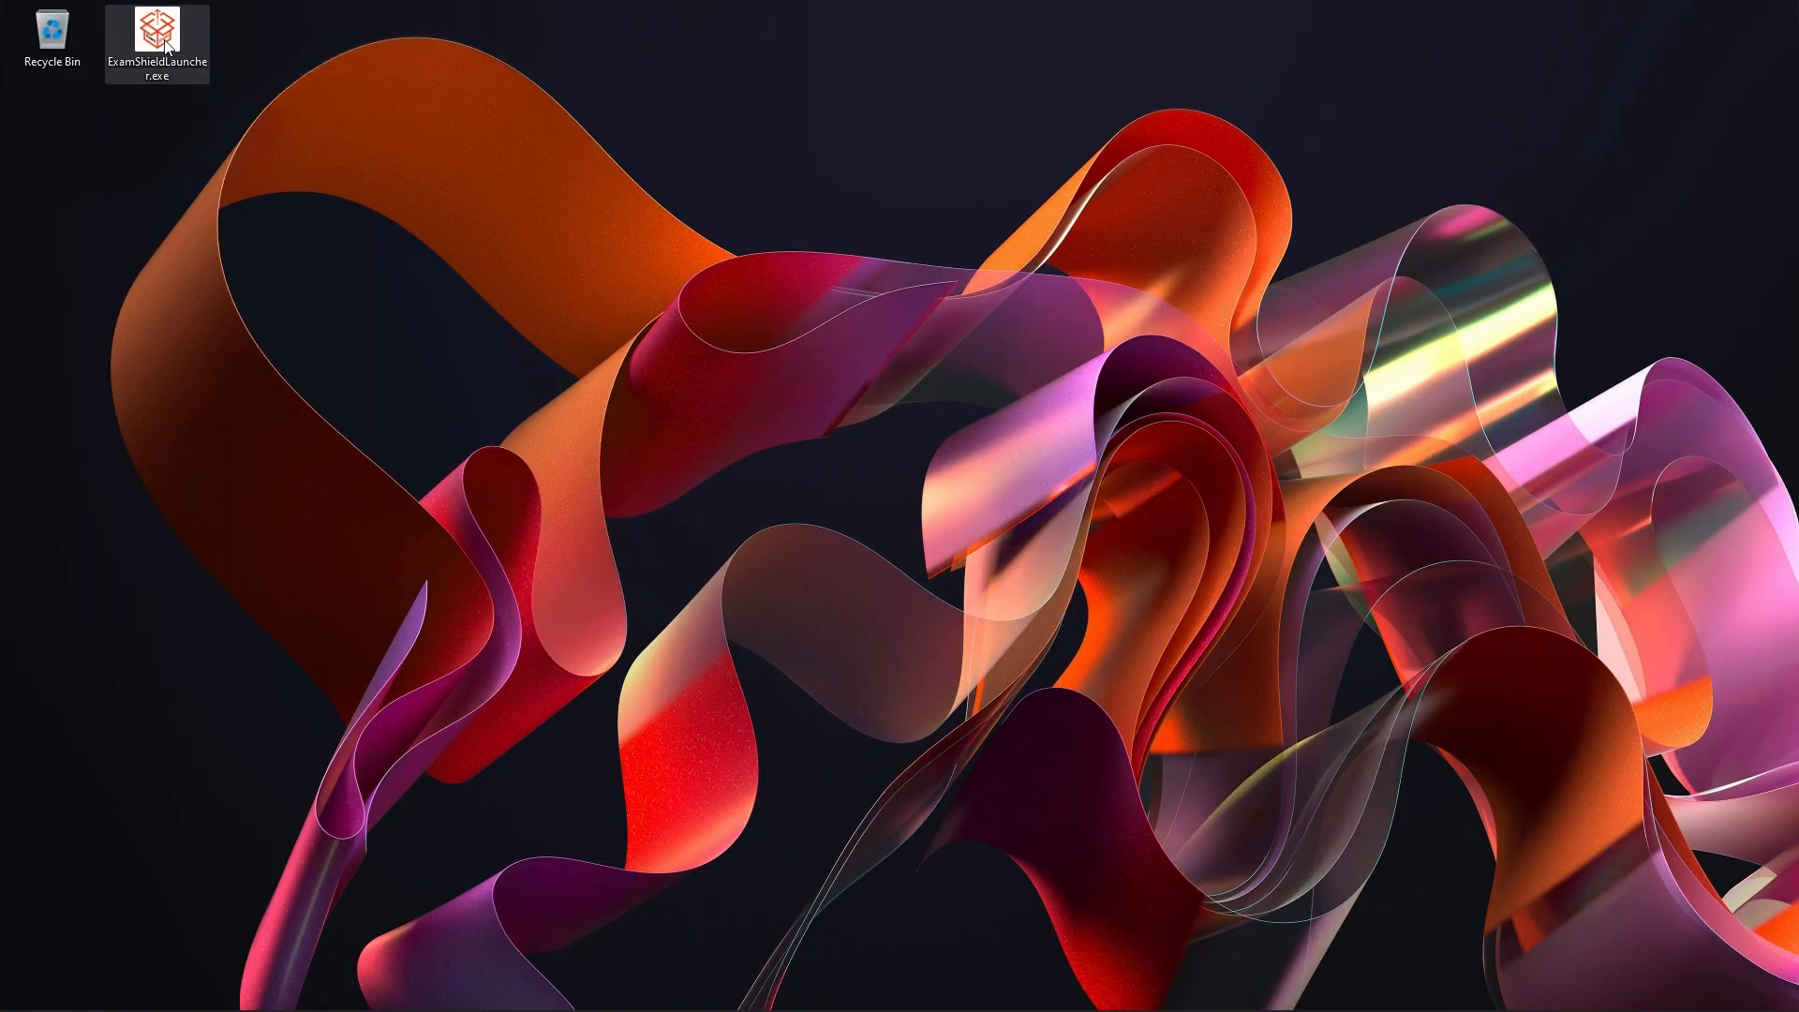
# Run ExamShieldLauncher.exe, allow it through User Account Control, and launch the installed ExamShield.
pyautogui.doubleClick(157, 38)
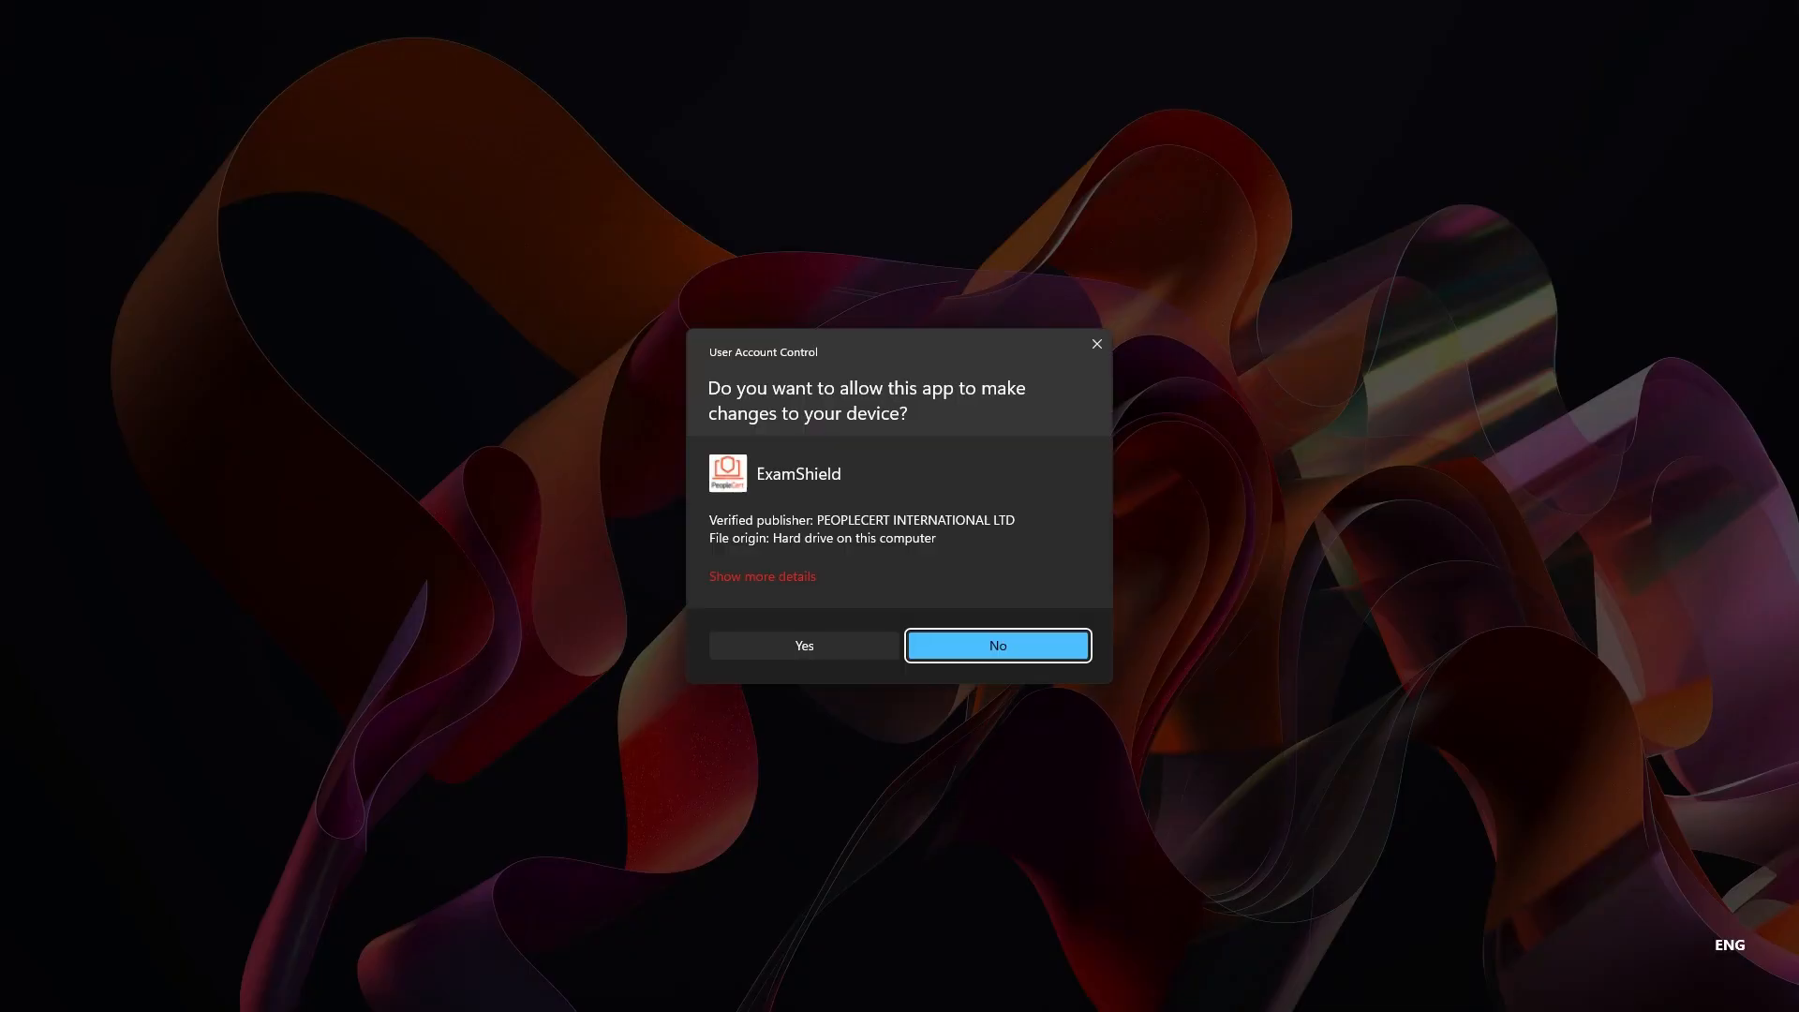
pyautogui.click(802, 644)
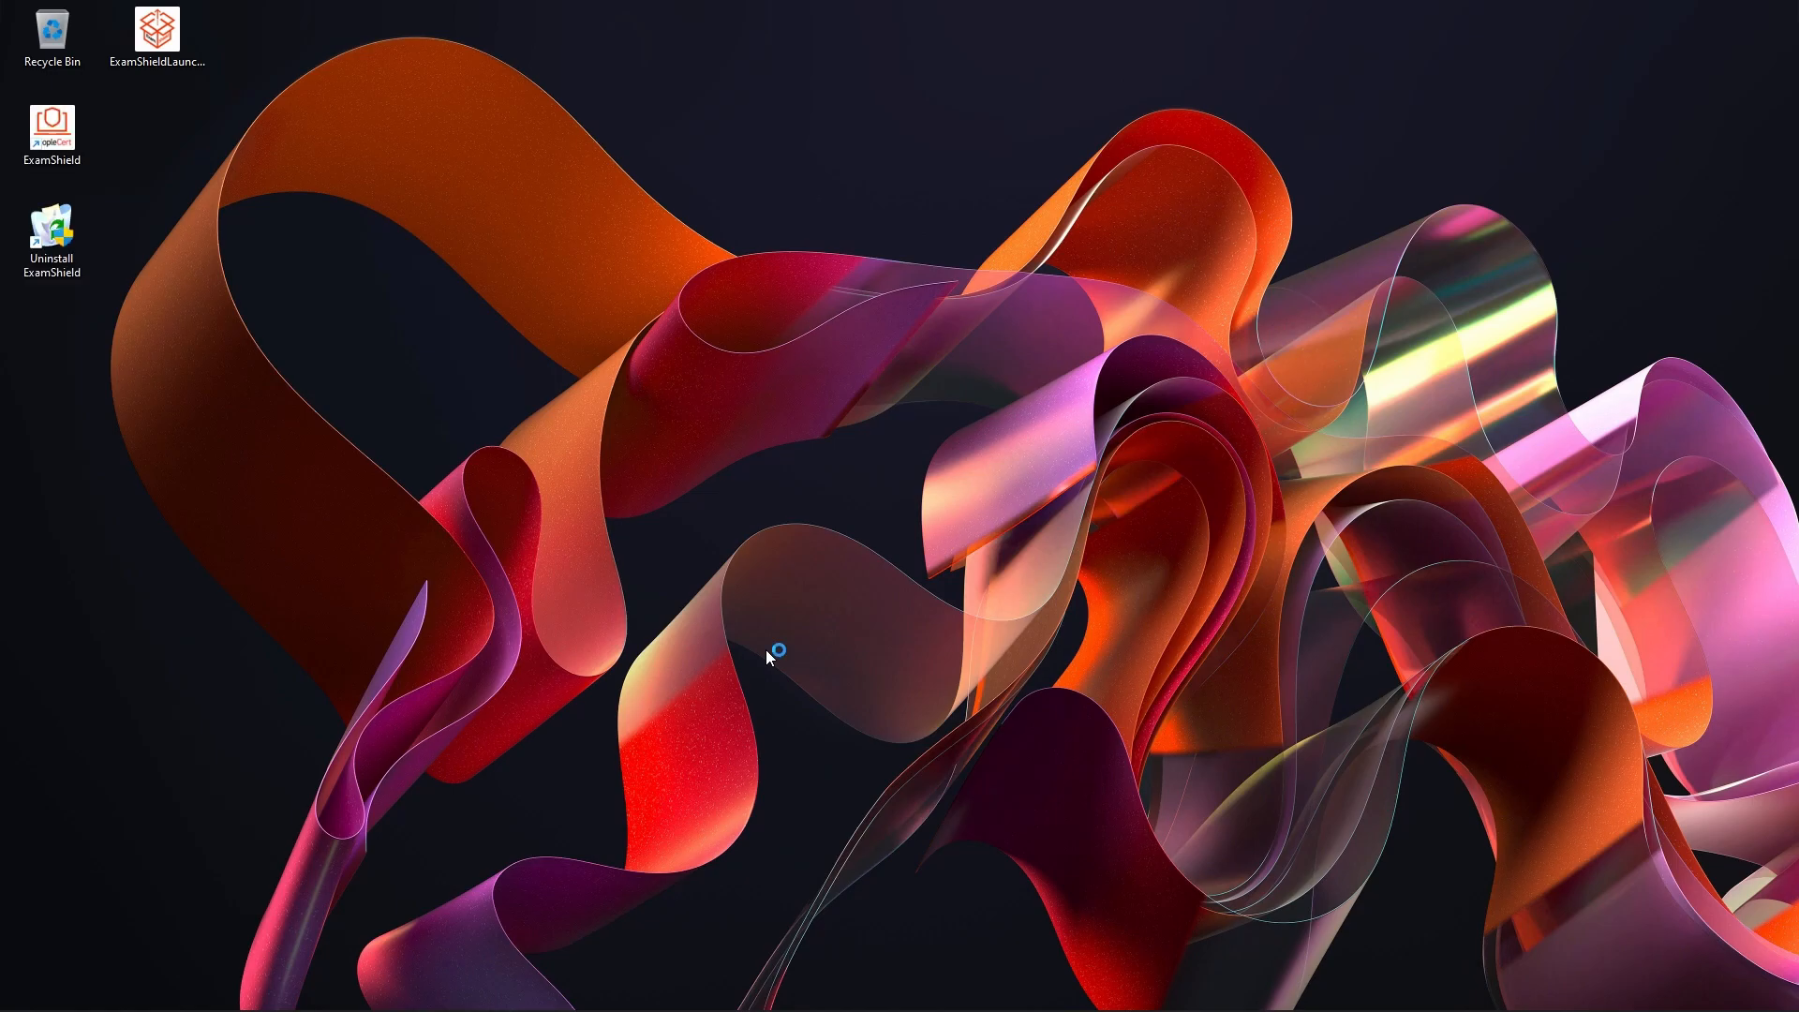
pyautogui.doubleClick(51, 126)
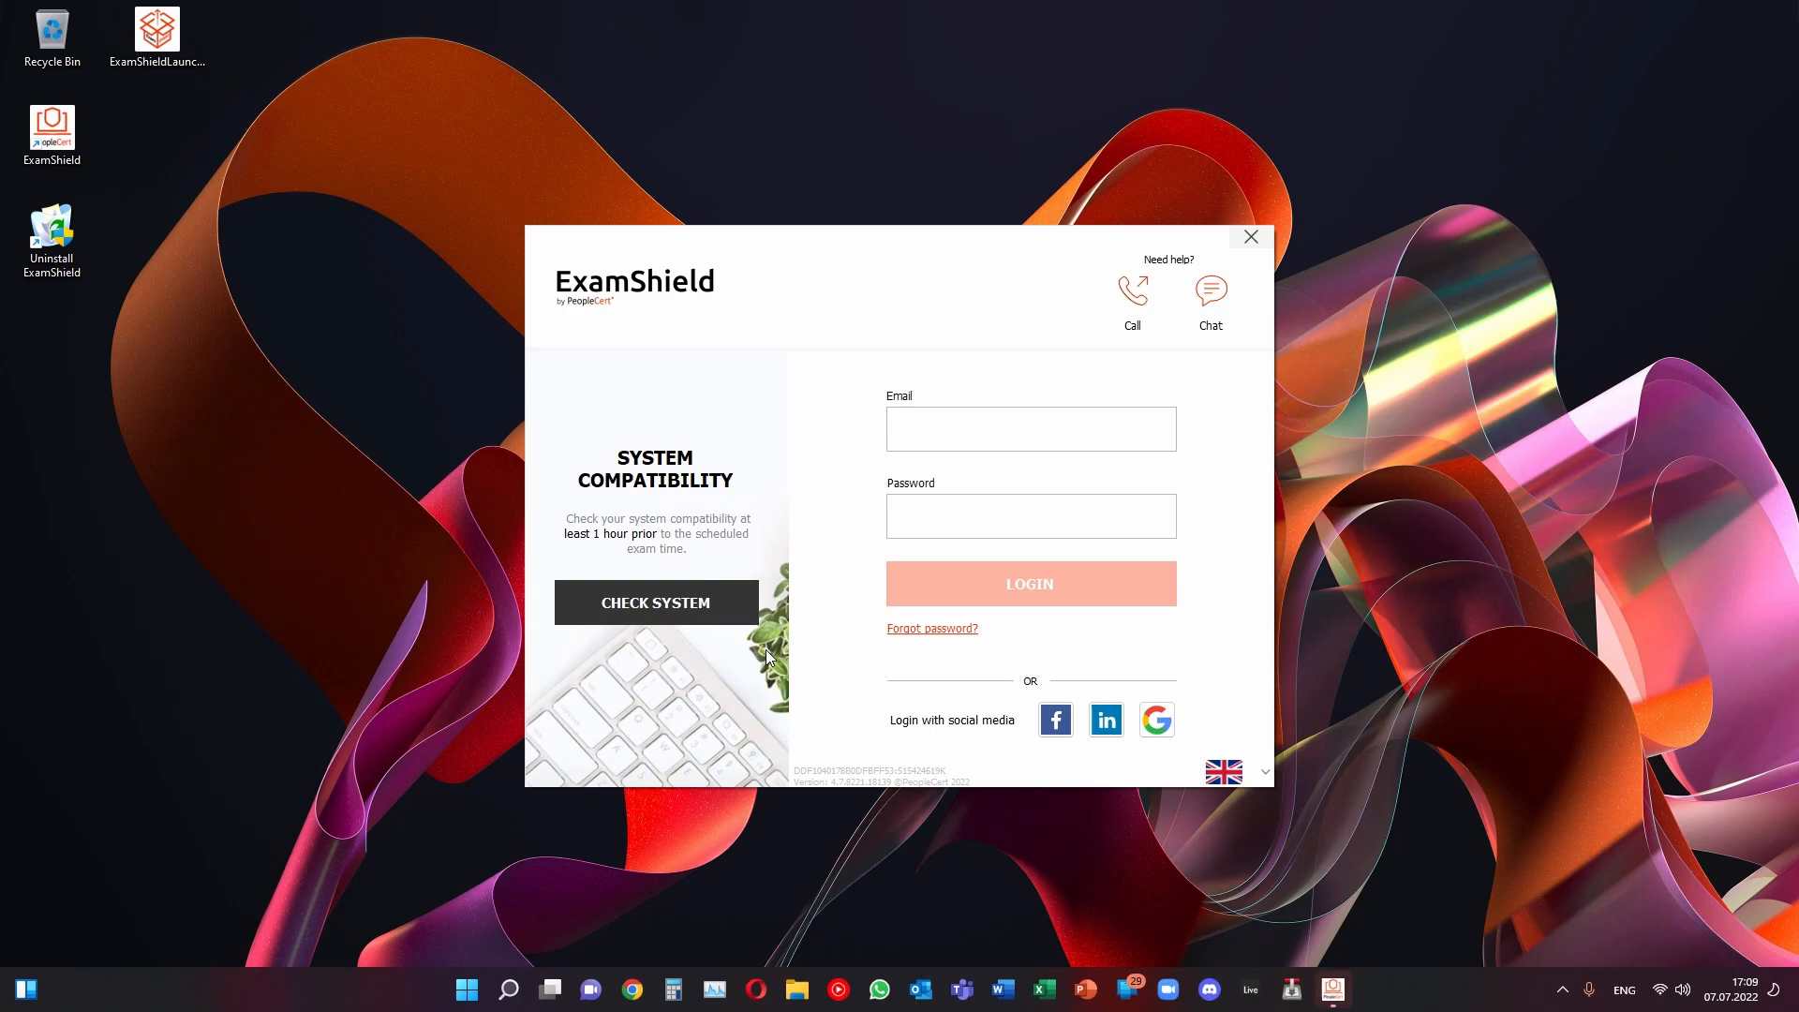
pyautogui.moveTo(812, 655)
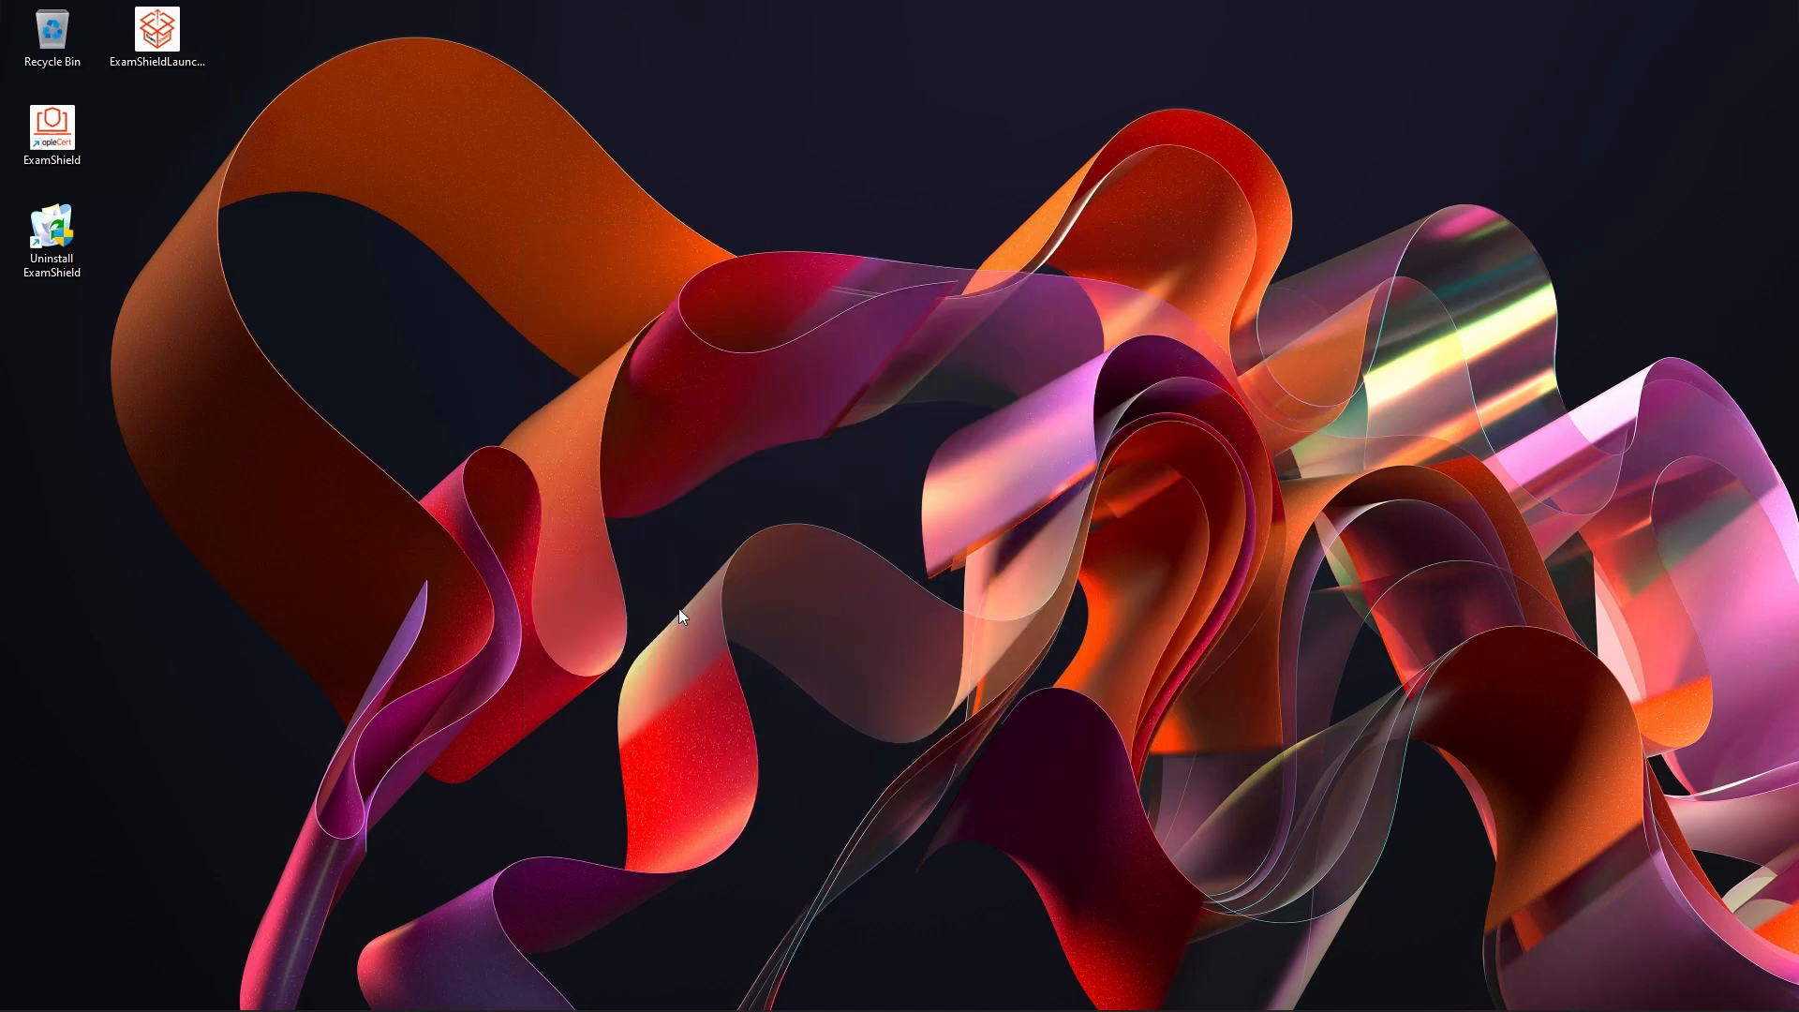
# Relaunch ExamShield, record the microphone test, and confirm the audio playback was heard.
pyautogui.doubleClick(50, 123)
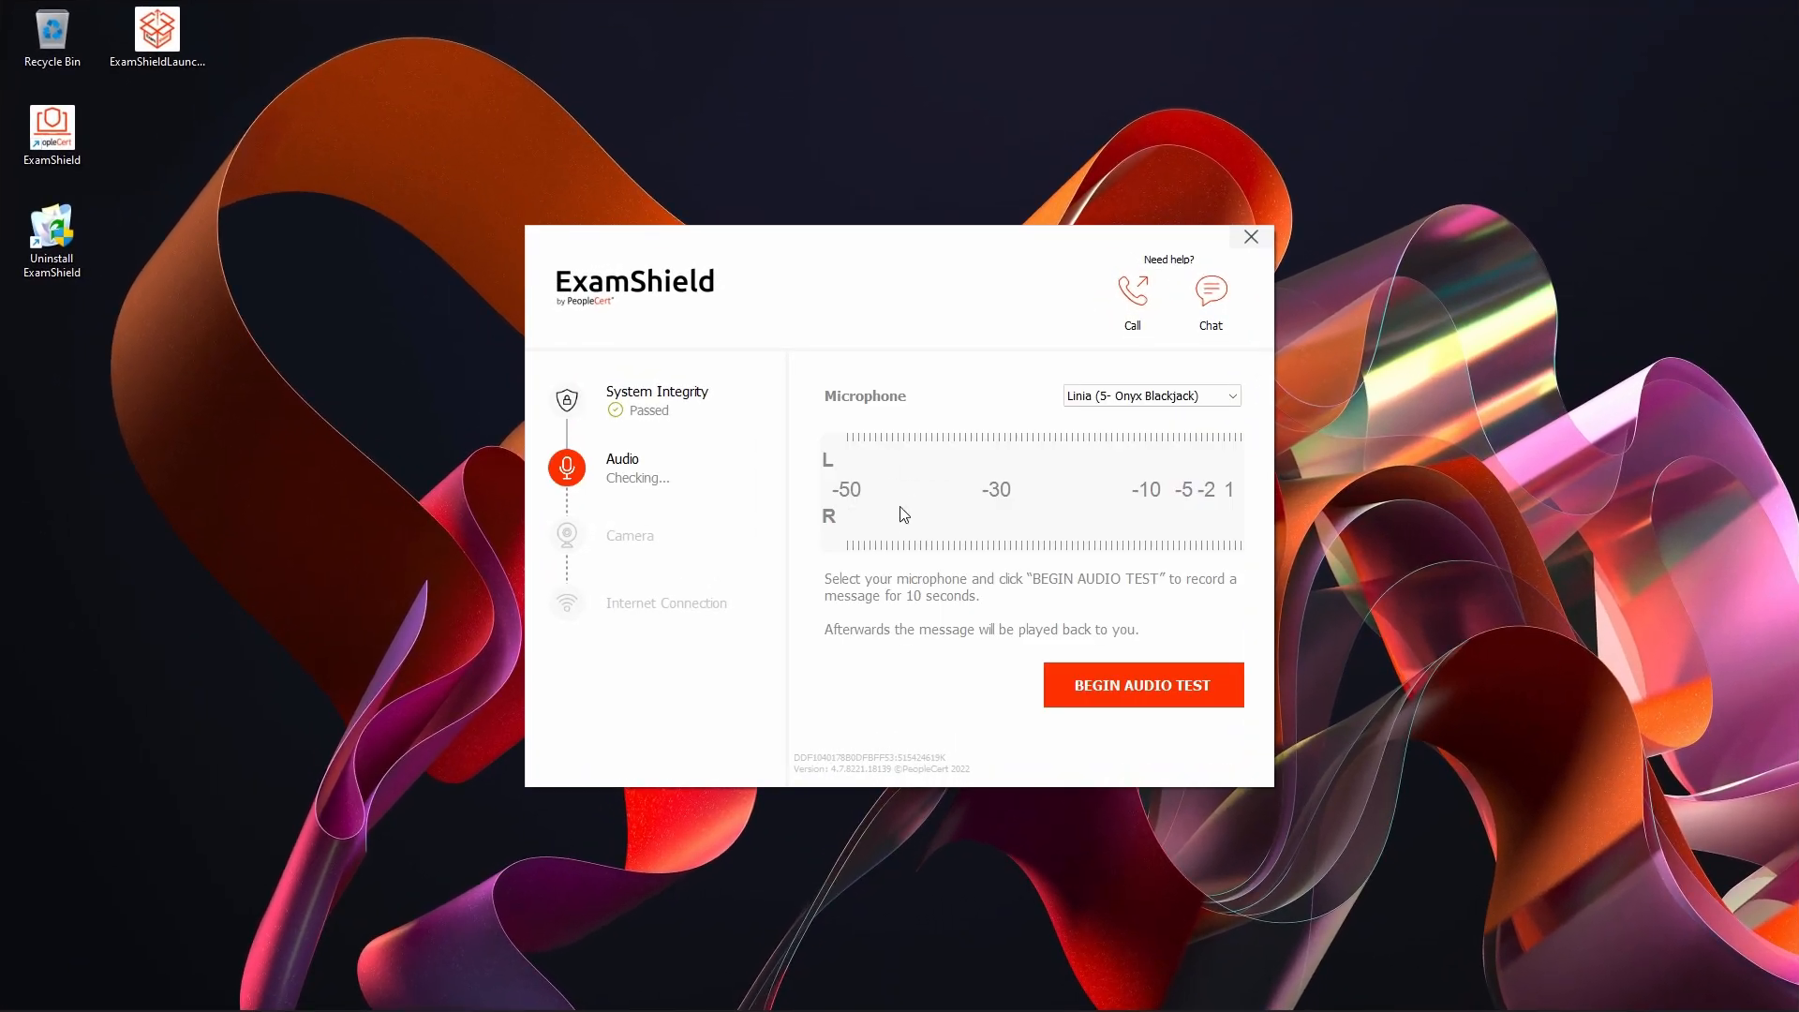
pyautogui.click(1141, 684)
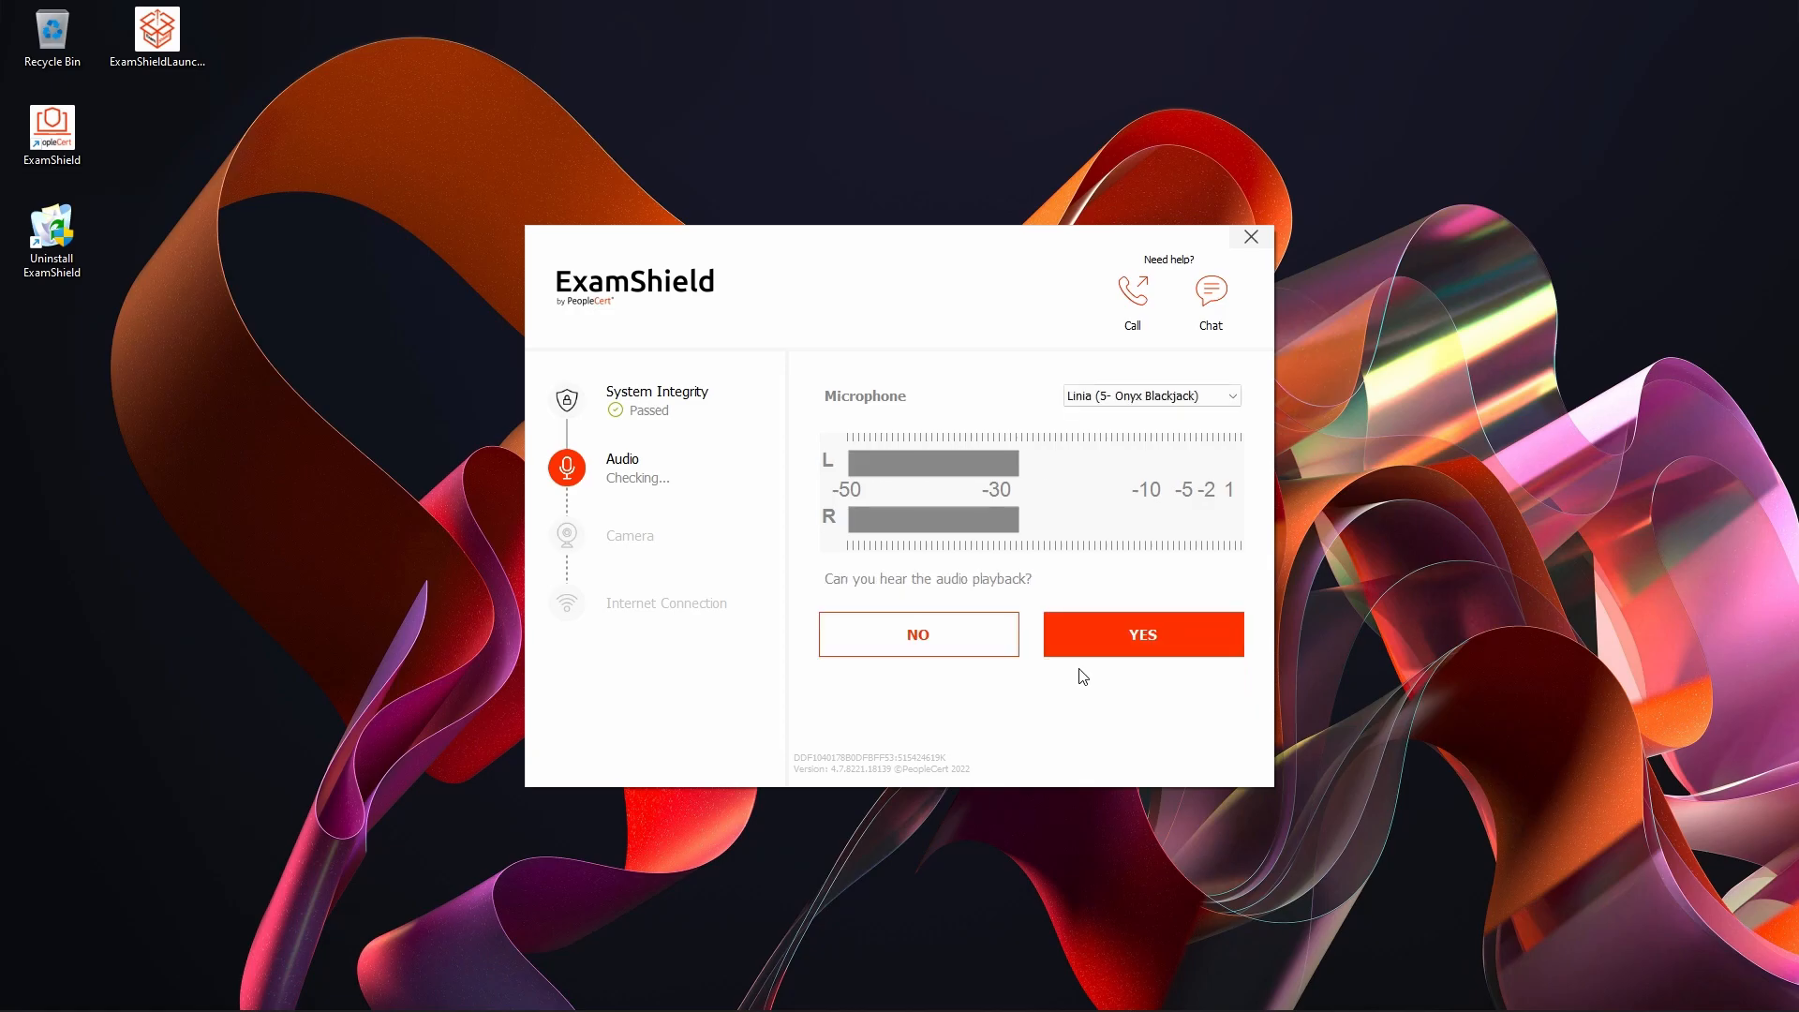
pyautogui.click(1140, 634)
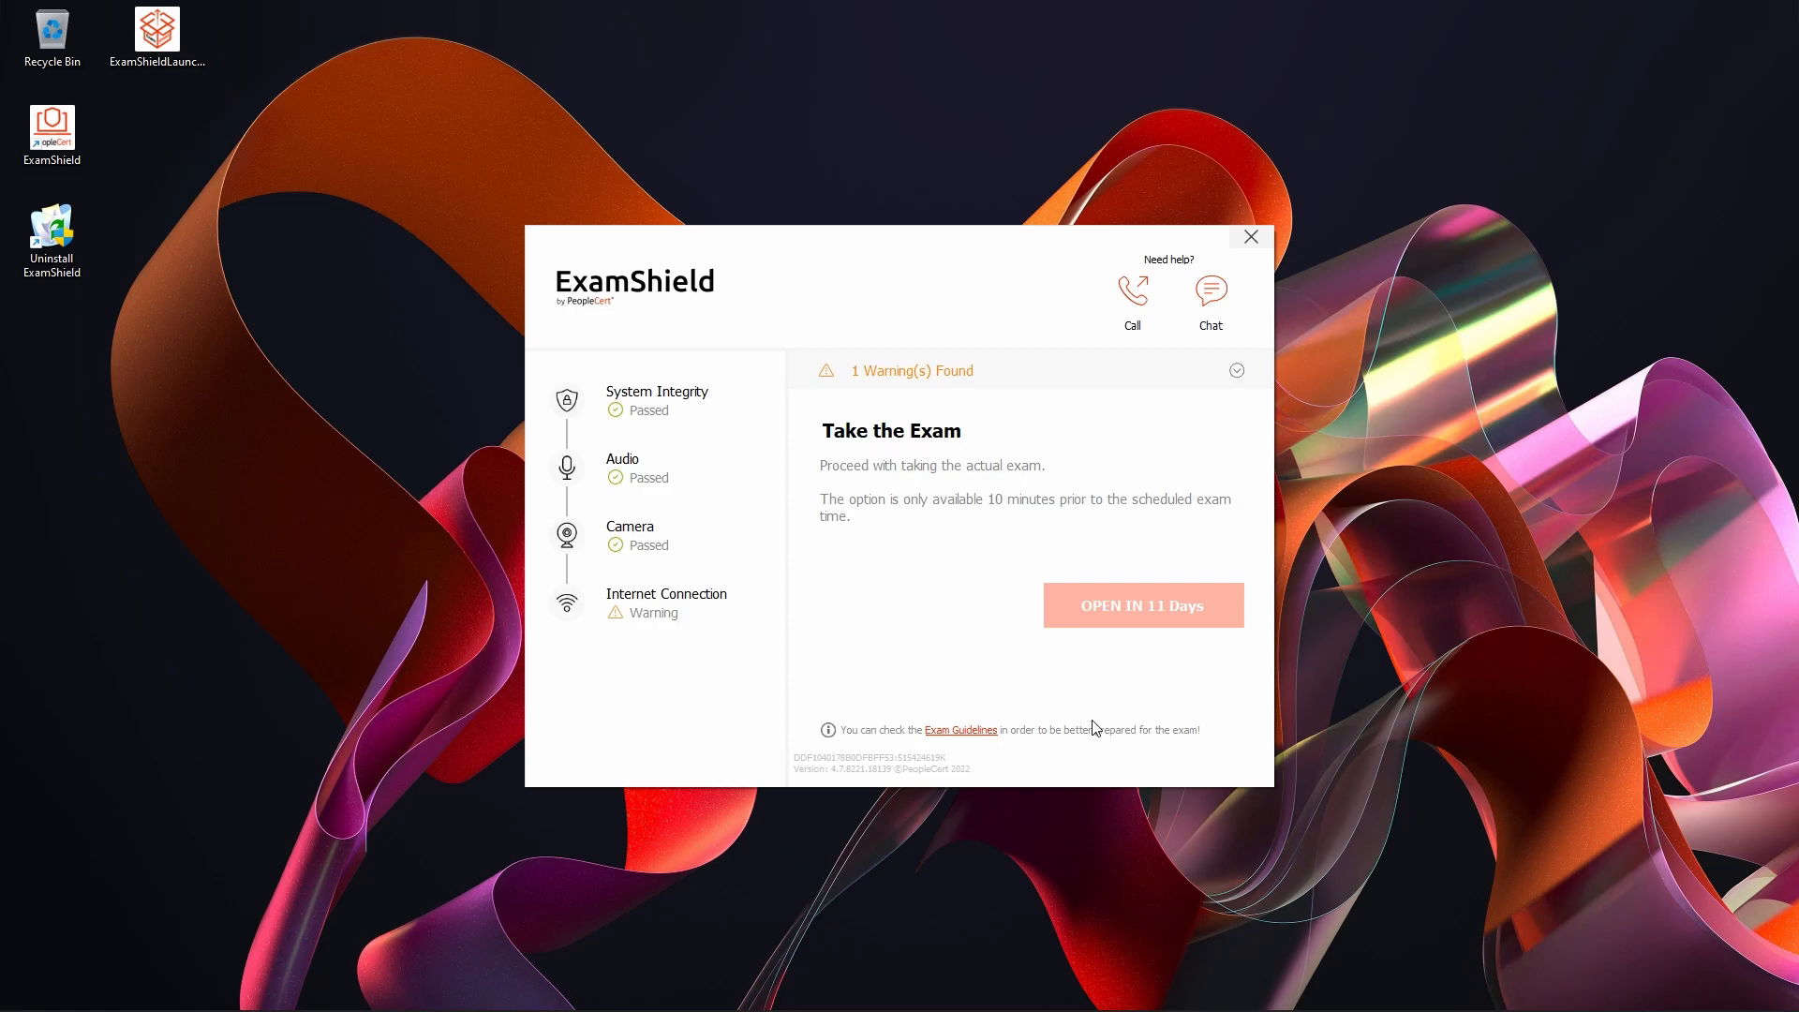
pyautogui.moveTo(930, 708)
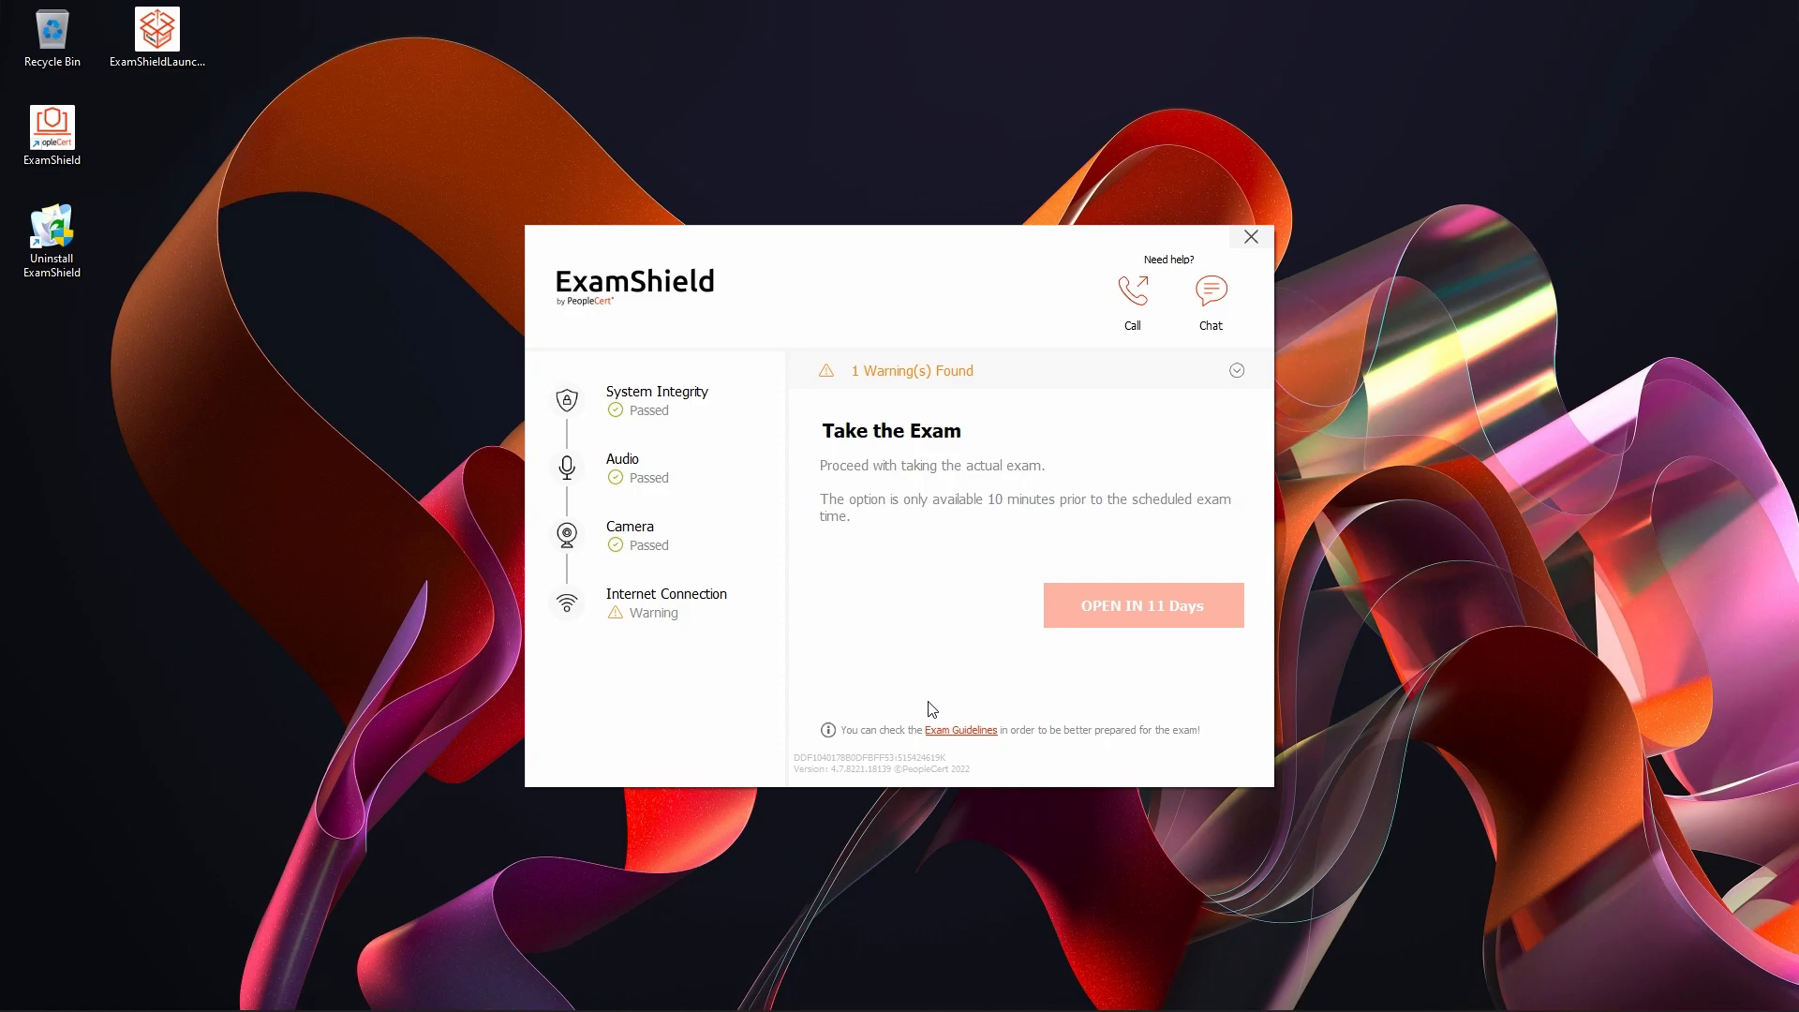
# Close the ExamShield system check window.
pyautogui.click(1248, 236)
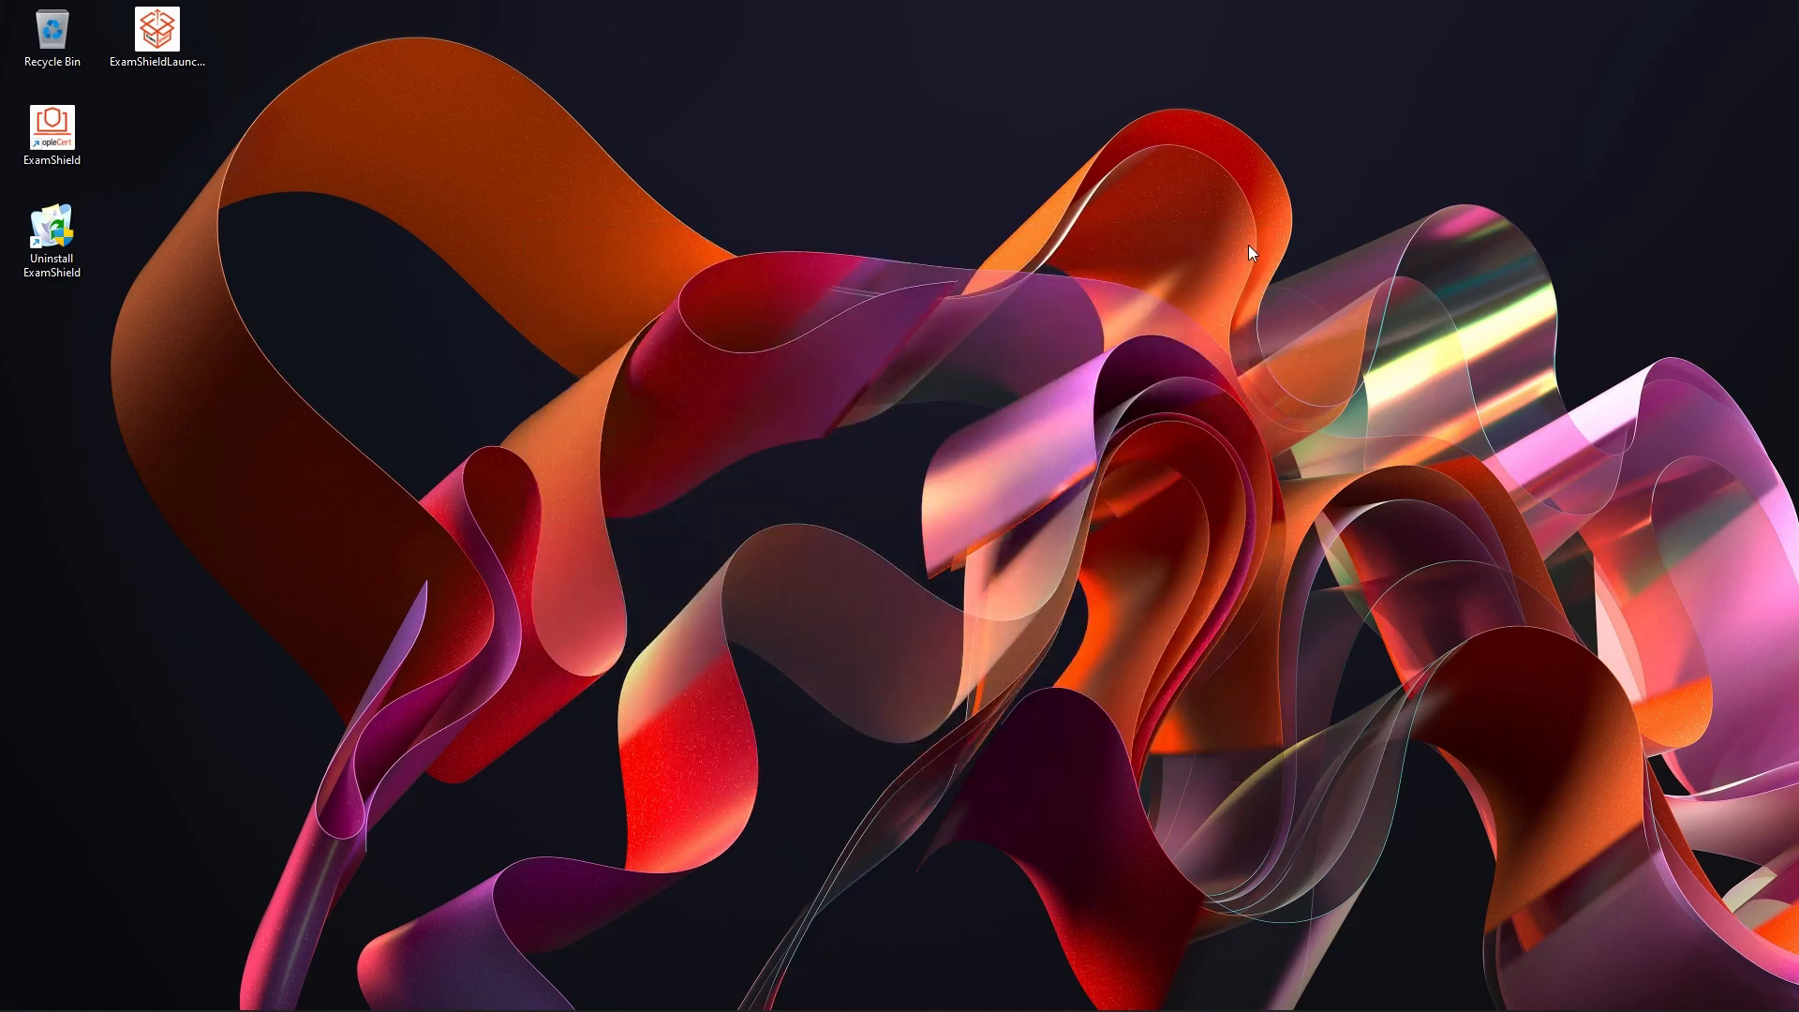